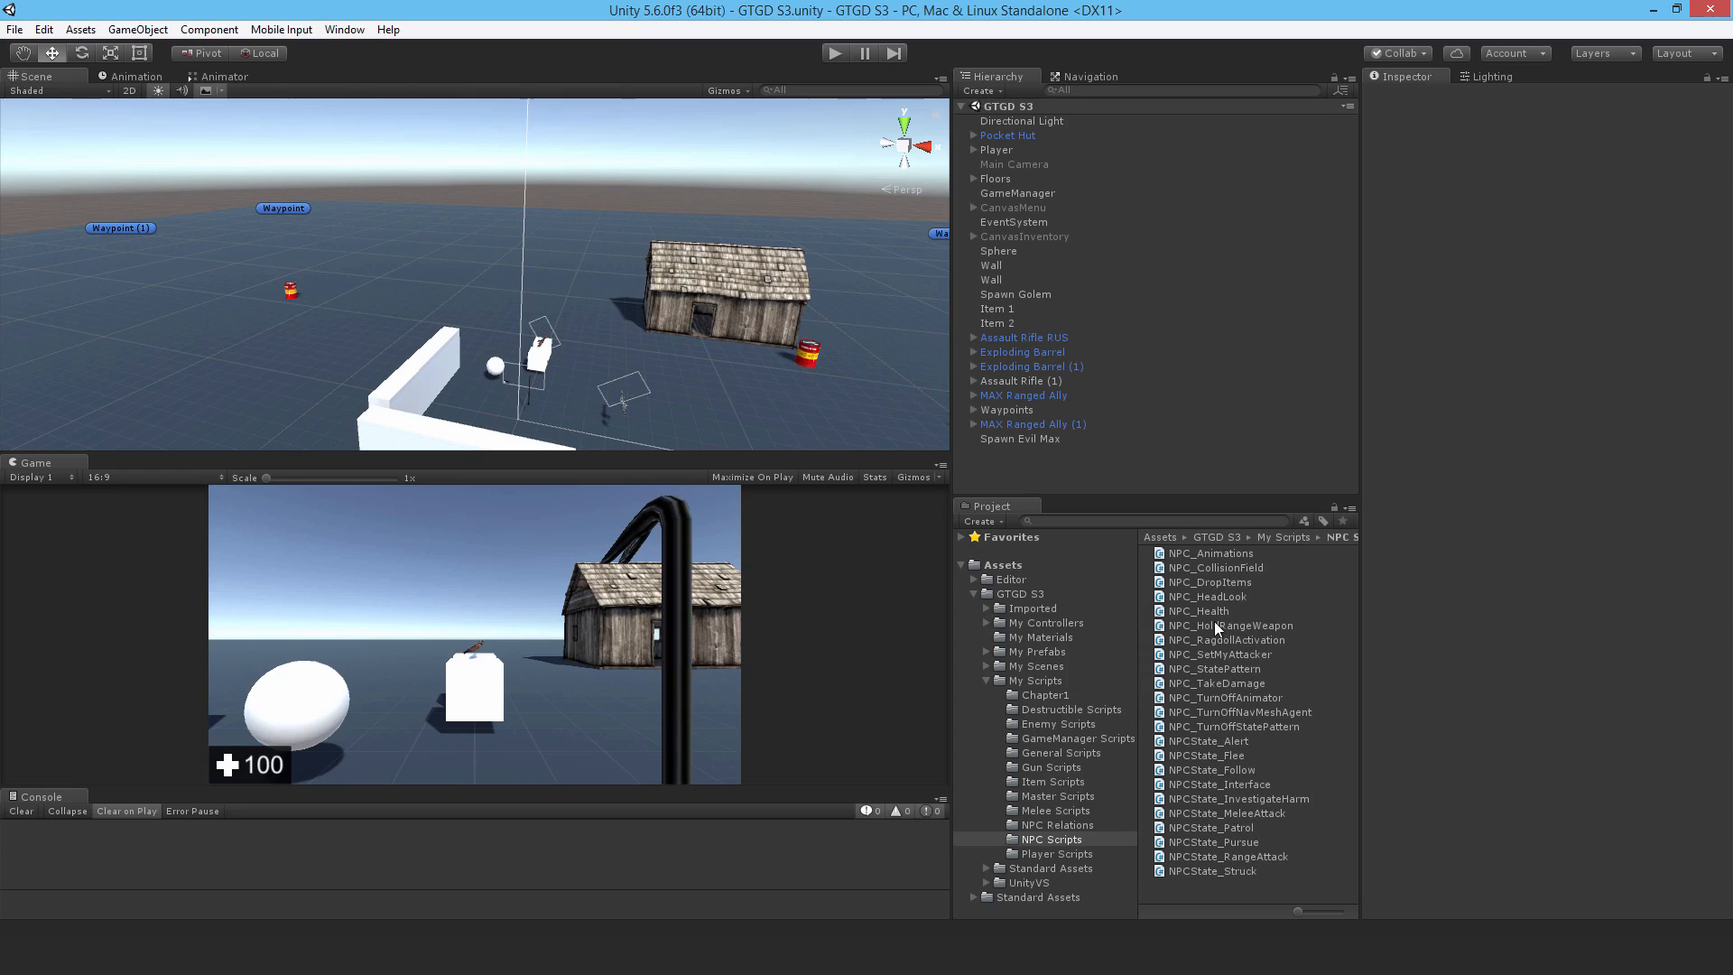
{"action": "mouse_move", "coordinate": [1033, 573]}
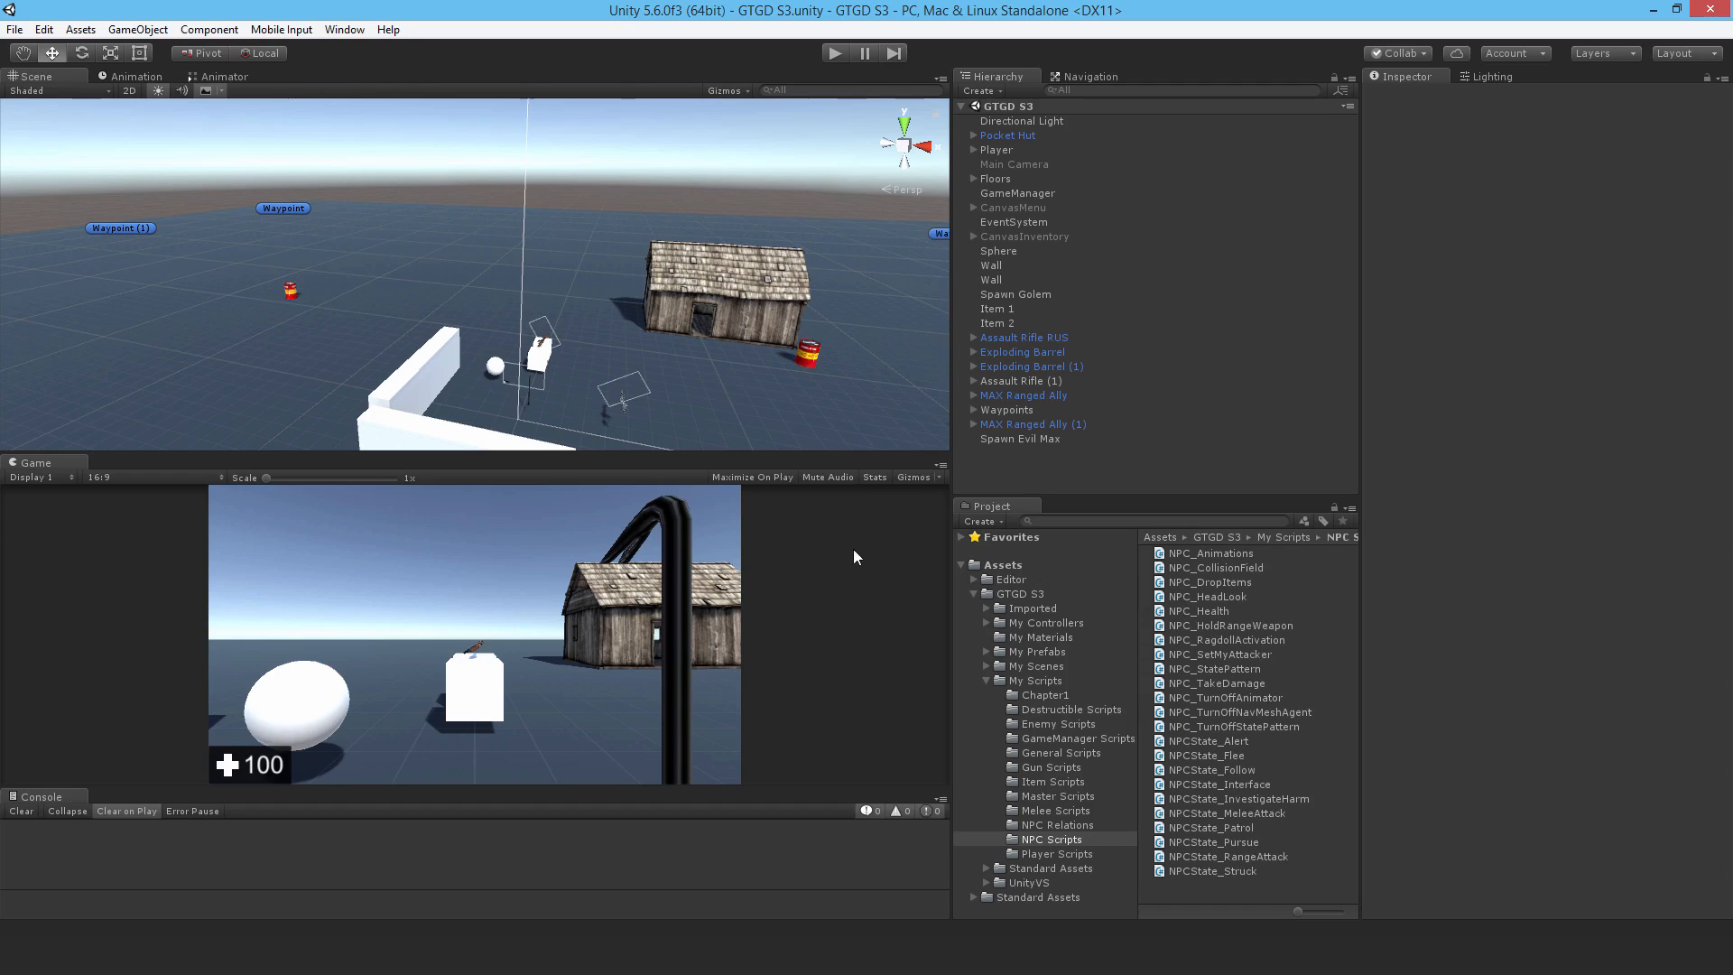
Step: Import the Vehicles standard asset package with the Aircraft assets excluded
{"action": "left_click", "coordinate": [79, 29]}
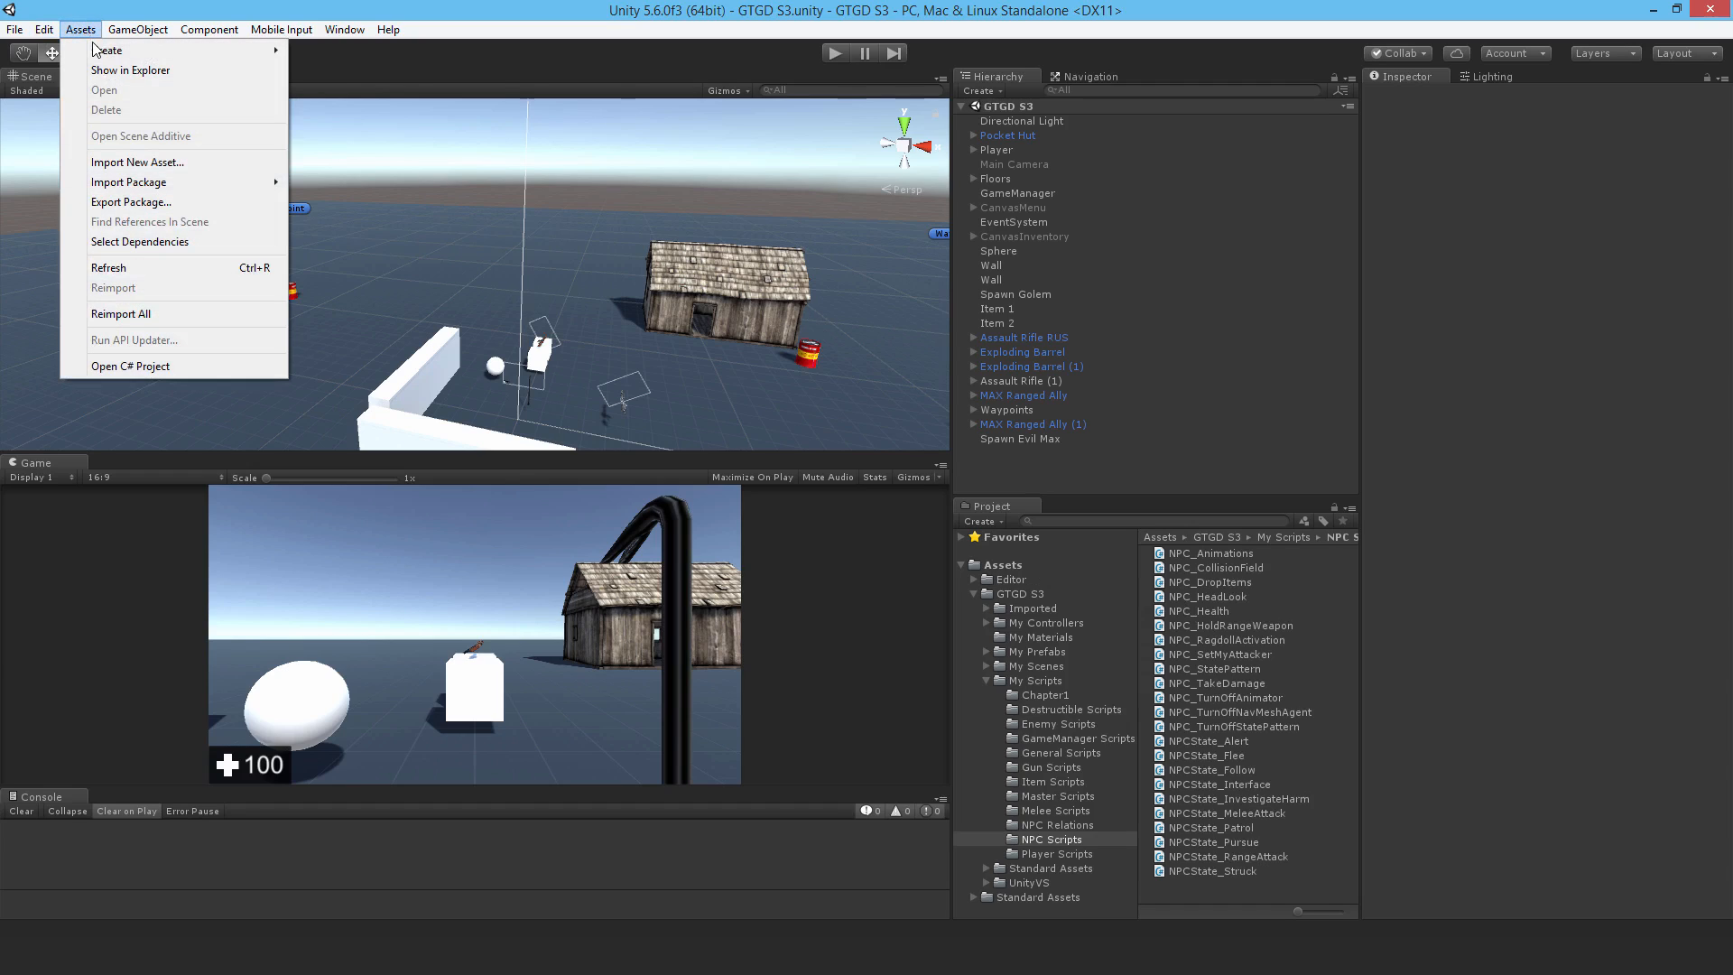
{"action": "mouse_move", "coordinate": [141, 201]}
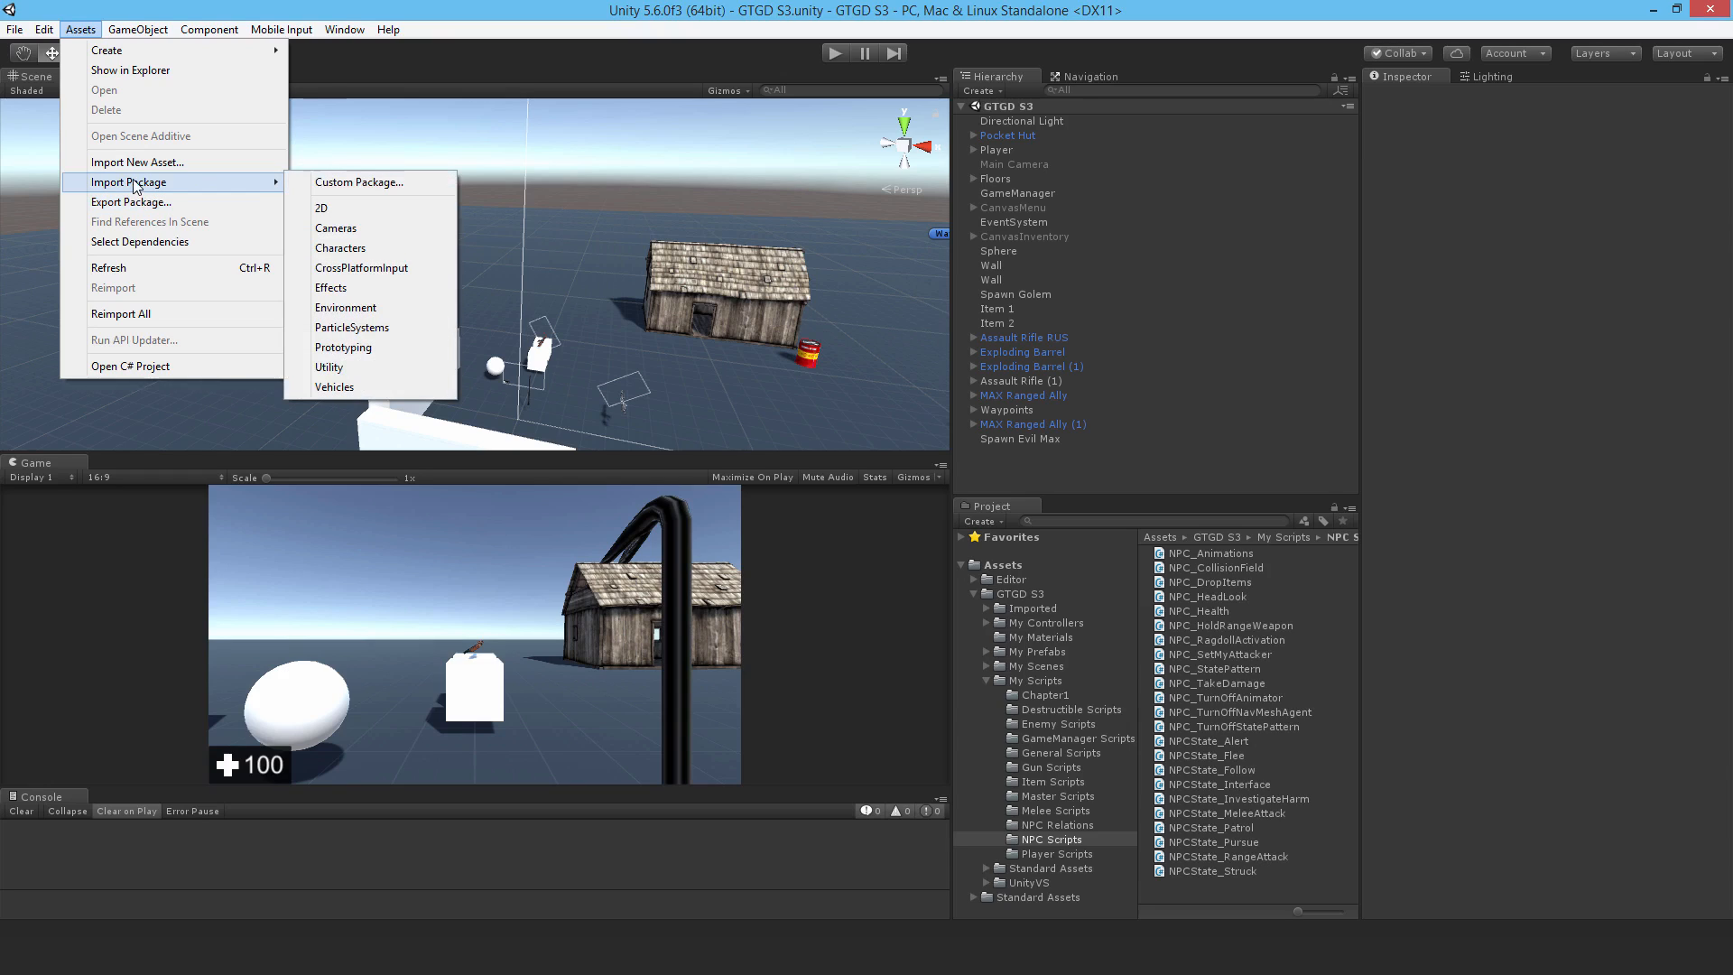
{"action": "left_click", "coordinate": [336, 386]}
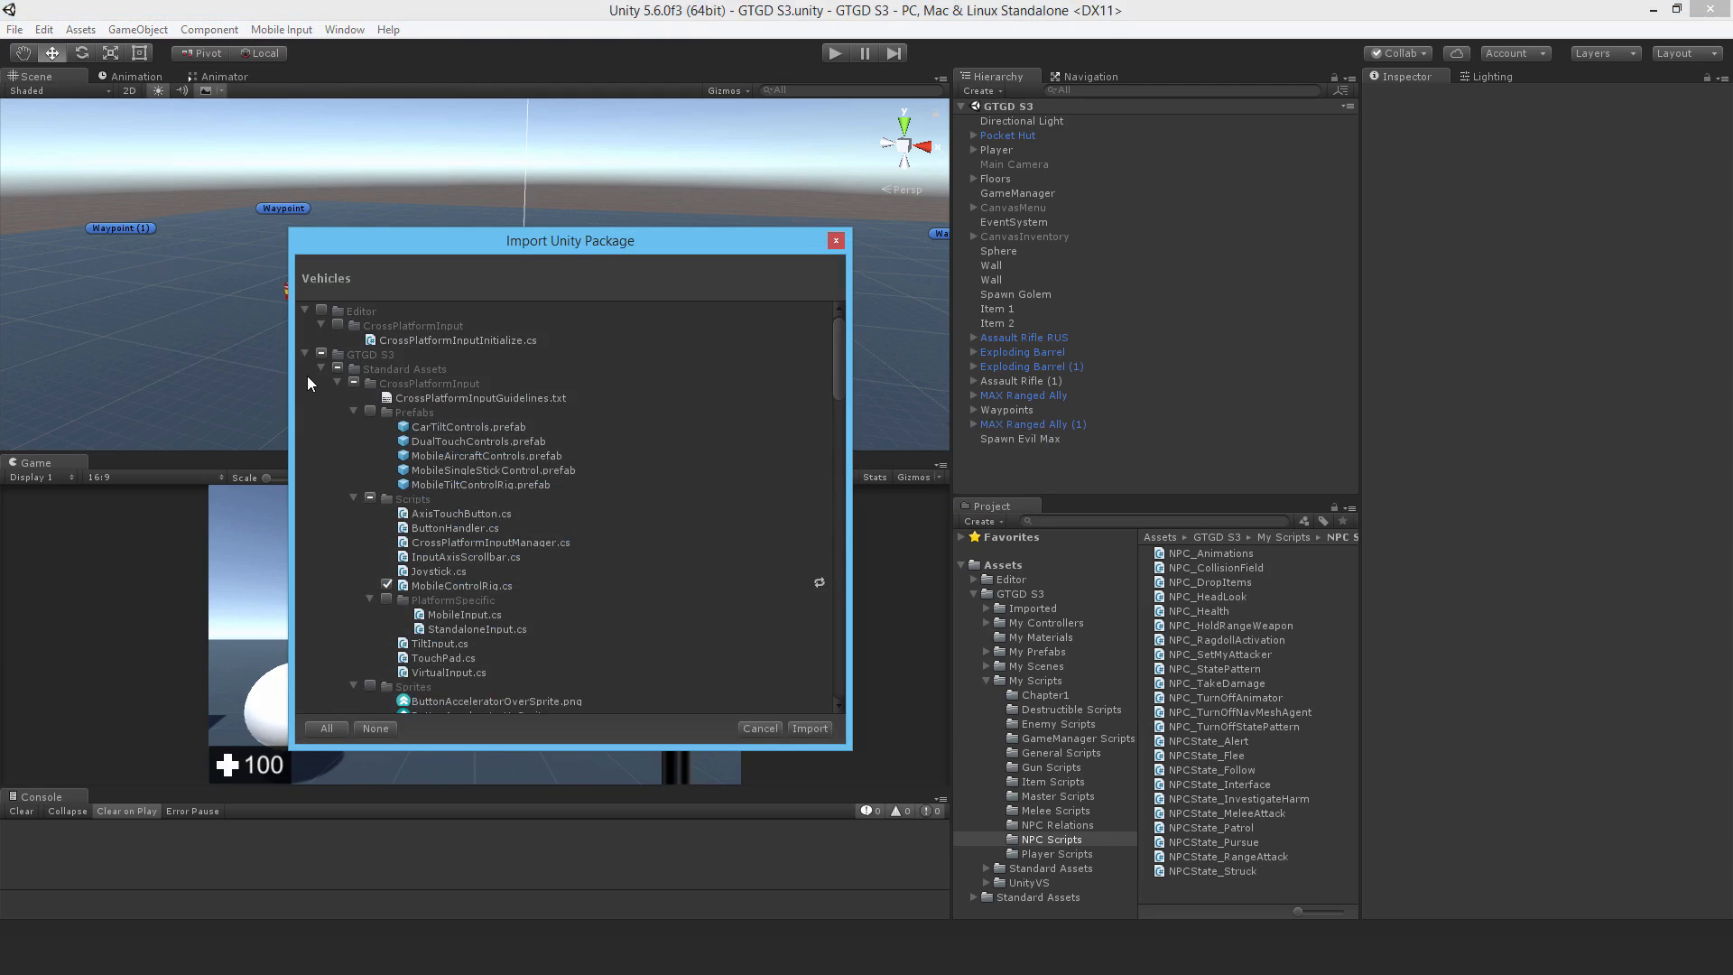
{"action": "scroll", "scroll_direction": "down", "scroll_amount": 3}
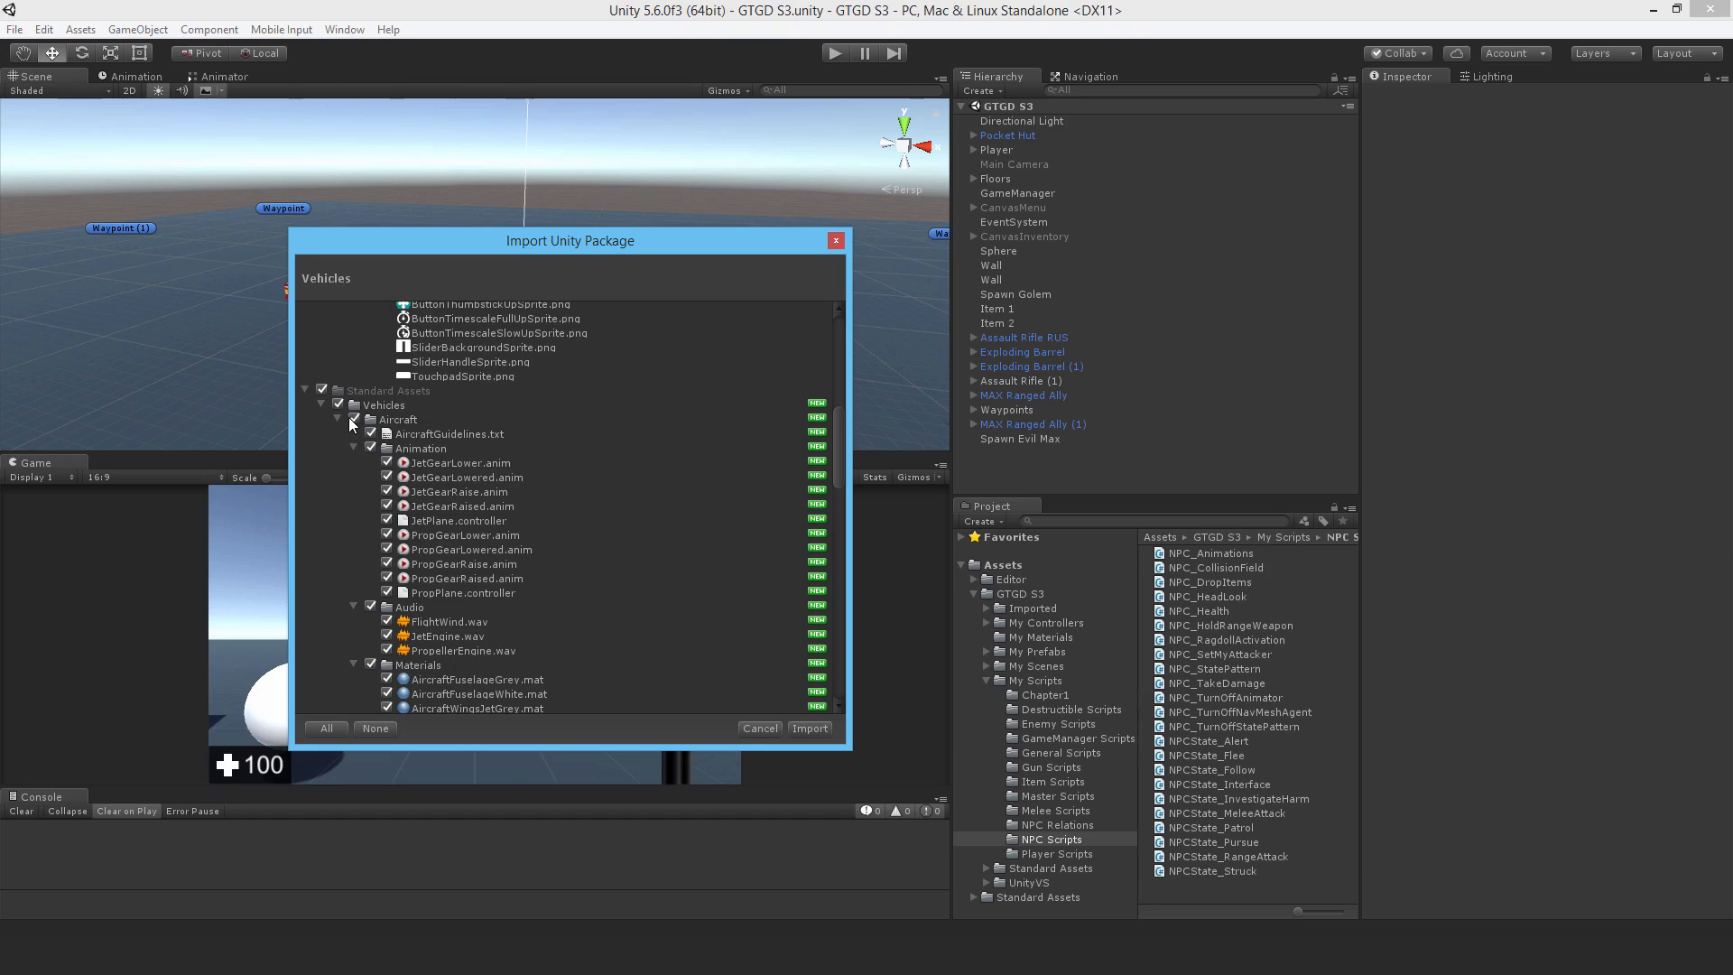
{"action": "left_click", "coordinate": [354, 419]}
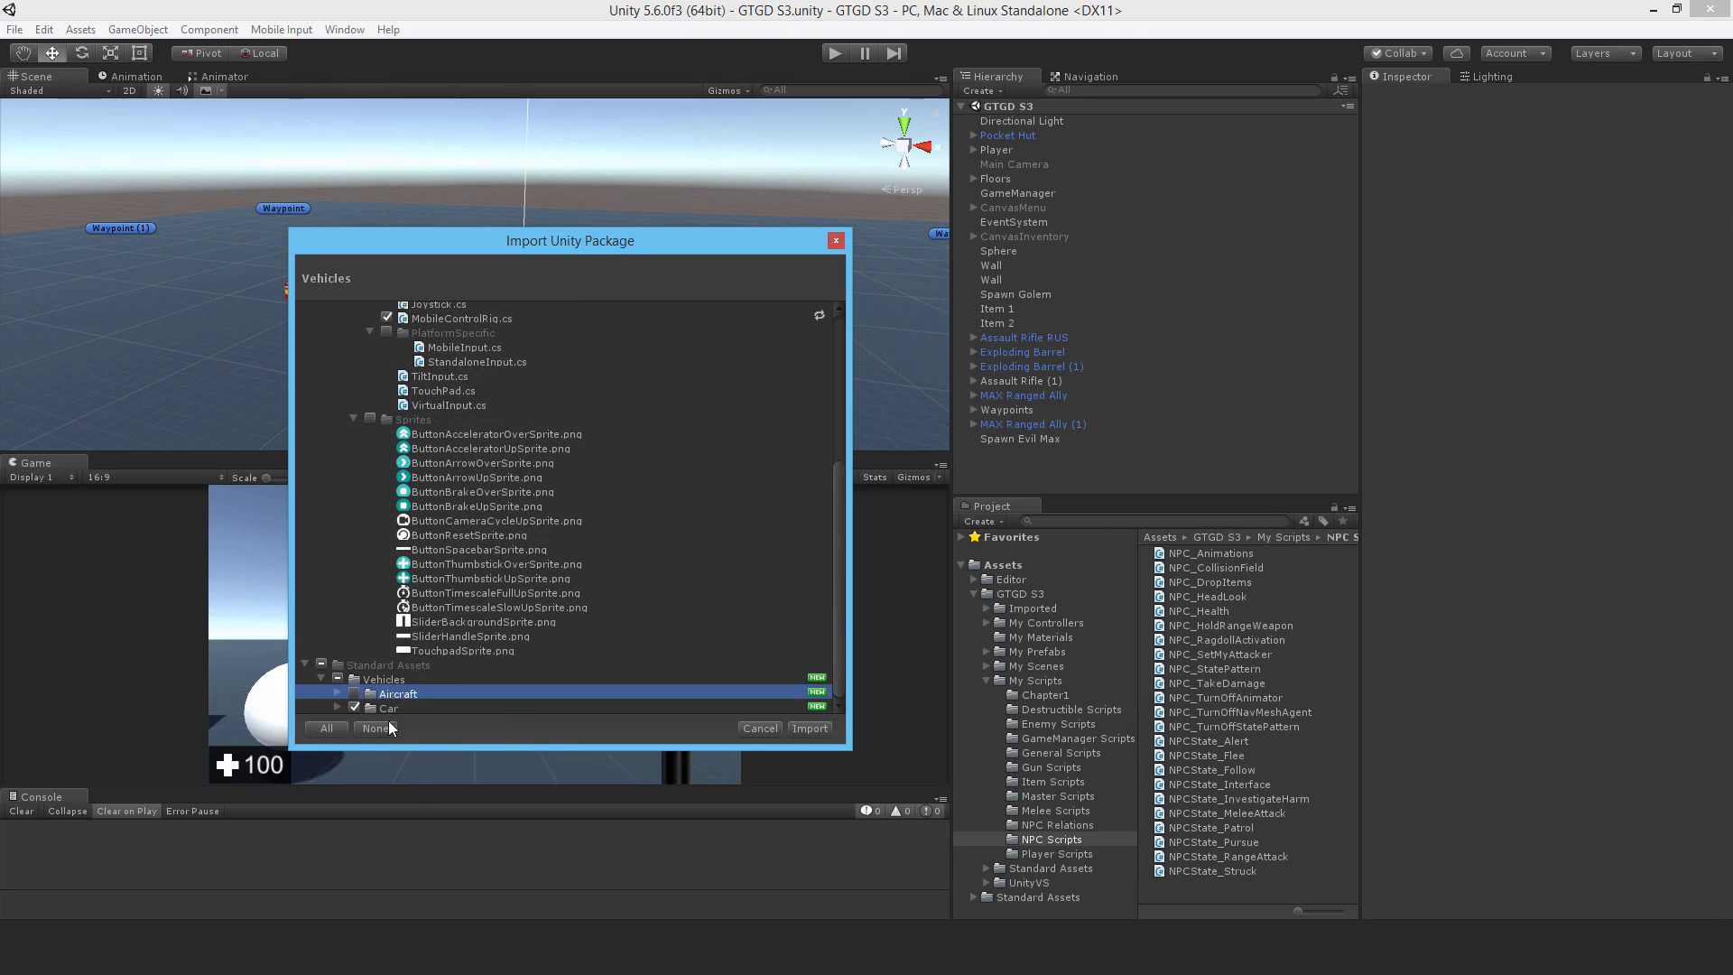
{"action": "left_click", "coordinate": [809, 727]}
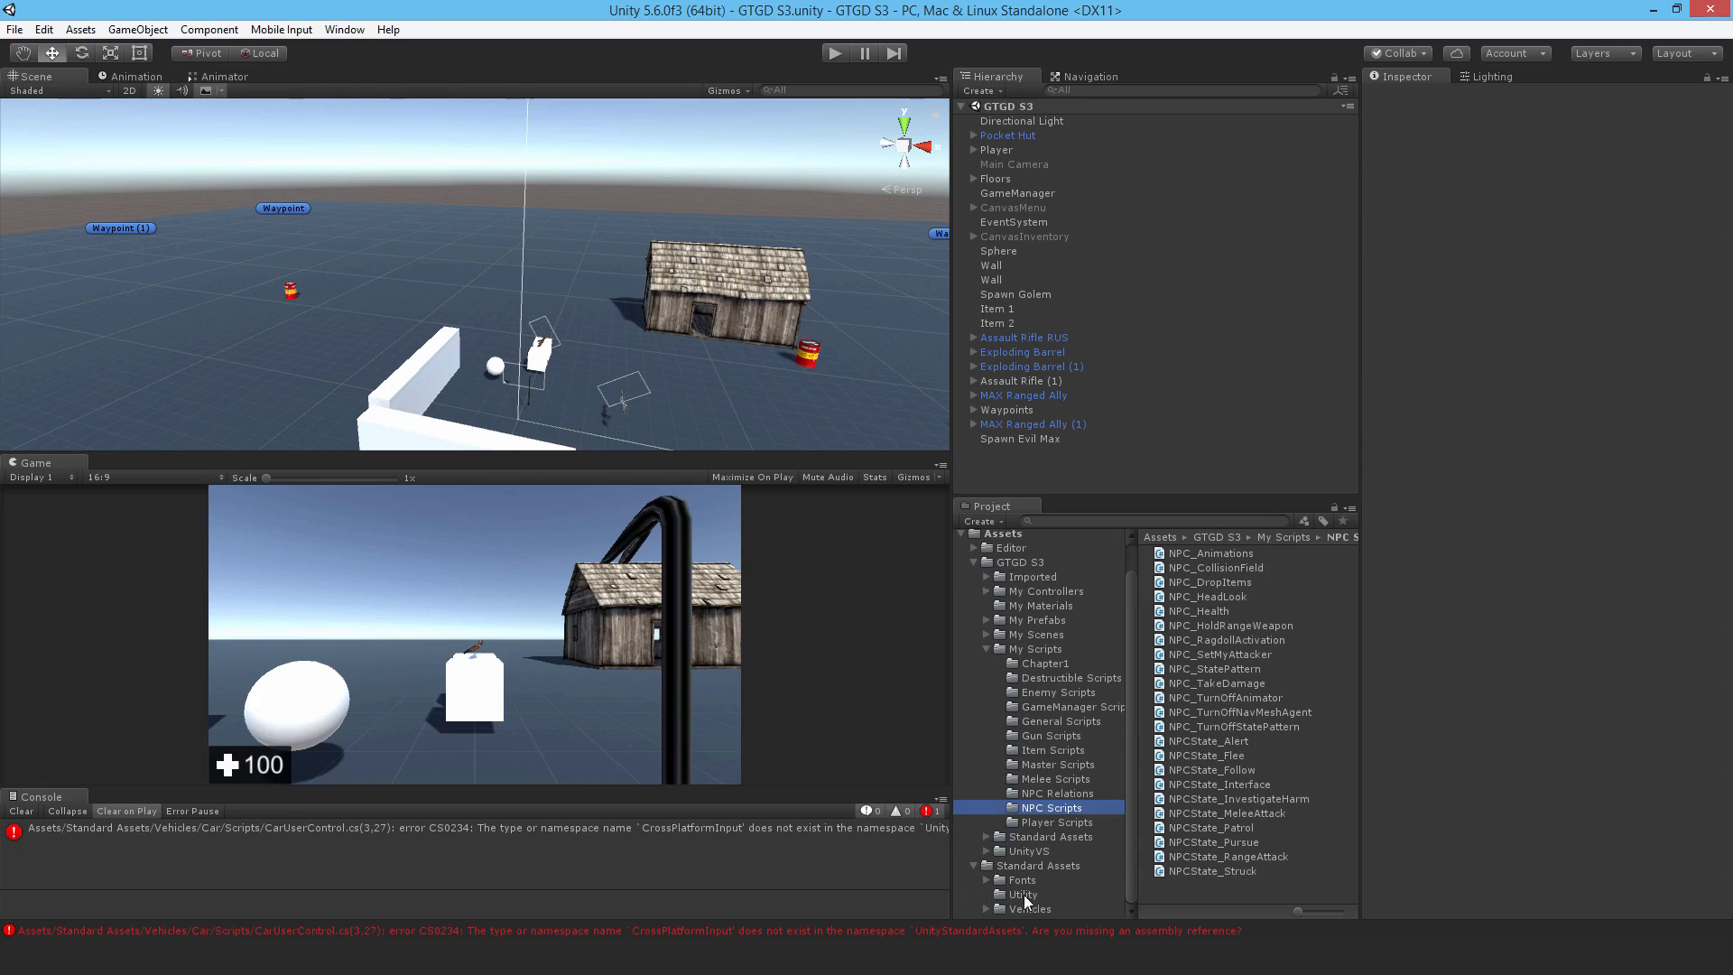
Step: Browse the Project window to the Car prefabs and place the Car prefab in the Hierarchy
{"action": "left_click", "coordinate": [1053, 835]}
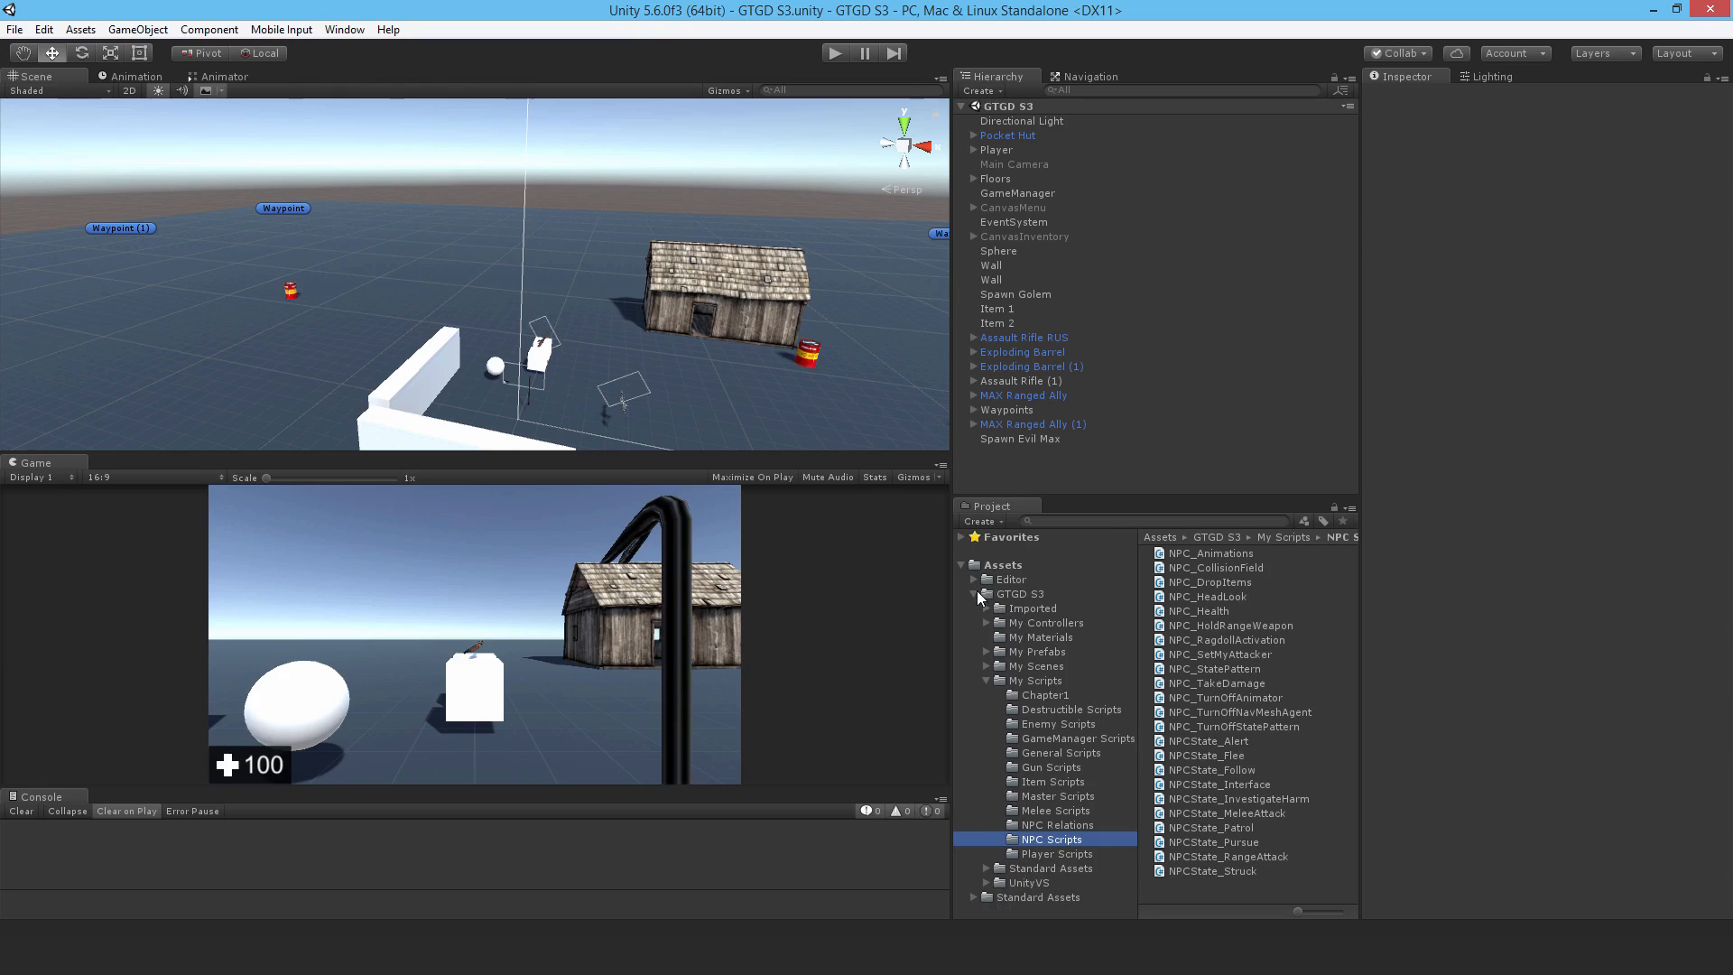
{"action": "left_click", "coordinate": [1047, 868]}
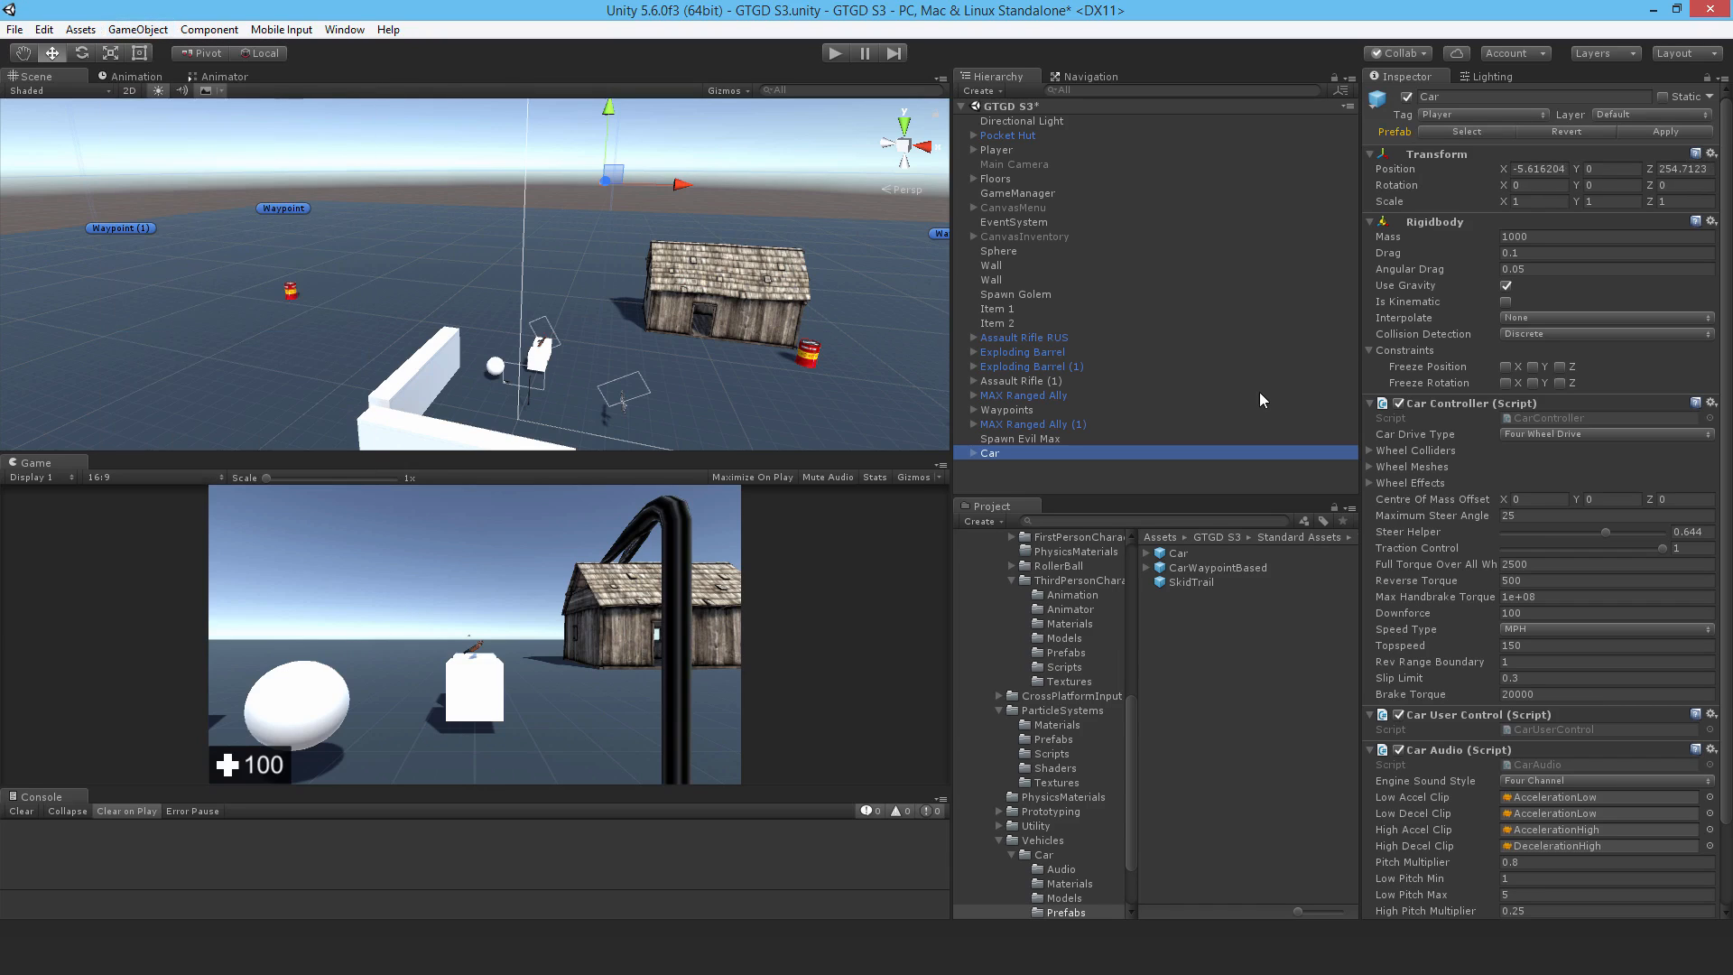
{"action": "mouse_move", "coordinate": [1517, 119]}
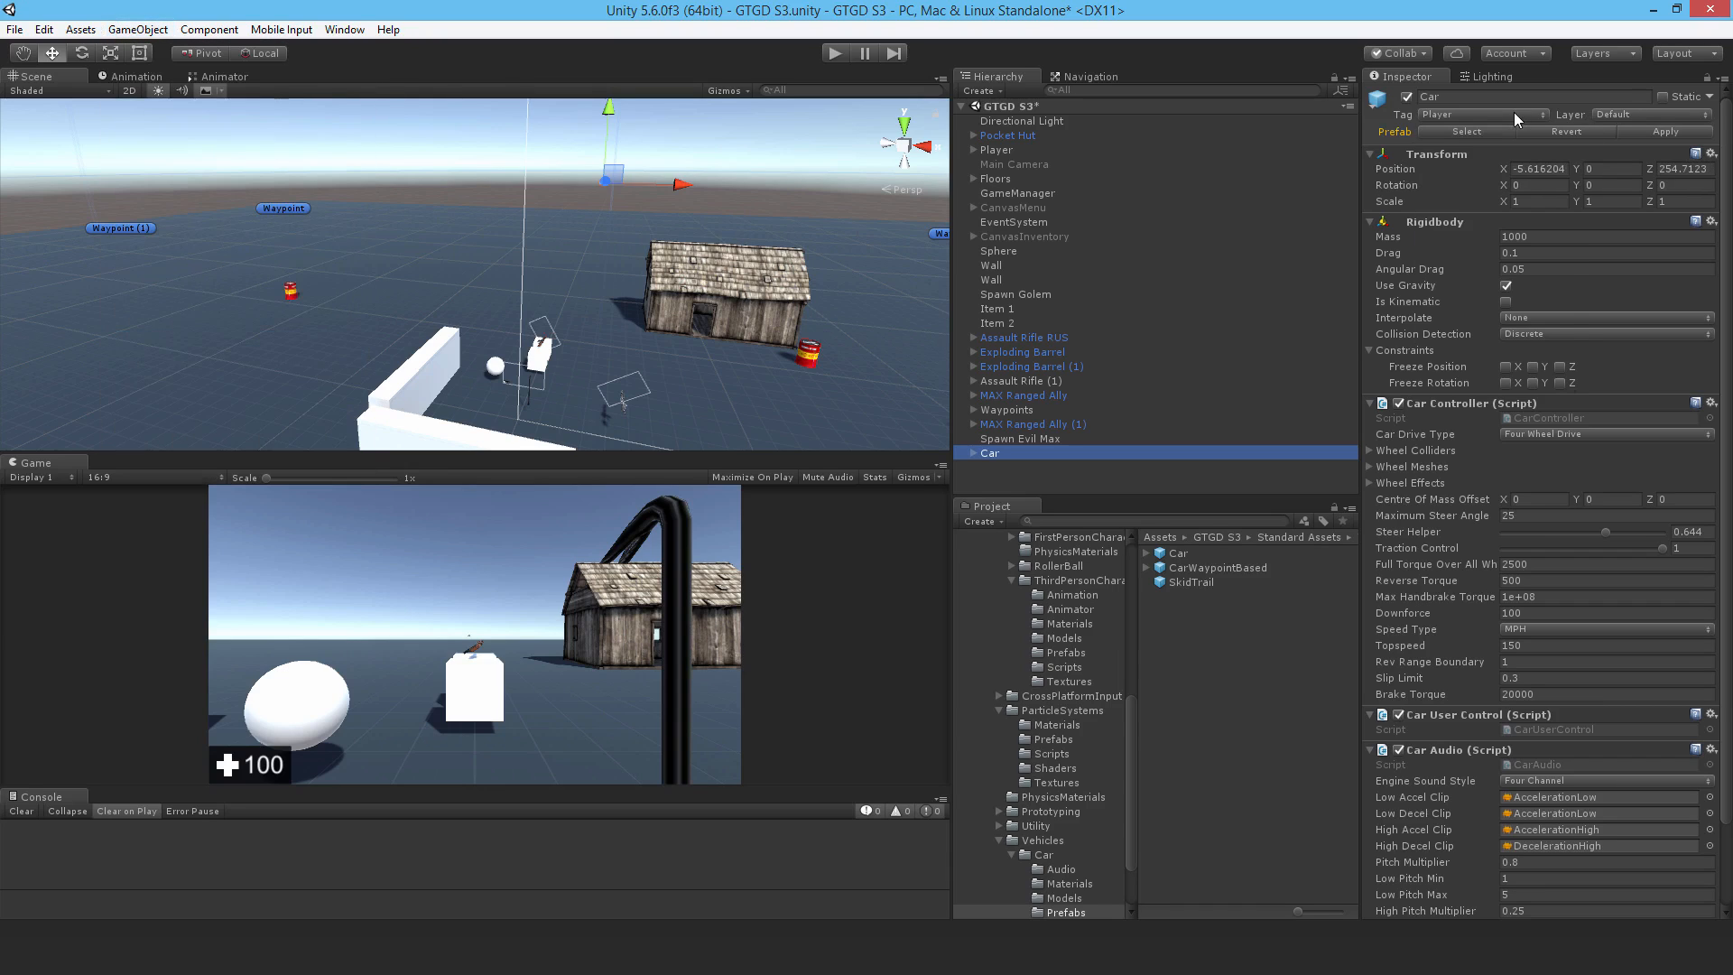
Step: Set the Car's tag to Untagged and add a new user layer named Vehicle
{"action": "left_click", "coordinate": [1484, 115]}
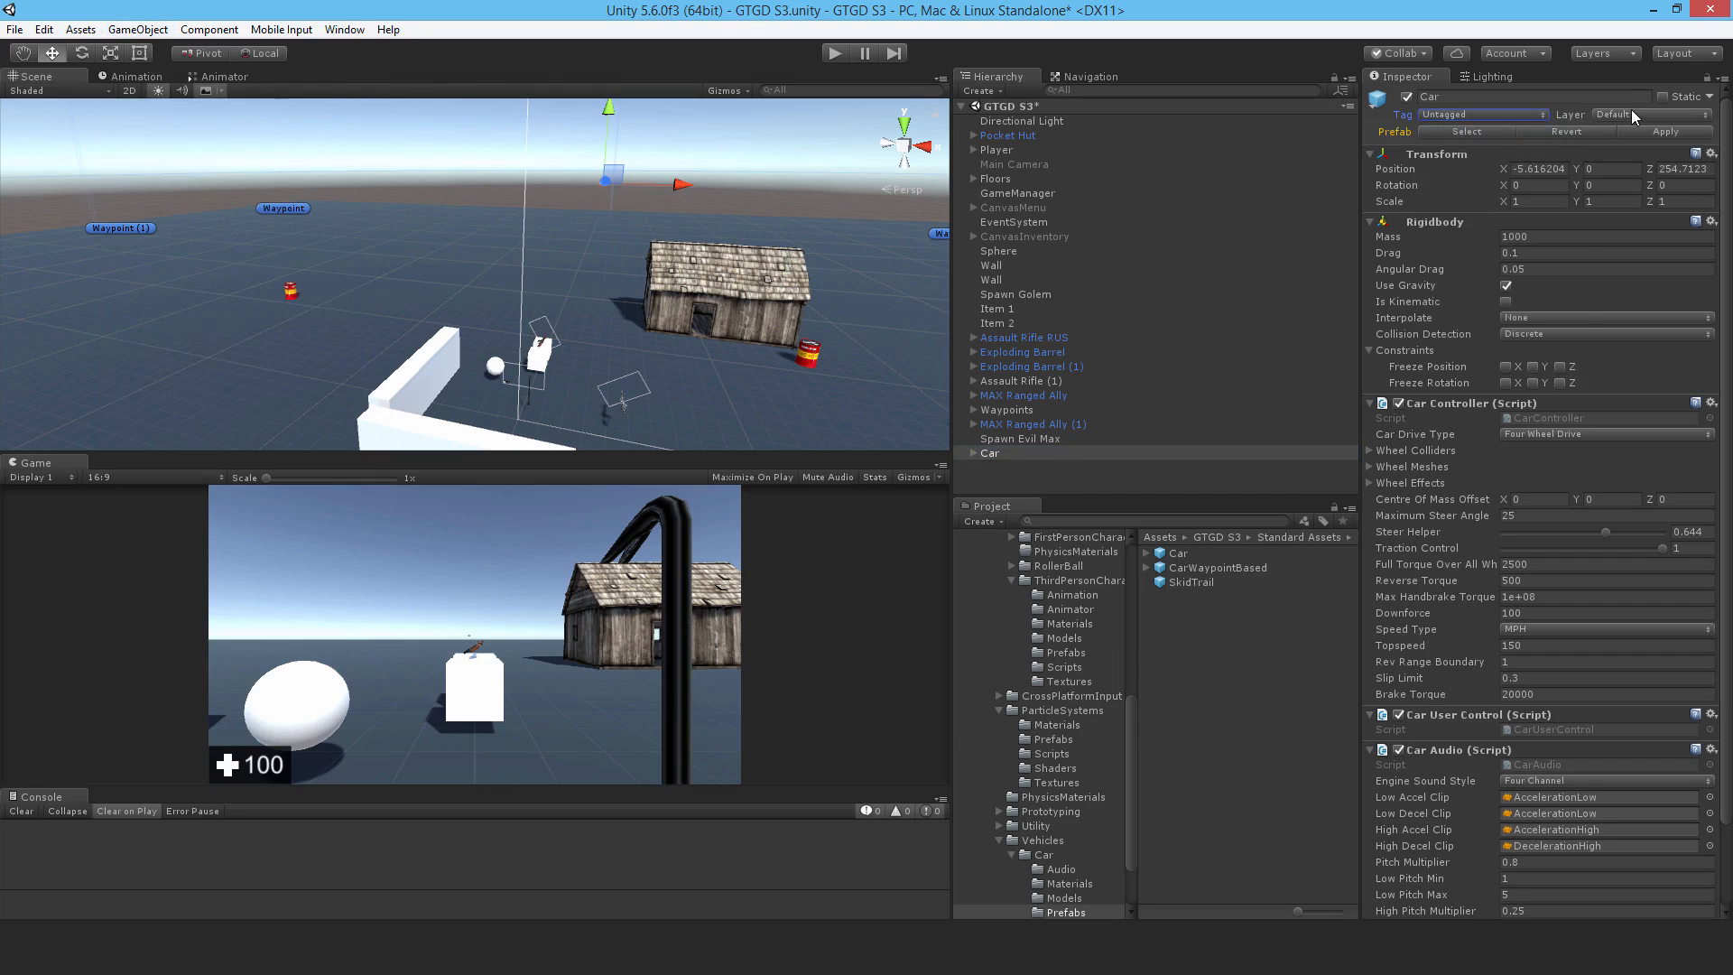
{"action": "left_click", "coordinate": [1647, 114]}
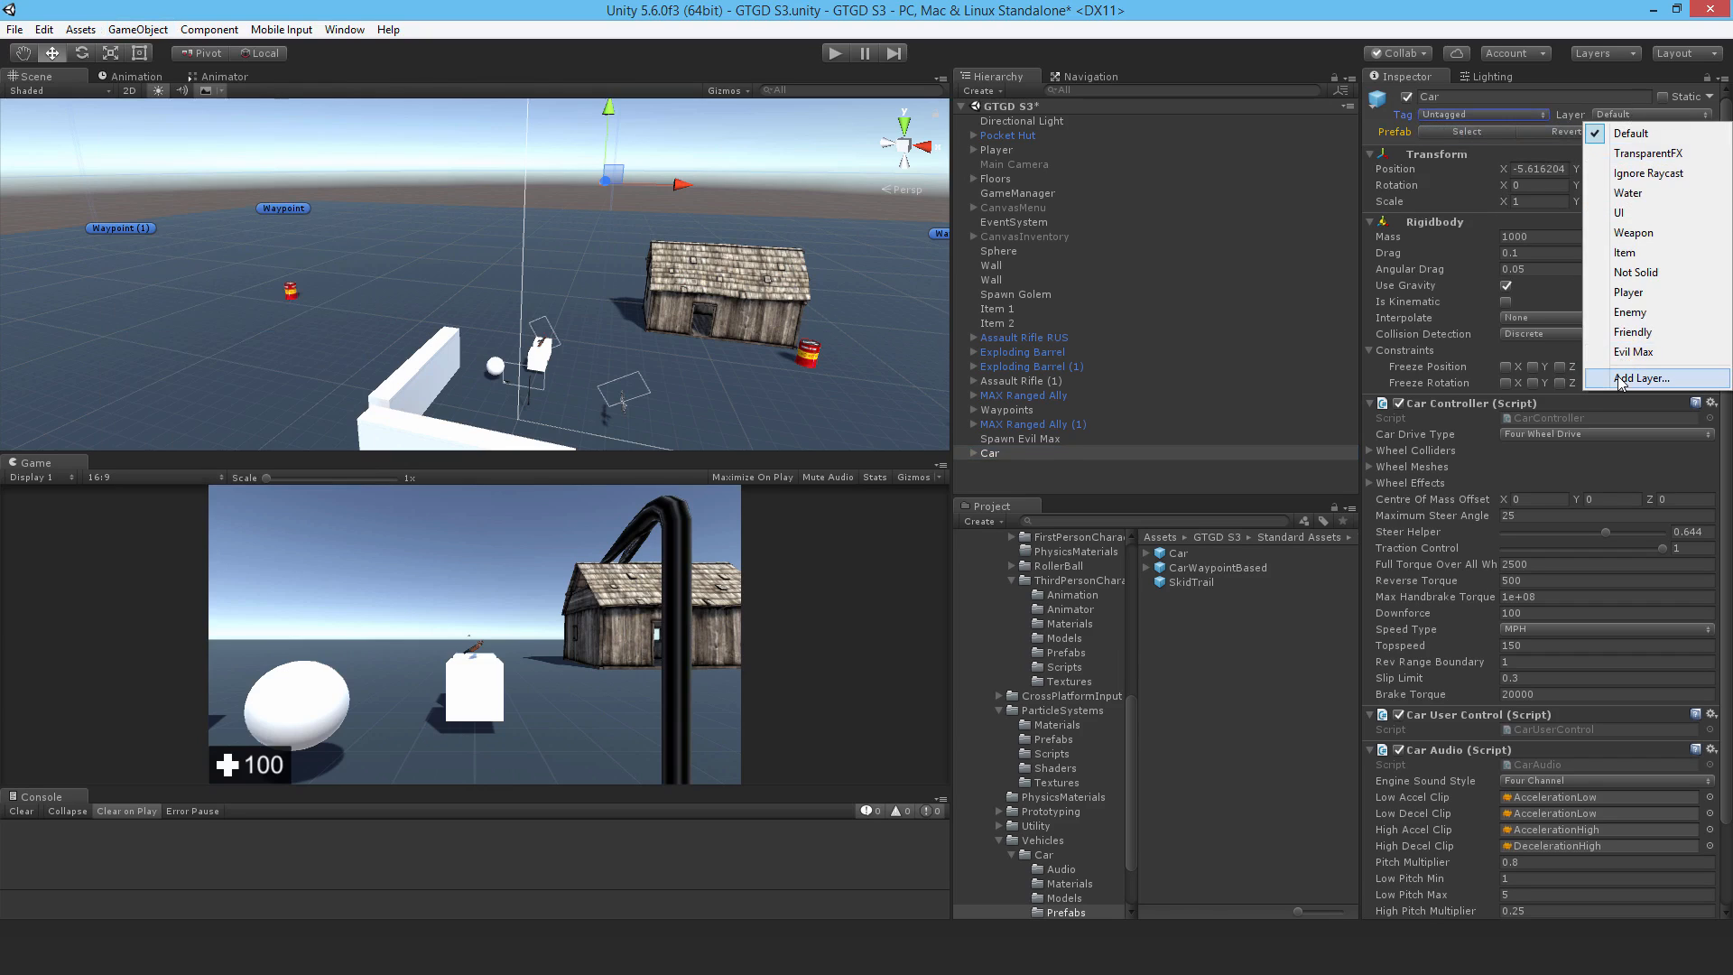
{"action": "left_click", "coordinate": [1636, 378]}
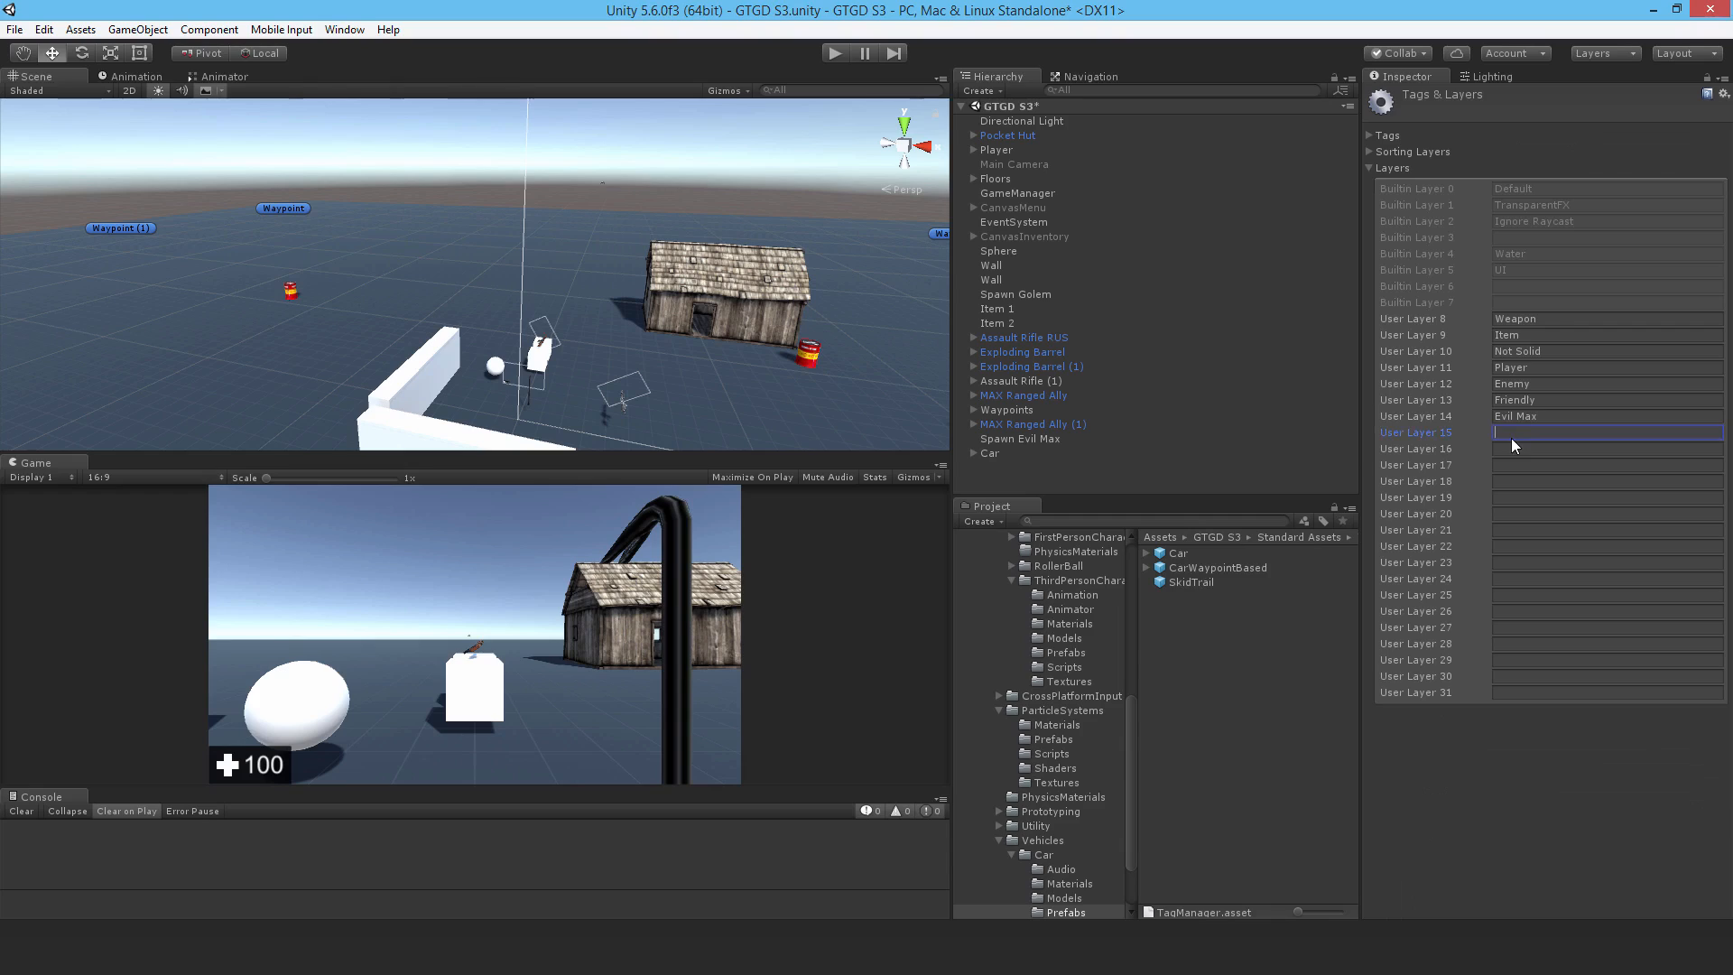
{"action": "type", "text": "Vehicle"}
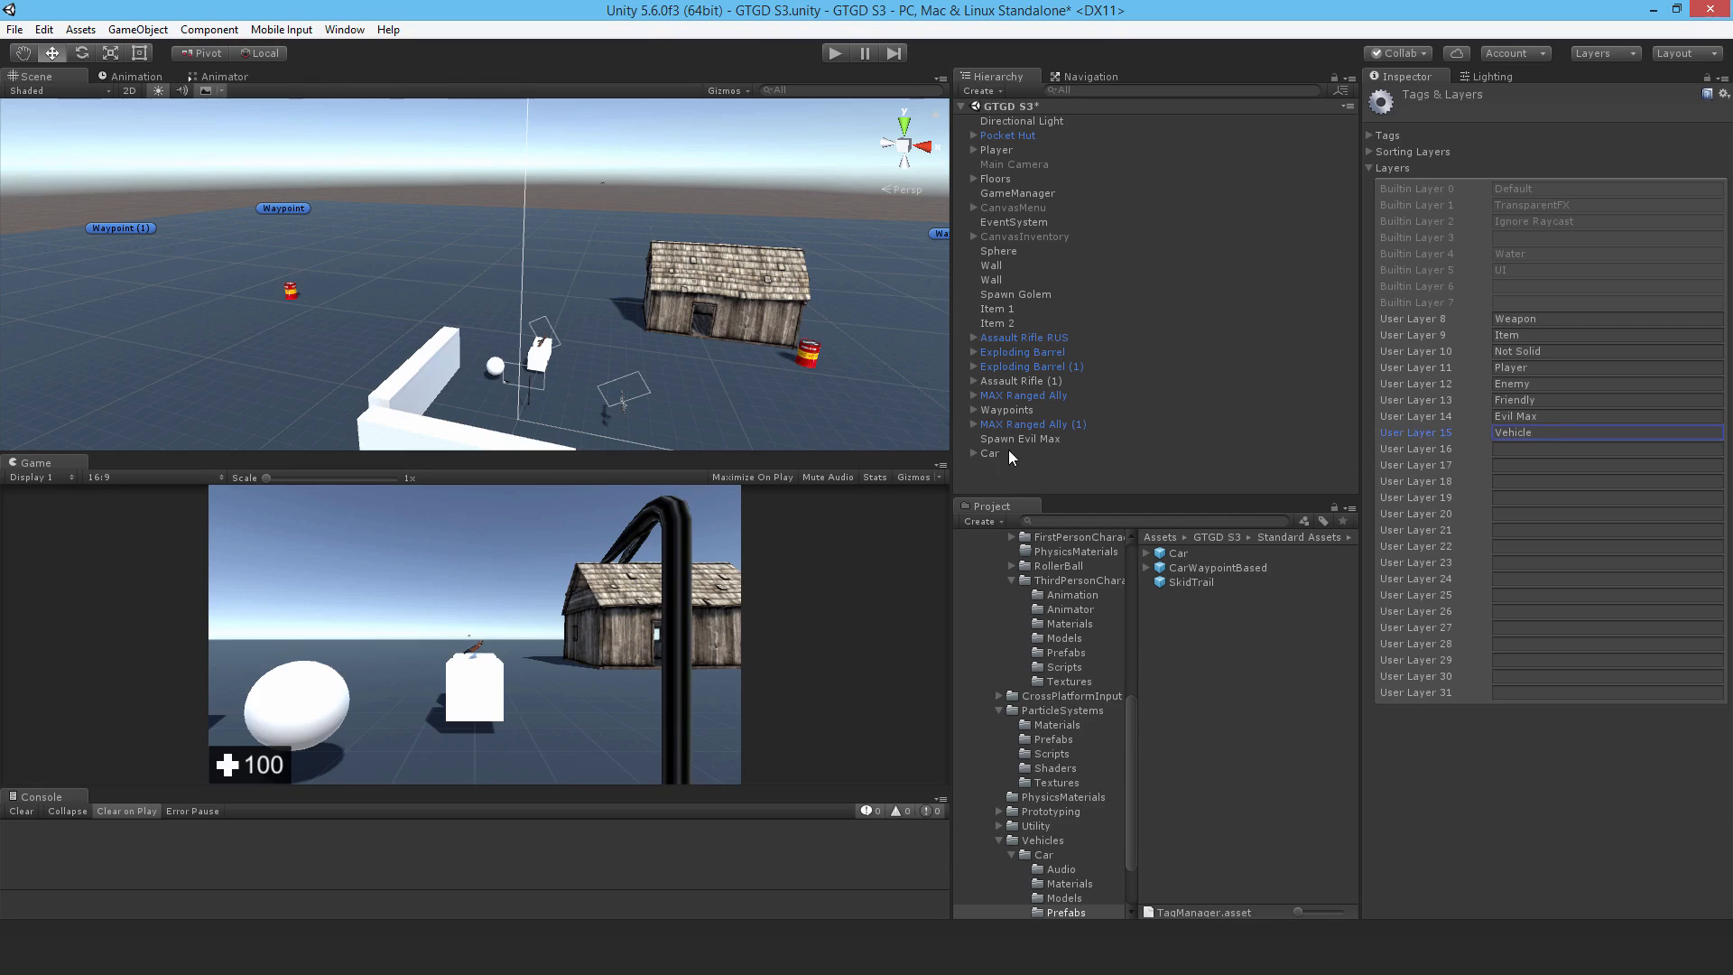
{"action": "left_click", "coordinate": [990, 454]}
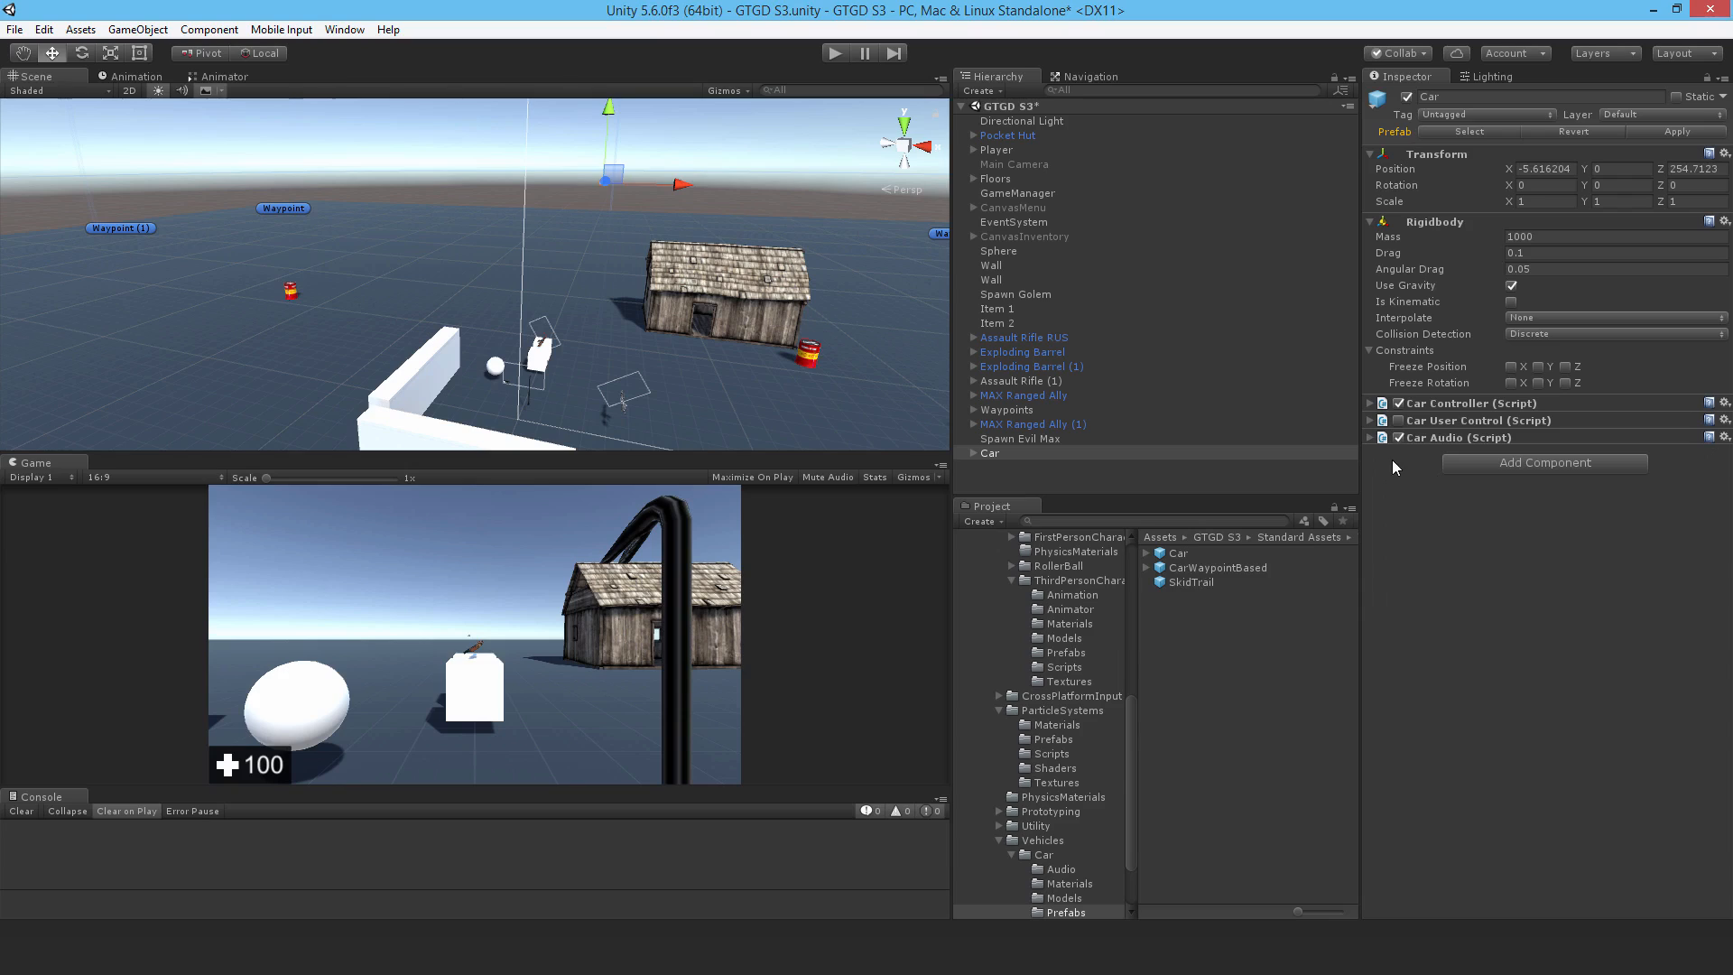
{"action": "mouse_move", "coordinate": [1495, 475]}
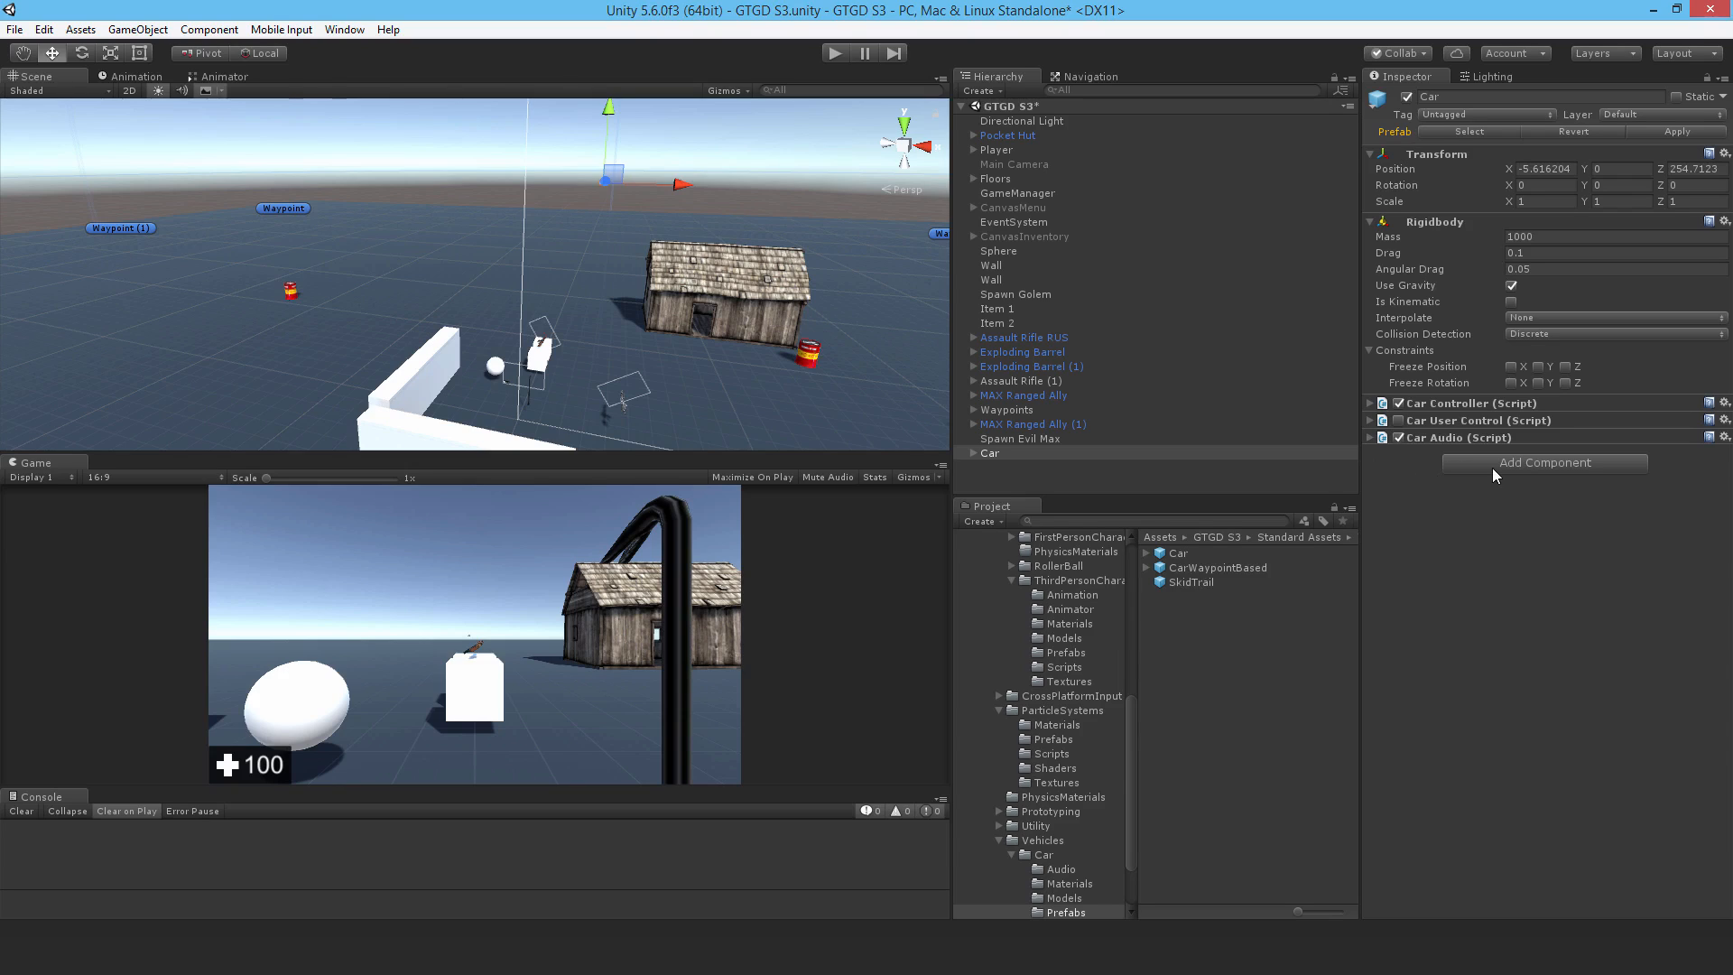
Step: Add a Box Collider to the Car and mark it Is Trigger
{"action": "left_click", "coordinate": [1544, 463]}
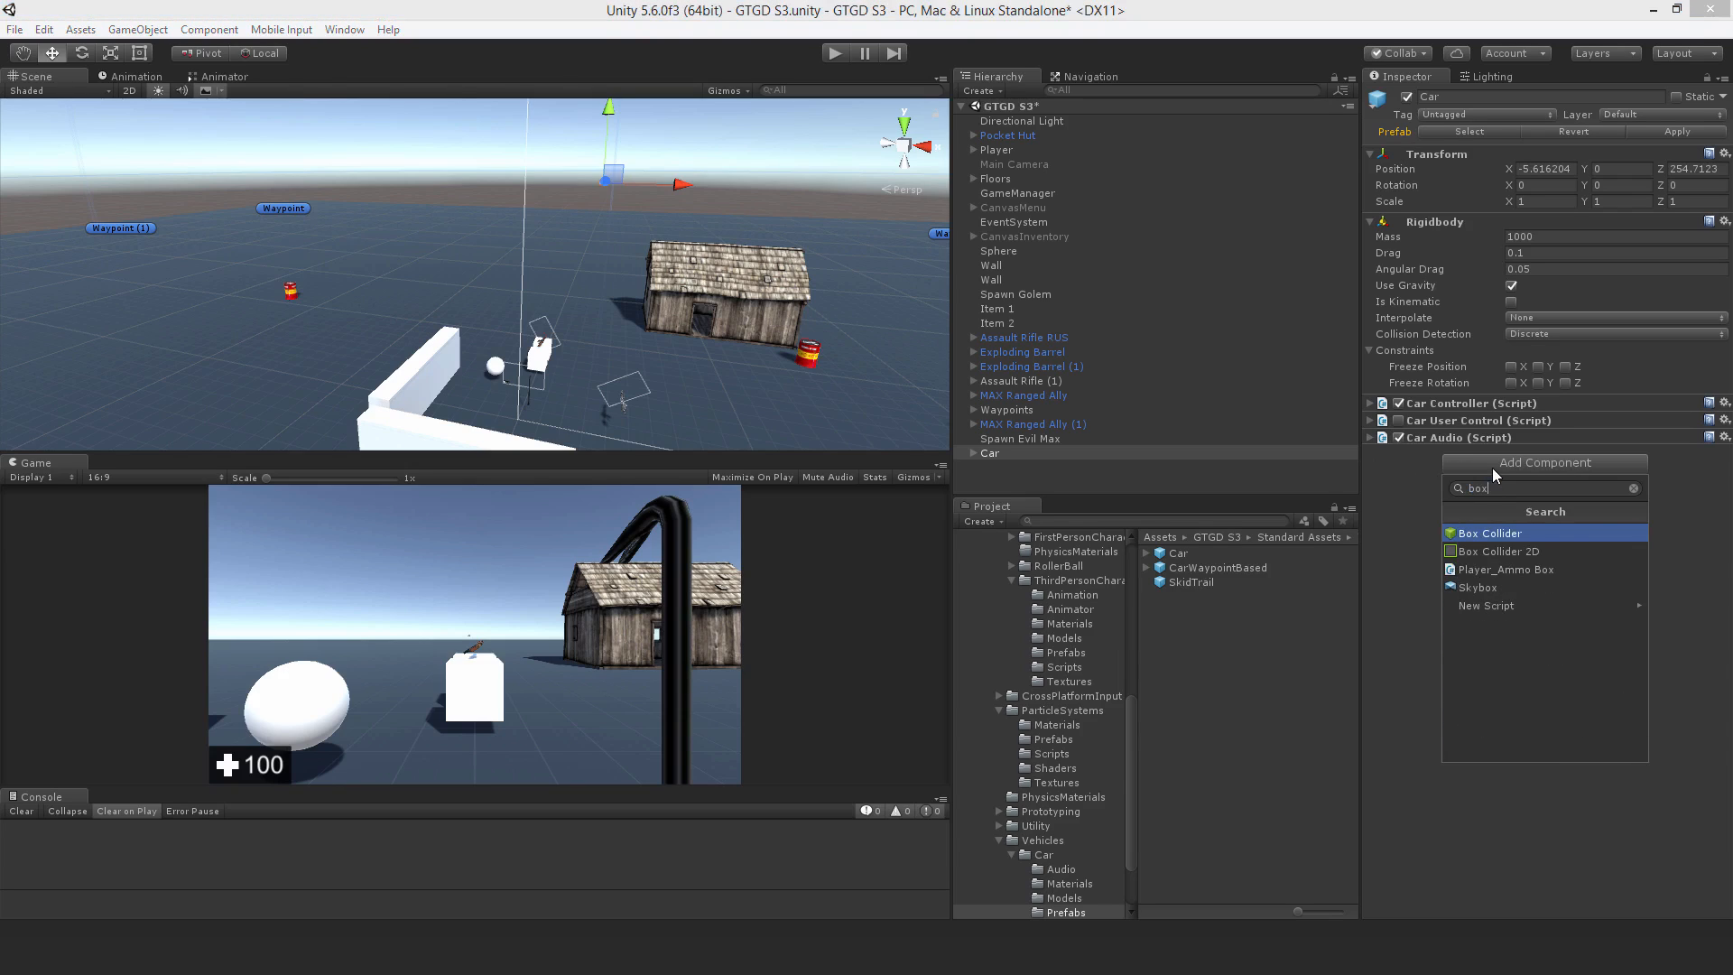
{"action": "left_click", "coordinate": [1490, 533]}
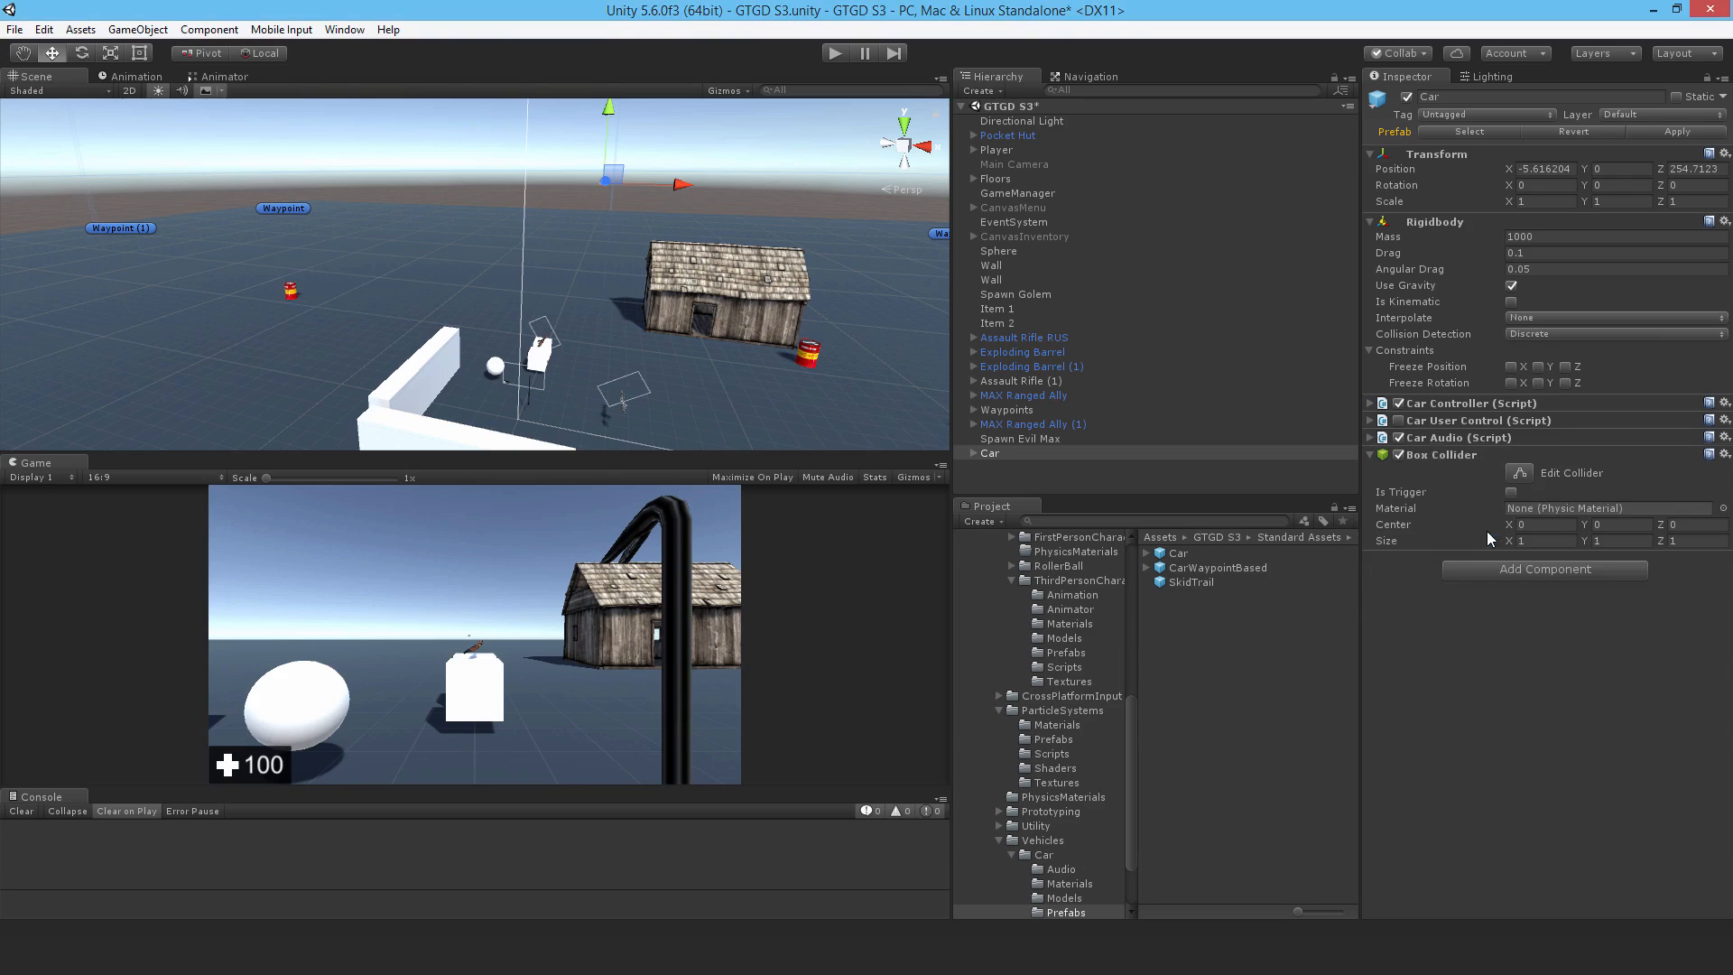
{"action": "left_click", "coordinate": [1511, 491]}
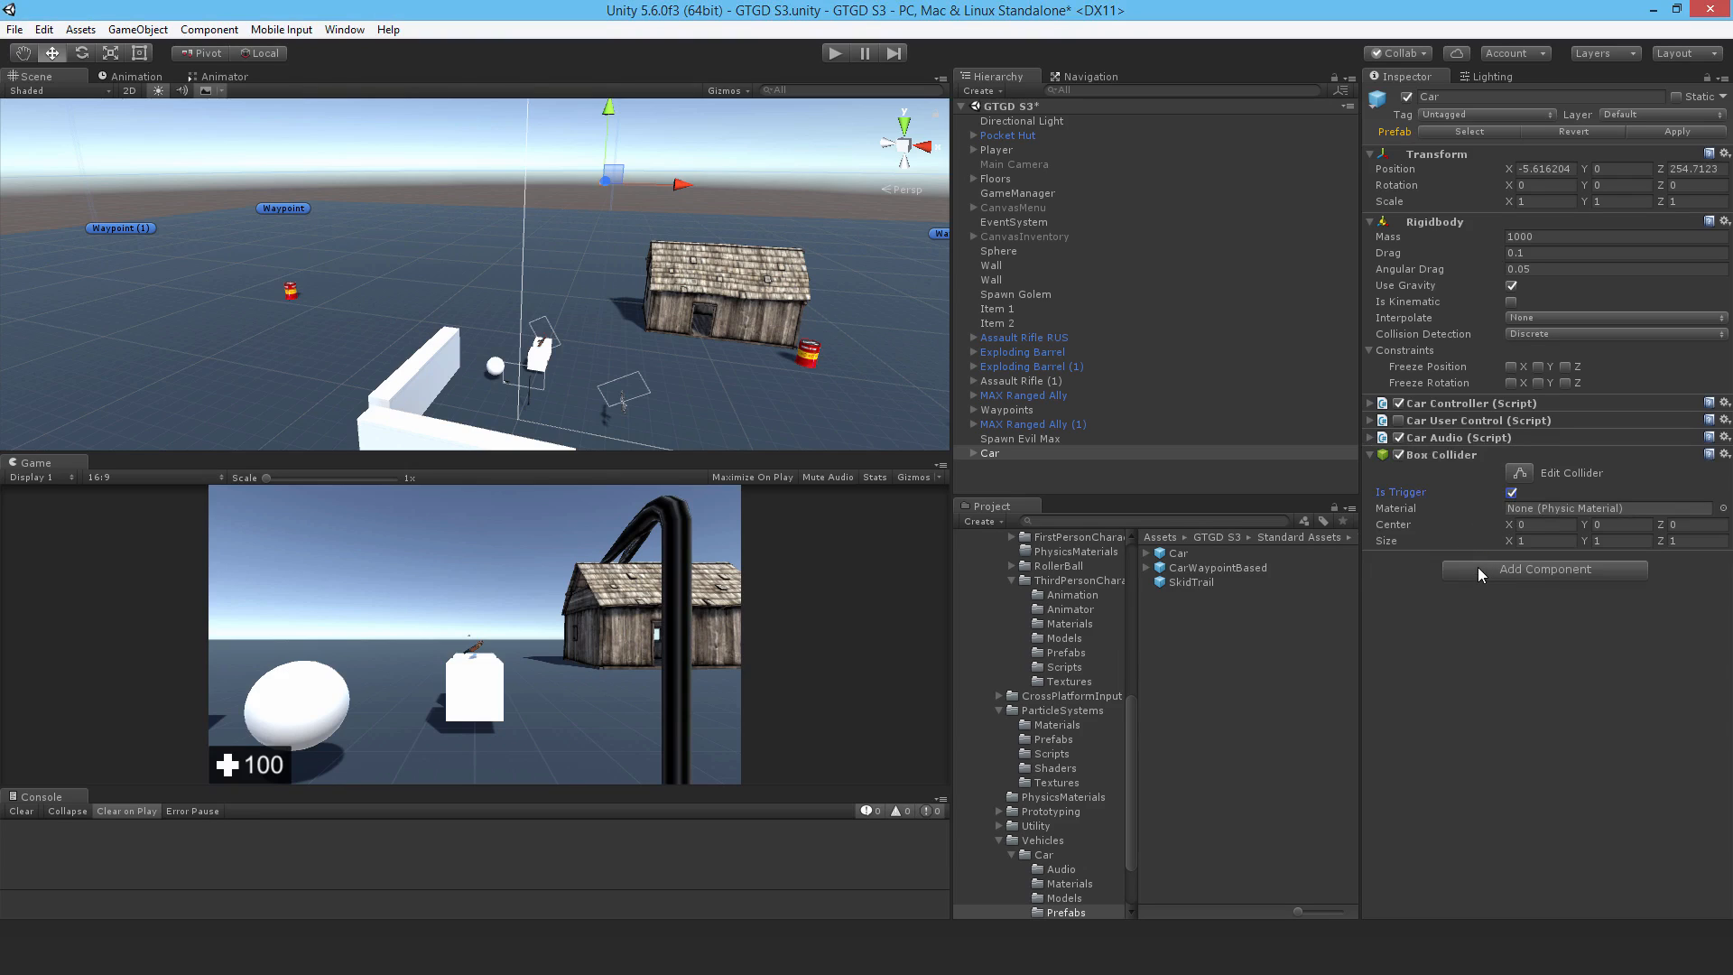
{"action": "mouse_move", "coordinate": [1479, 568]}
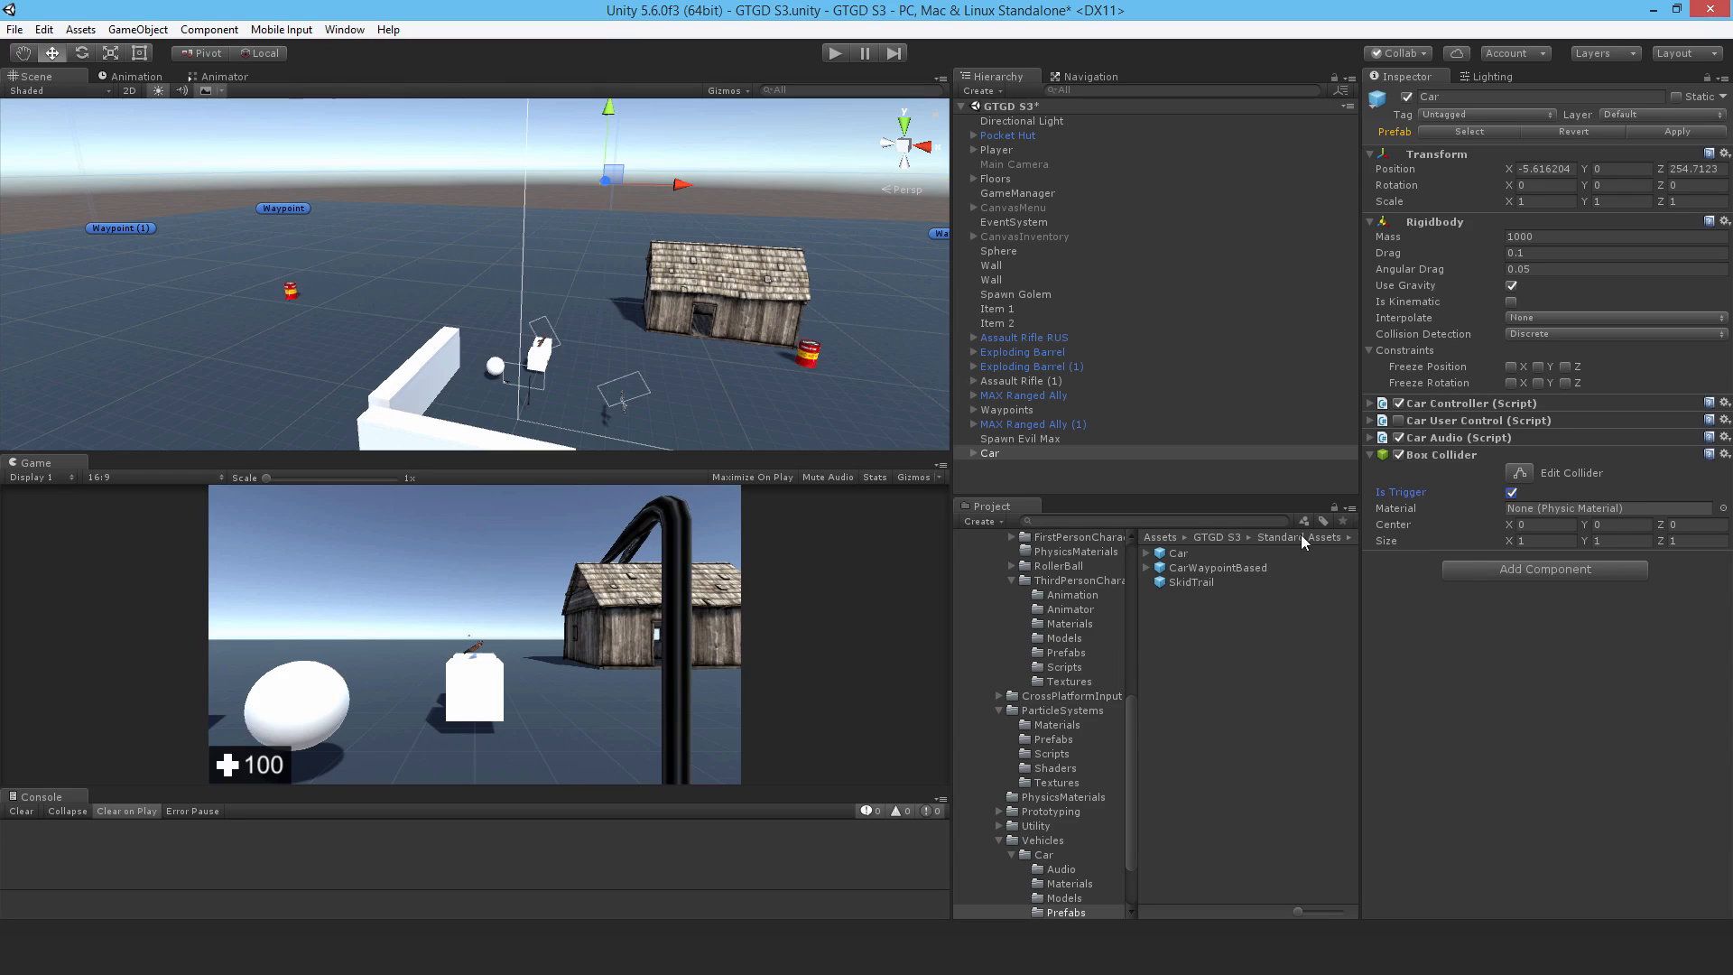
{"action": "mouse_move", "coordinate": [1558, 569]}
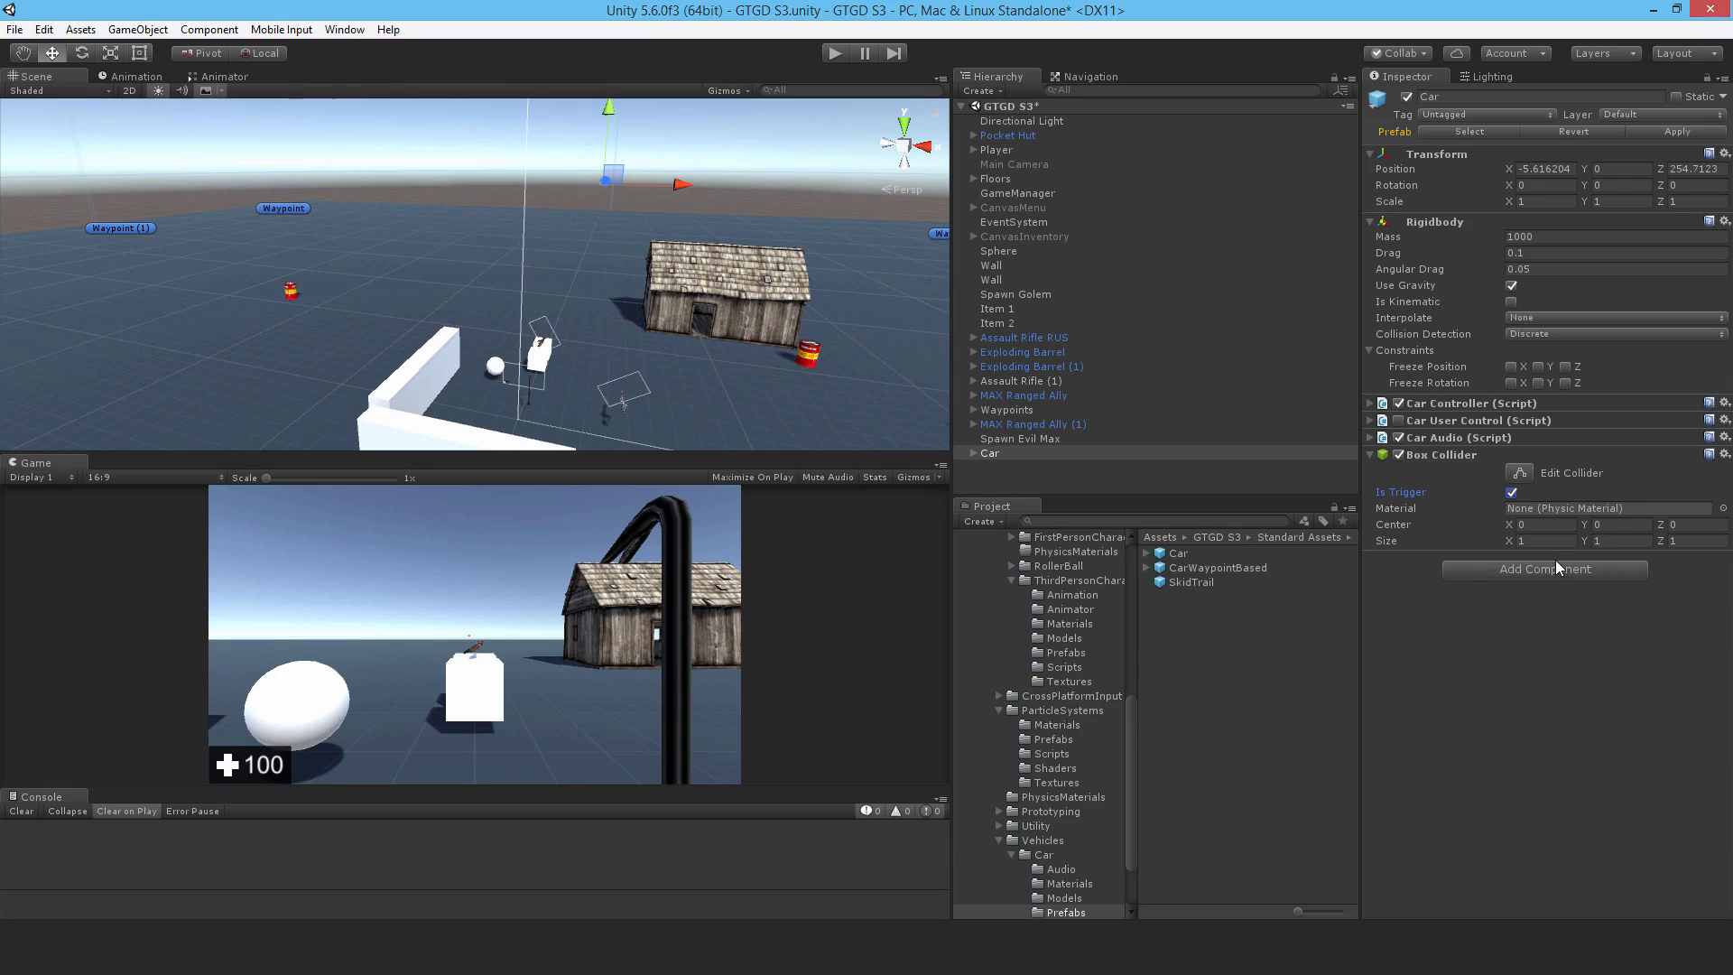
{"action": "left_click", "coordinate": [990, 453]}
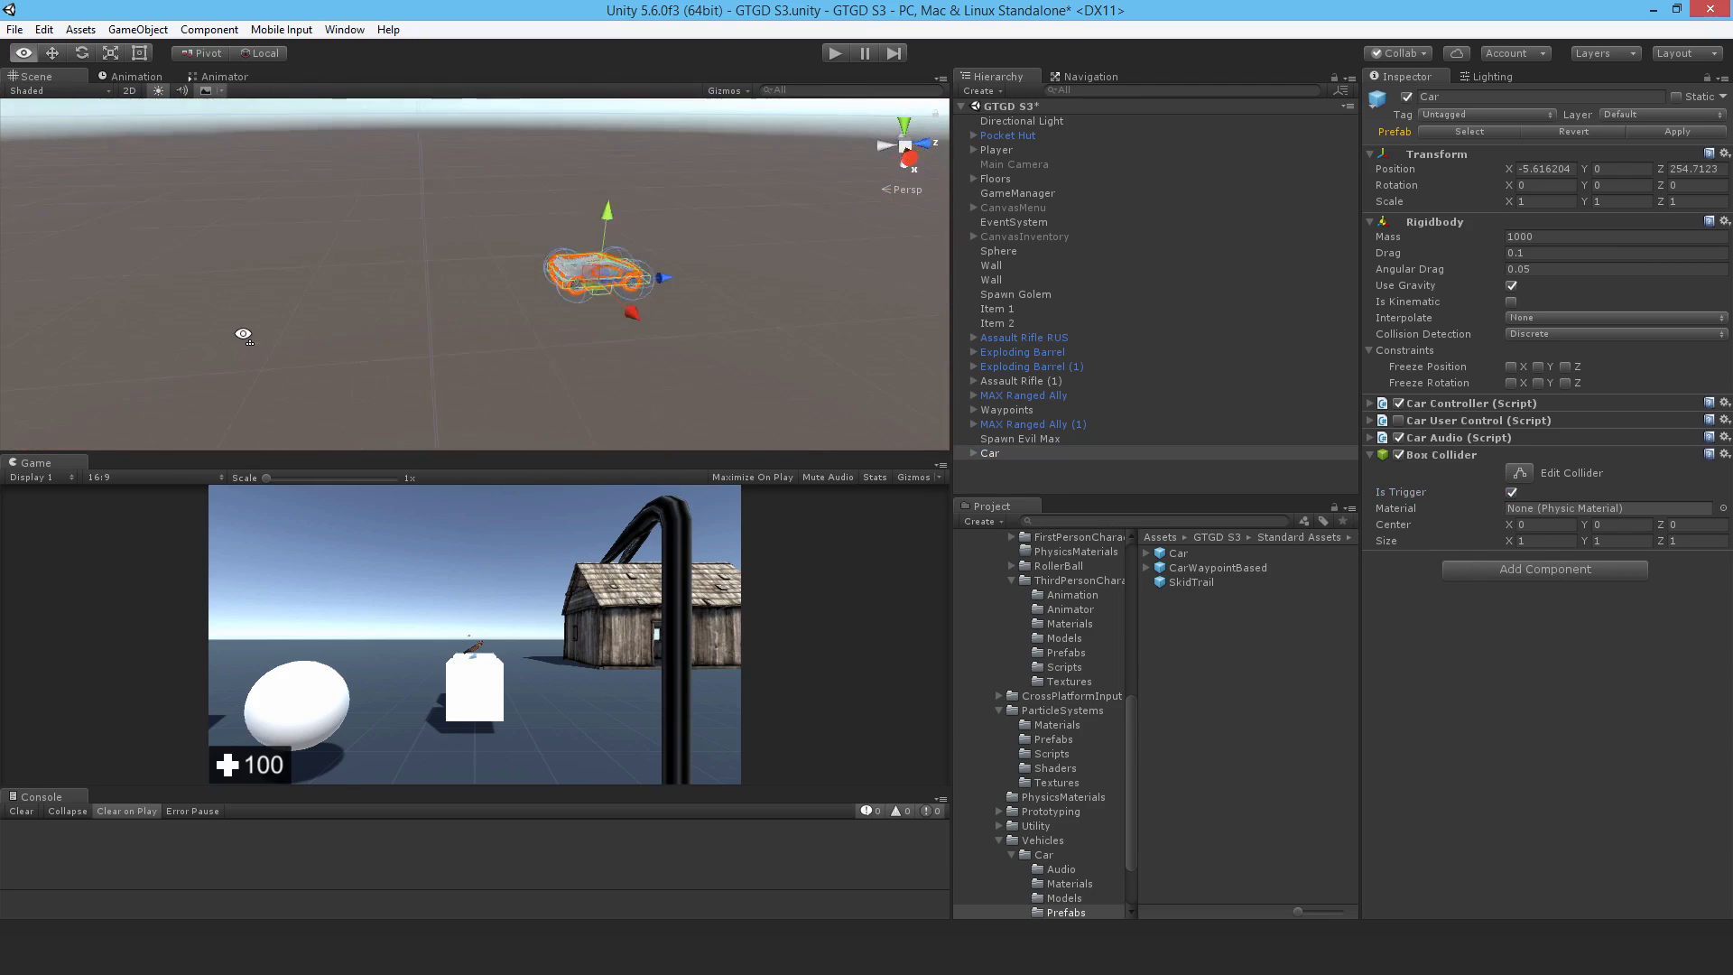
Step: Move the Car near the level and set its trigger collider size to 2 × 0.8 × 5, centre Y 0.8
{"action": "left_click", "coordinate": [1721, 153]}
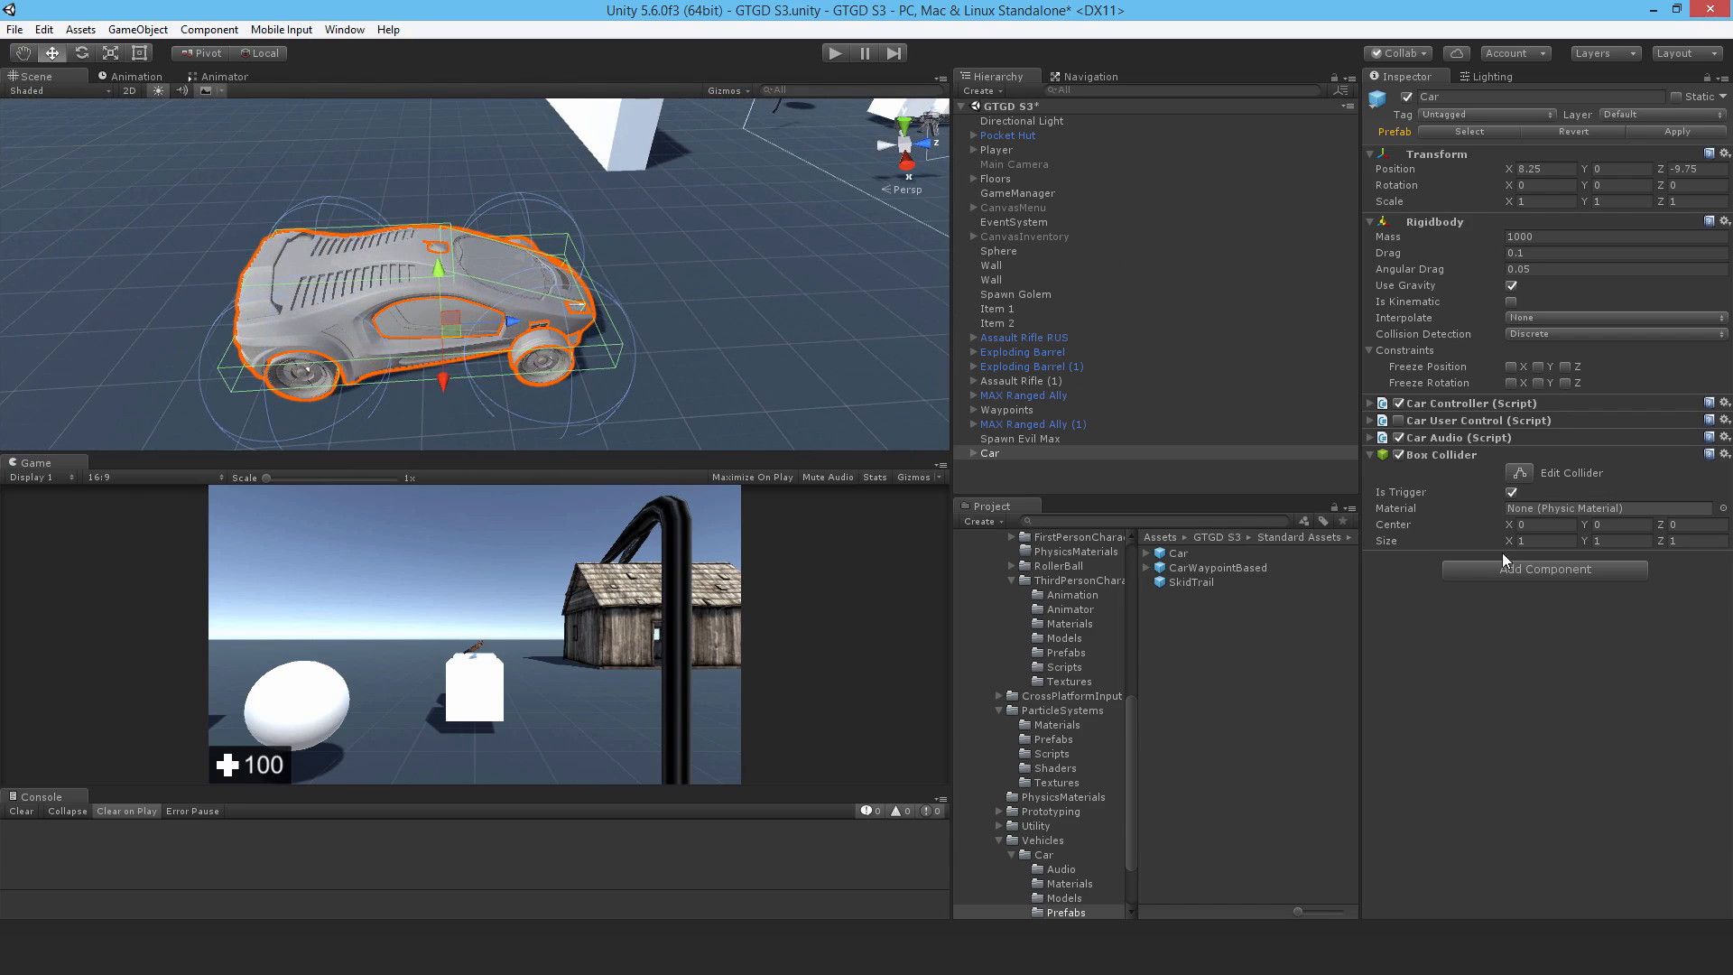
{"action": "left_click", "coordinate": [1542, 540]}
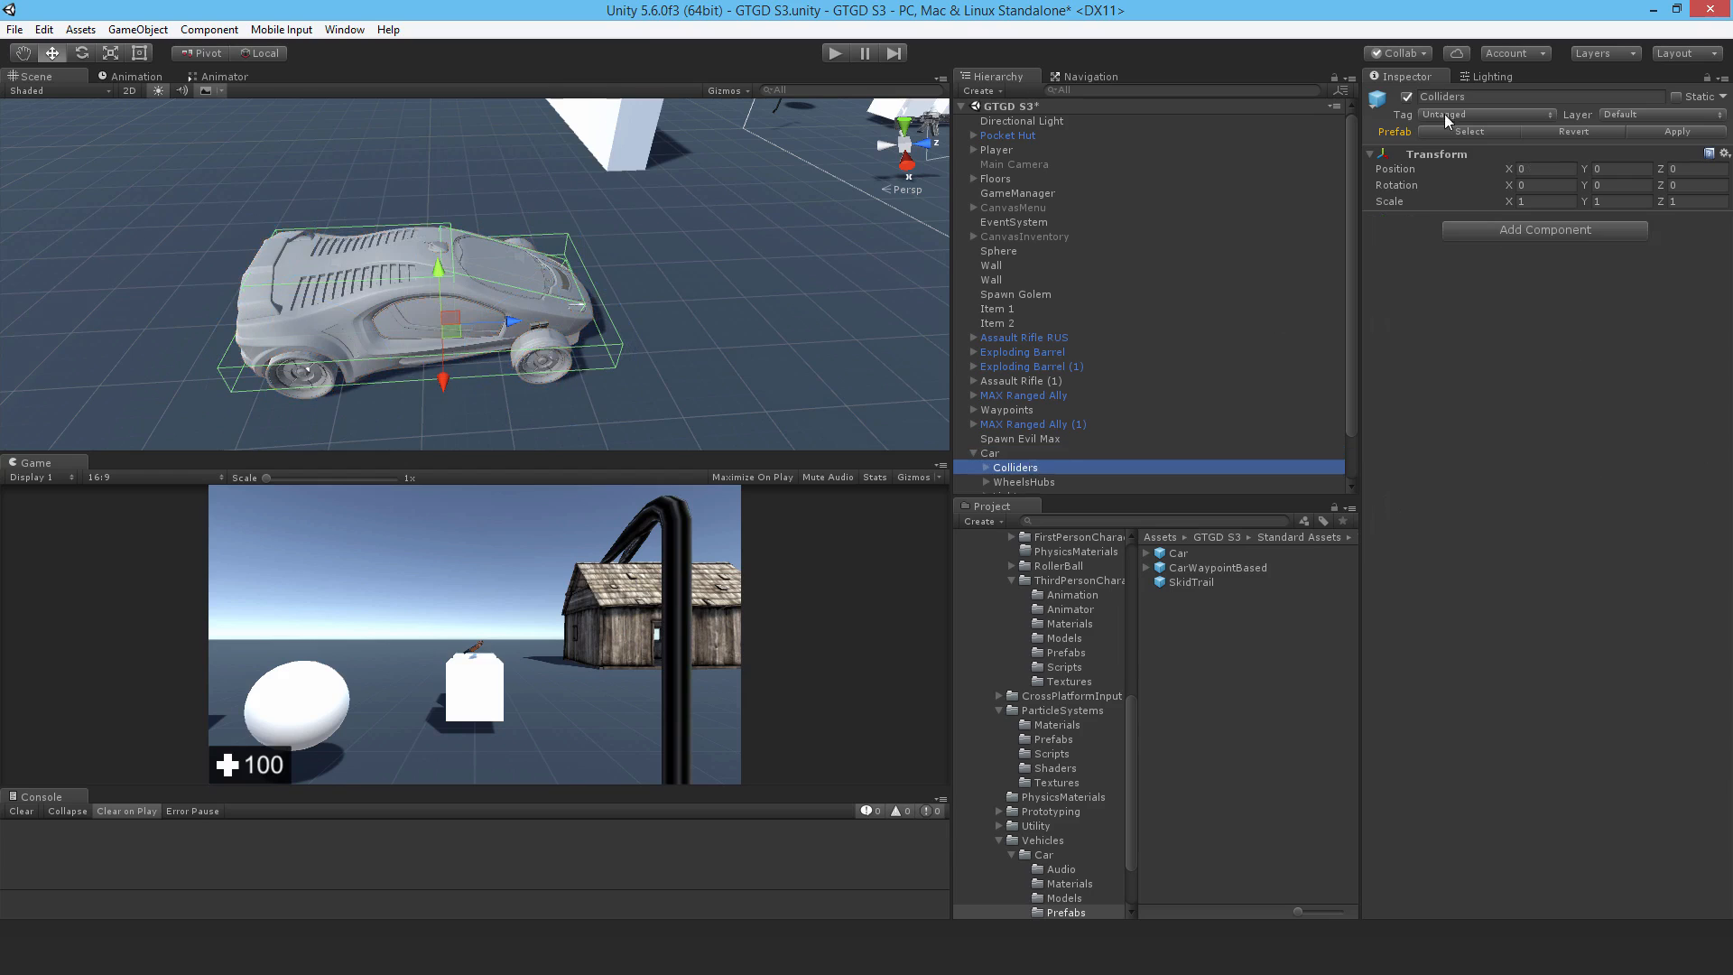
{"action": "left_click", "coordinate": [991, 453]}
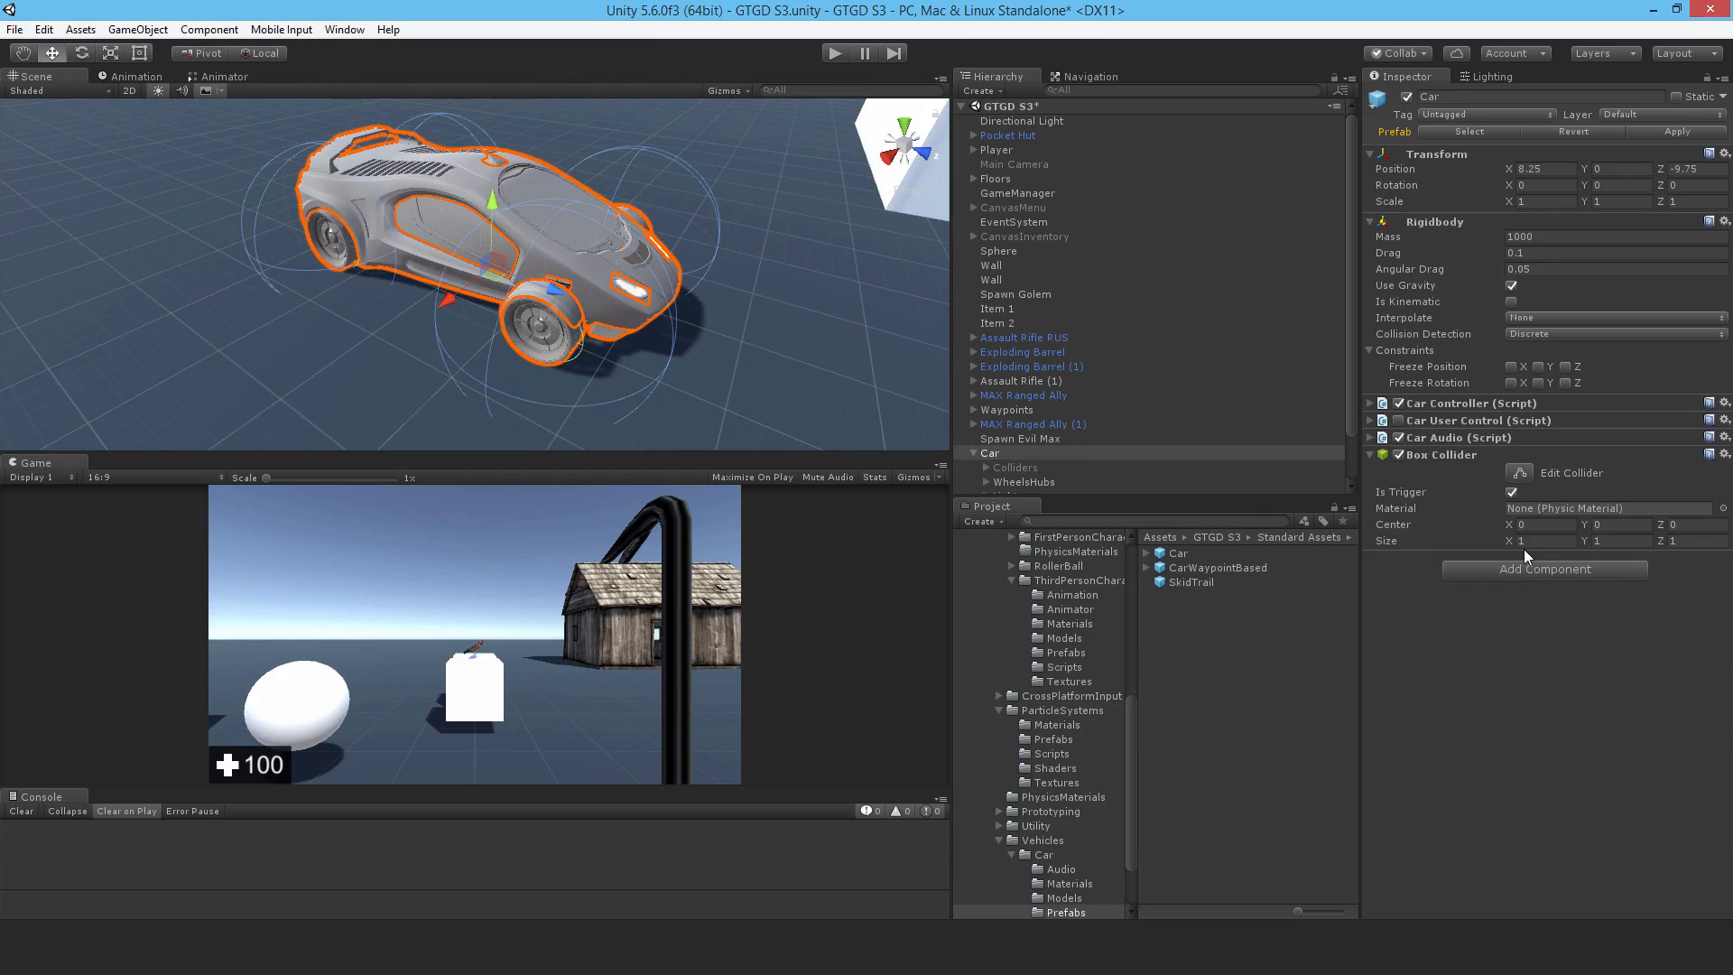
{"action": "left_click", "coordinate": [1538, 539]}
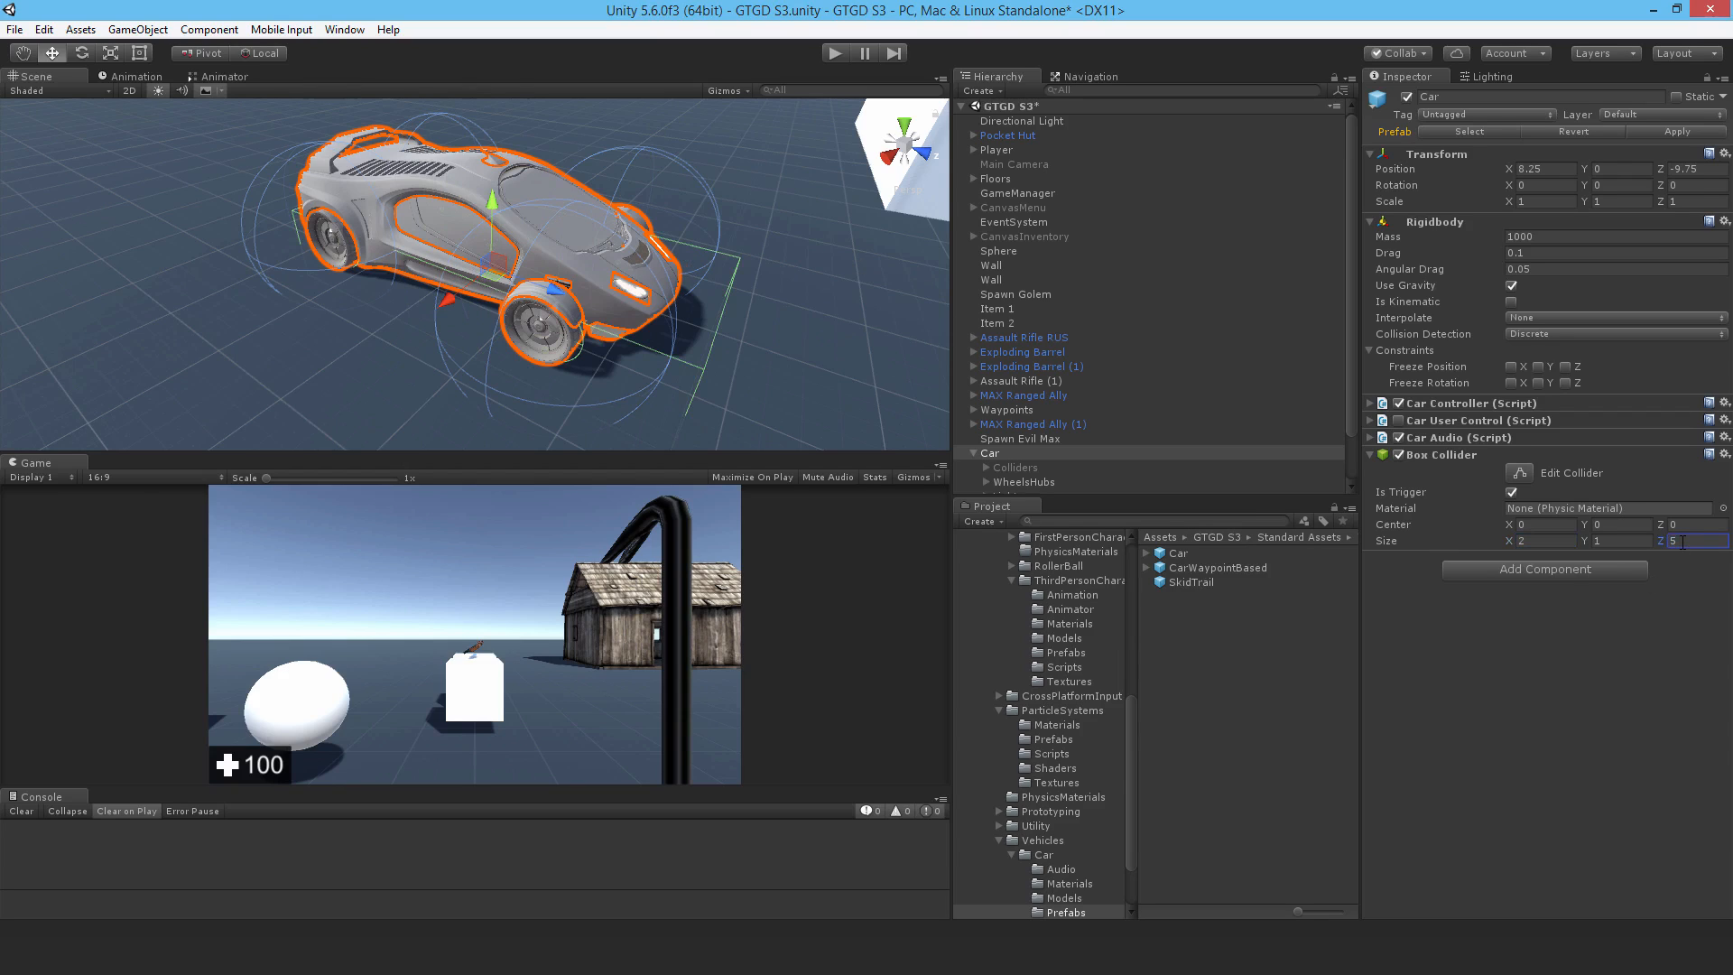
{"action": "left_click", "coordinate": [1621, 524]}
{"action": "type", "text": ".8"}
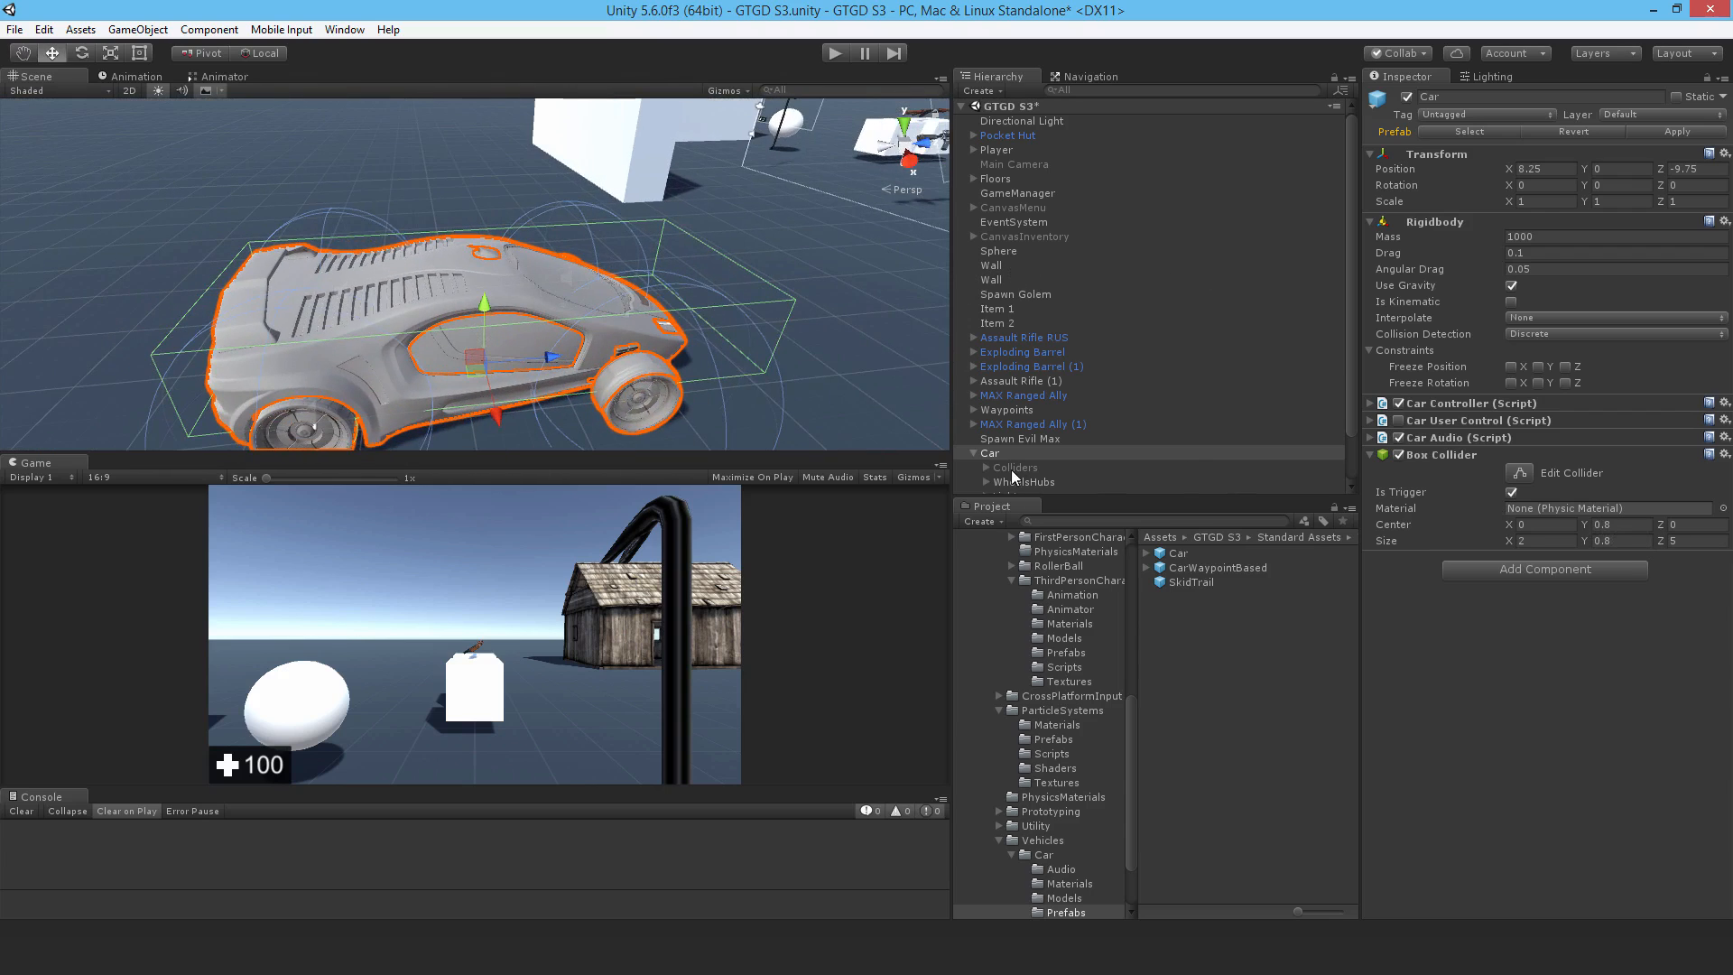
Step: Select the Car's ColliderBottom and set its Transform scale to X 2, Z 4
{"action": "left_click", "coordinate": [1013, 466]}
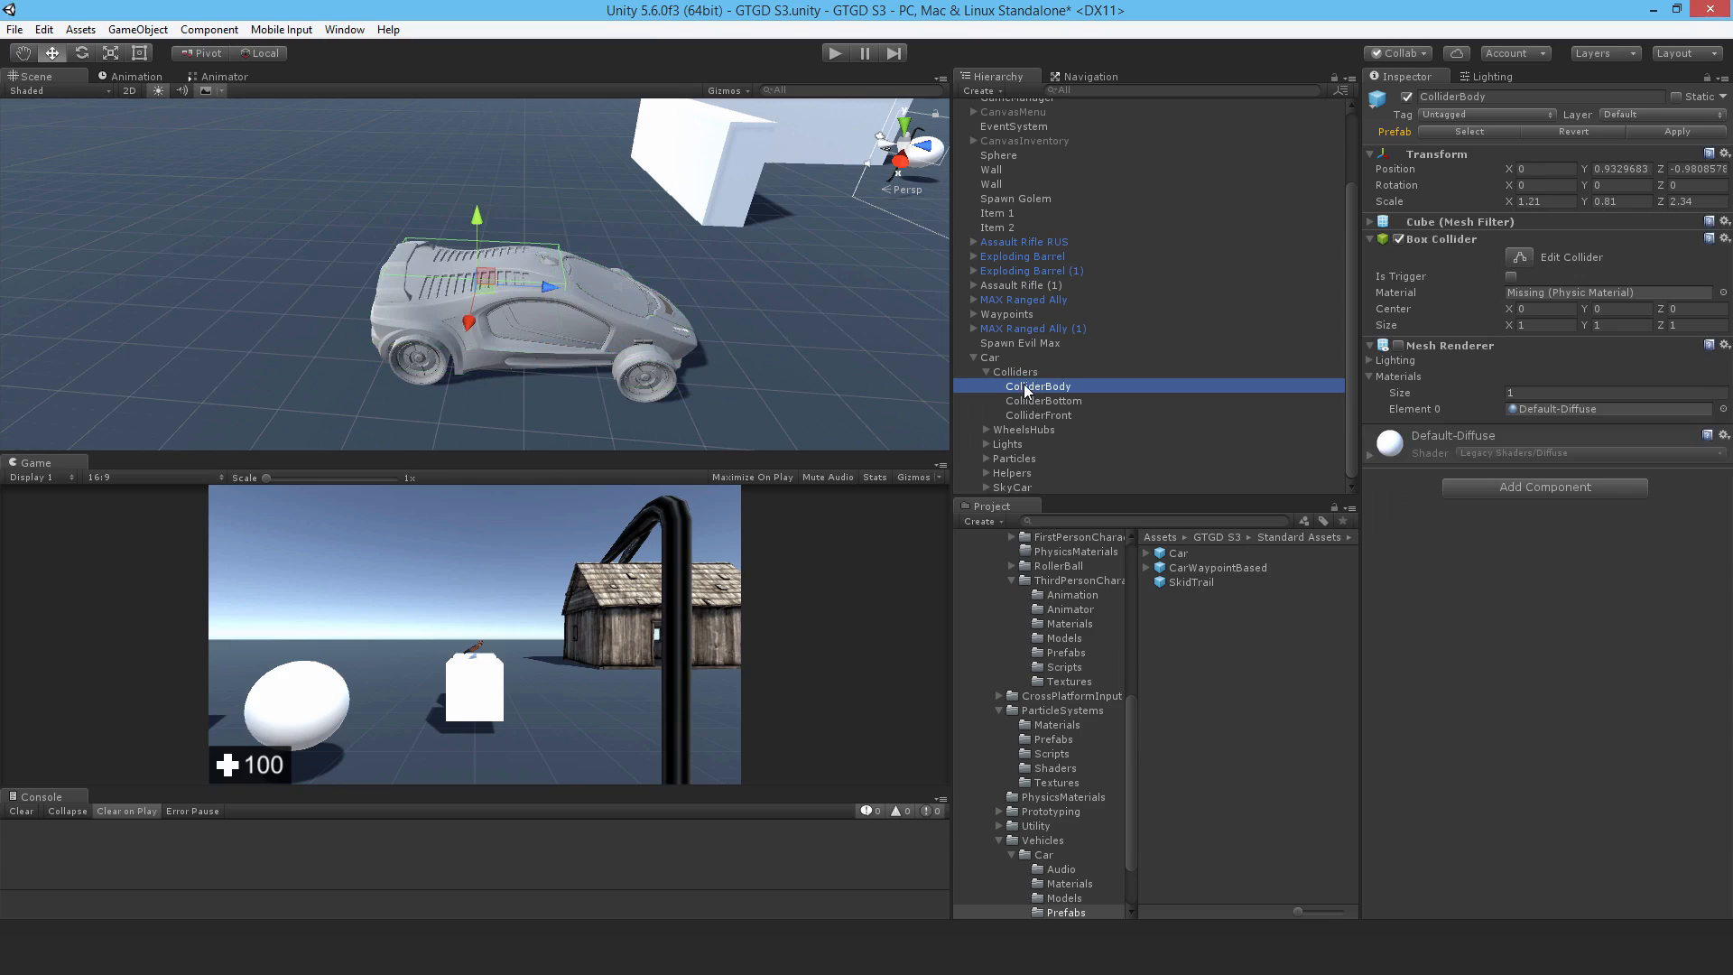
{"action": "mouse_move", "coordinate": [1028, 417]}
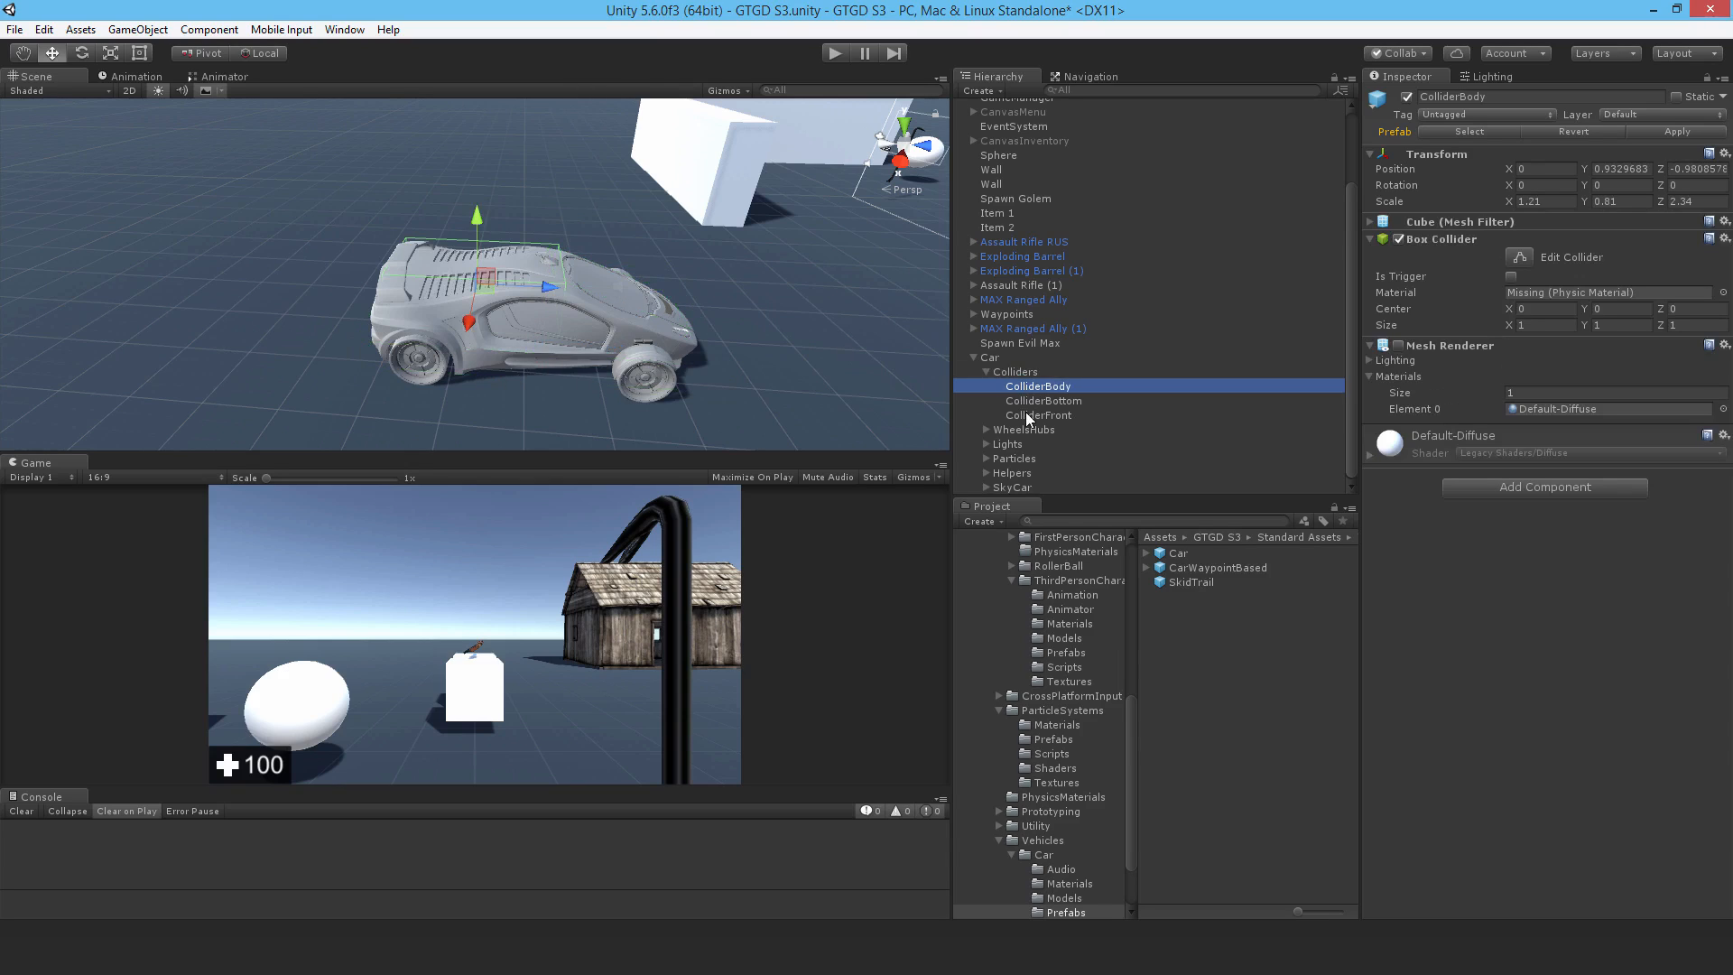
{"action": "left_click", "coordinate": [1044, 401]}
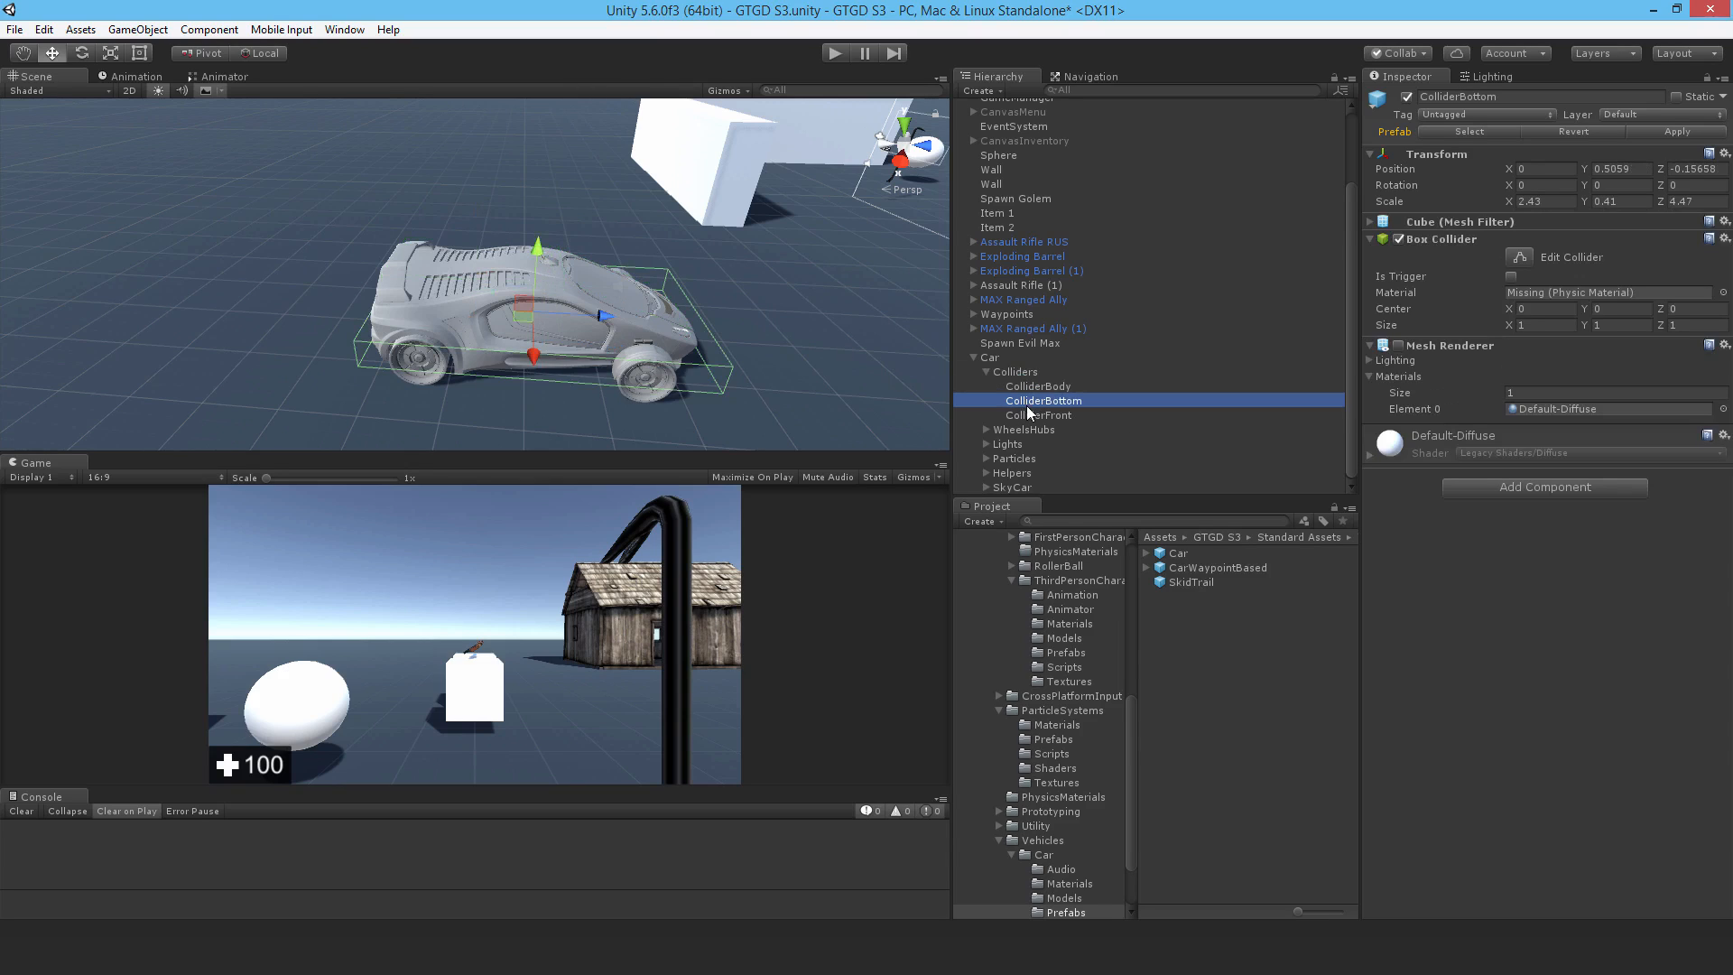
{"action": "mouse_move", "coordinate": [416, 343]}
{"action": "type", "text": "2"}
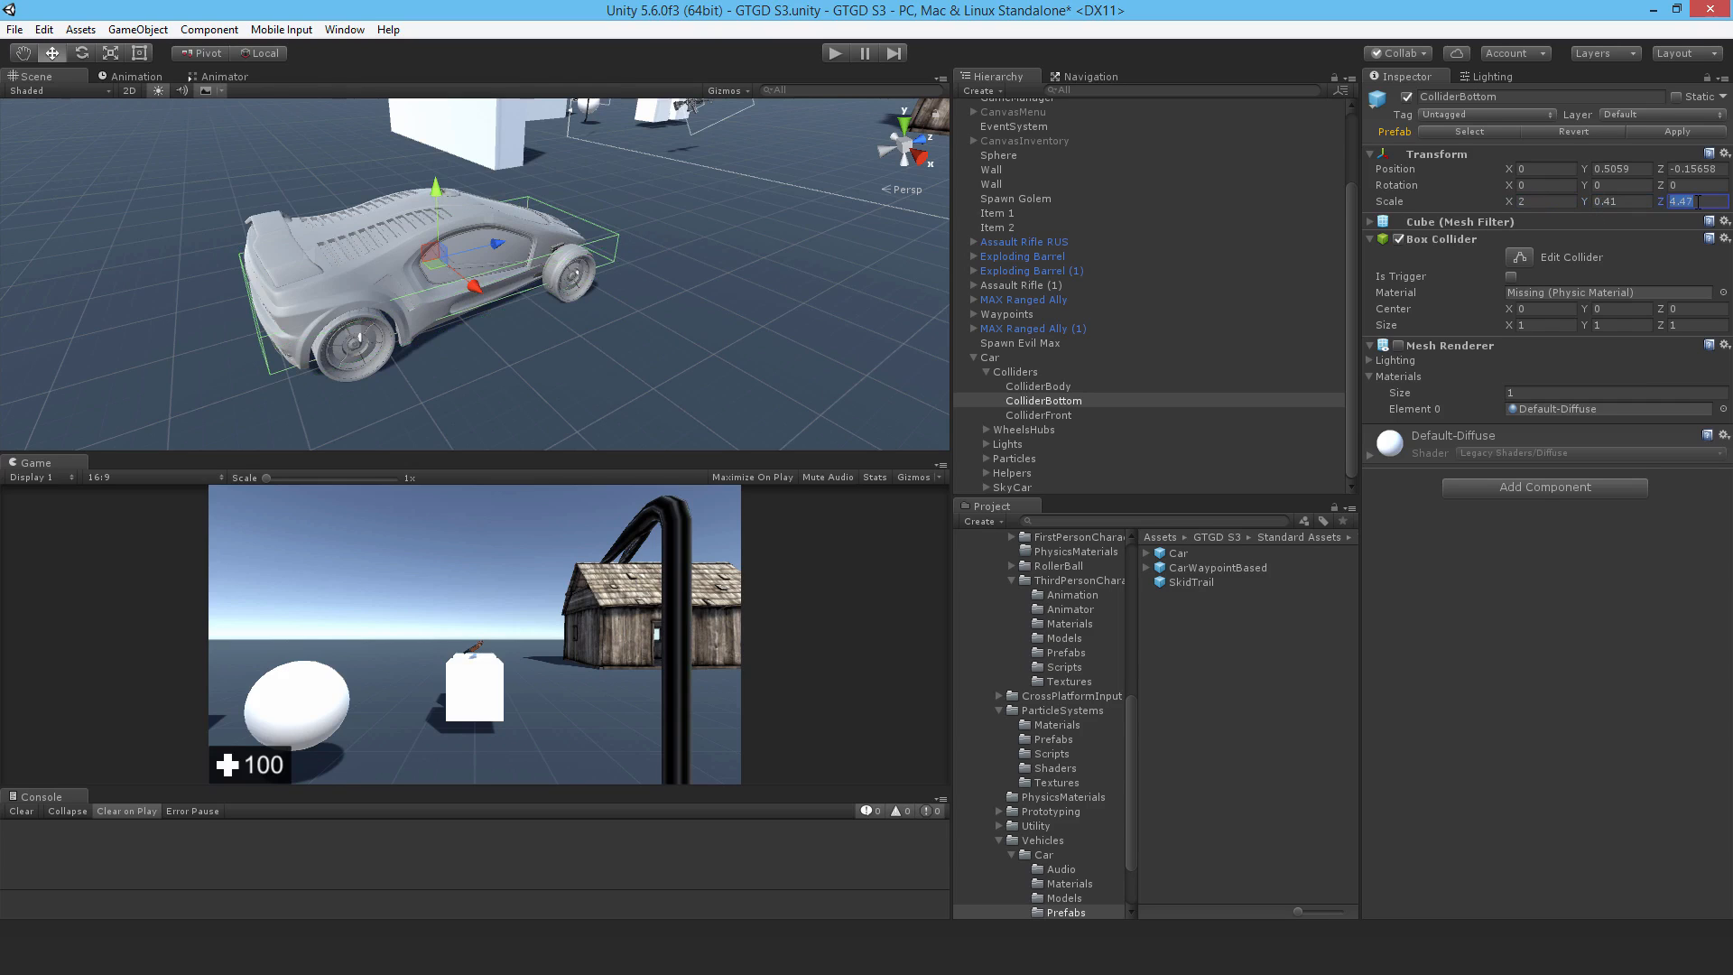
{"action": "type", "text": "4"}
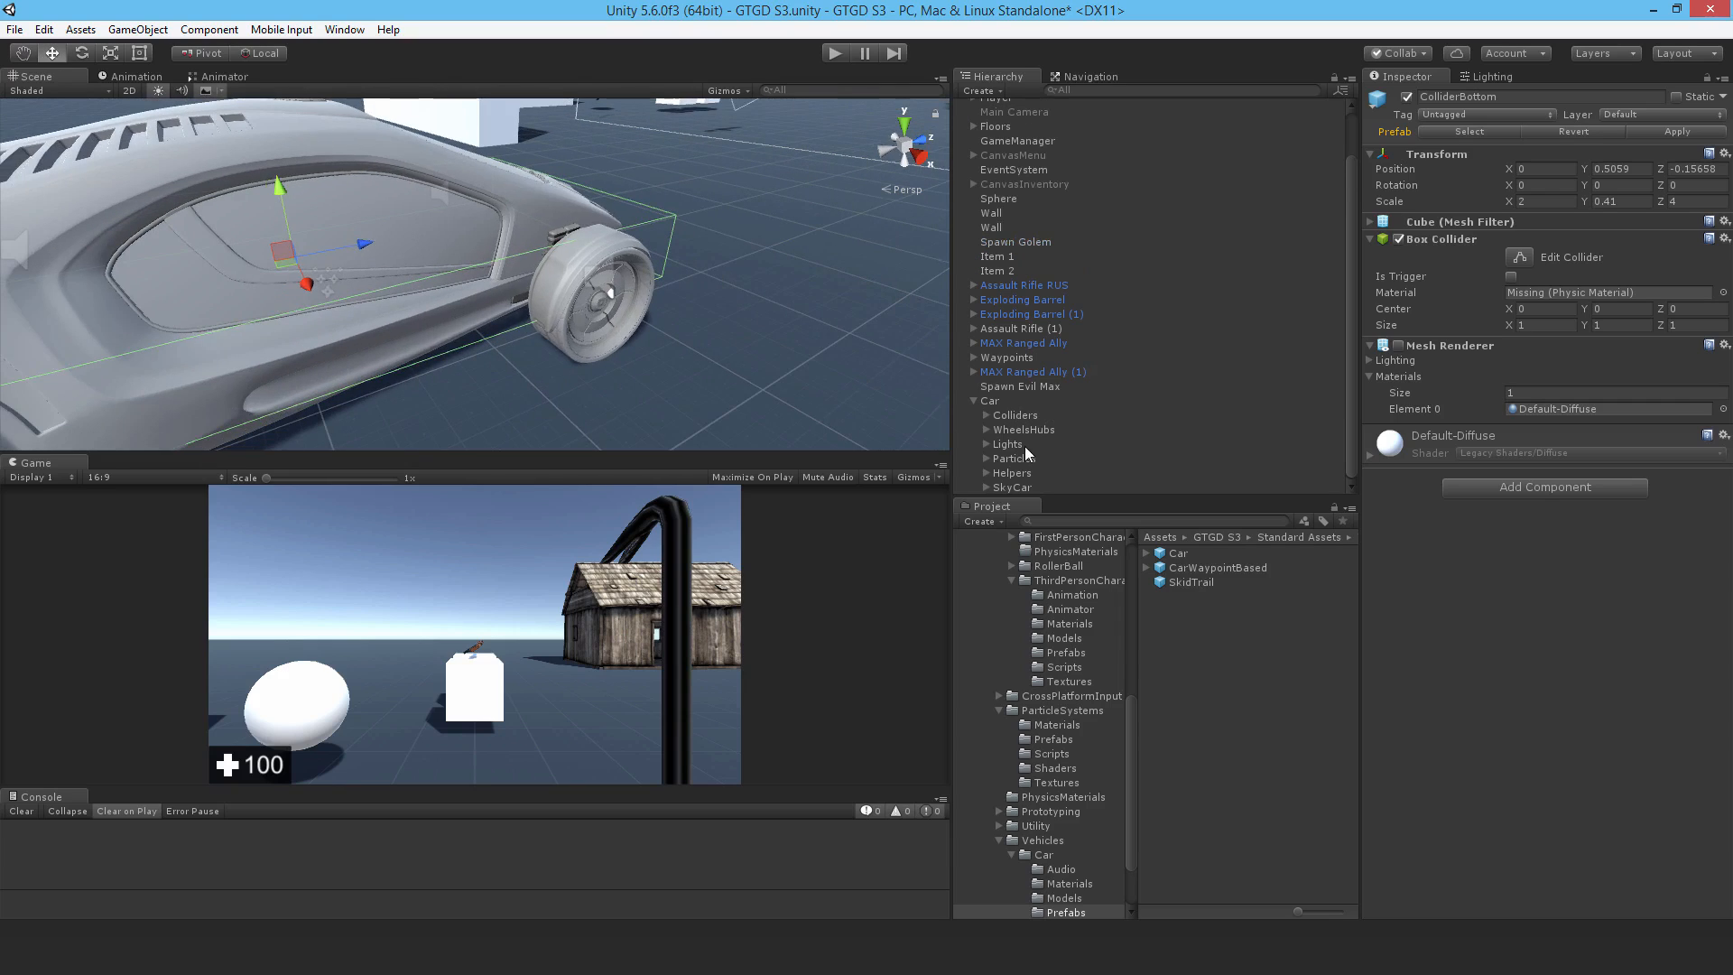
Step: Step through Lights, Particles and Helpers, then expand SkyCar to show its body, lights and wheels
{"action": "left_click", "coordinate": [1008, 444]}
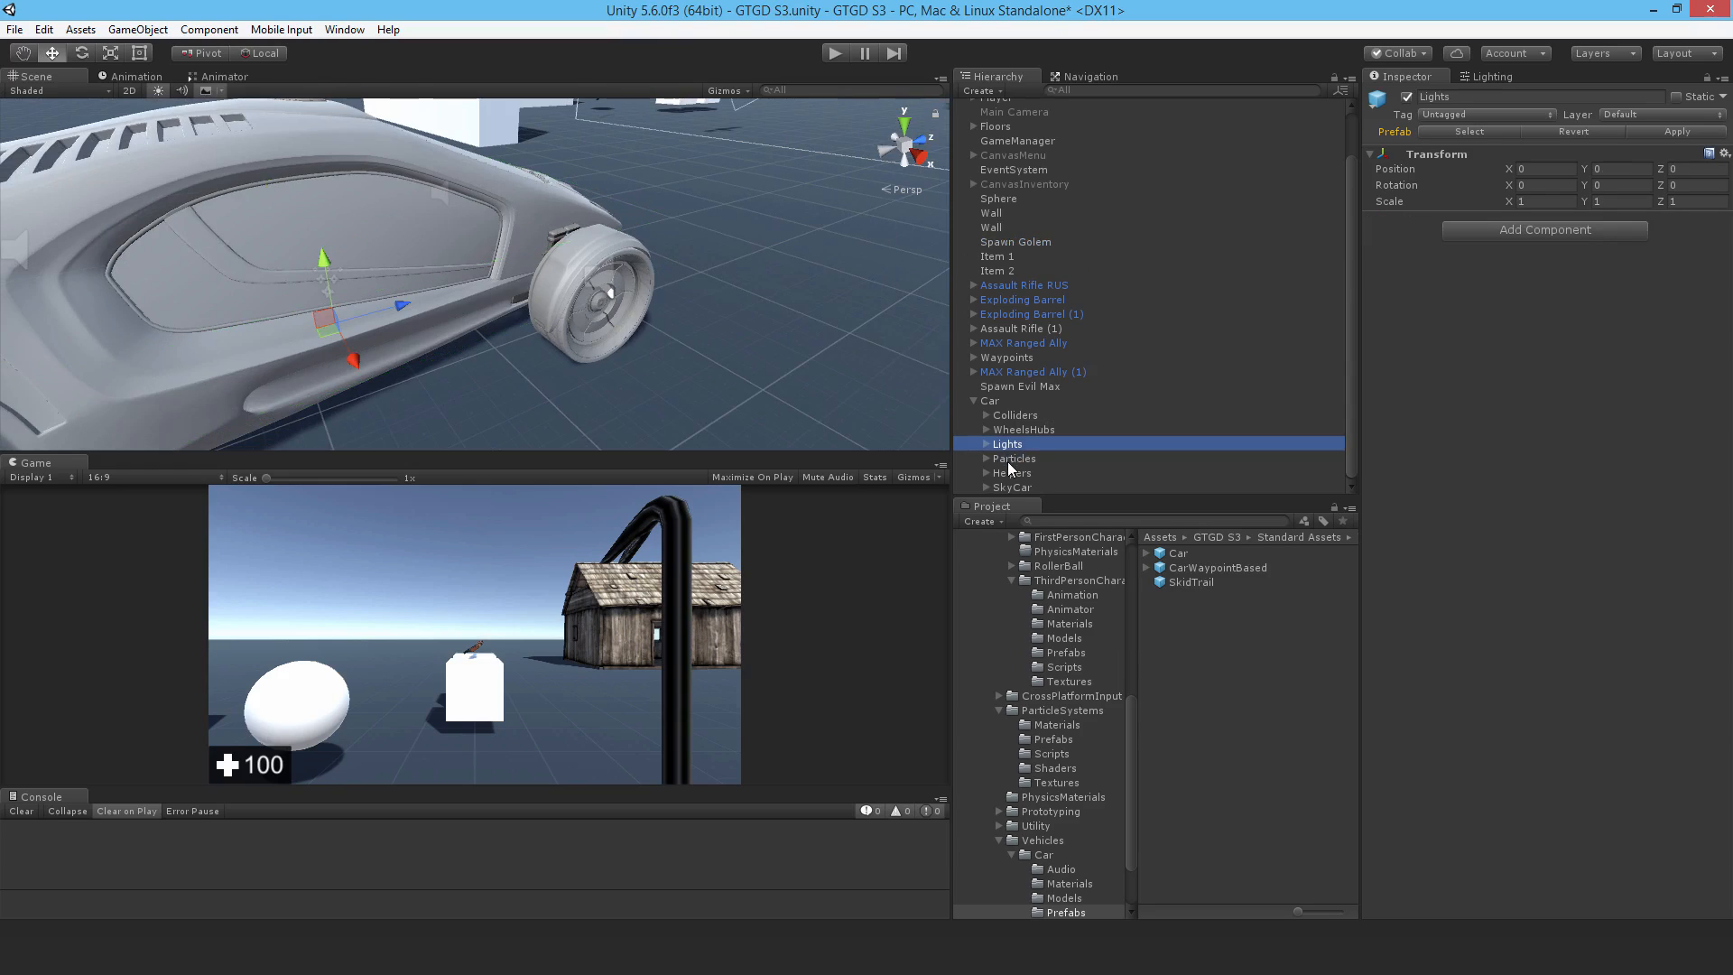
{"action": "left_click", "coordinate": [1011, 471]}
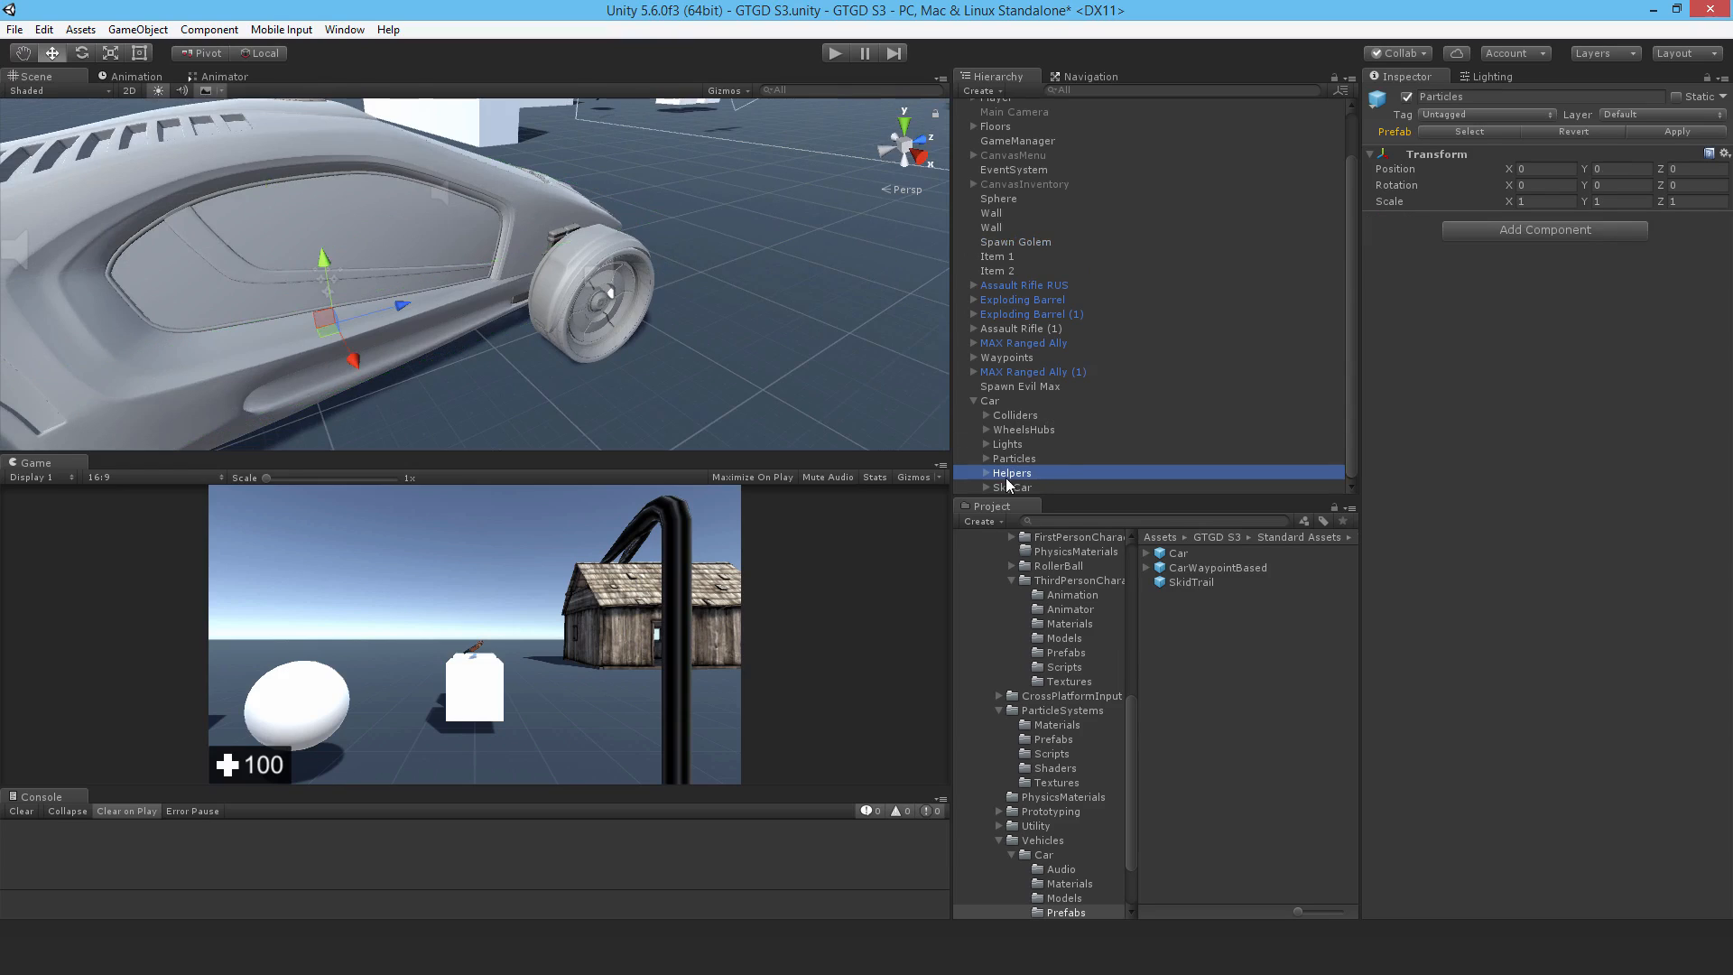
{"action": "left_click", "coordinate": [1011, 485]}
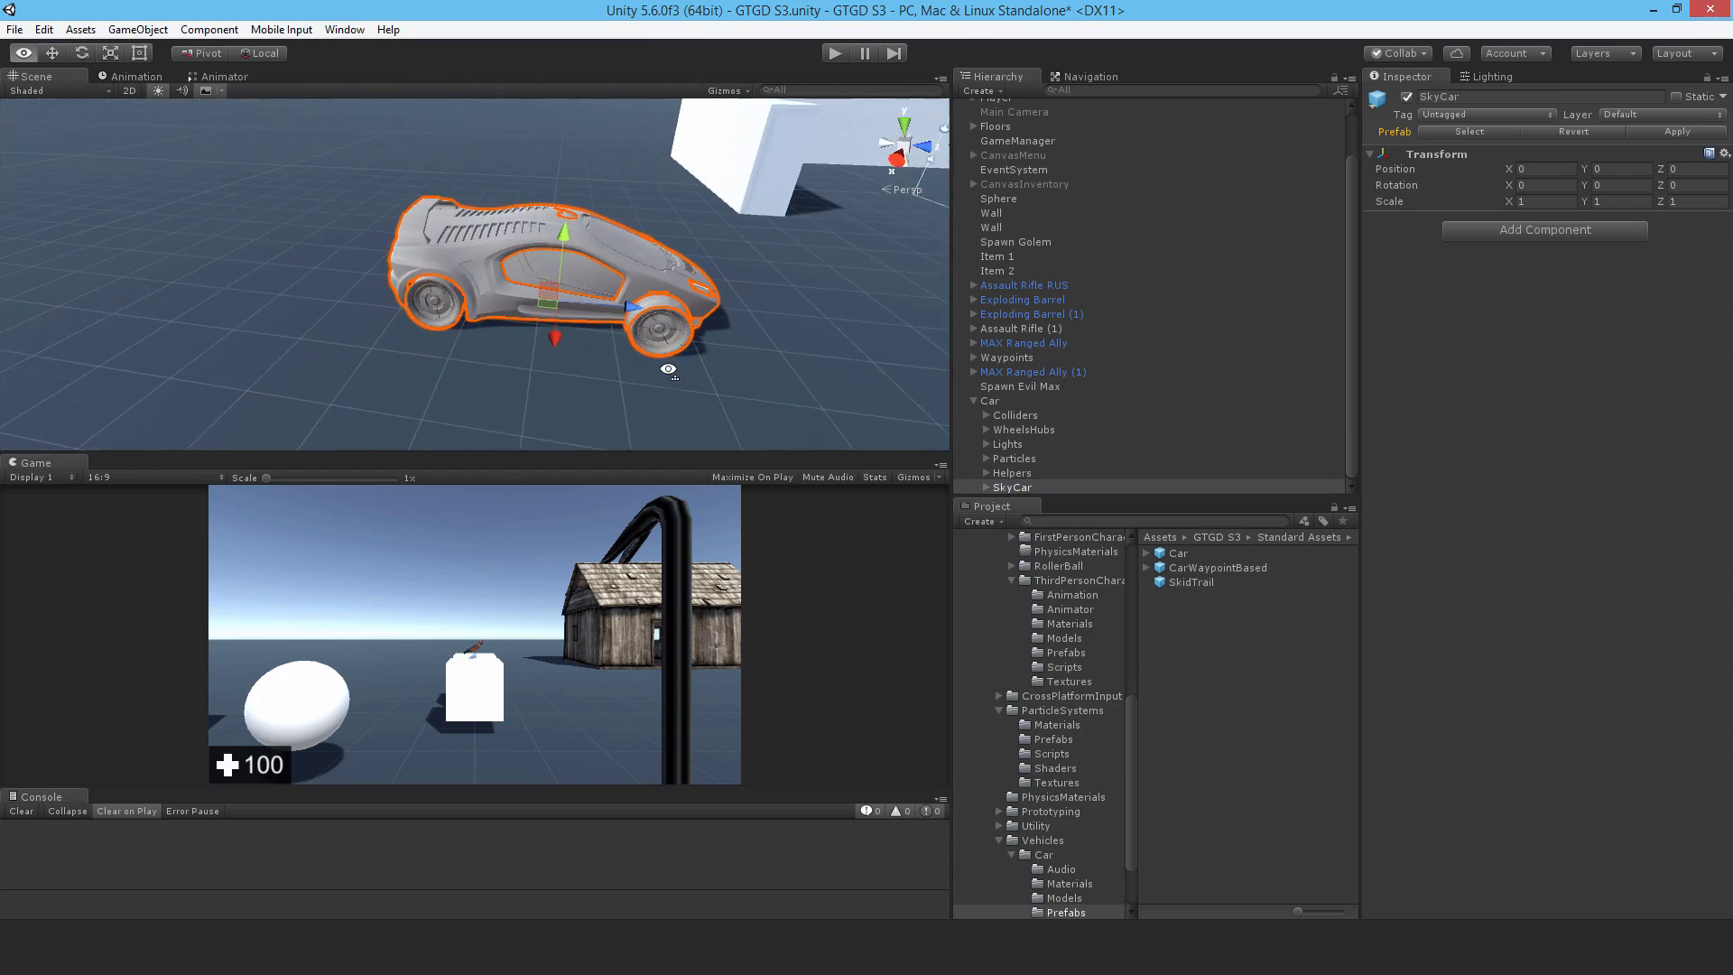
{"action": "left_click", "coordinate": [973, 312]}
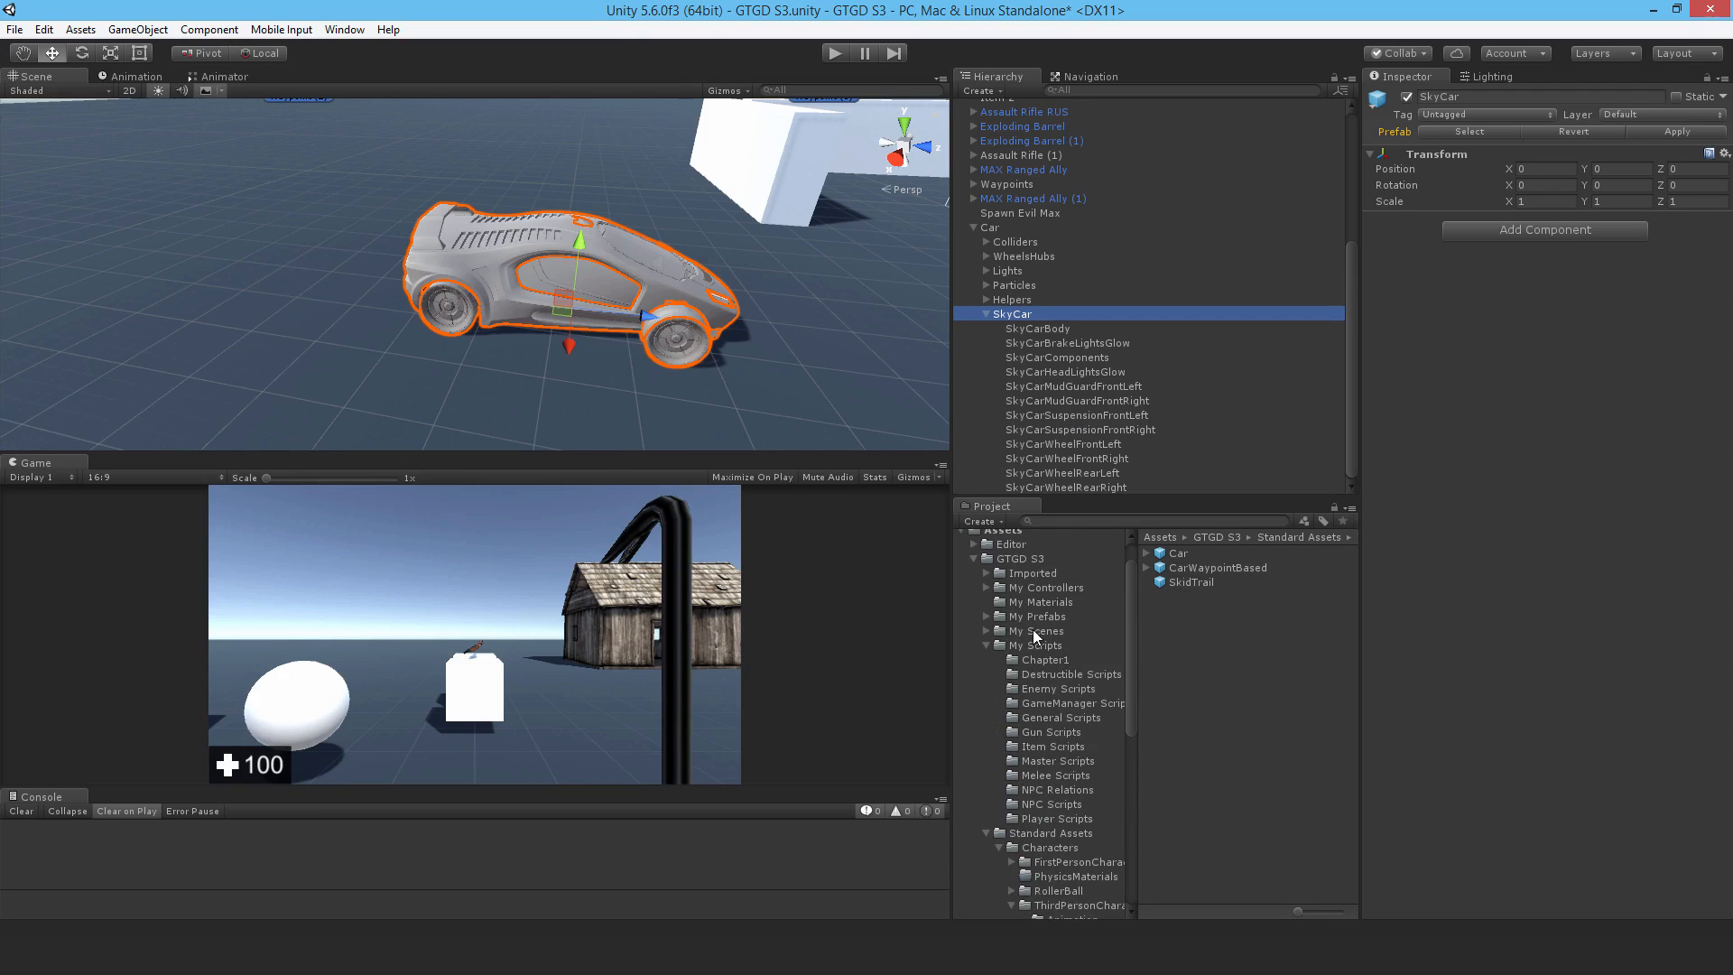
Step: Create a 'Black metal' material in My Materials and bring up its Albedo colour picker
{"action": "right_click", "coordinate": [1040, 601]}
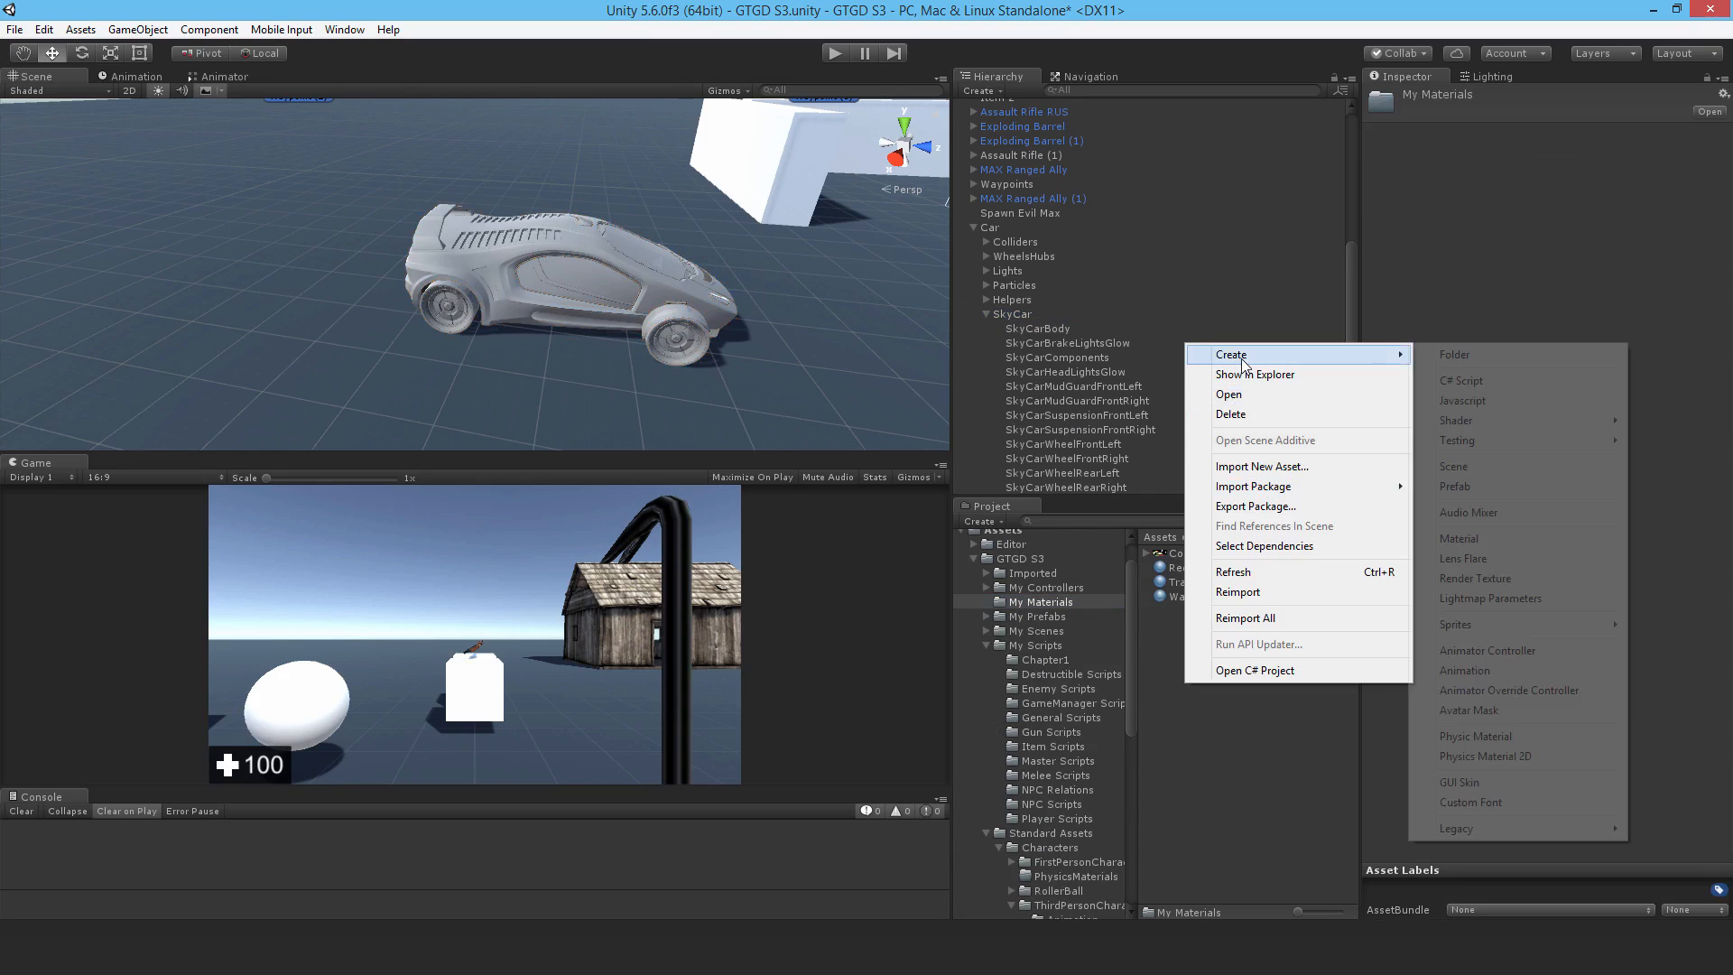
{"action": "mouse_move", "coordinate": [1479, 558]}
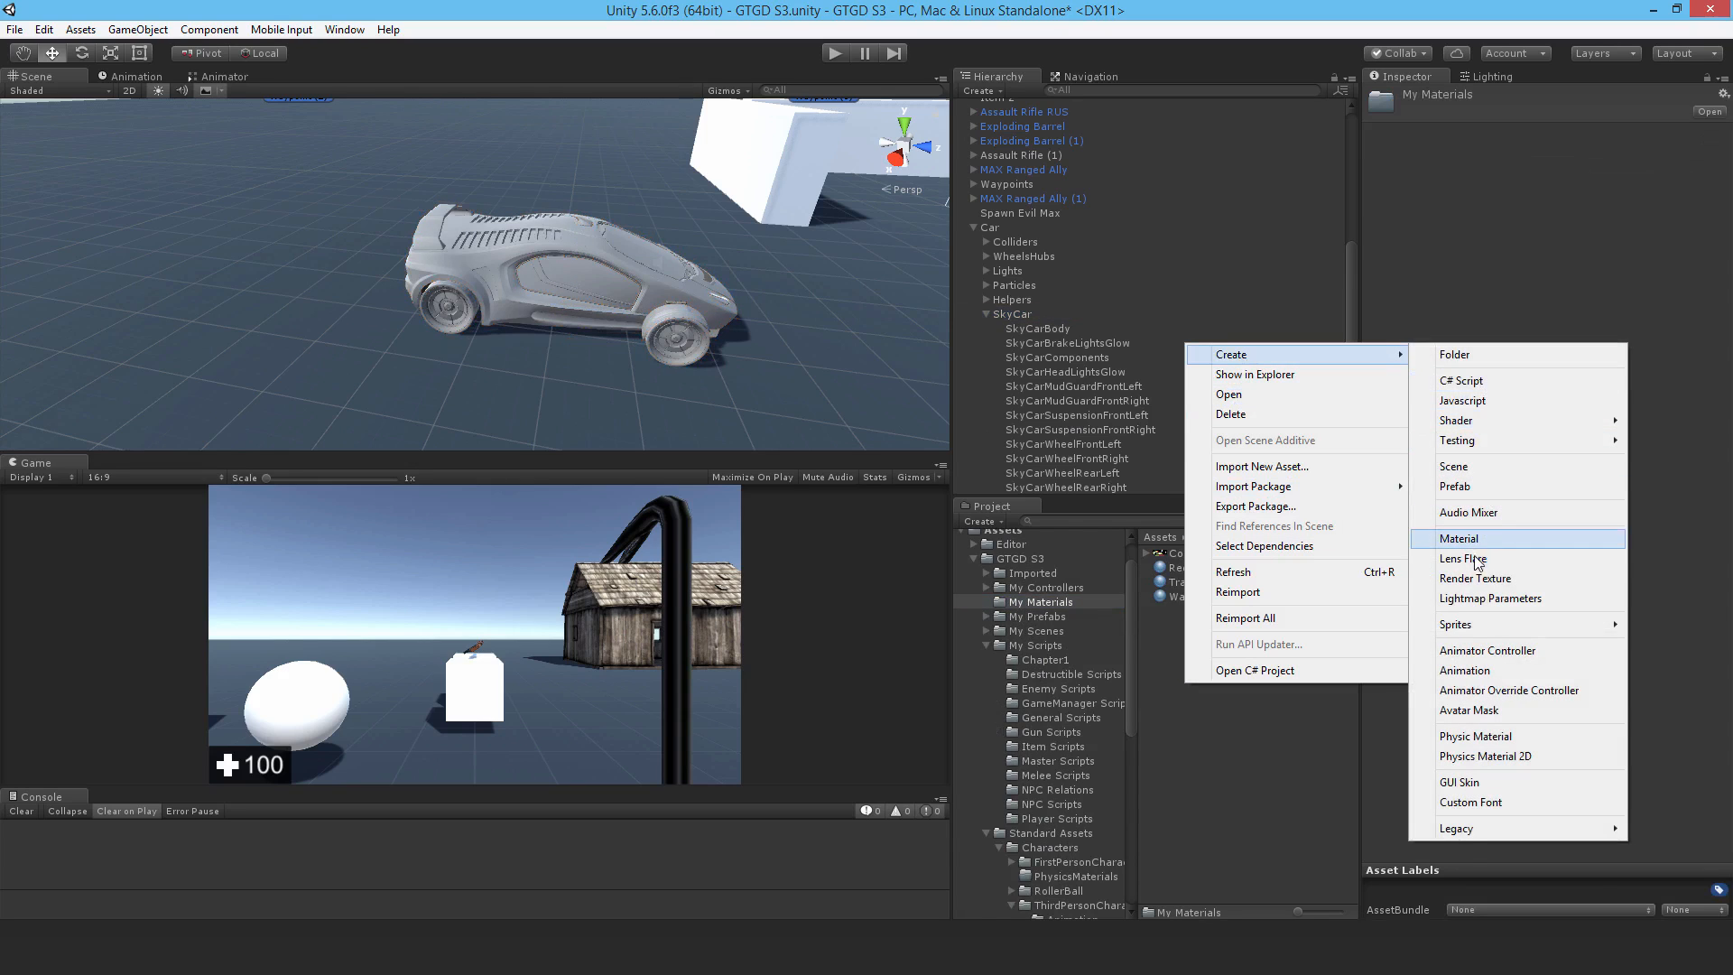
{"action": "left_click", "coordinate": [1460, 538]}
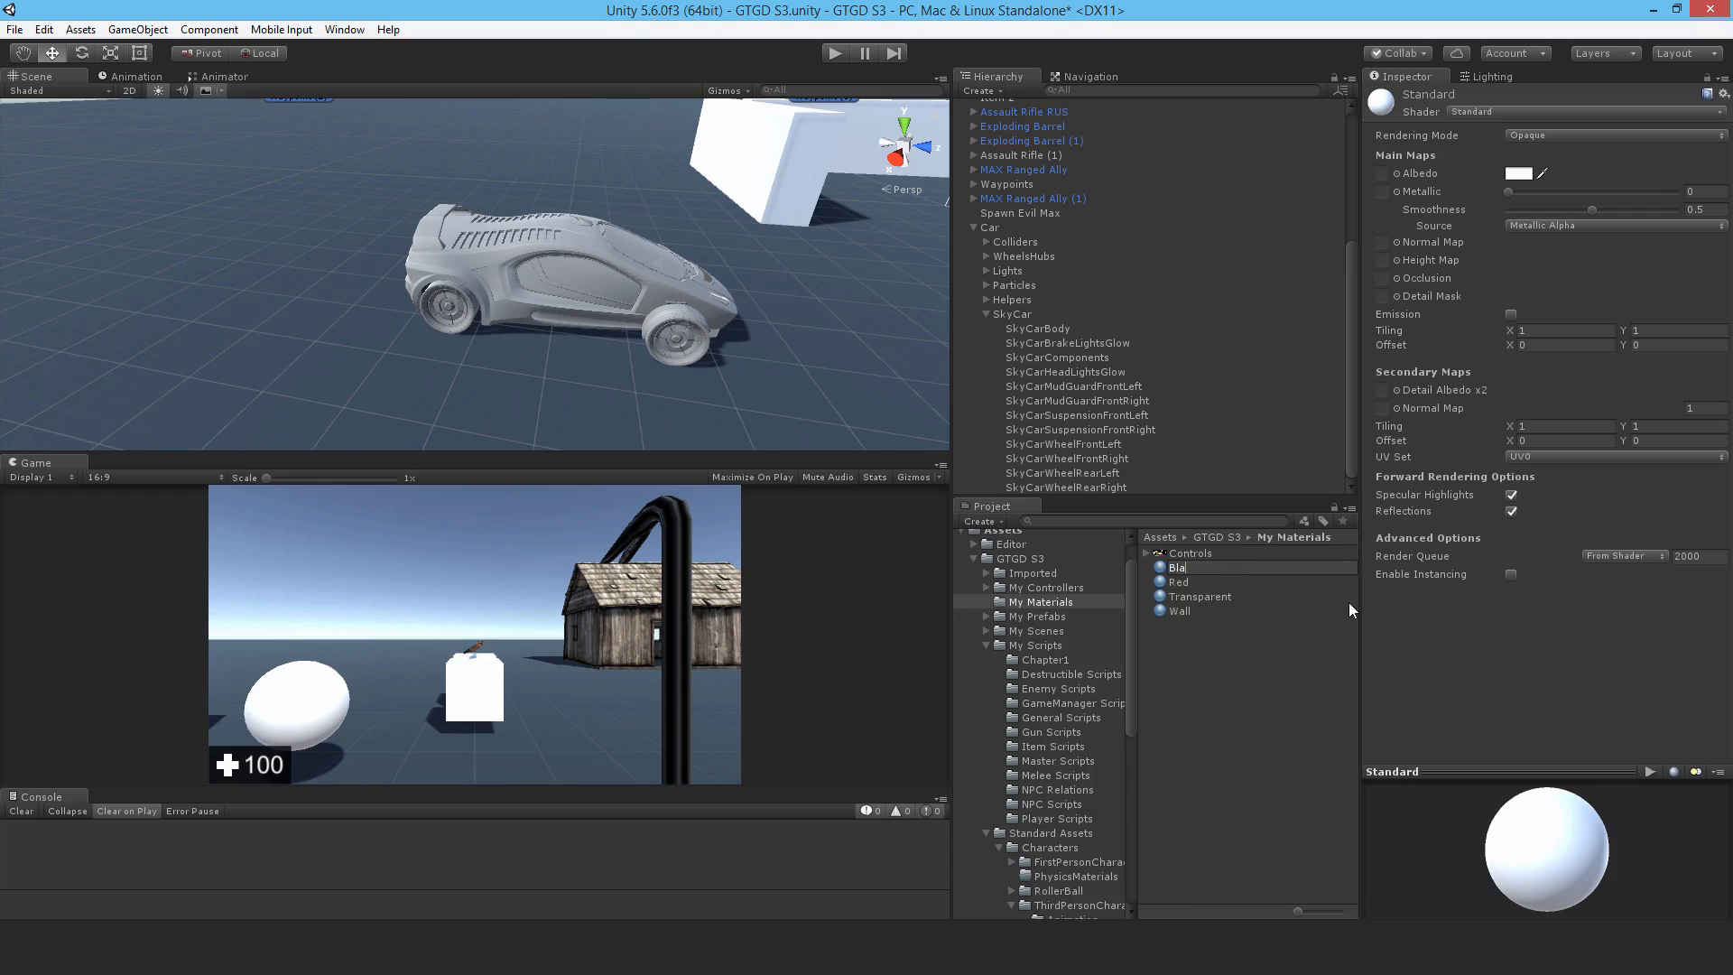
{"action": "type", "text": "Black metal"}
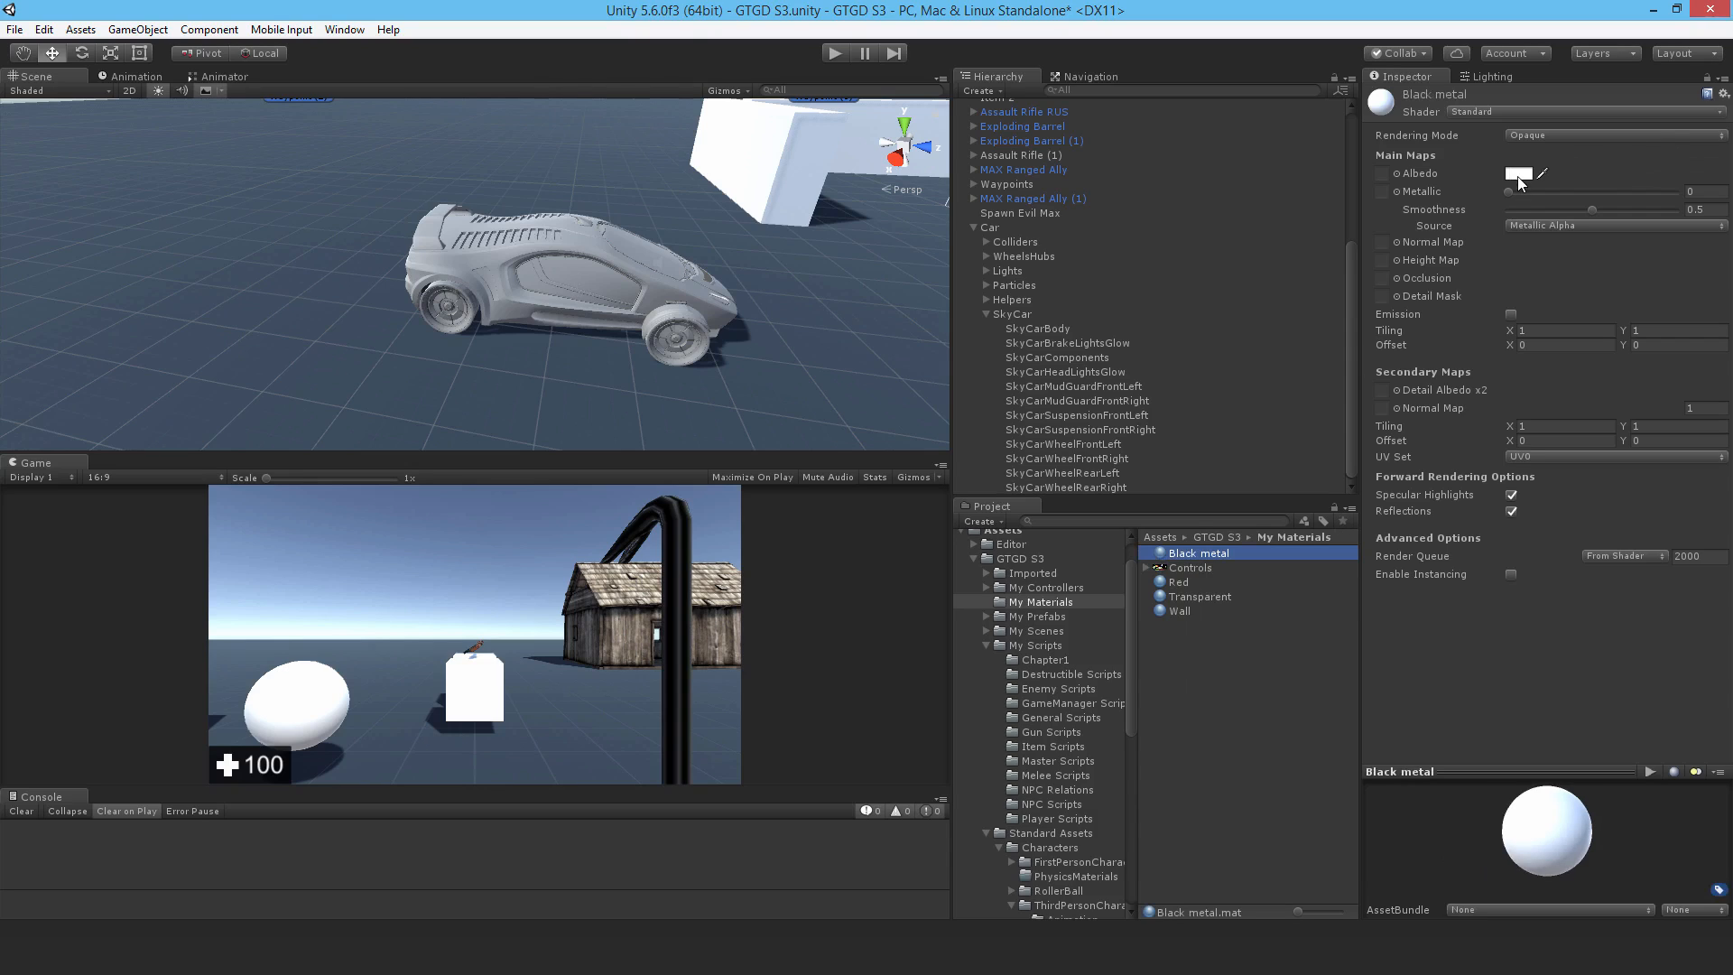
{"action": "left_click", "coordinate": [1514, 174]}
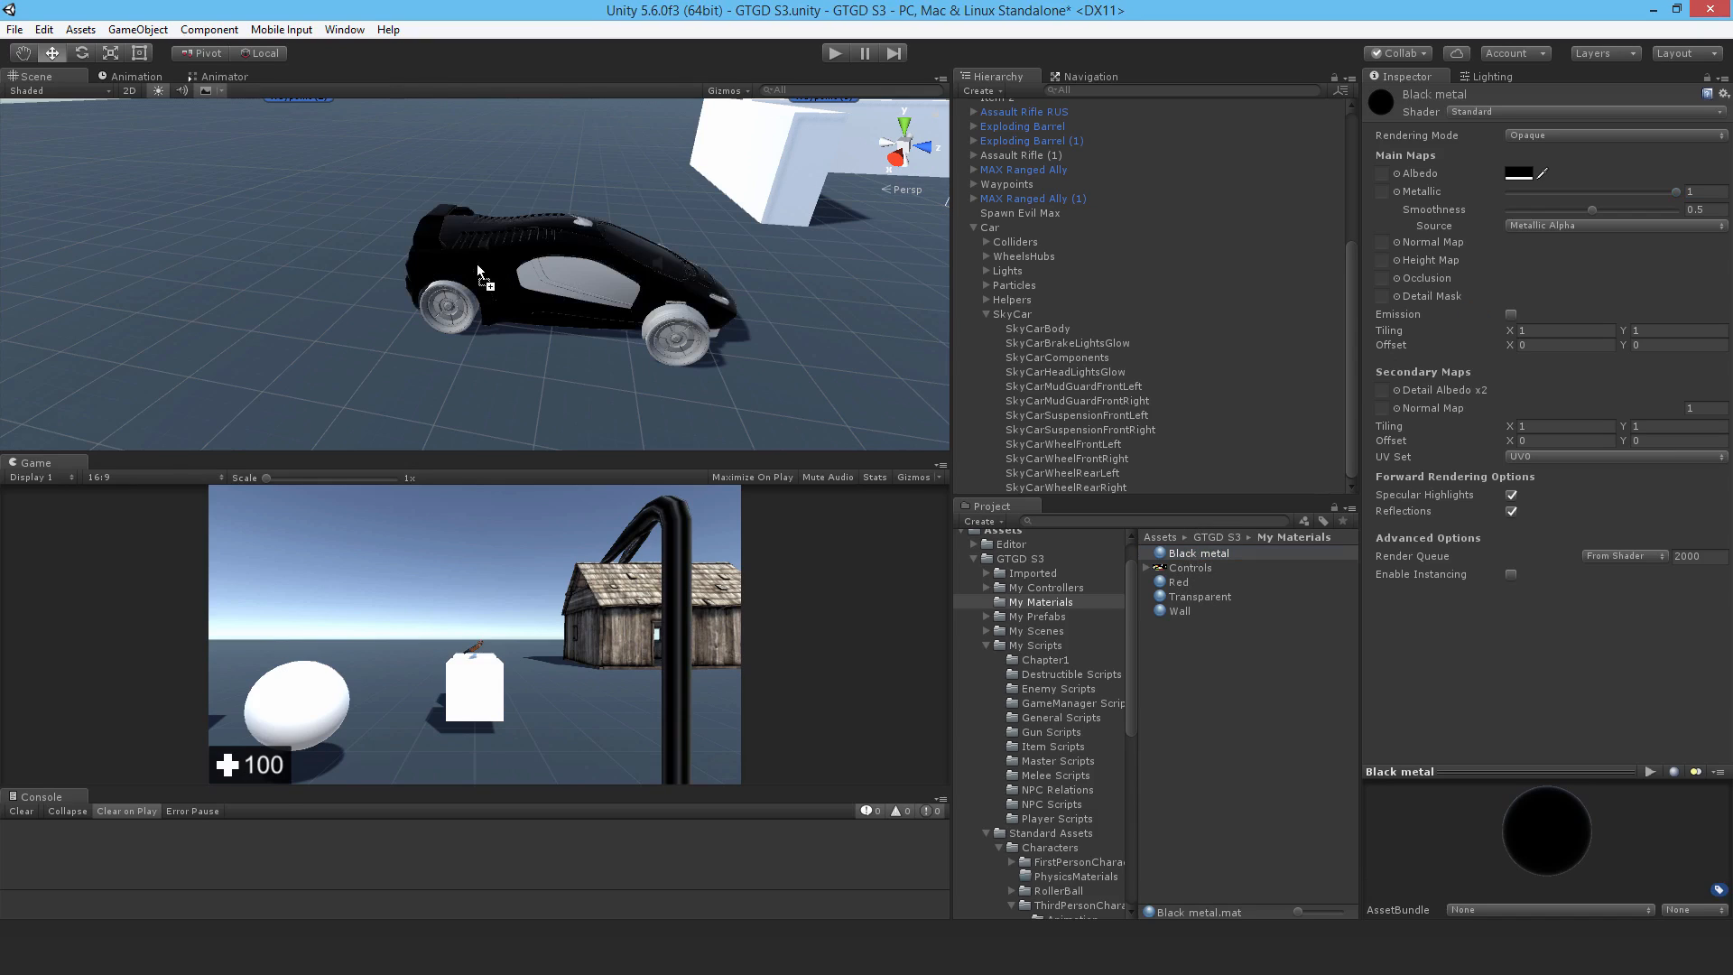
{"action": "mouse_move", "coordinate": [1003, 386]}
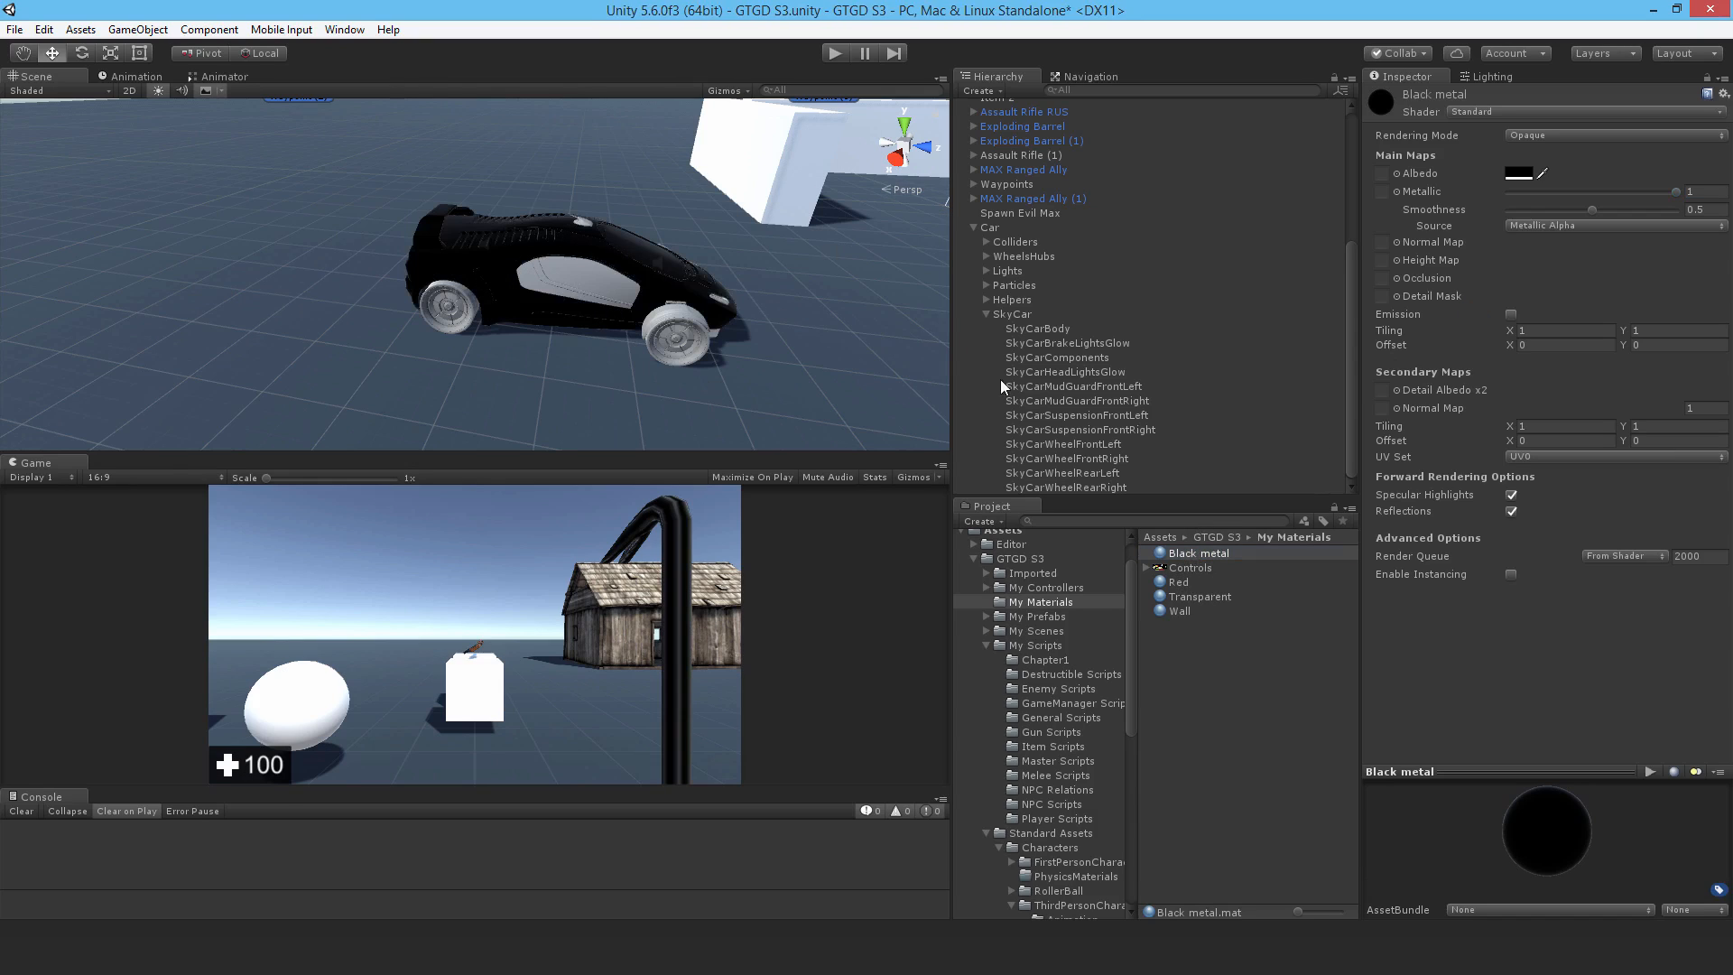
{"action": "mouse_move", "coordinate": [1085, 387]}
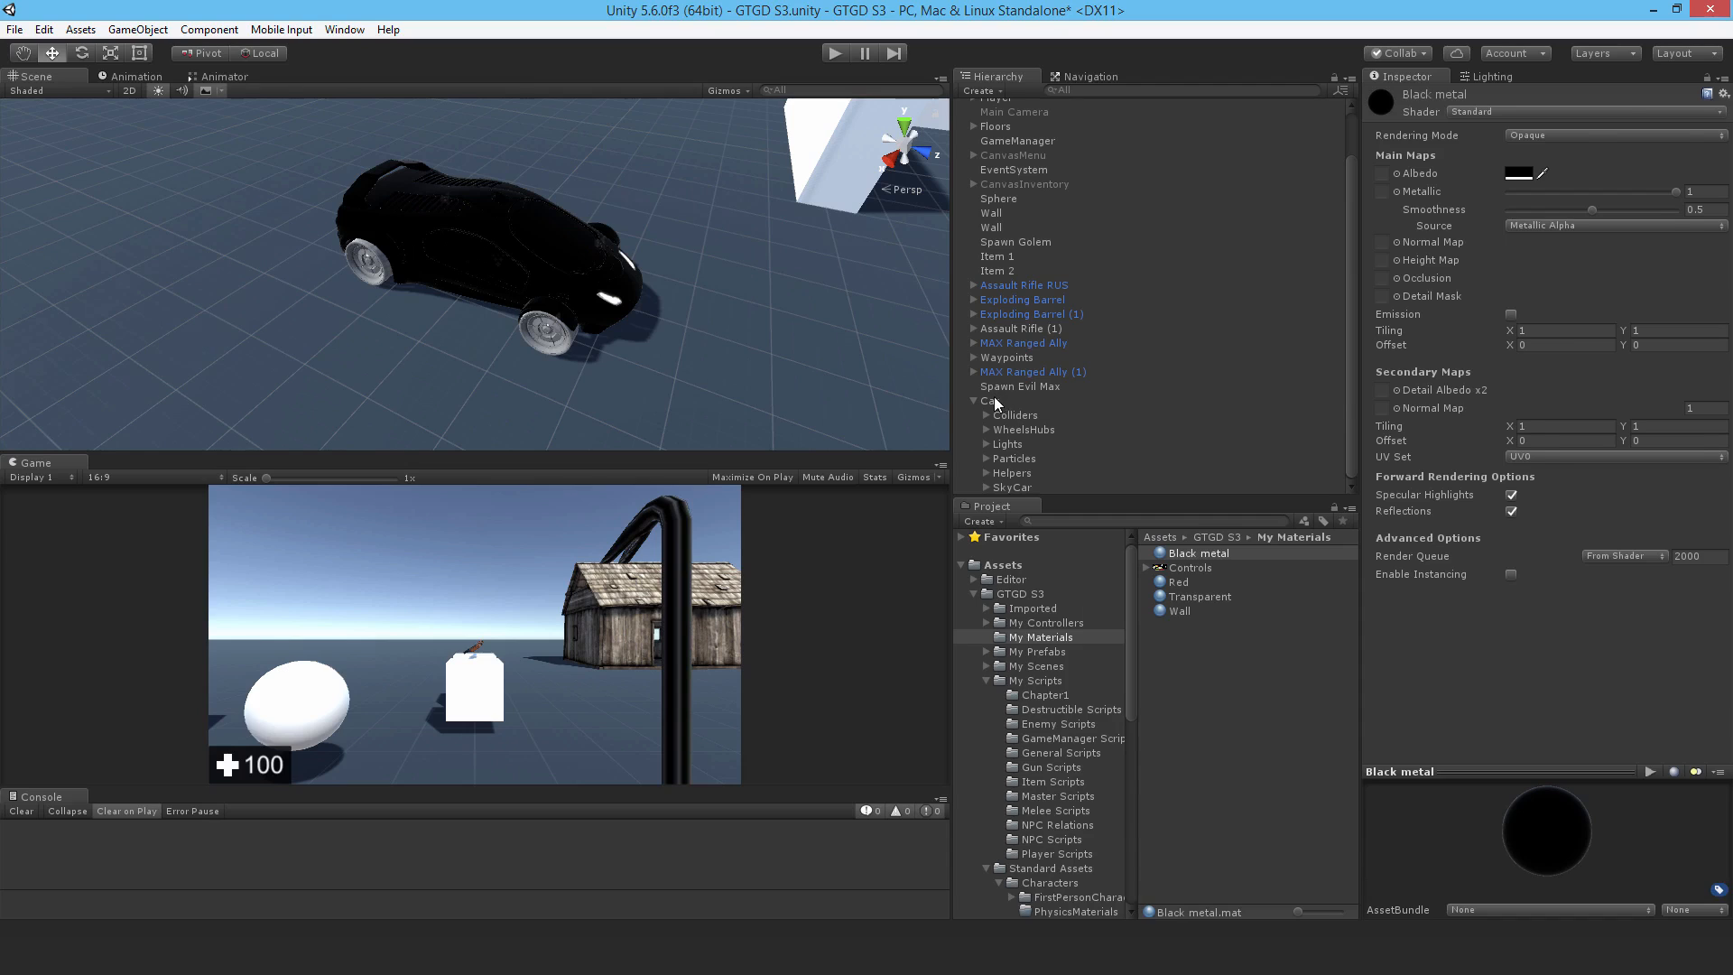
Step: Create an empty child under Car and rename it Cabin
{"action": "left_click", "coordinate": [1025, 486]}
{"action": "type", "text": "C"}
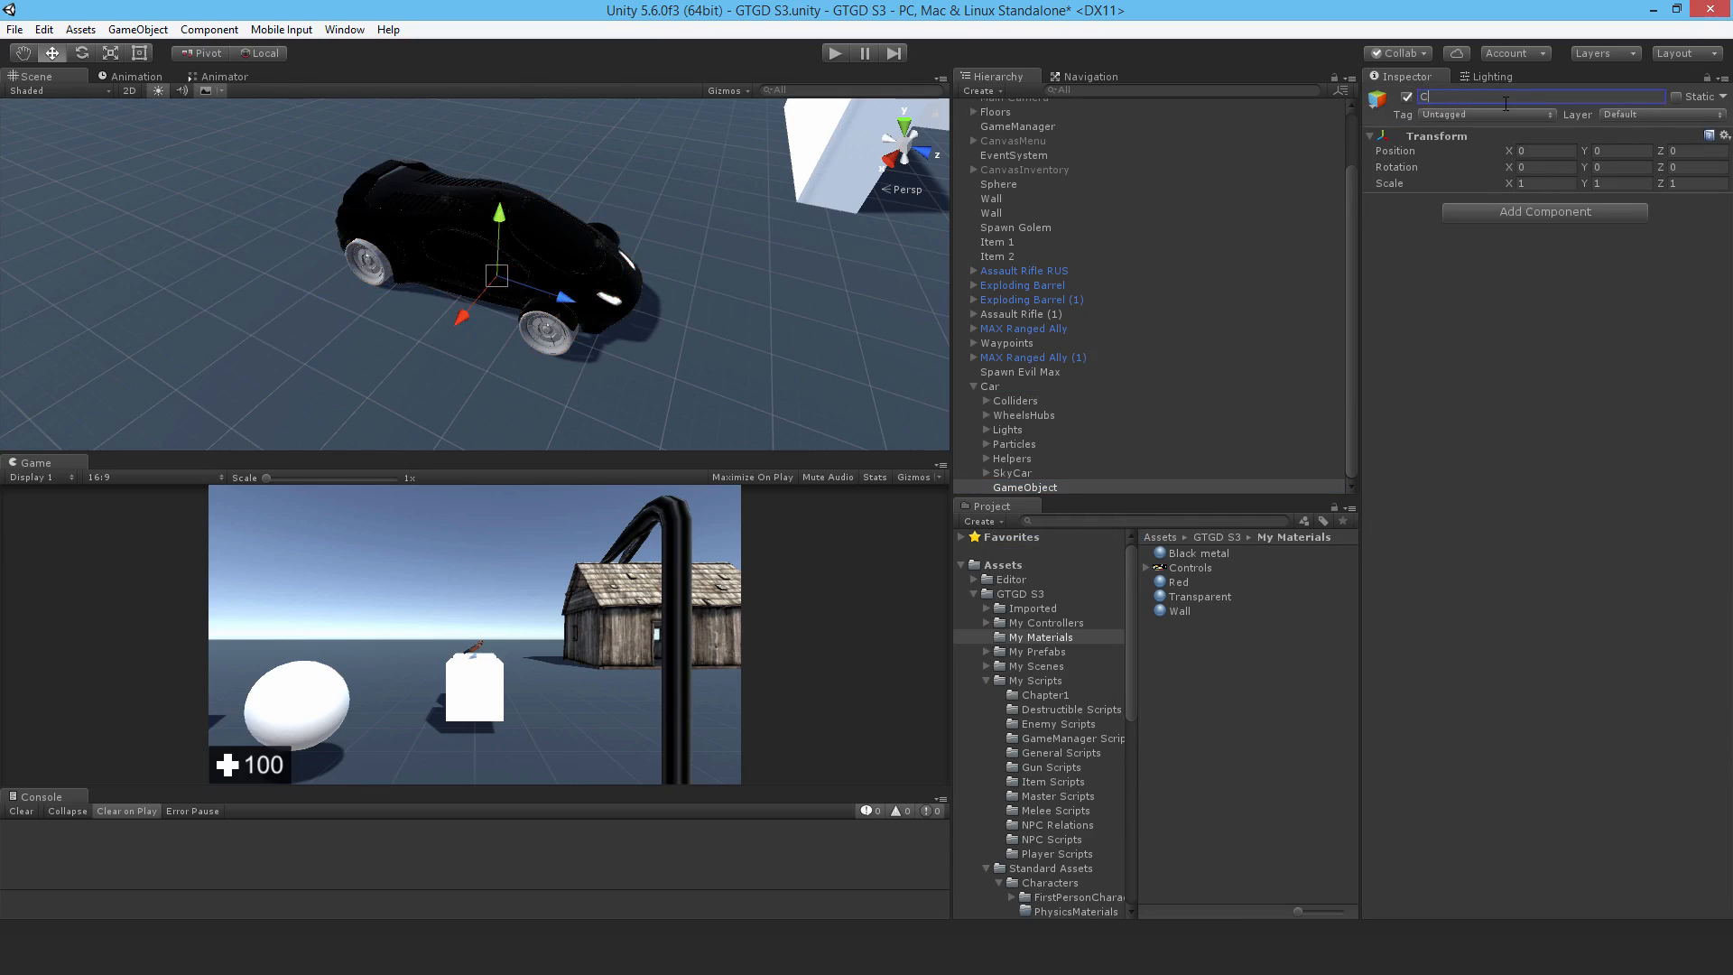
{"action": "type", "text": "abin"}
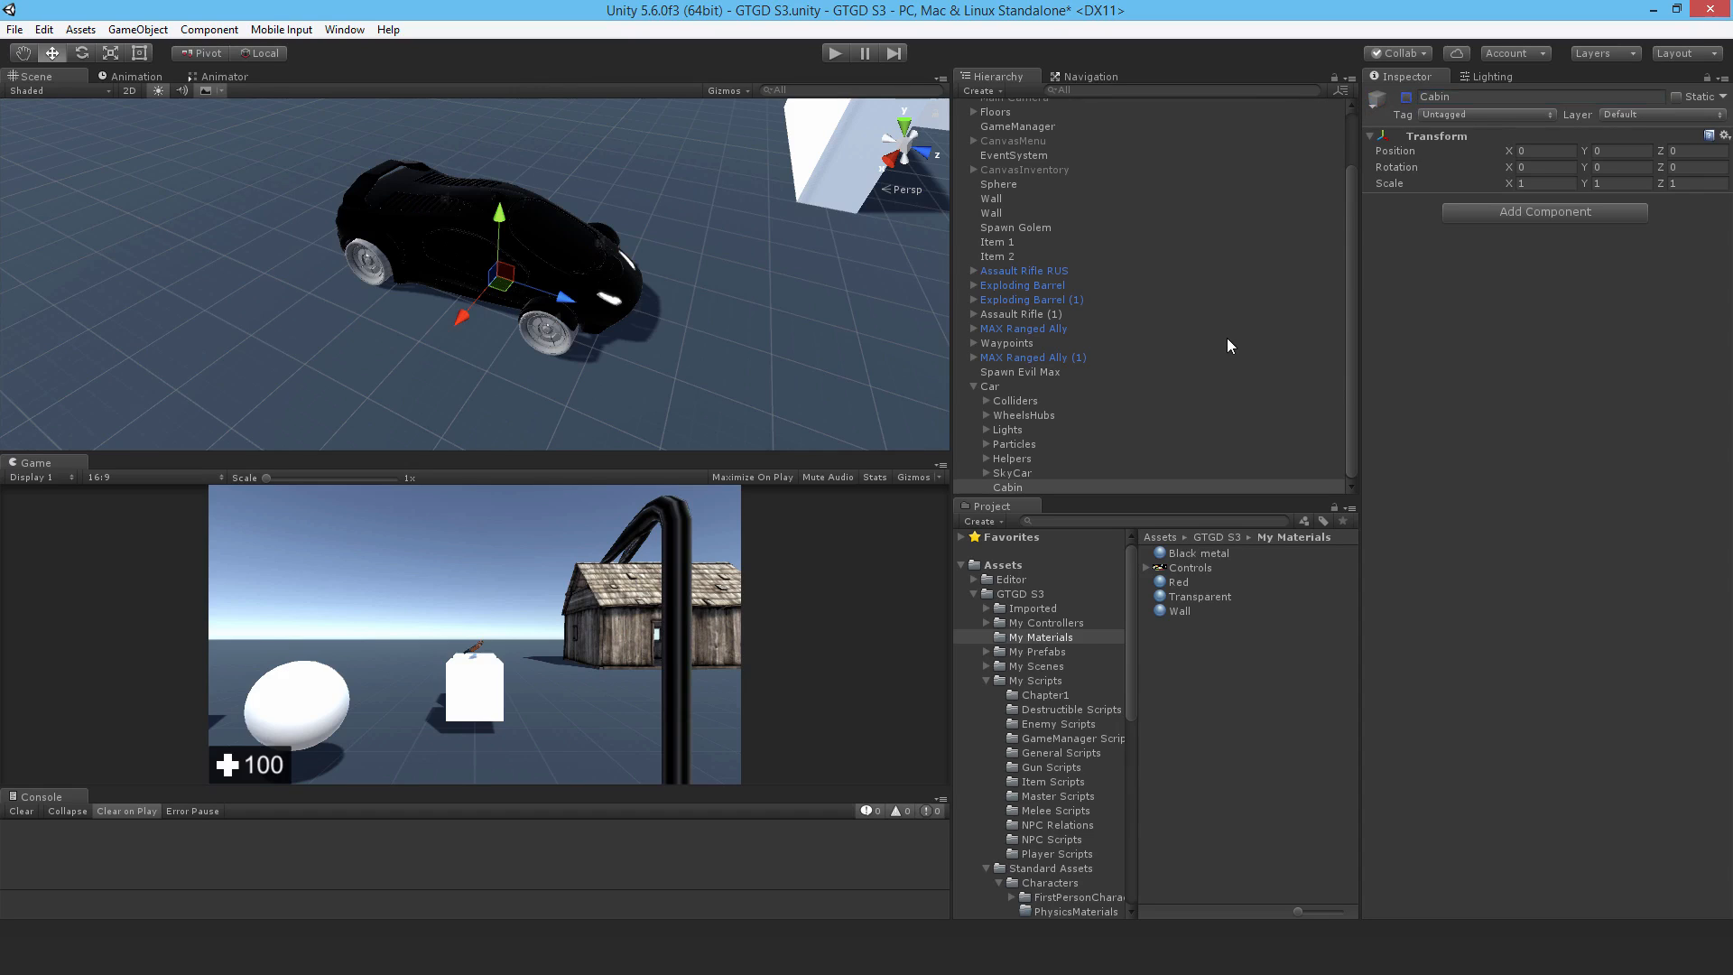
{"action": "right_click", "coordinate": [991, 387]}
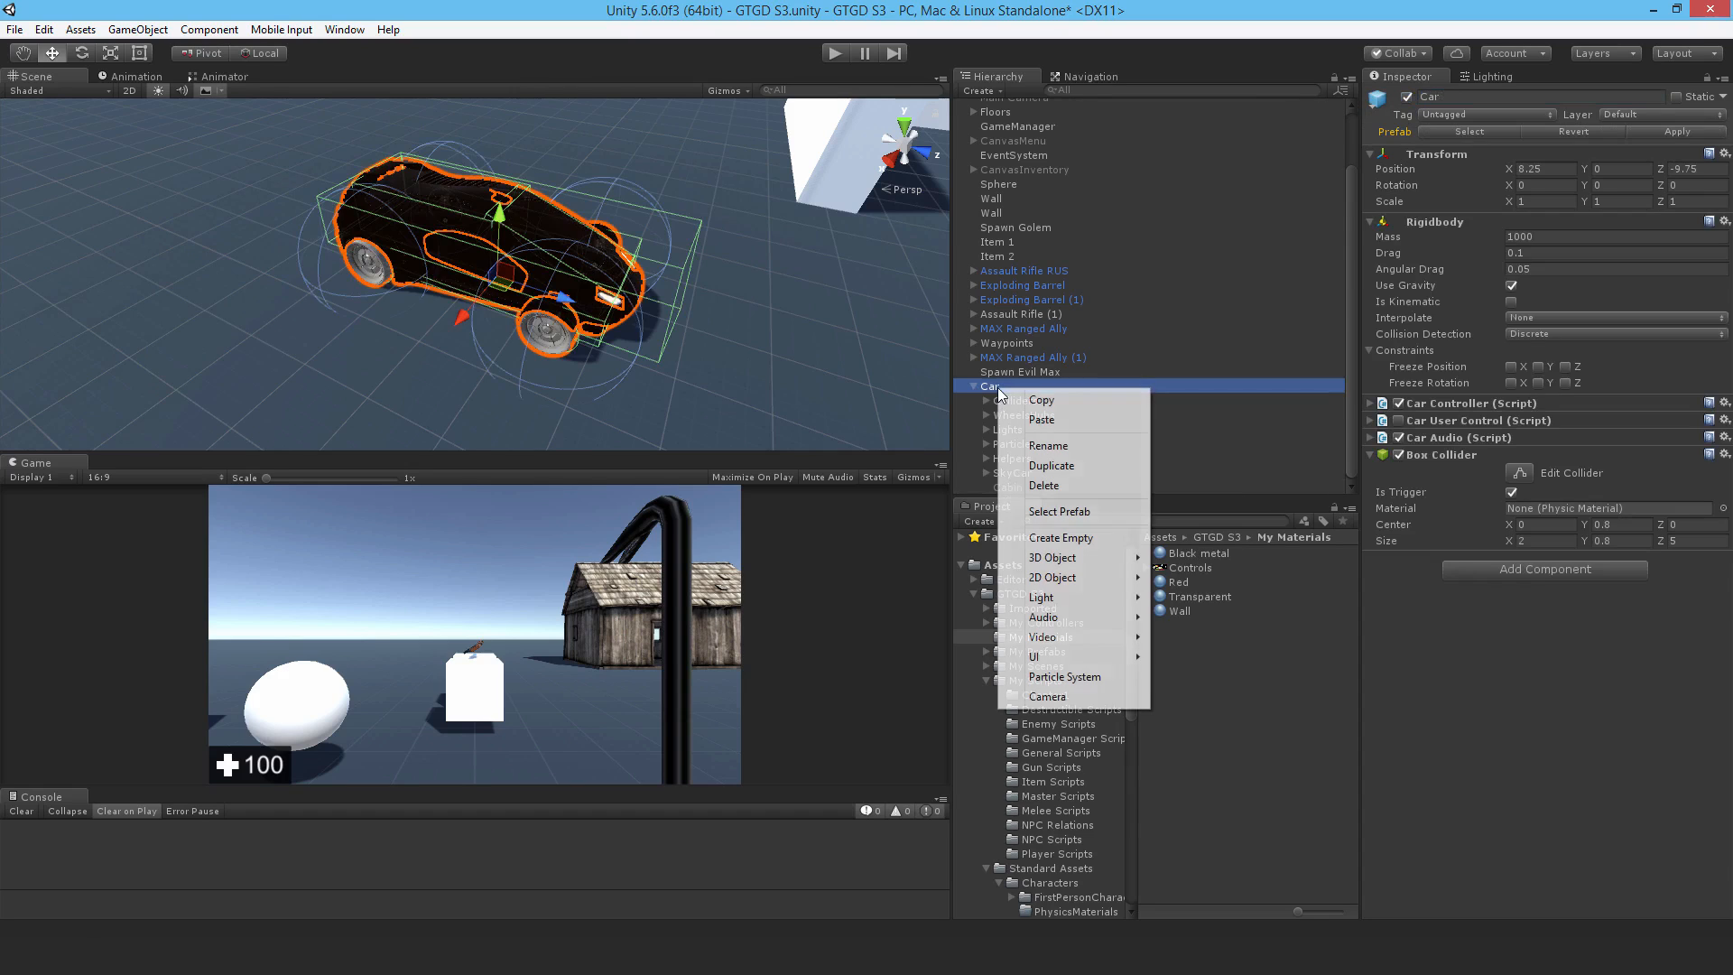
Step: Create an empty RayTransformPivotForward child under Car positioned at 0, 0.5, 2.2 near the front
{"action": "left_click", "coordinate": [1060, 538]}
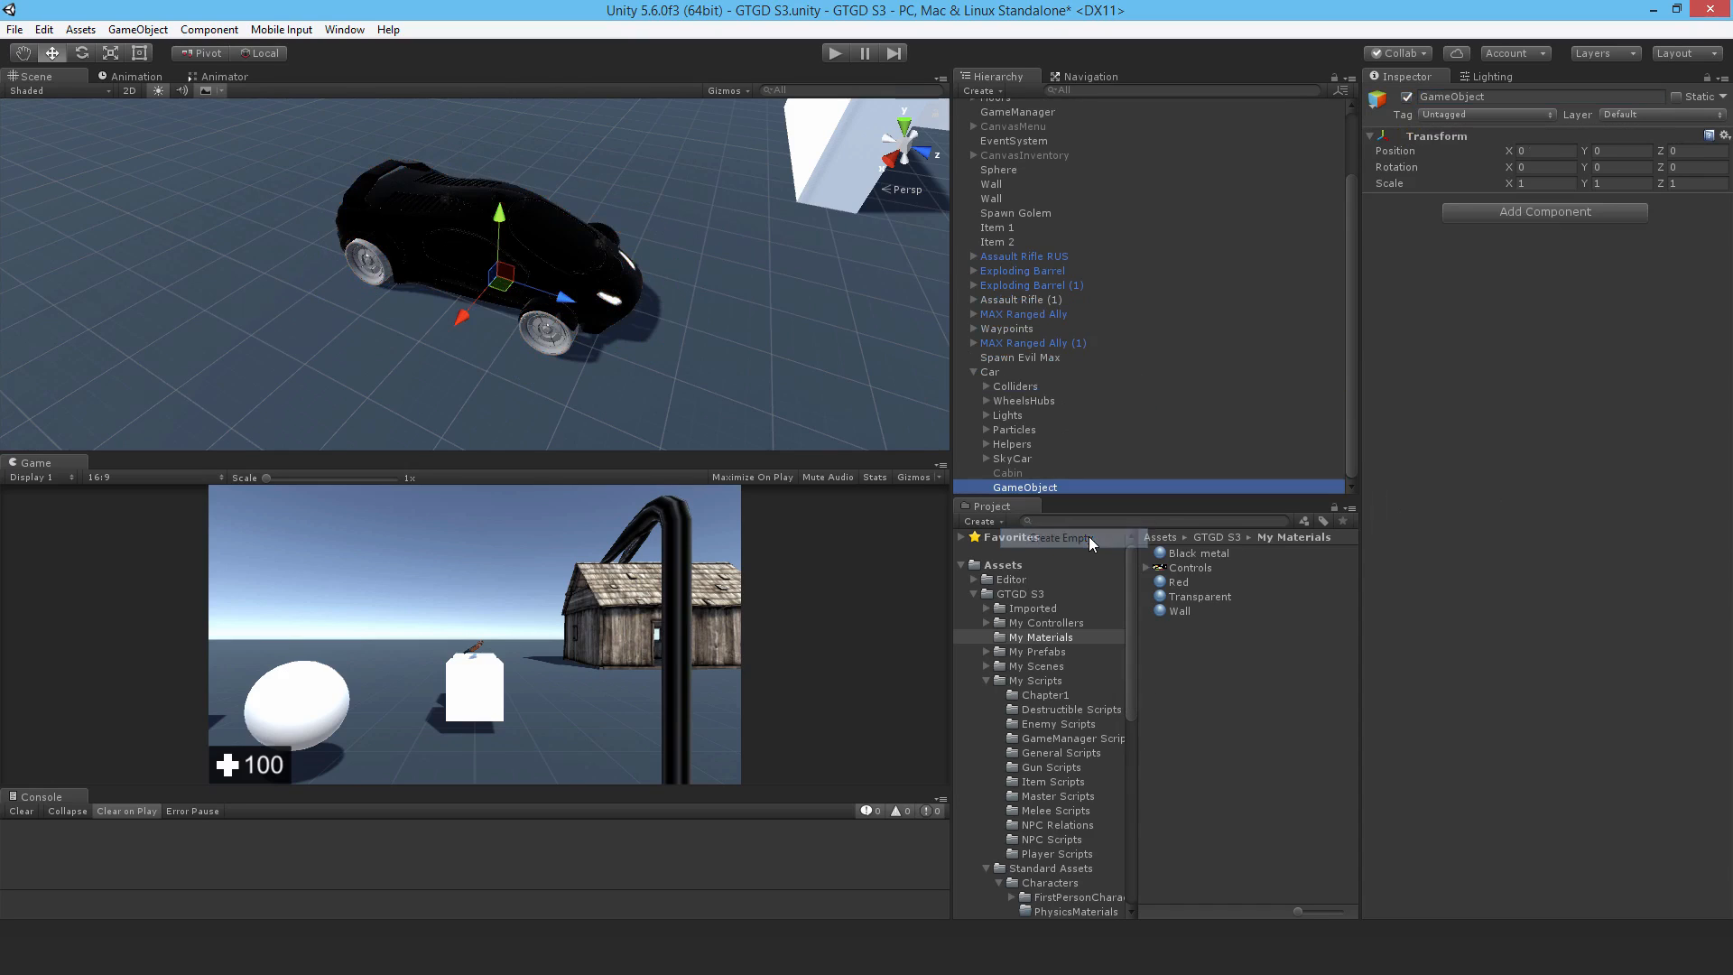
{"action": "double_click", "coordinate": [1452, 96]}
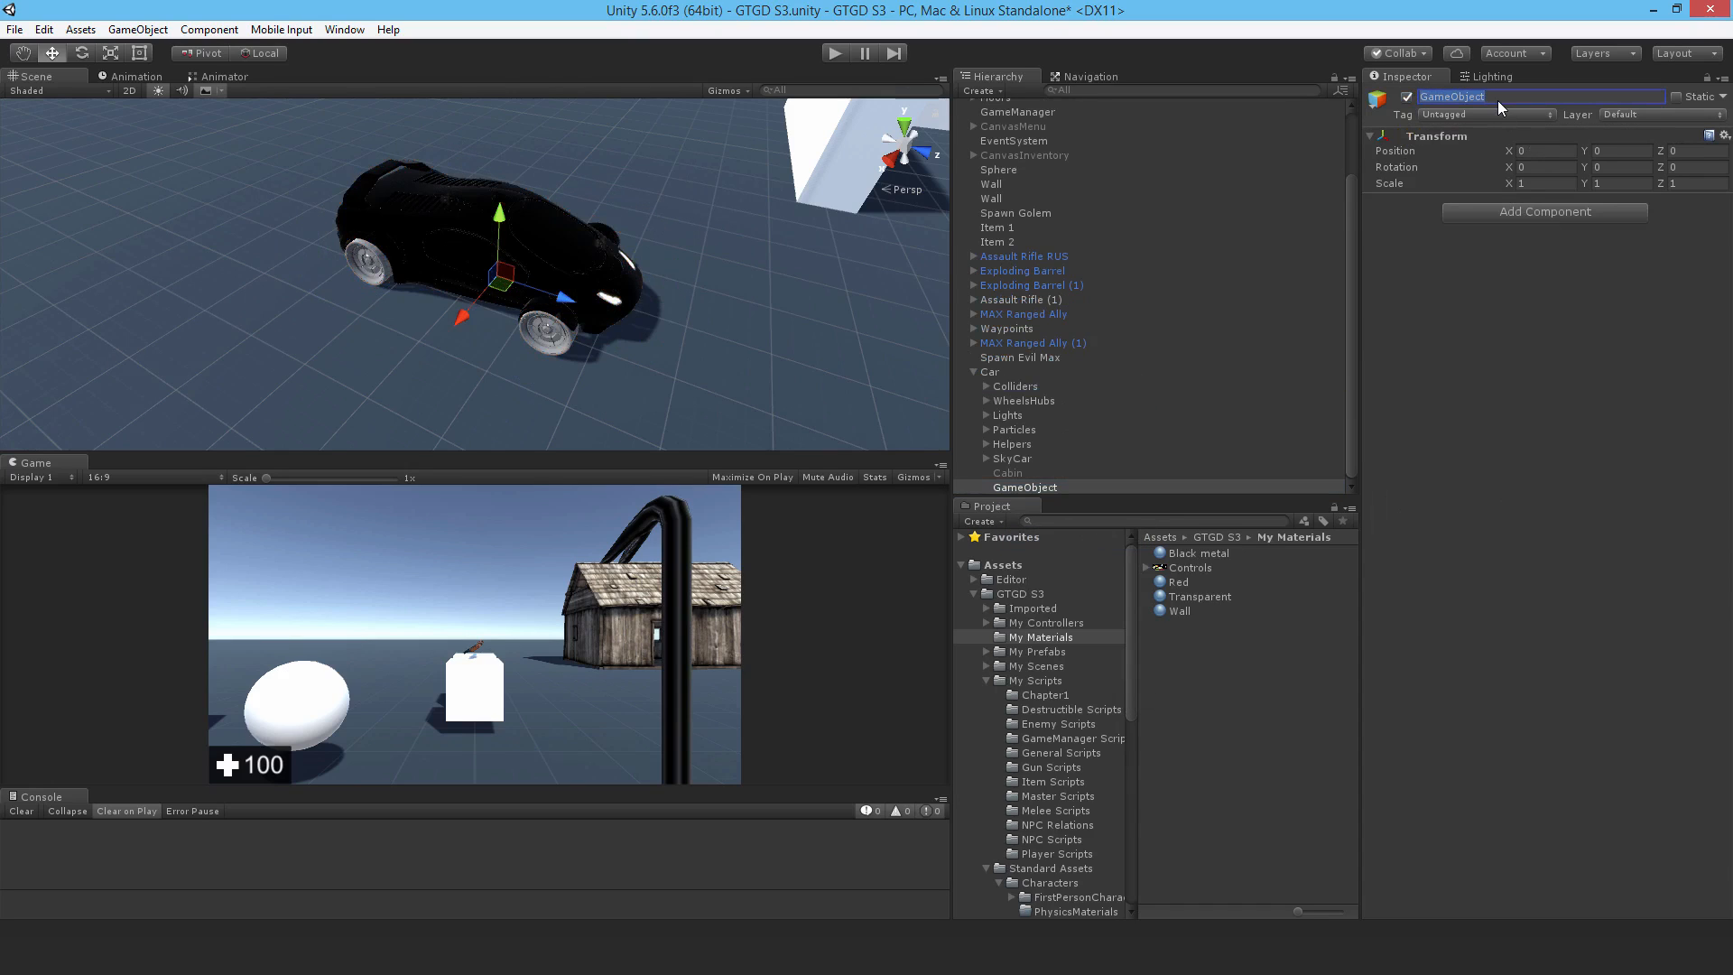
{"action": "type", "text": "RayTransformPivotForward"}
{"action": "left_click", "coordinate": [1623, 150]}
{"action": "type", "text": "5"}
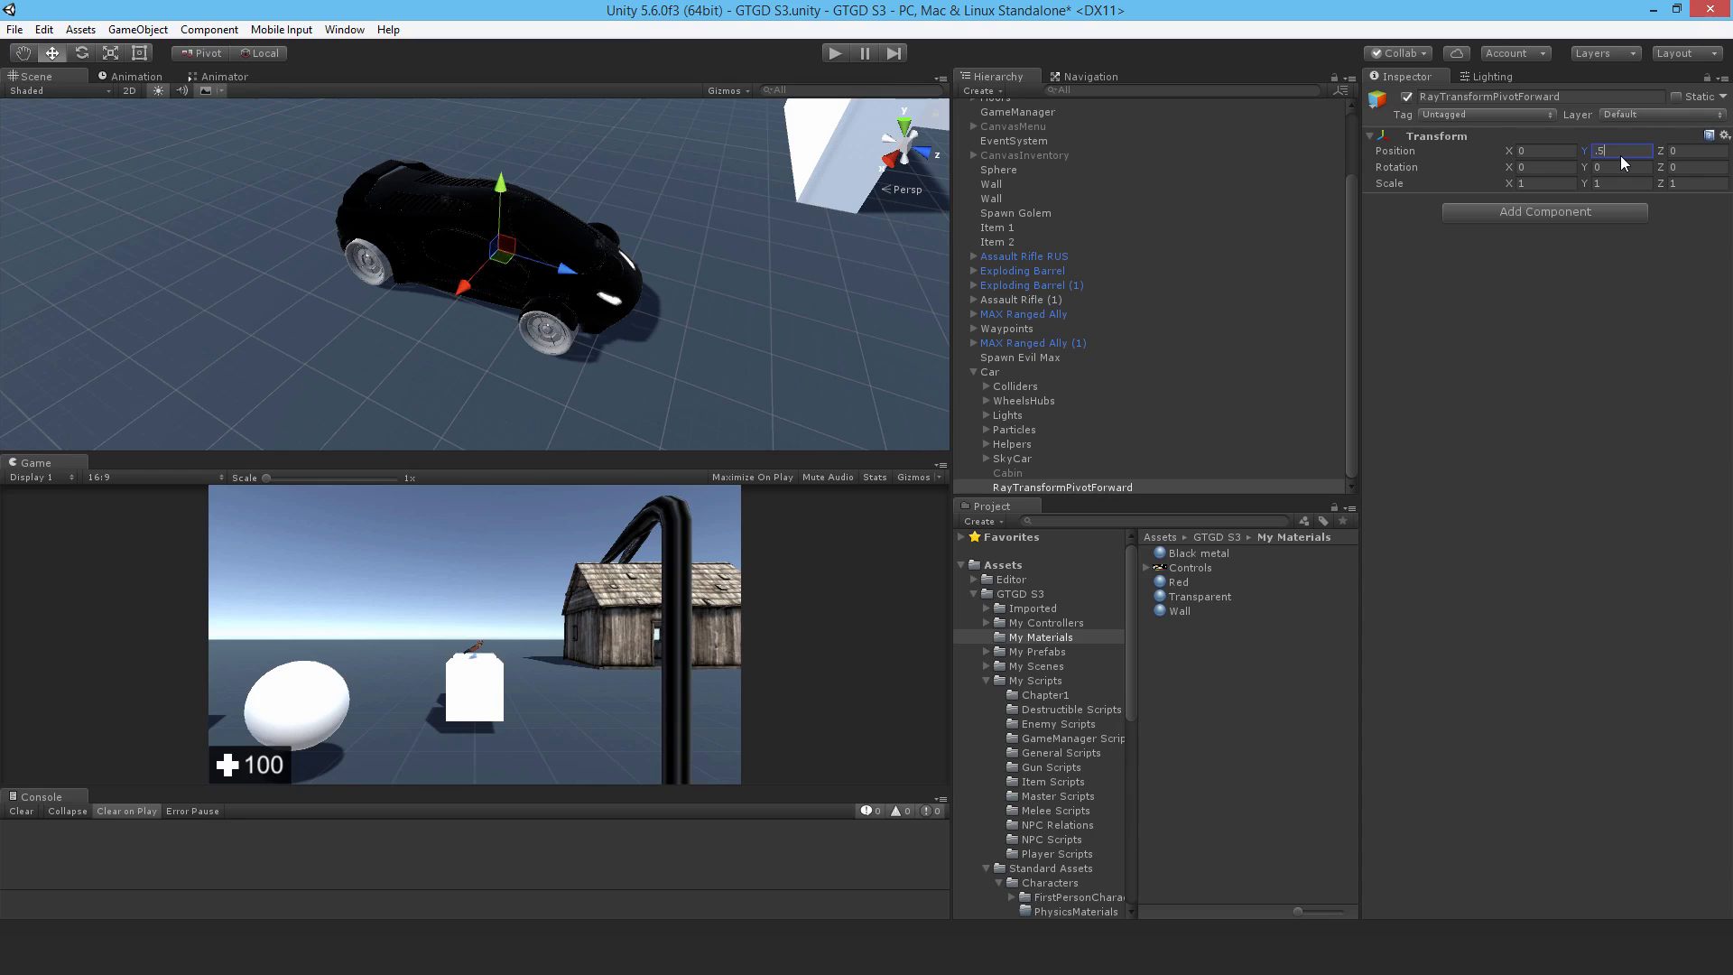
{"action": "type", "text": "2.2"}
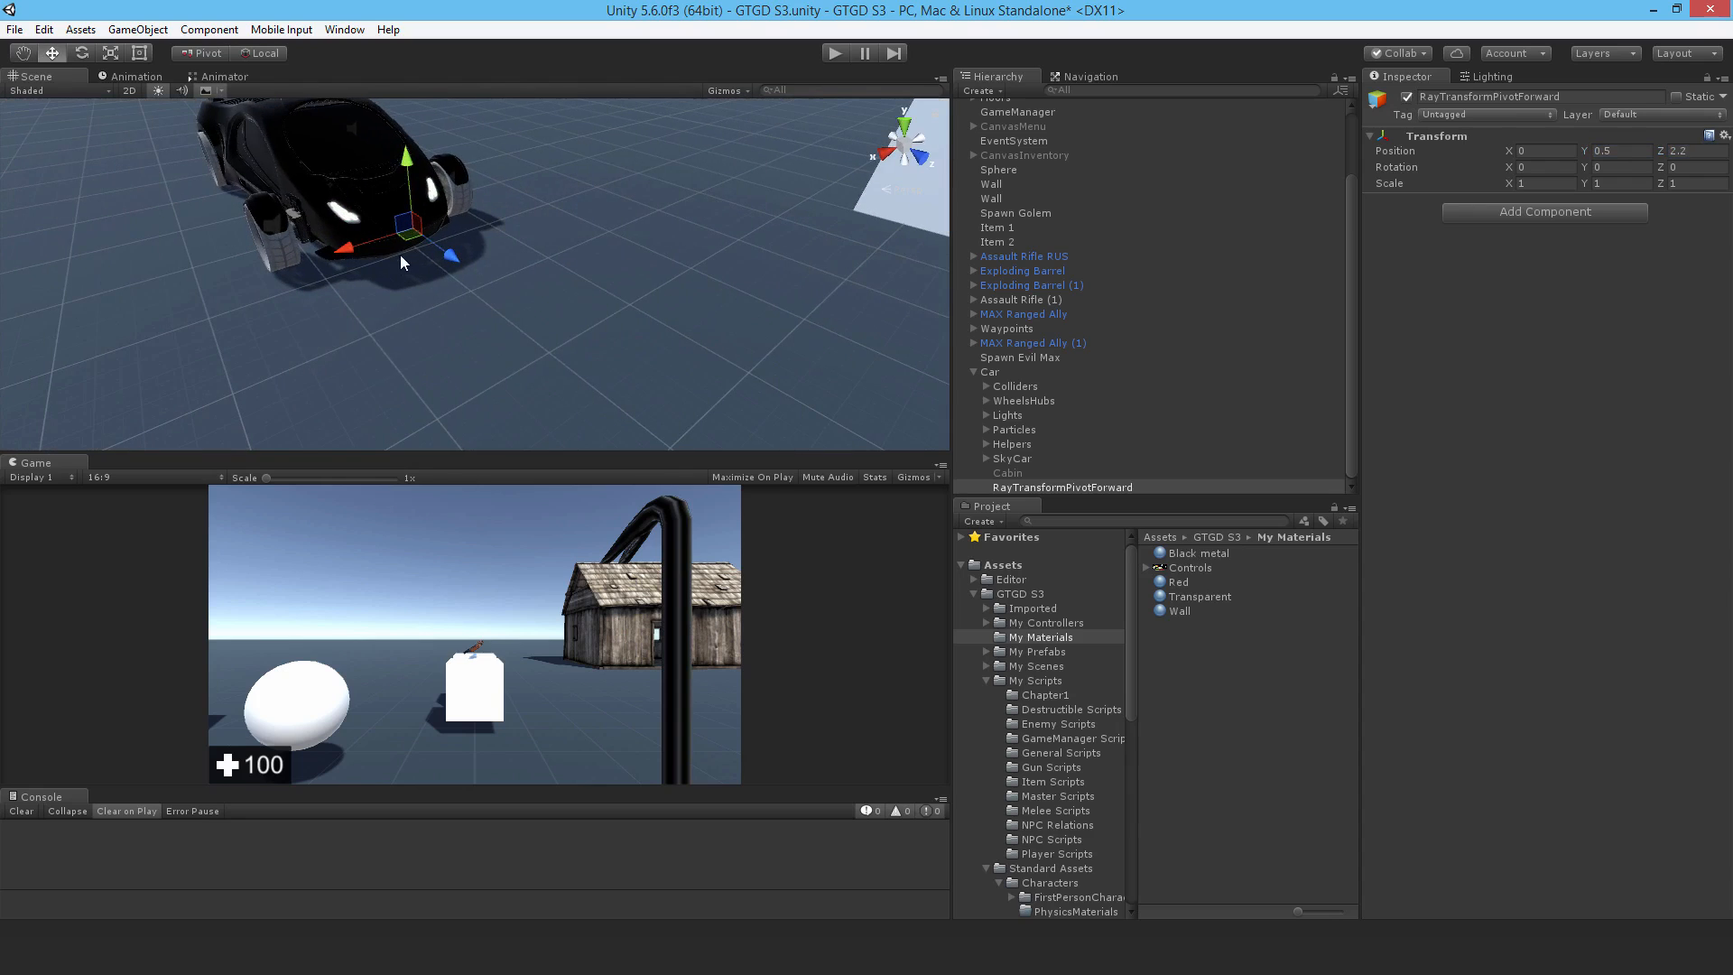
{"action": "mouse_move", "coordinate": [553, 383]}
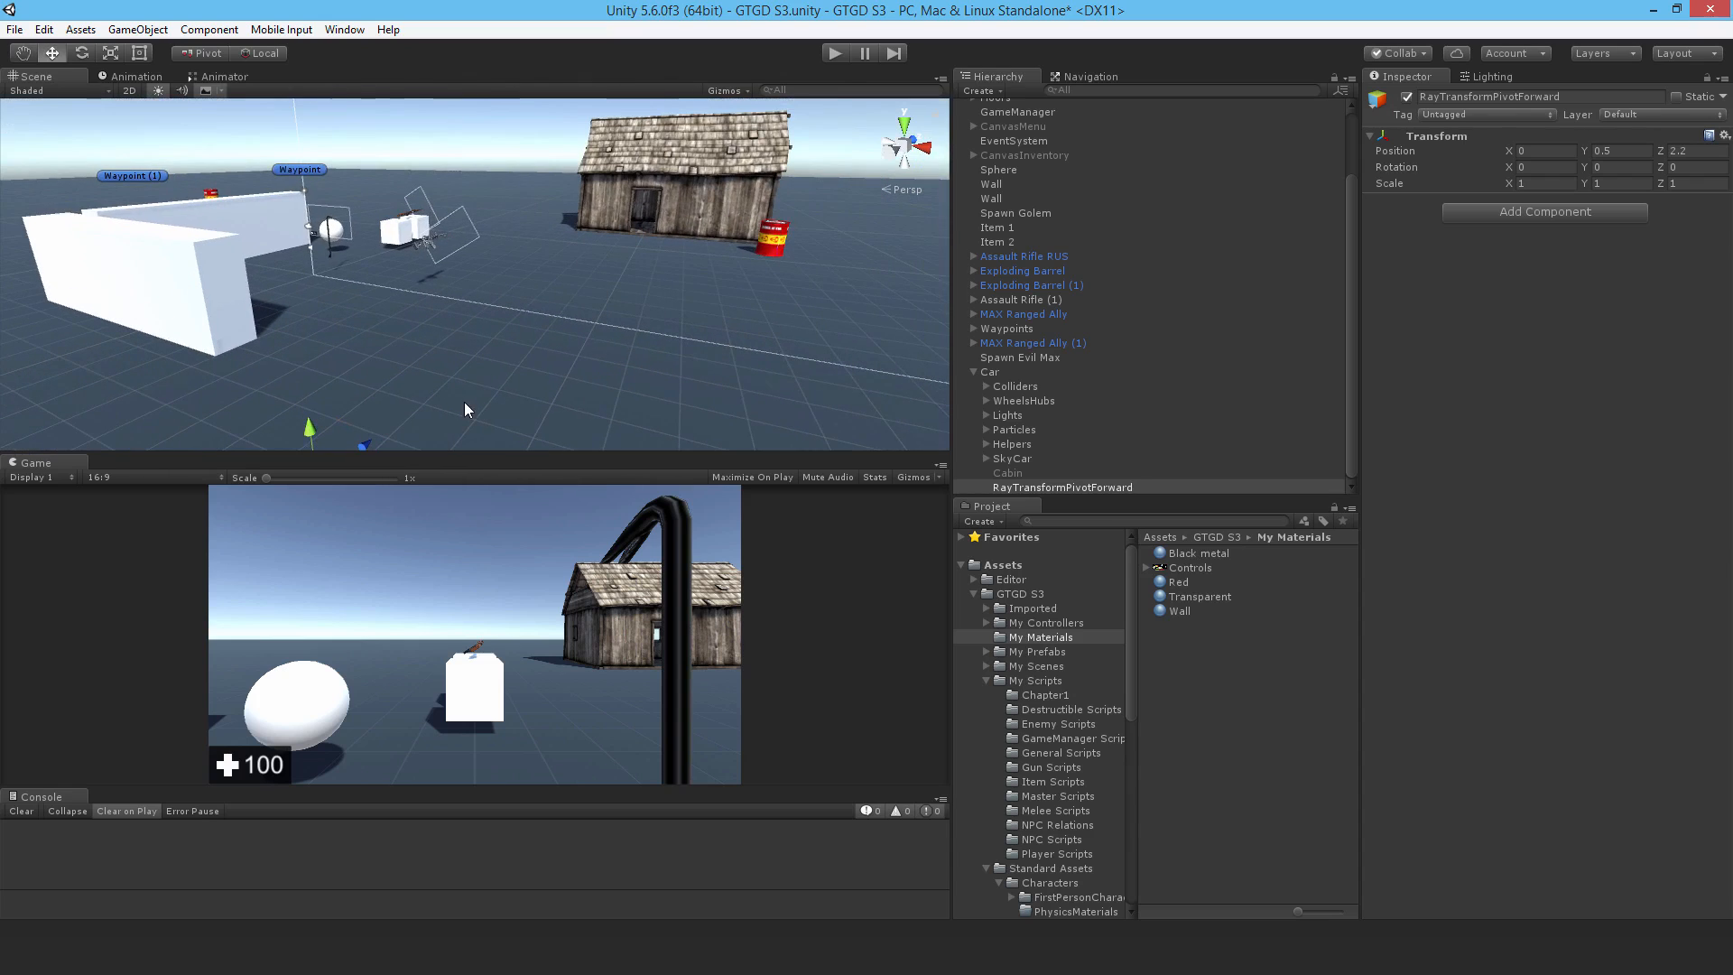
{"action": "left_click_drag", "start_coordinate": [464, 409], "coordinate": [381, 356]}
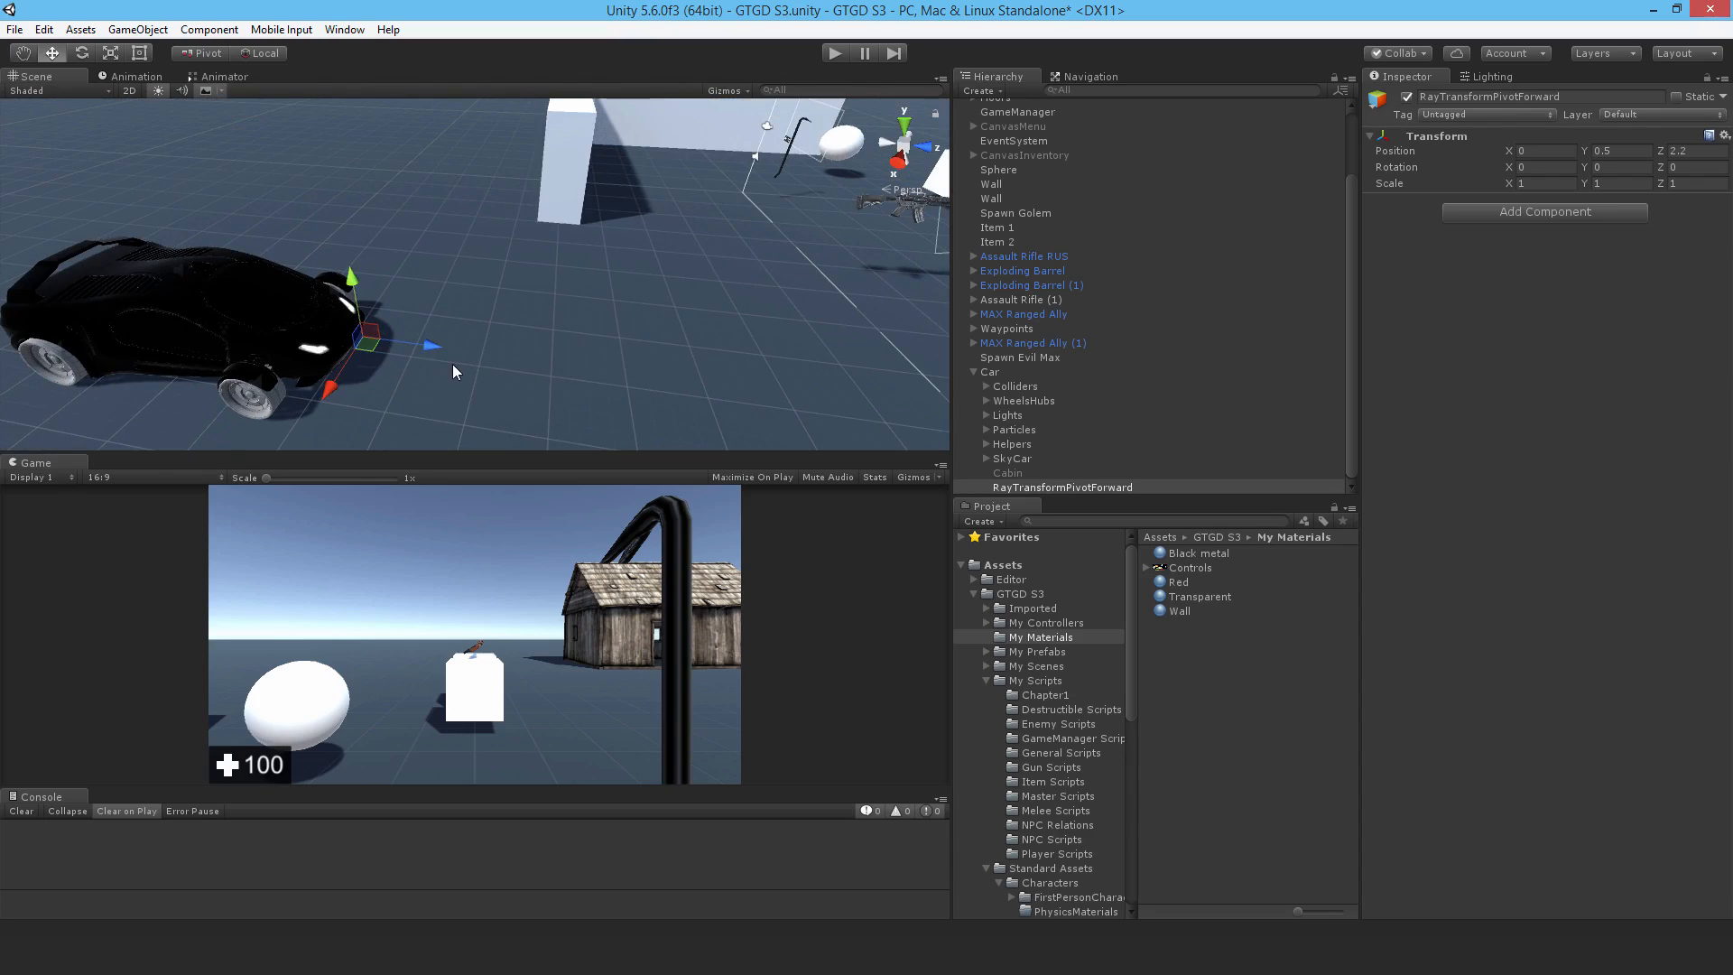
{"action": "mouse_move", "coordinate": [437, 358]}
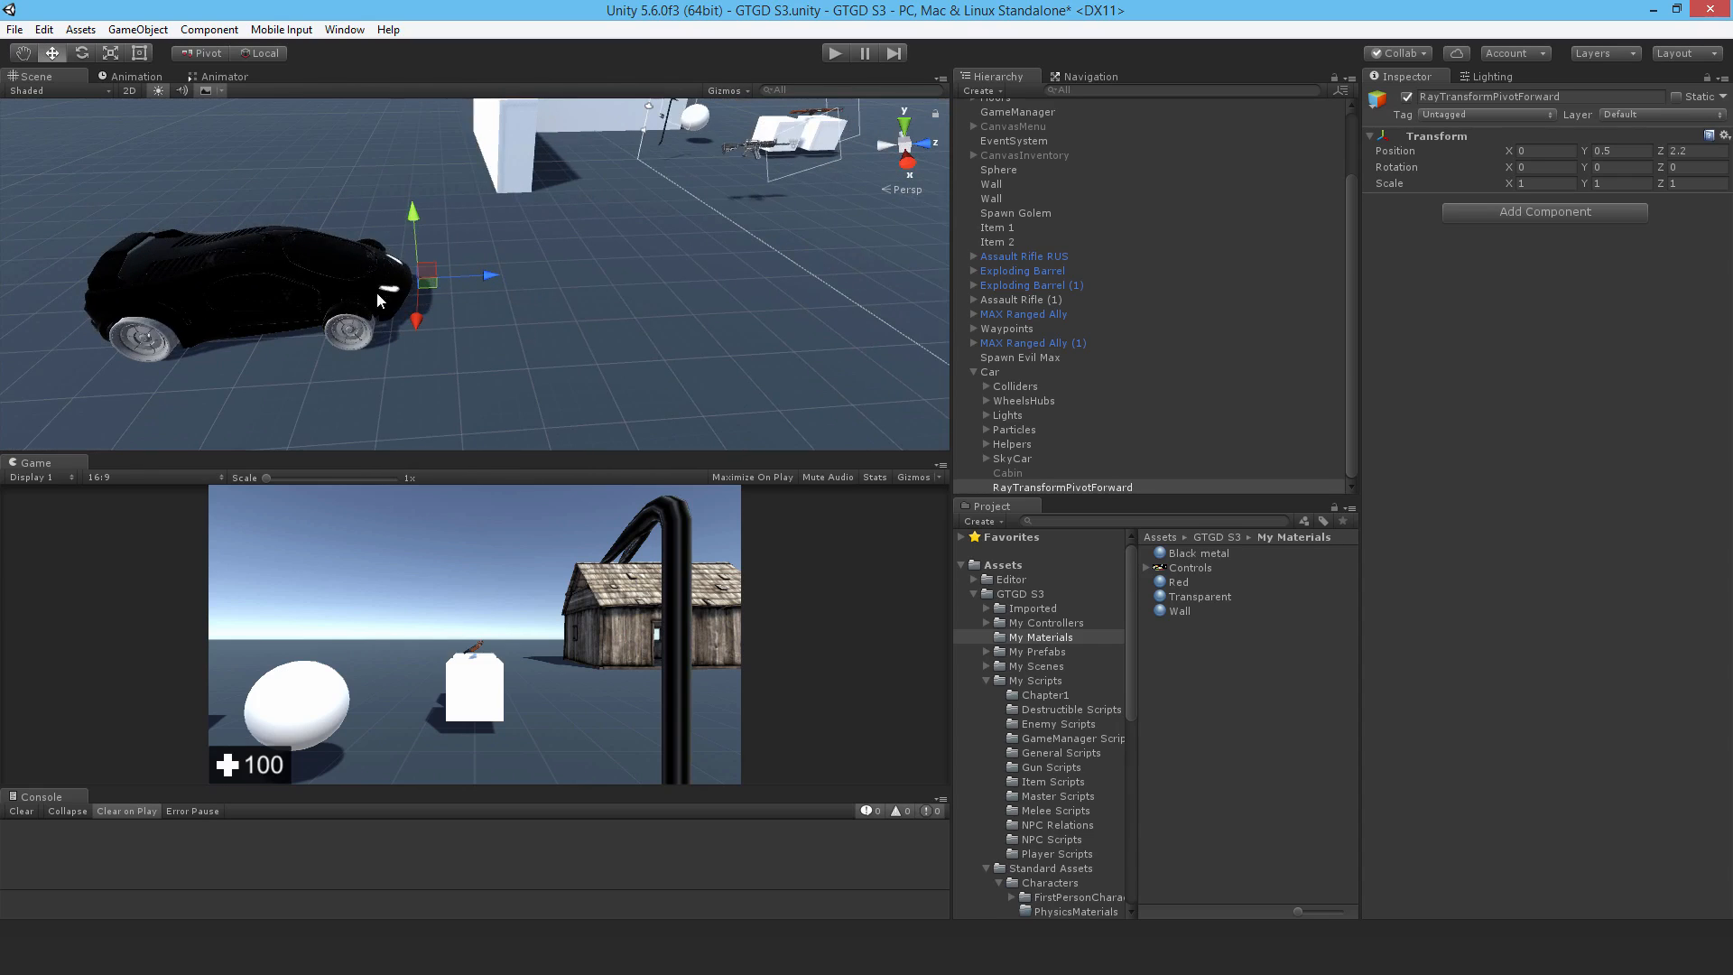
{"action": "mouse_move", "coordinate": [529, 347]}
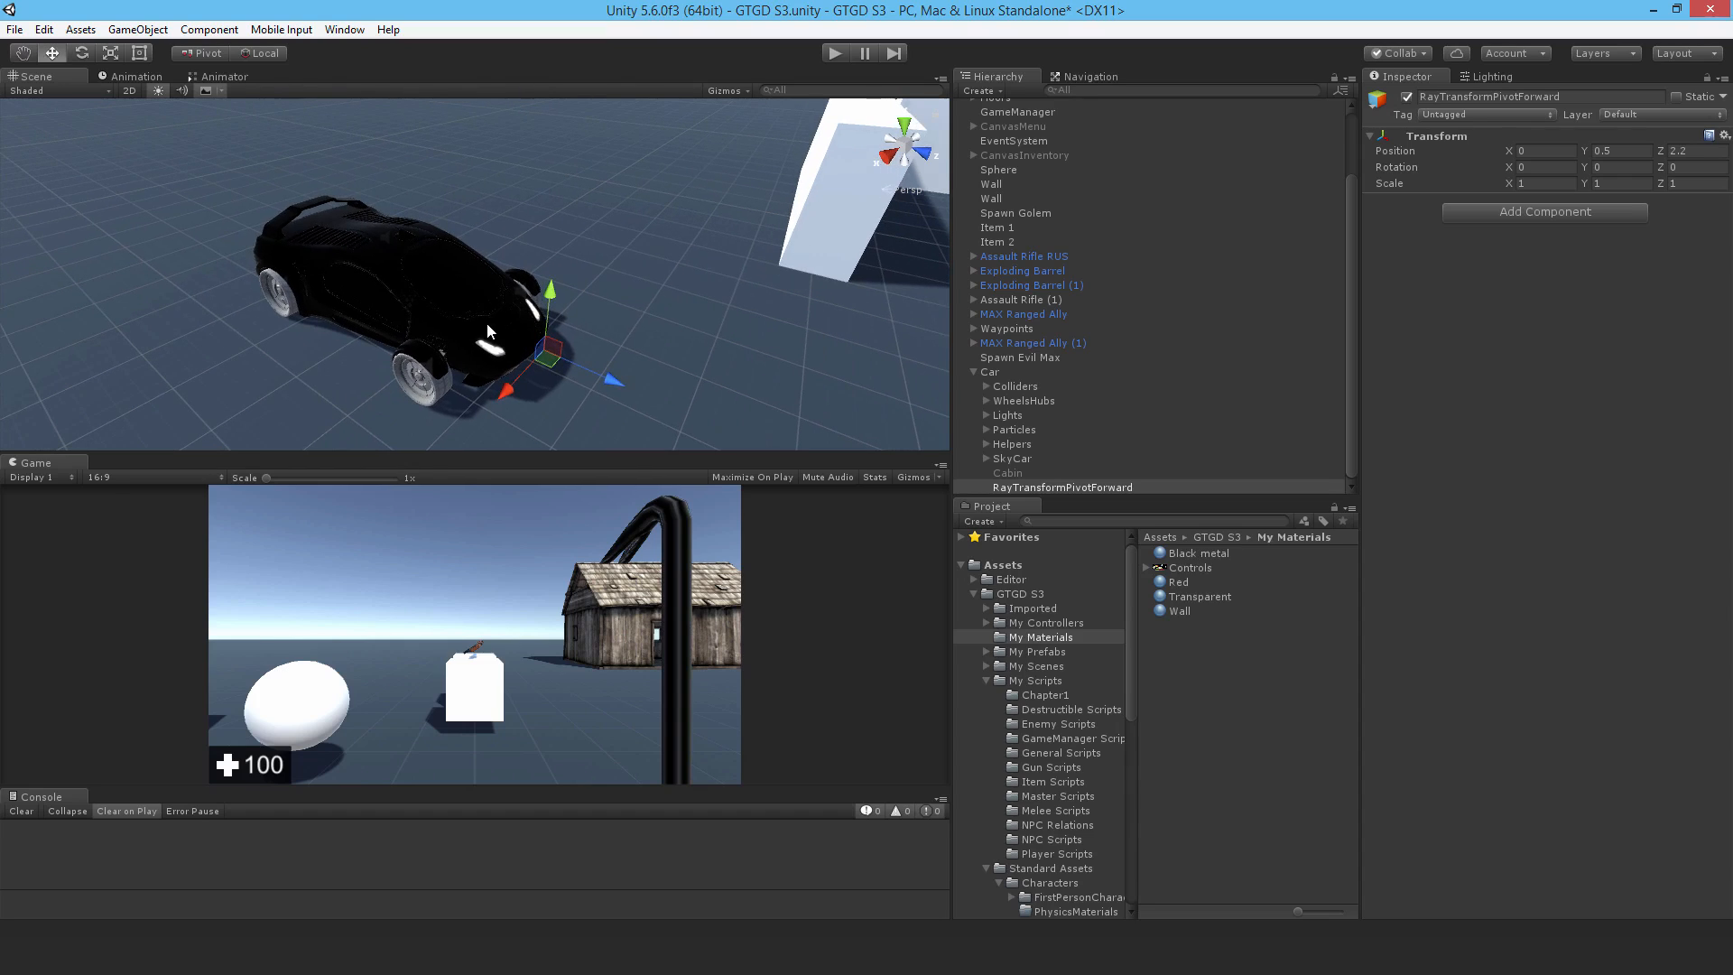
{"action": "mouse_move", "coordinate": [501, 444]}
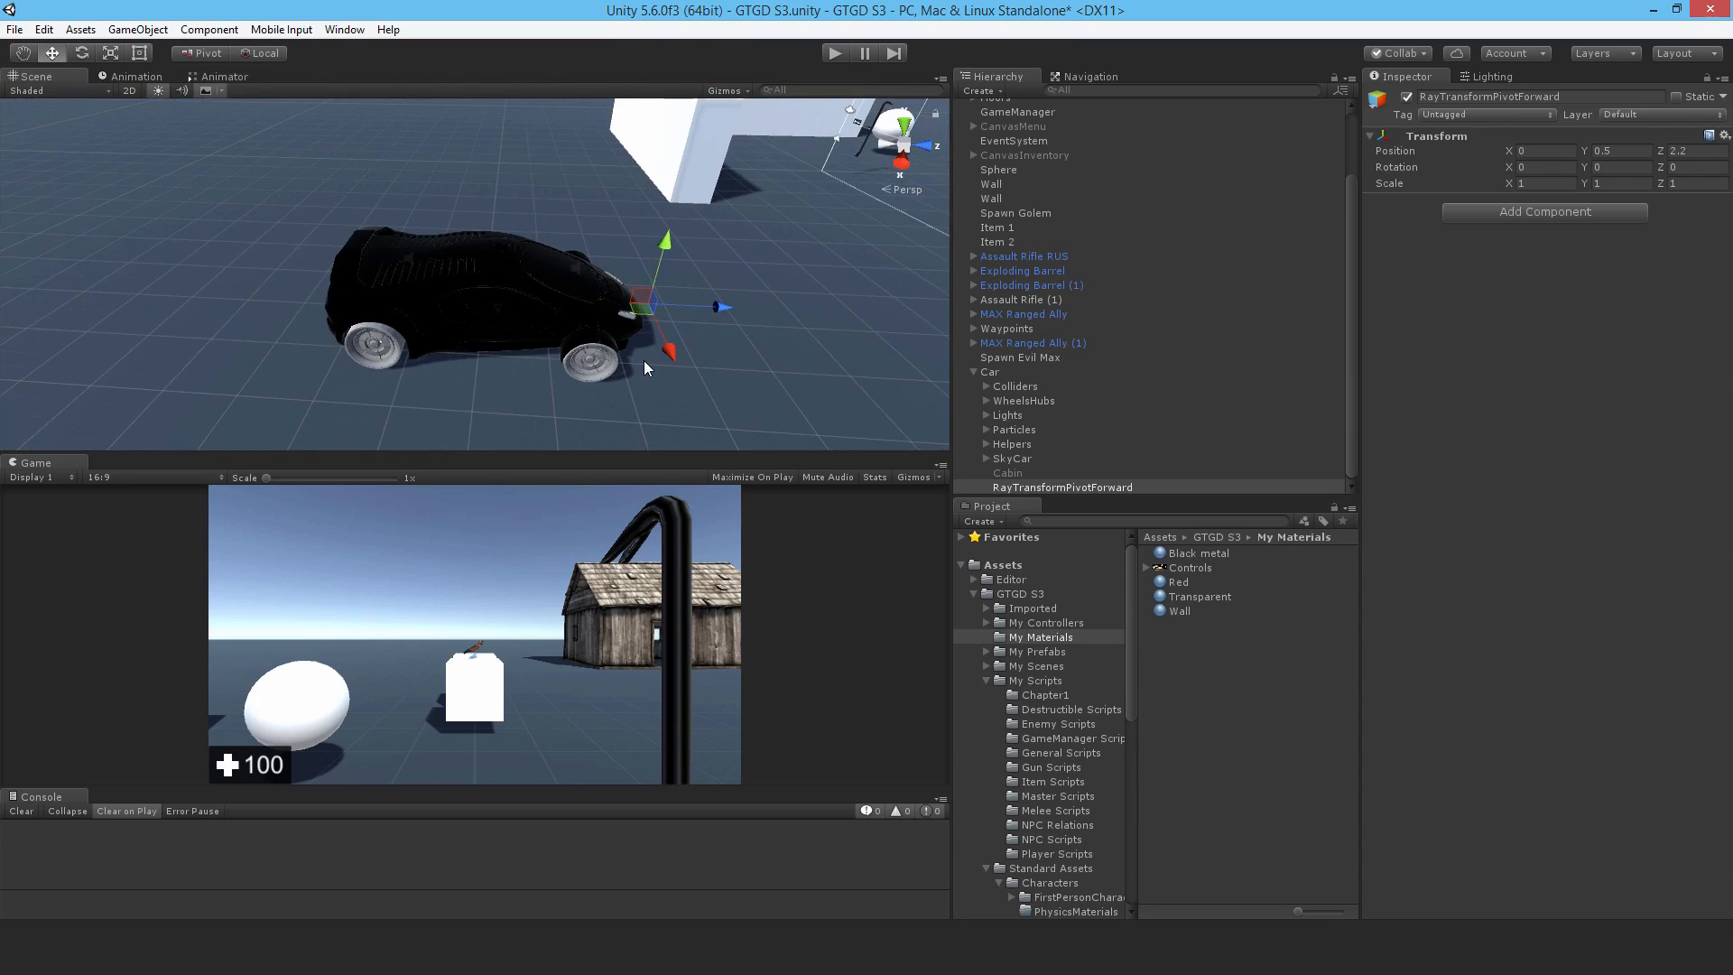
Step: Rotate RayTransformPivotRear 180 degrees on Y and move it to Z -2.5
{"action": "left_click", "coordinate": [991, 372]}
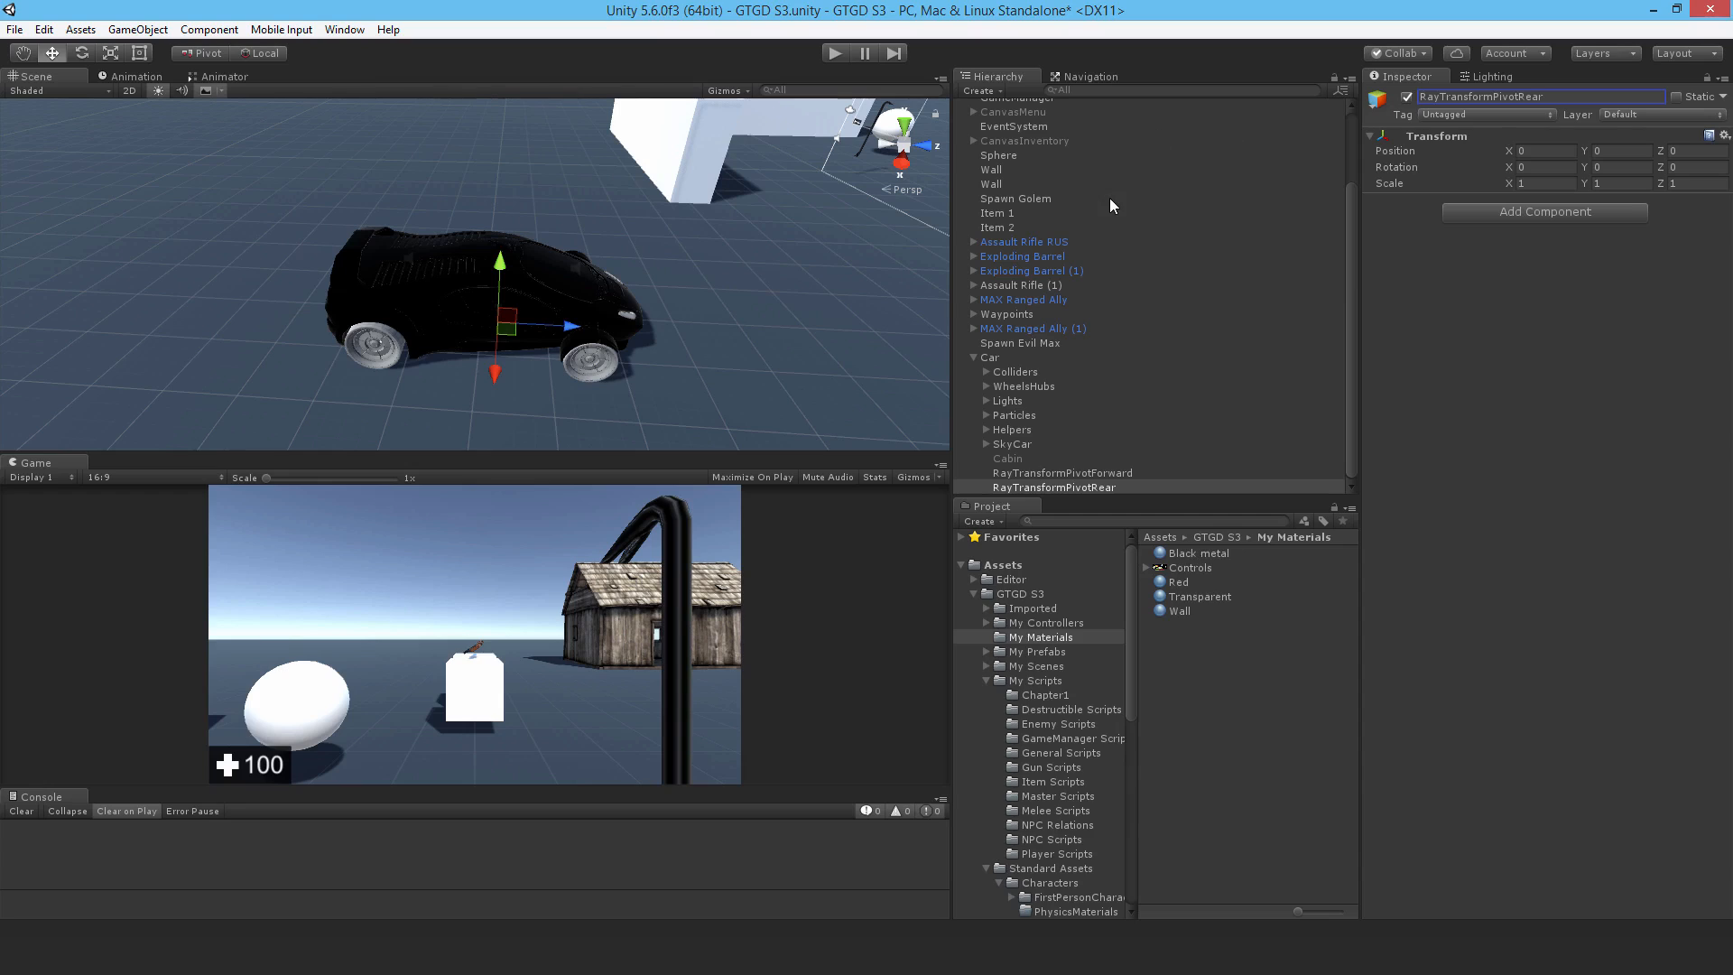
{"action": "left_click", "coordinate": [1621, 166]}
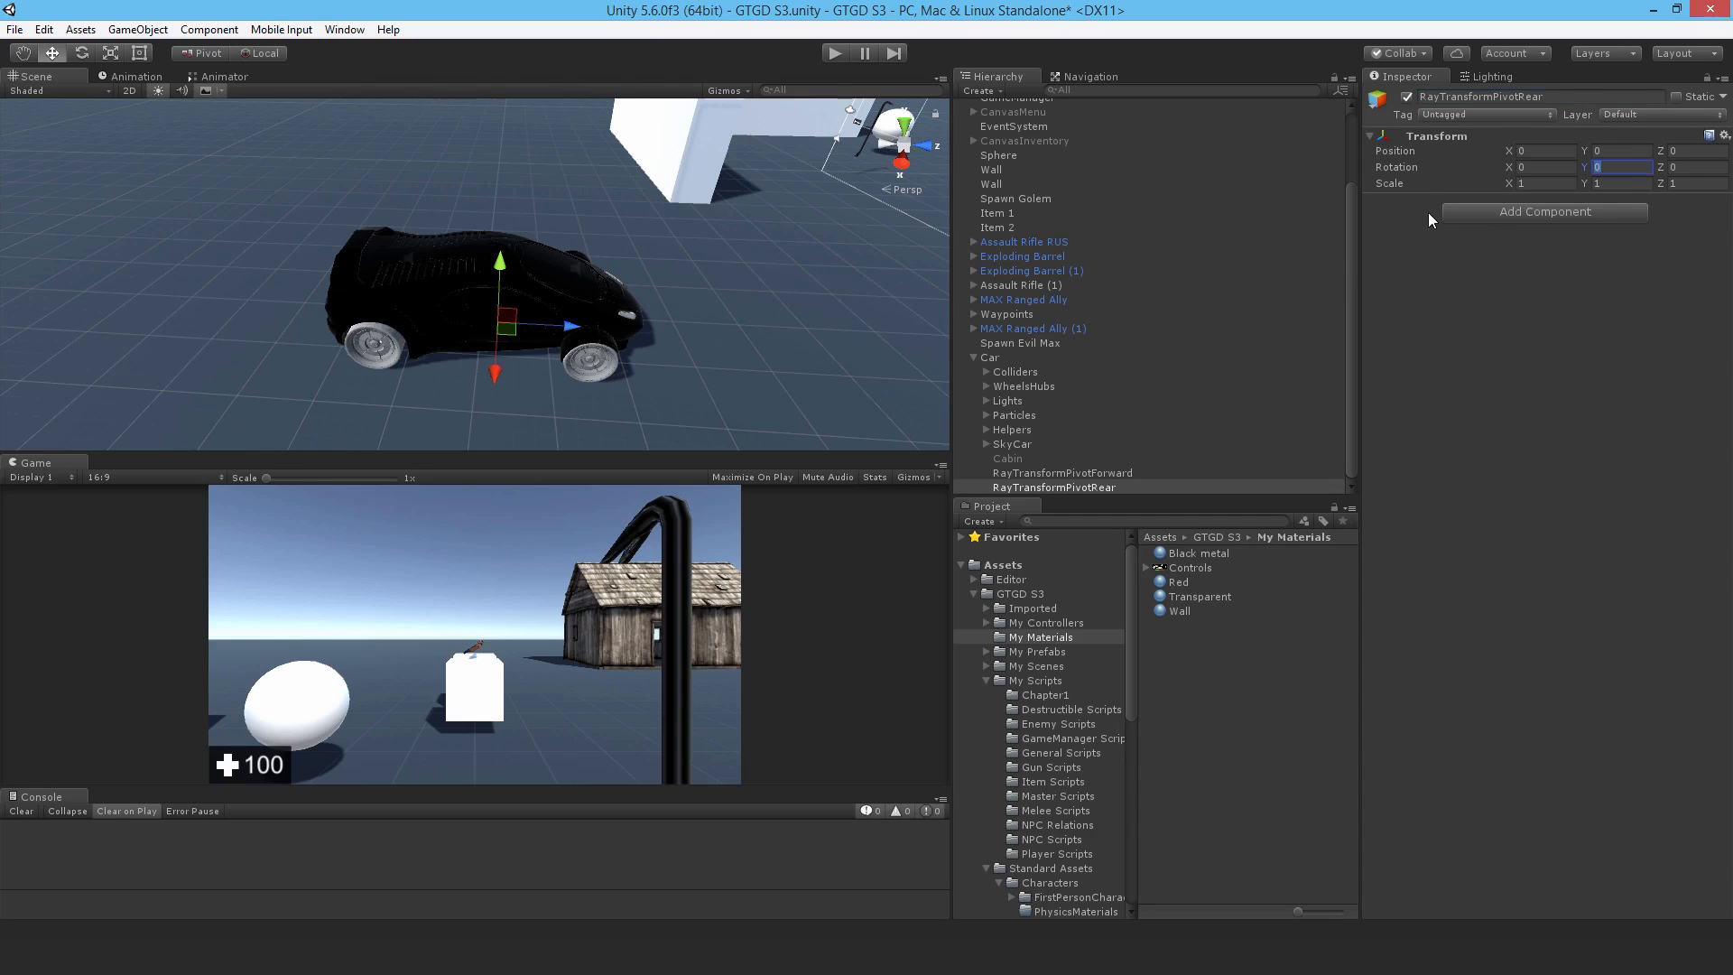
{"action": "type", "text": "180"}
{"action": "left_click", "coordinate": [1615, 149]}
{"action": "type", "text": ".5"}
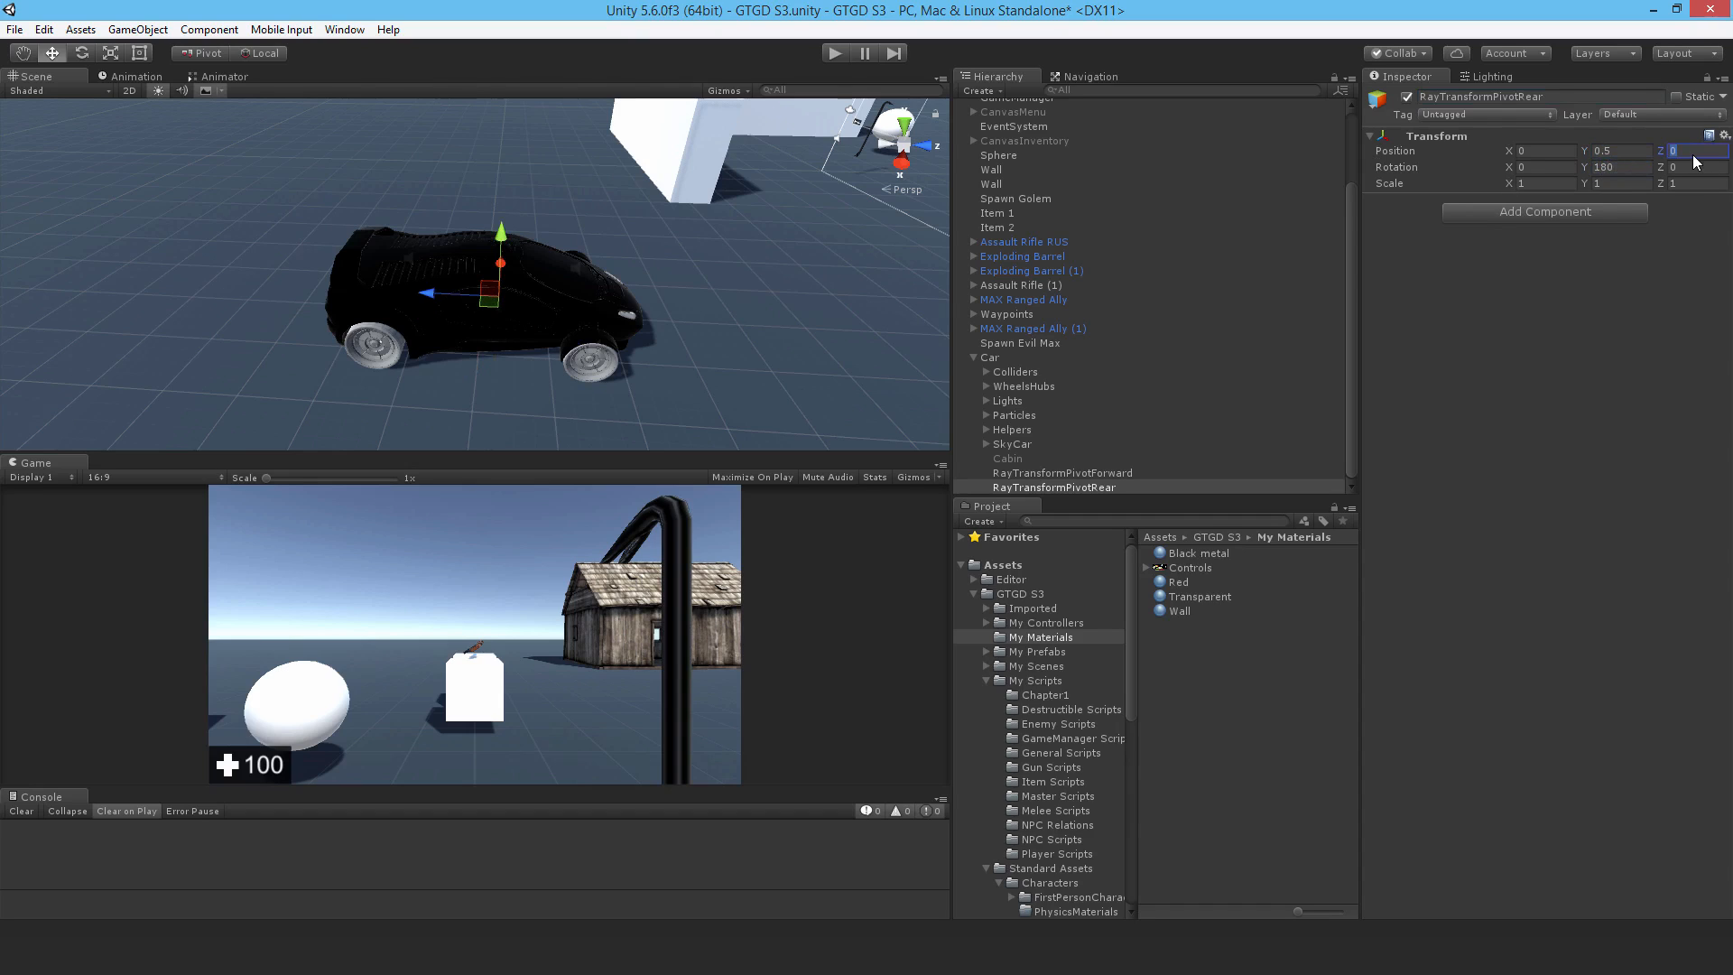
{"action": "type", "text": "-2.5"}
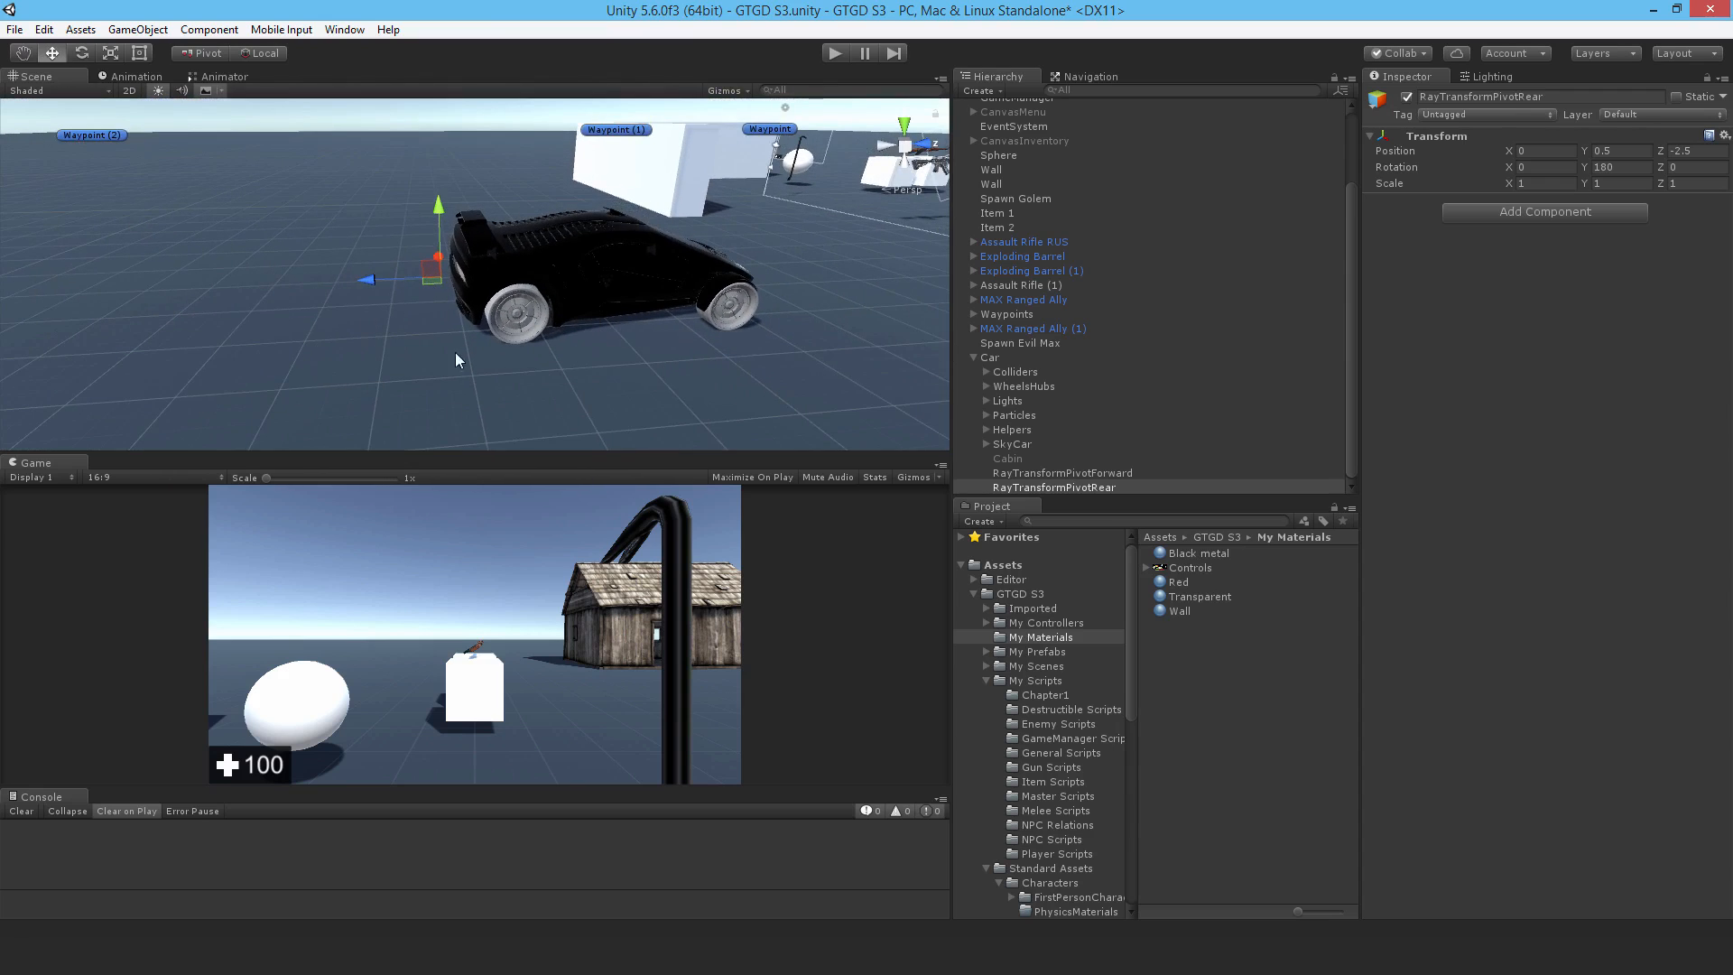
{"action": "mouse_move", "coordinate": [760, 406]}
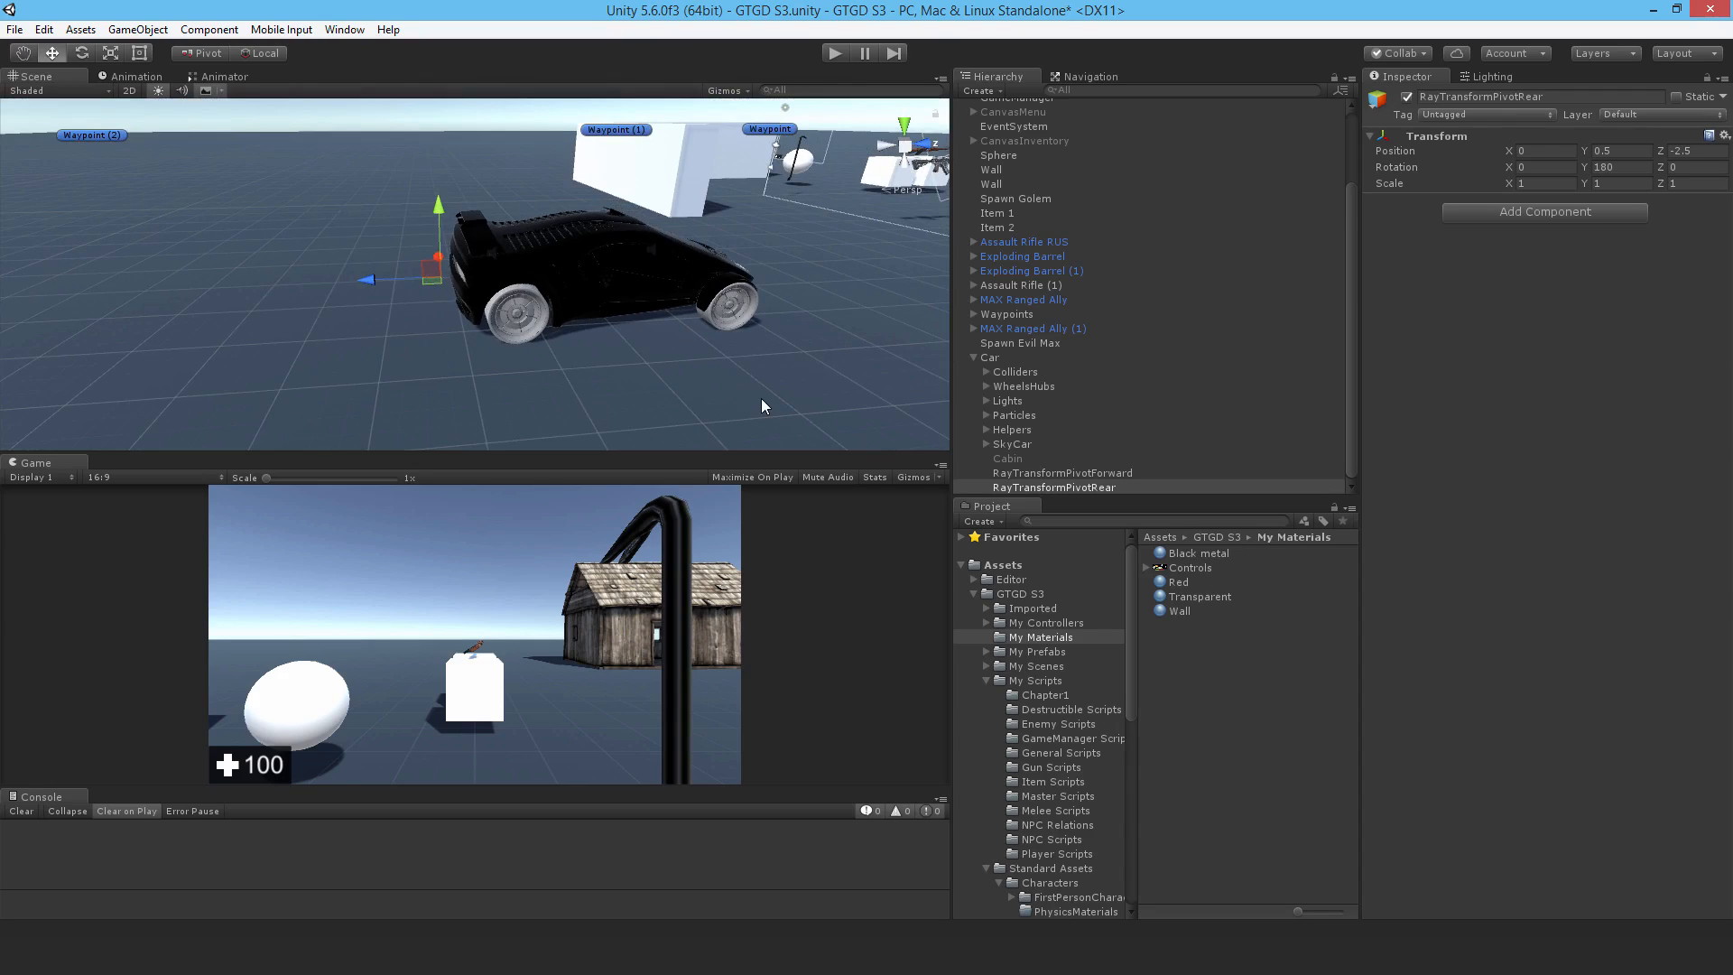
{"action": "mouse_move", "coordinate": [836, 619]}
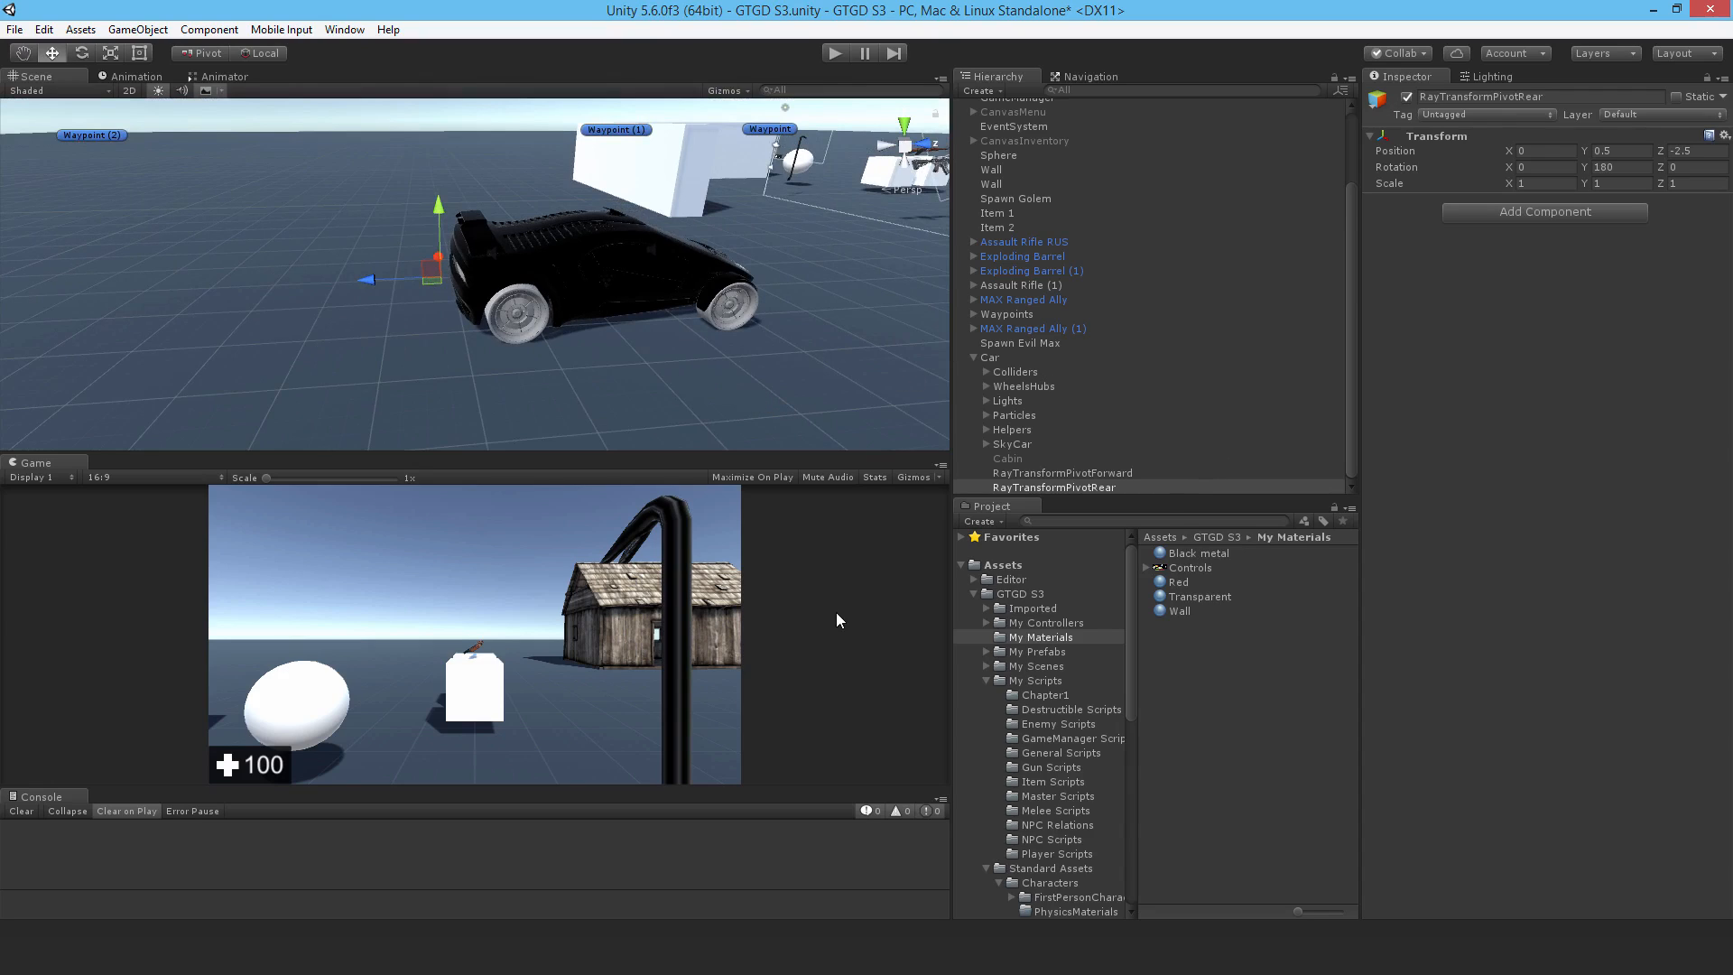
Step: Add an empty child under Car and rename it CameraTarget
{"action": "right_click", "coordinate": [990, 357]}
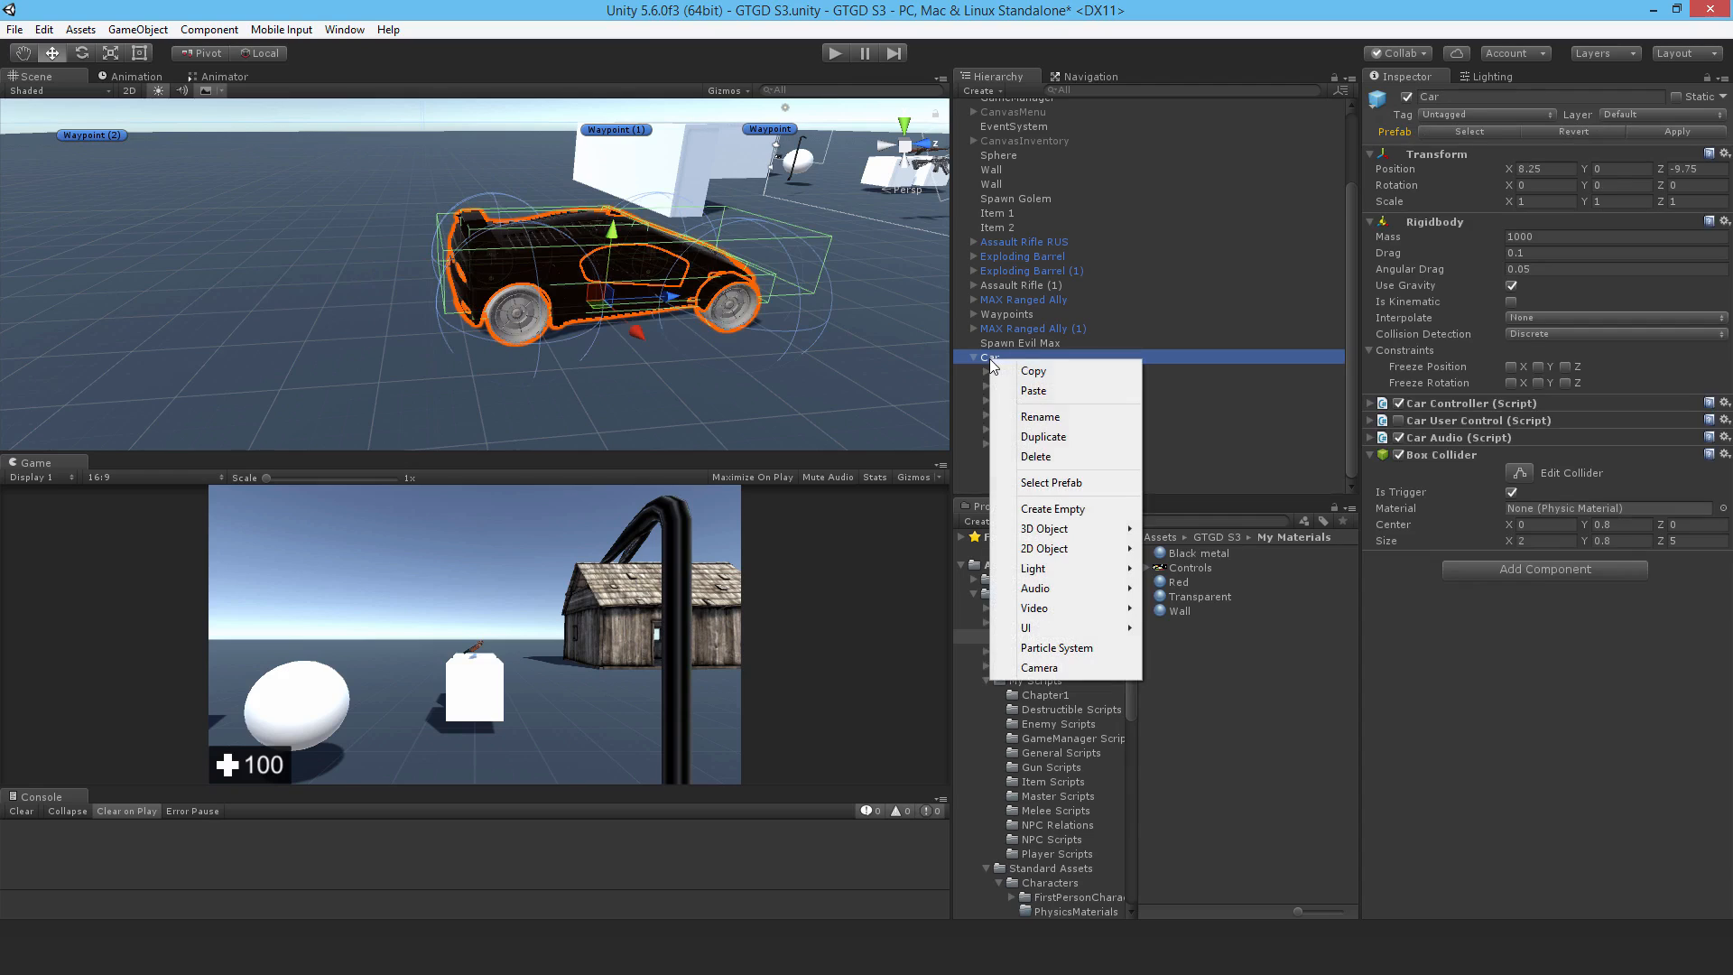
{"action": "left_click", "coordinate": [1053, 509]}
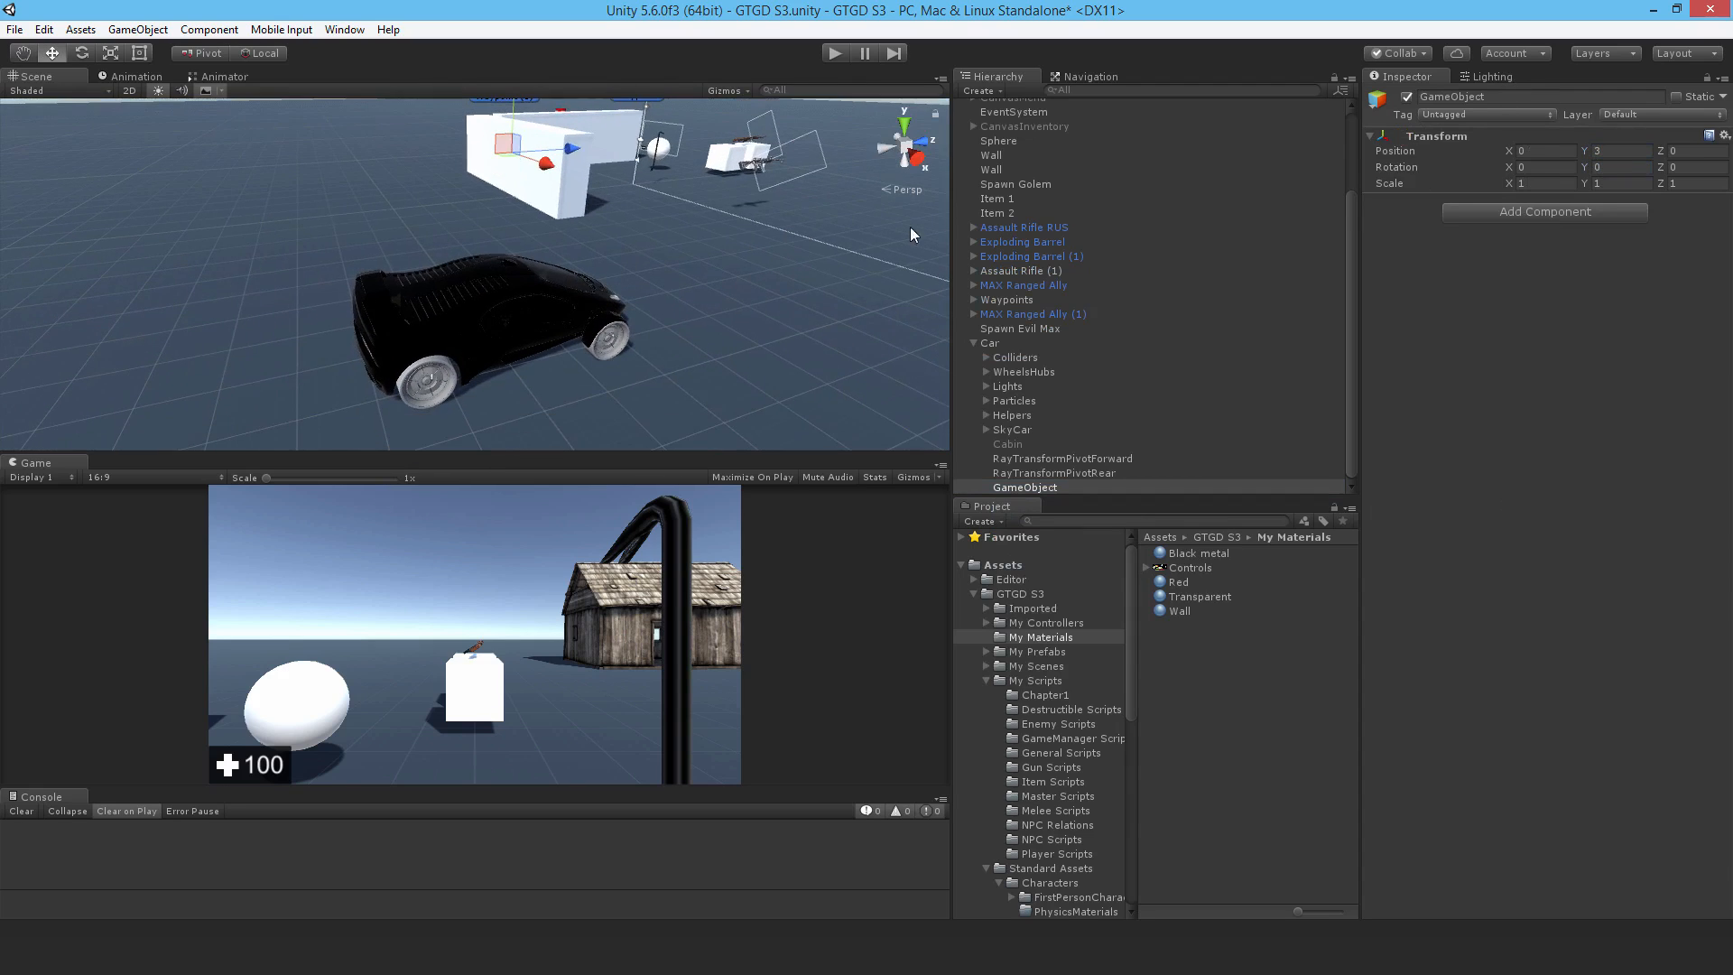
{"action": "double_click", "coordinate": [1537, 95]}
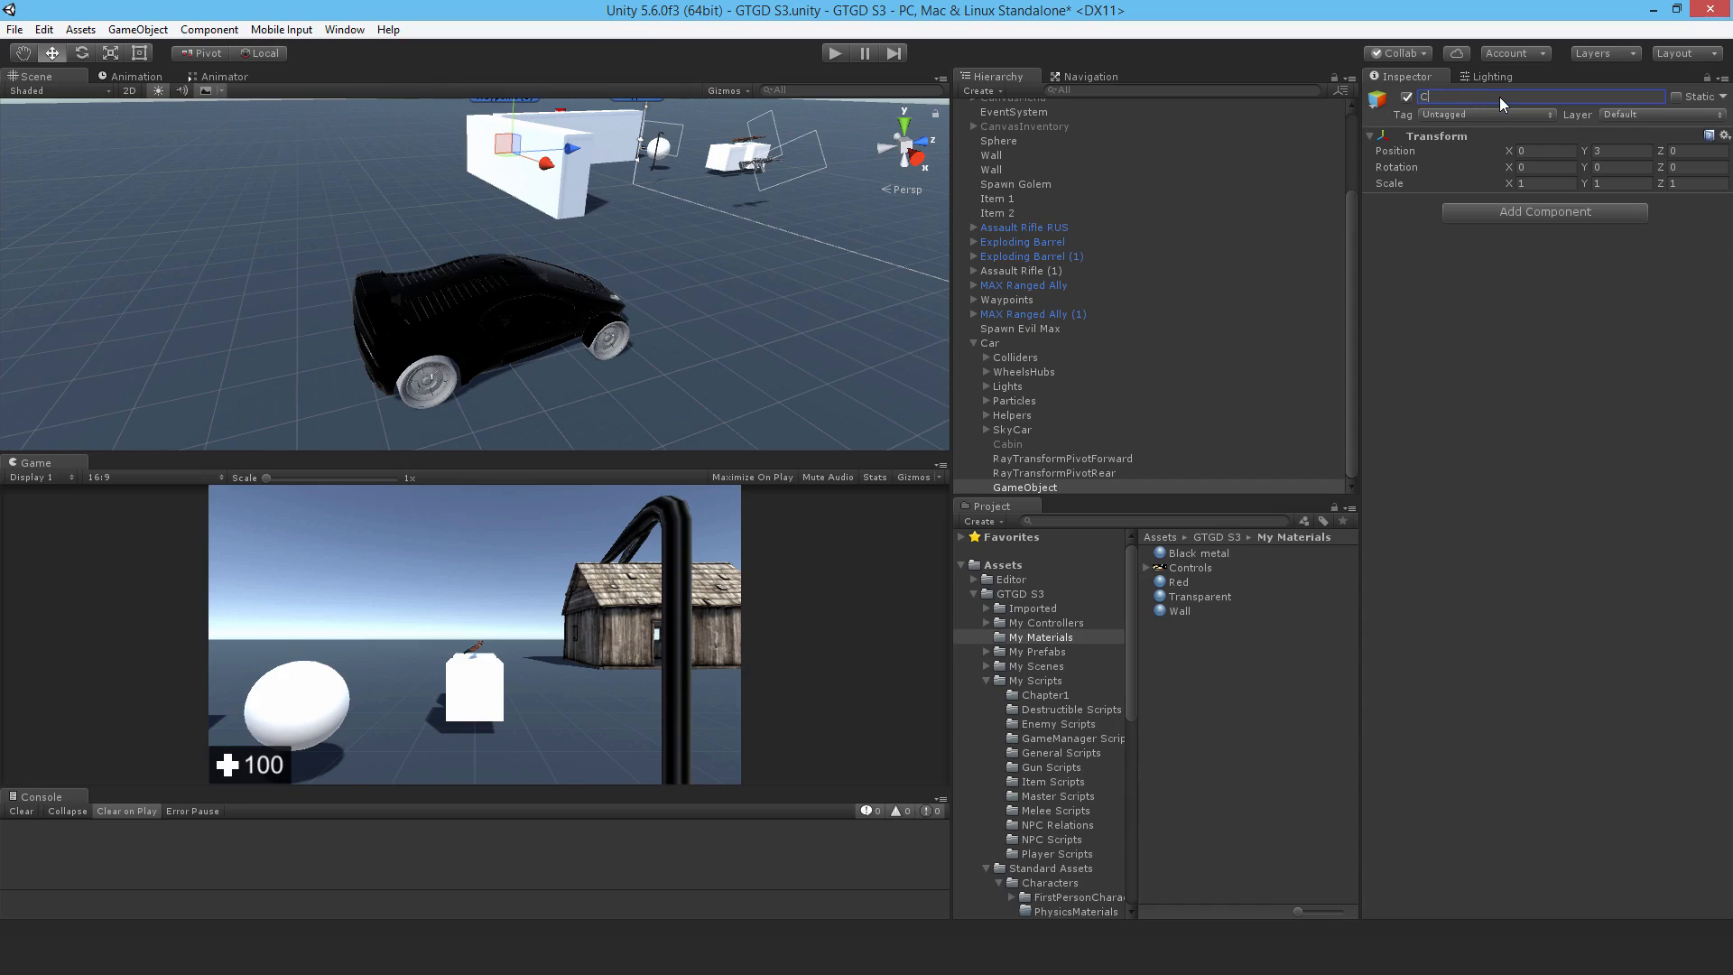
{"action": "type", "text": "CameraTarget"}
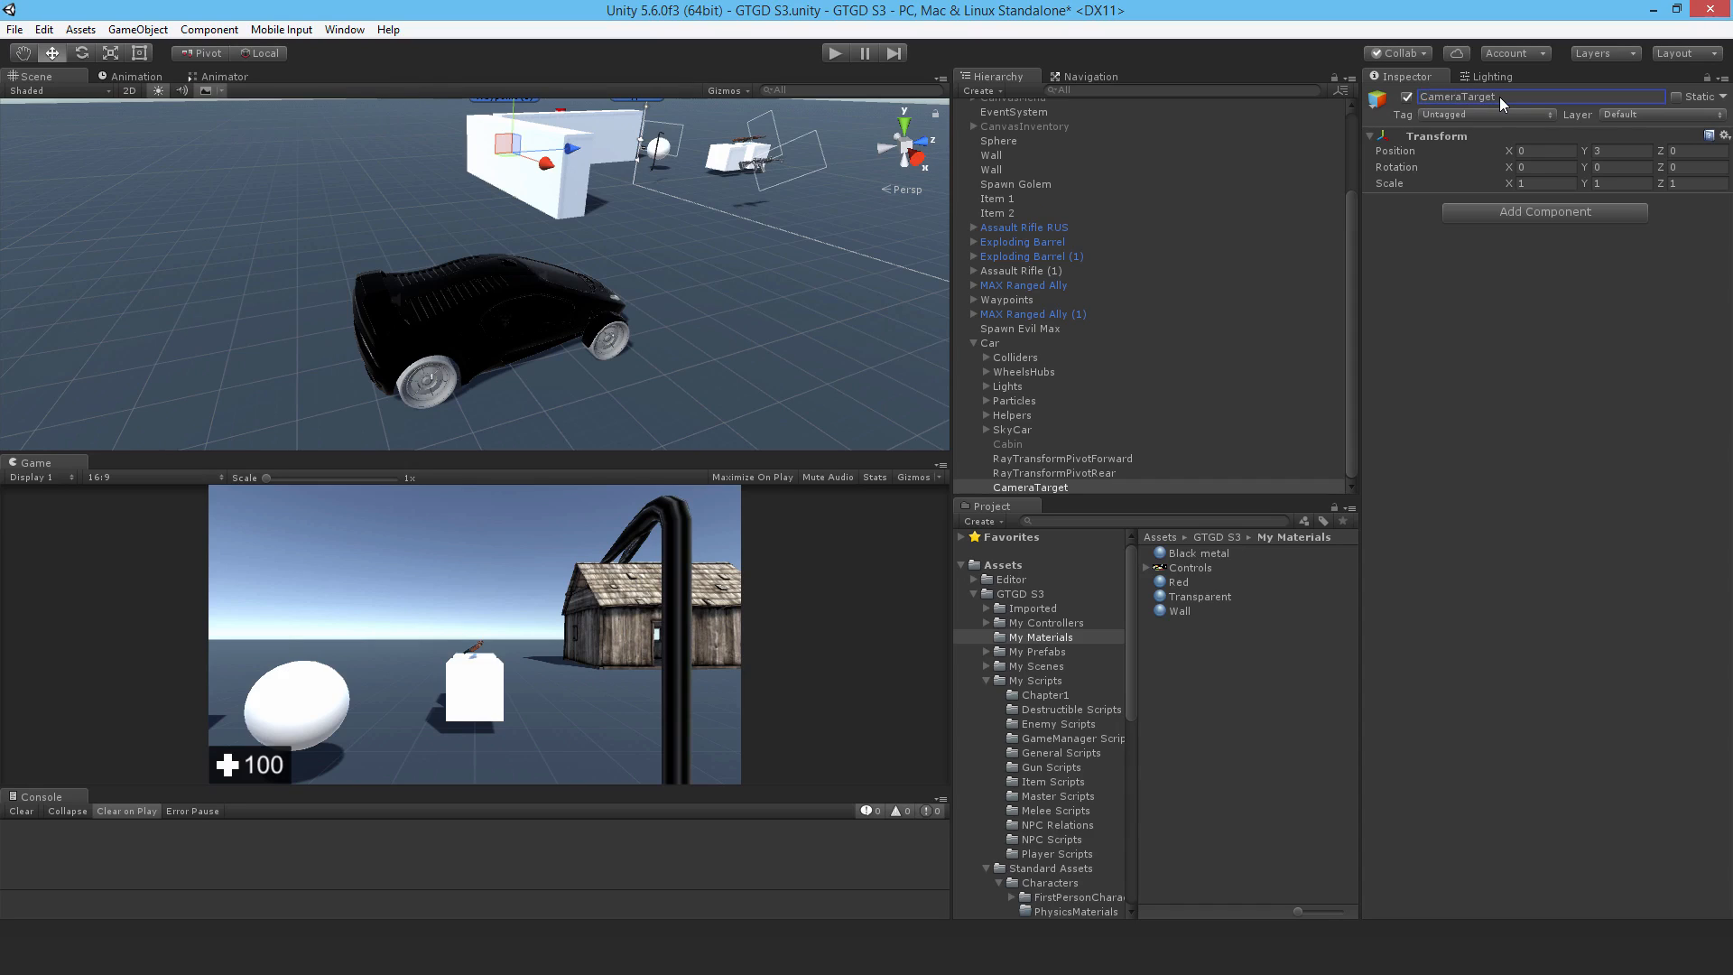
{"action": "mouse_move", "coordinate": [1016, 400]}
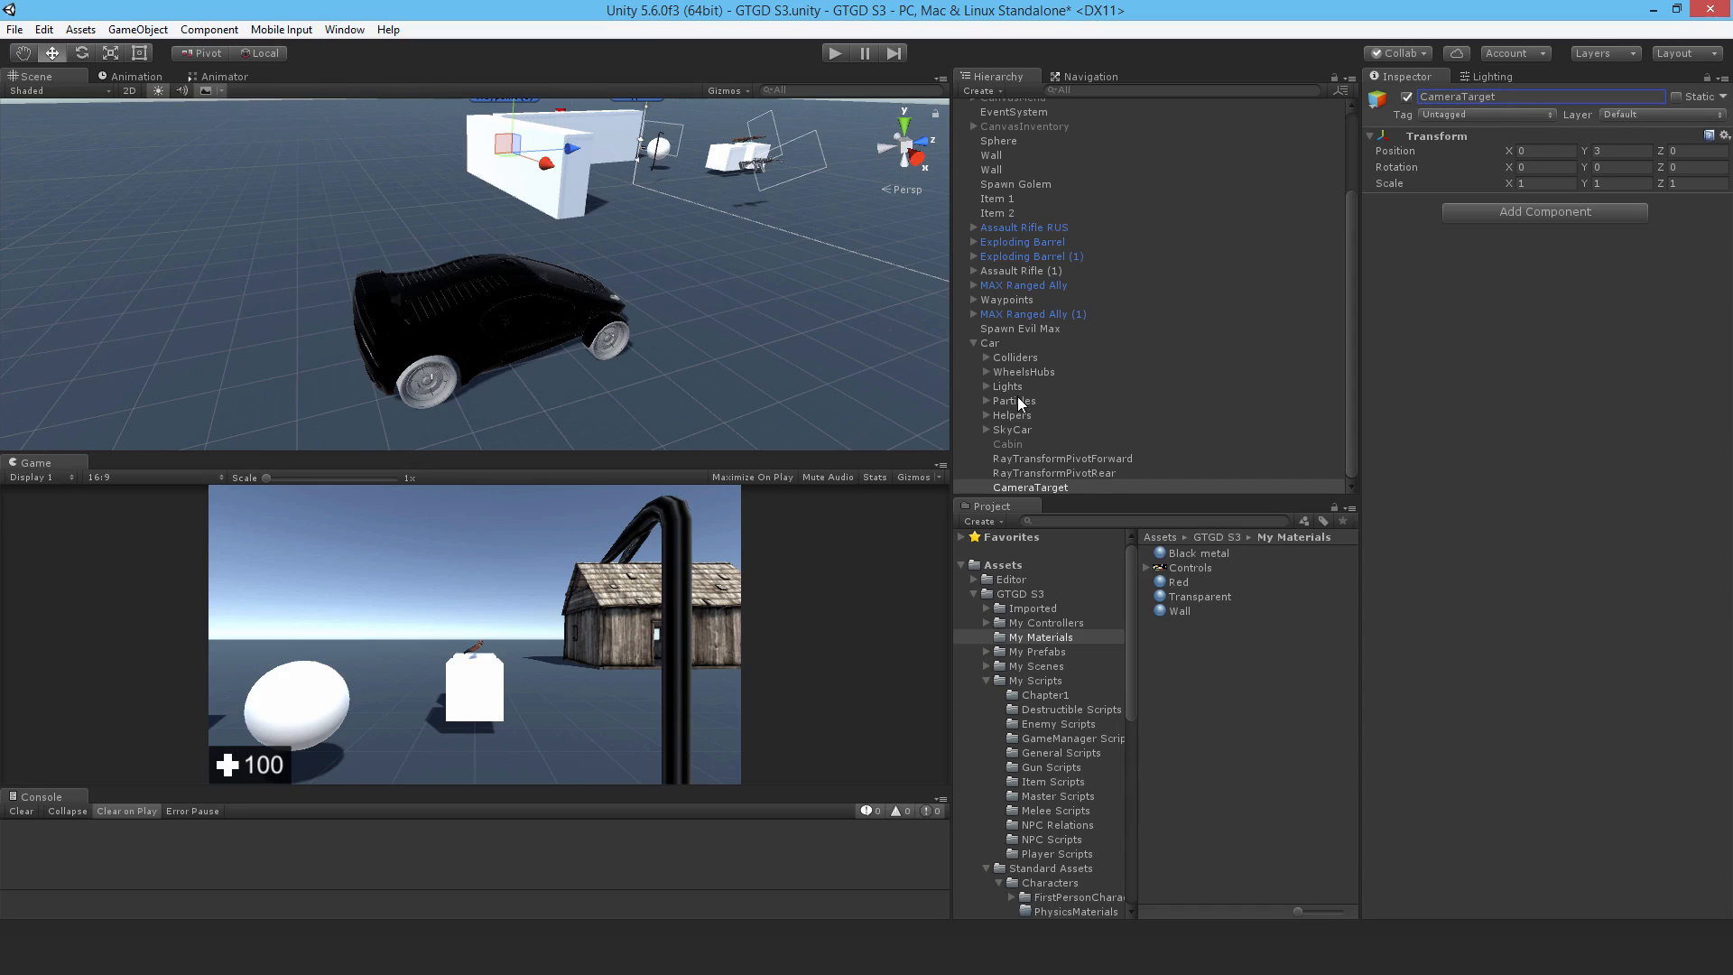
{"action": "mouse_move", "coordinate": [1036, 661]}
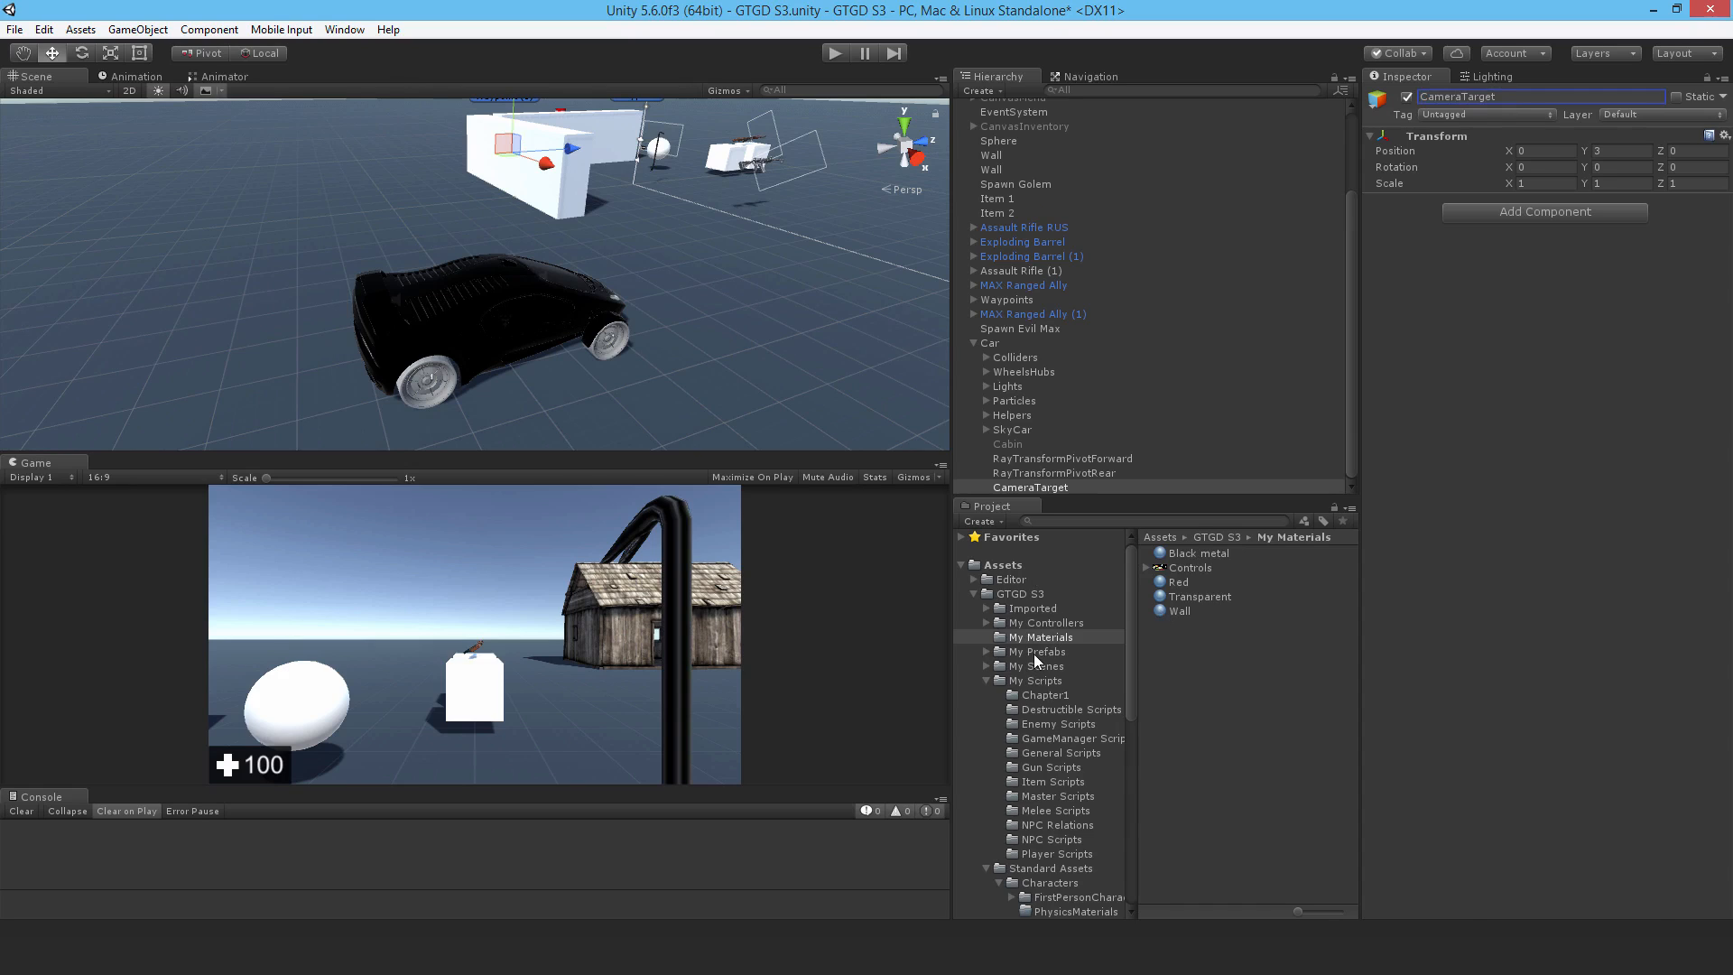
Step: Make a Vehicles folder in My Prefabs and drop Car into it as a prefab
{"action": "right_click", "coordinate": [1032, 652]}
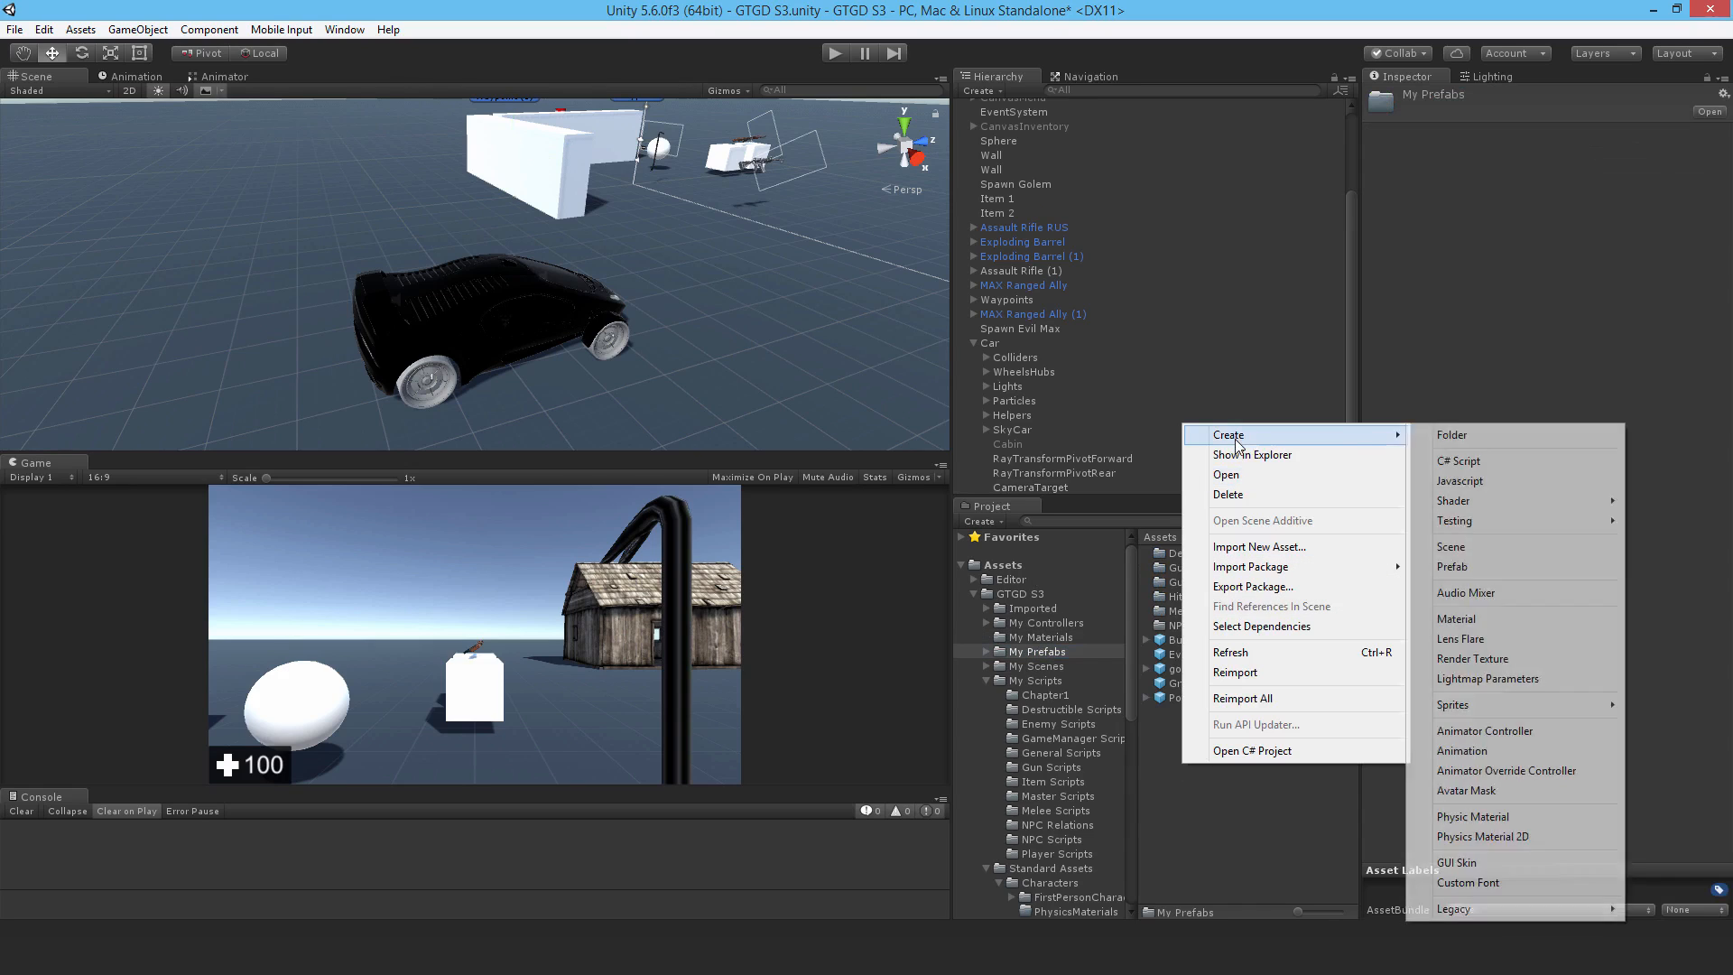
{"action": "left_click", "coordinate": [1450, 435]}
{"action": "type", "text": "Vehicles"}
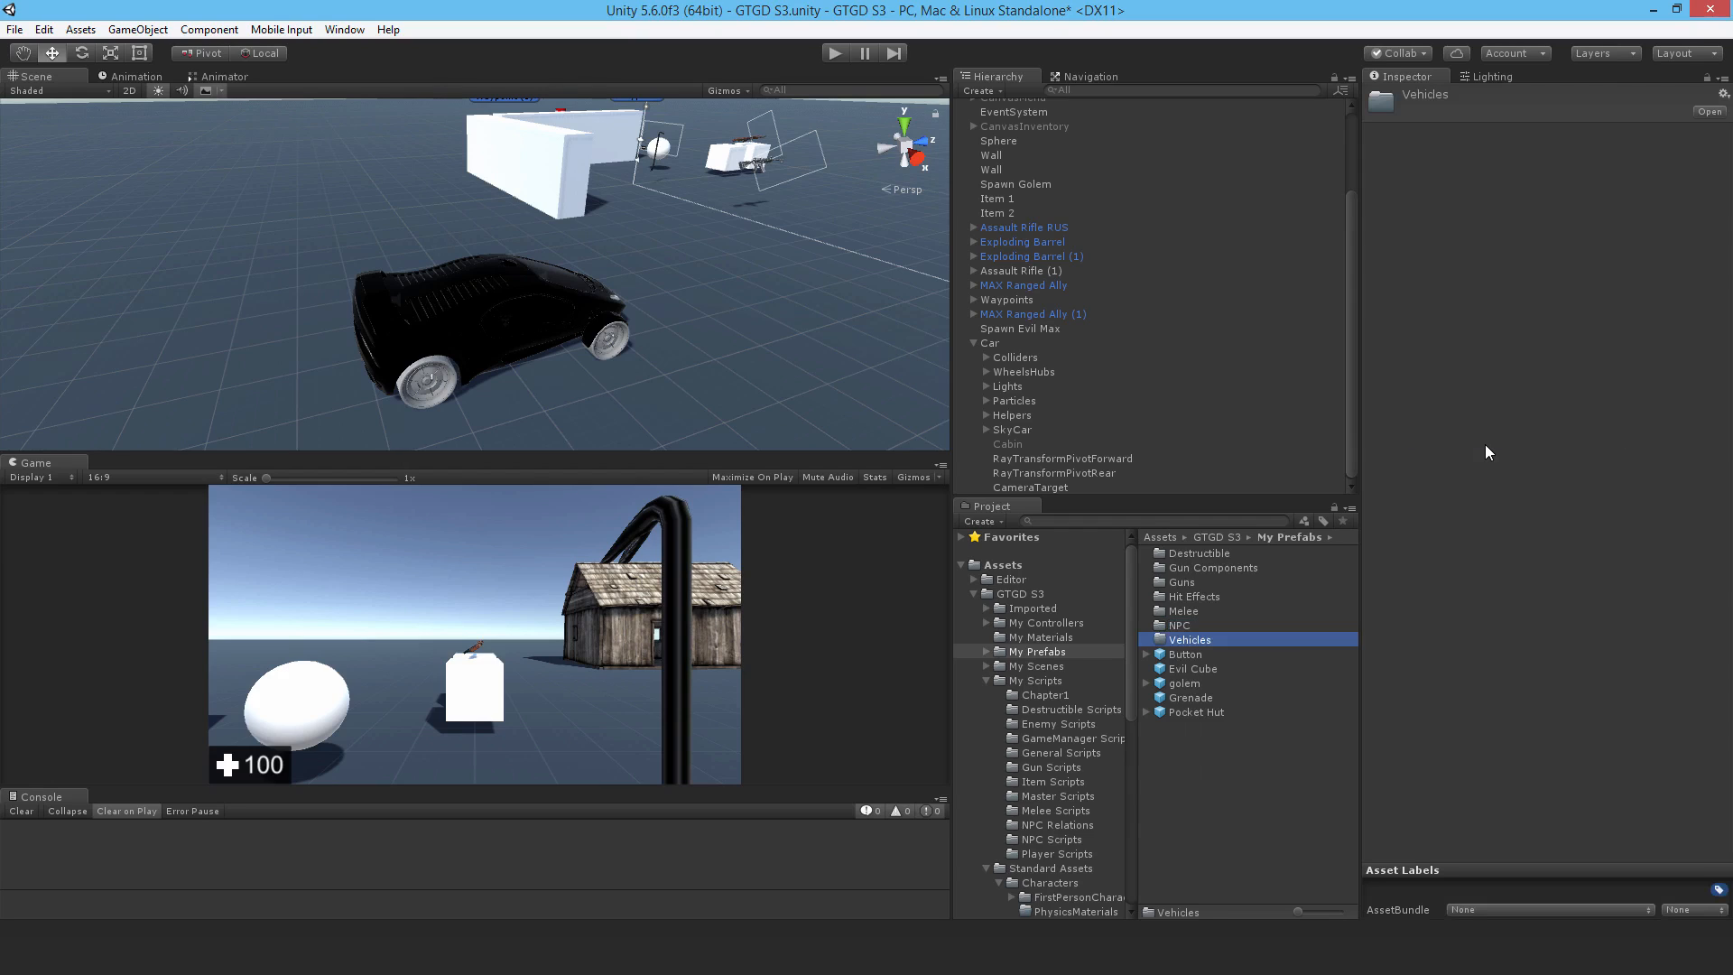
{"action": "left_click", "coordinate": [989, 343]}
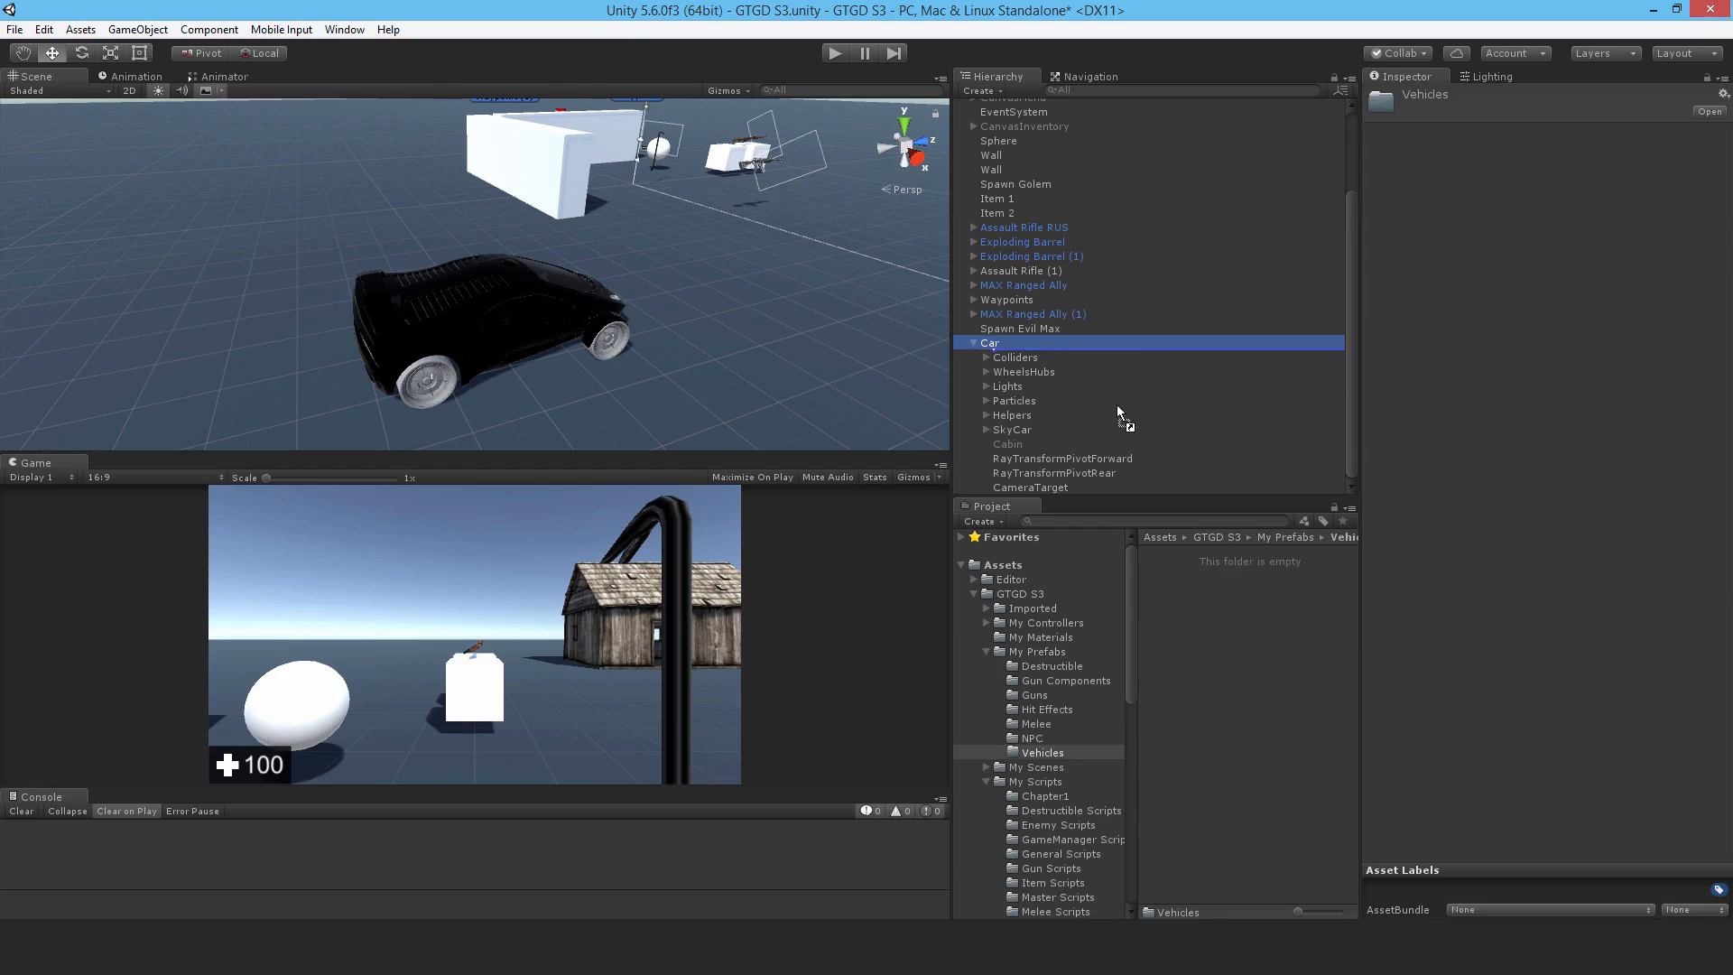
{"action": "left_click", "coordinate": [991, 343]}
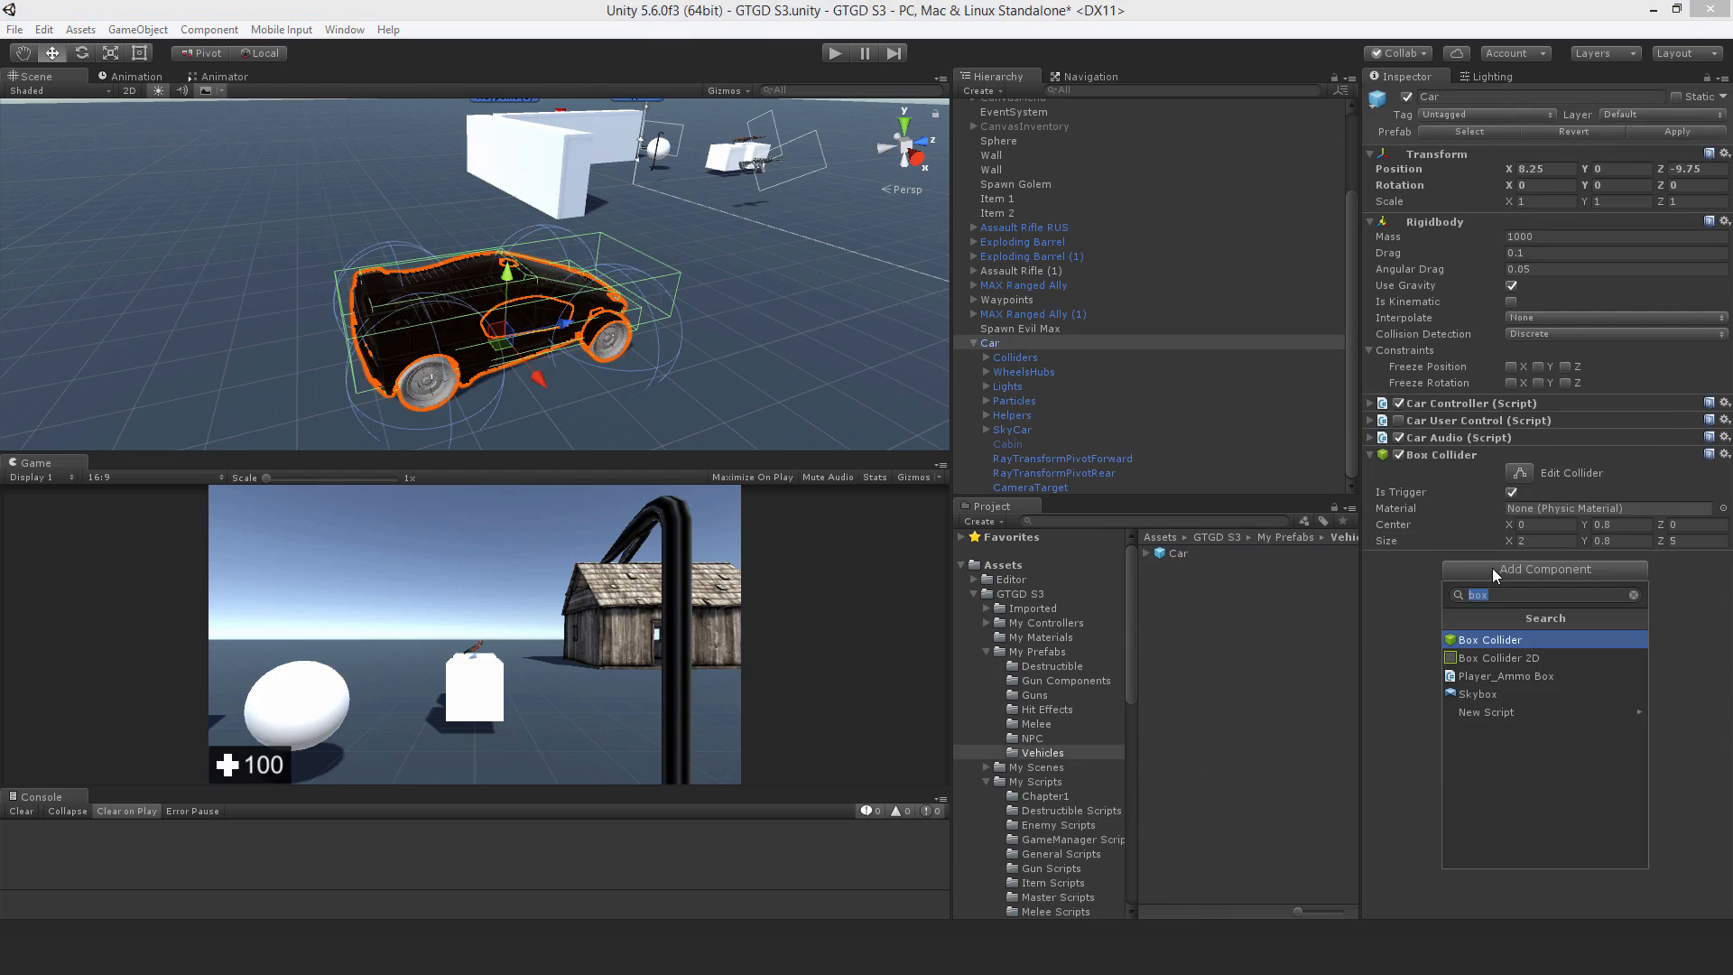
Step: Add a Nav Mesh Obstacle component to Car via the navmesh search
{"action": "type", "text": "navmes"}
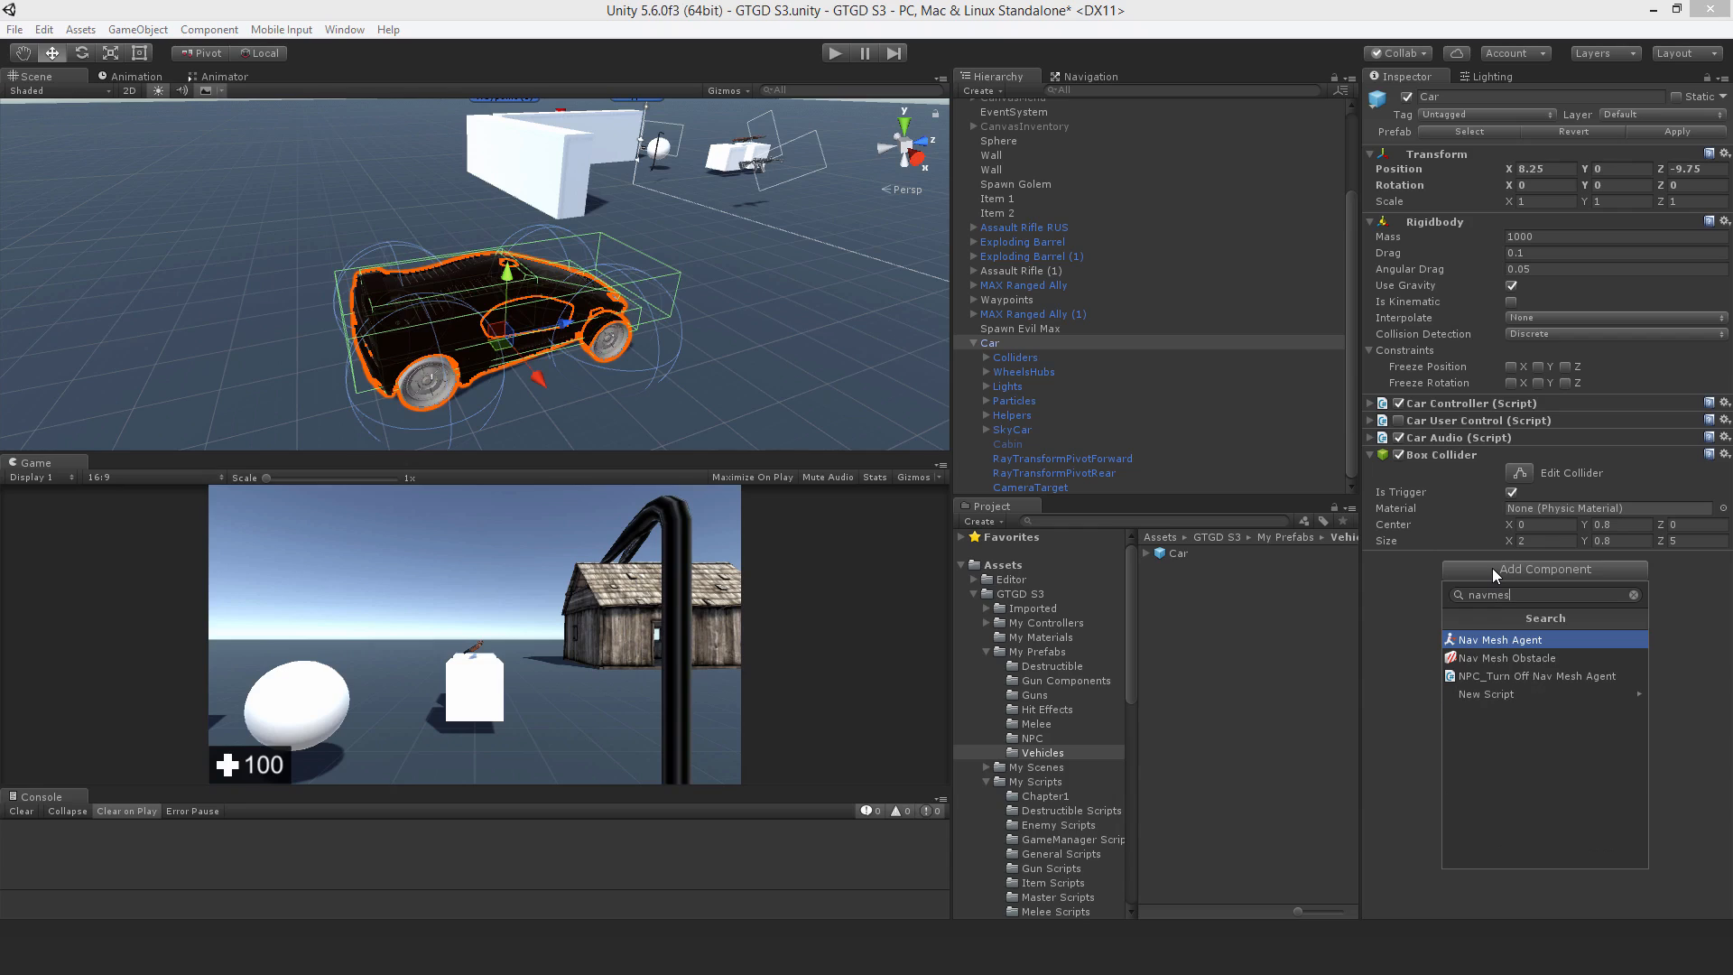
{"action": "left_click", "coordinate": [1508, 657]}
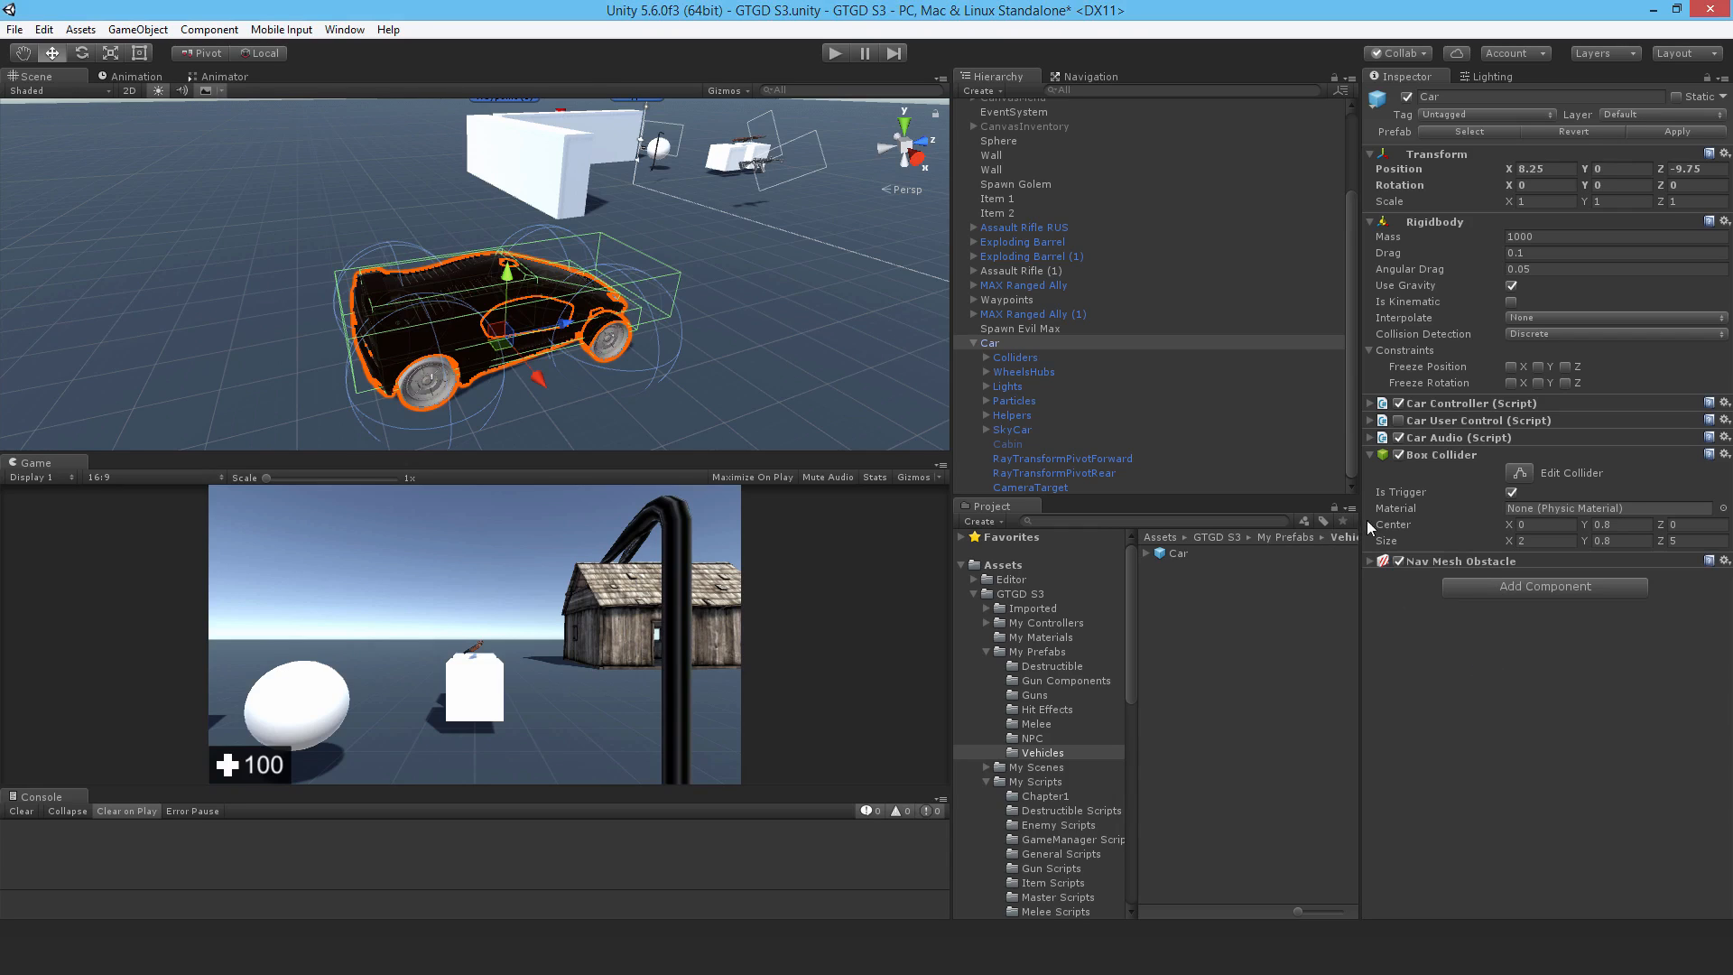
{"action": "mouse_move", "coordinate": [521, 390]}
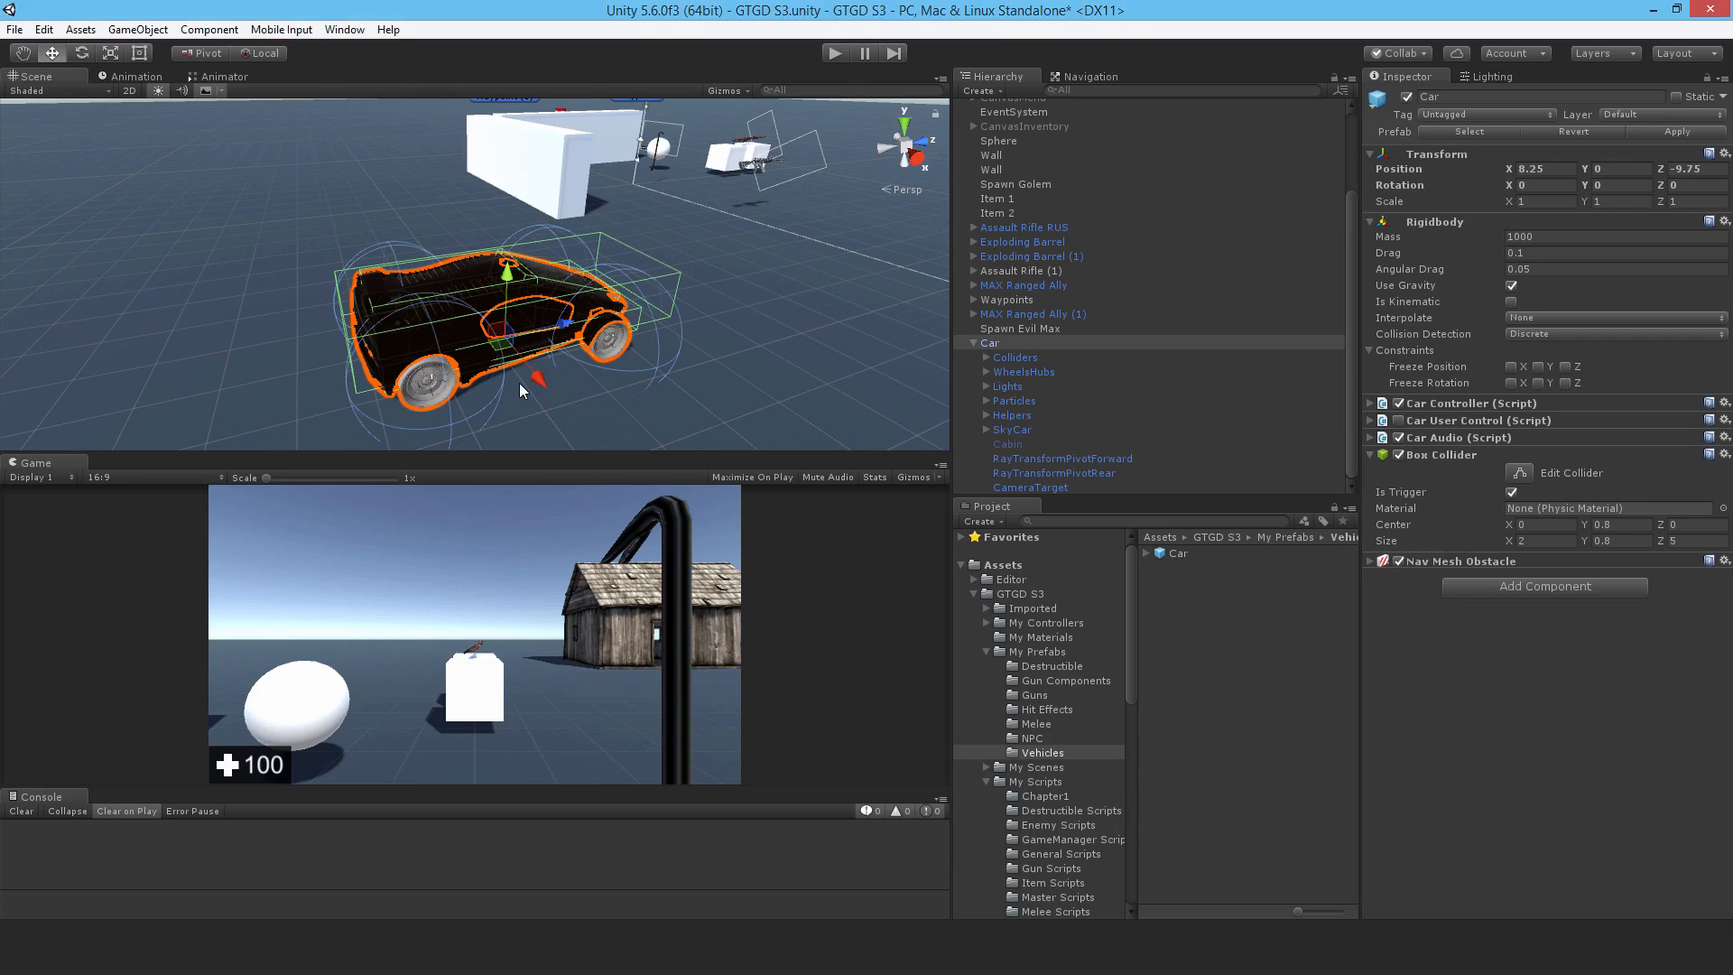
{"action": "mouse_move", "coordinate": [835, 390]}
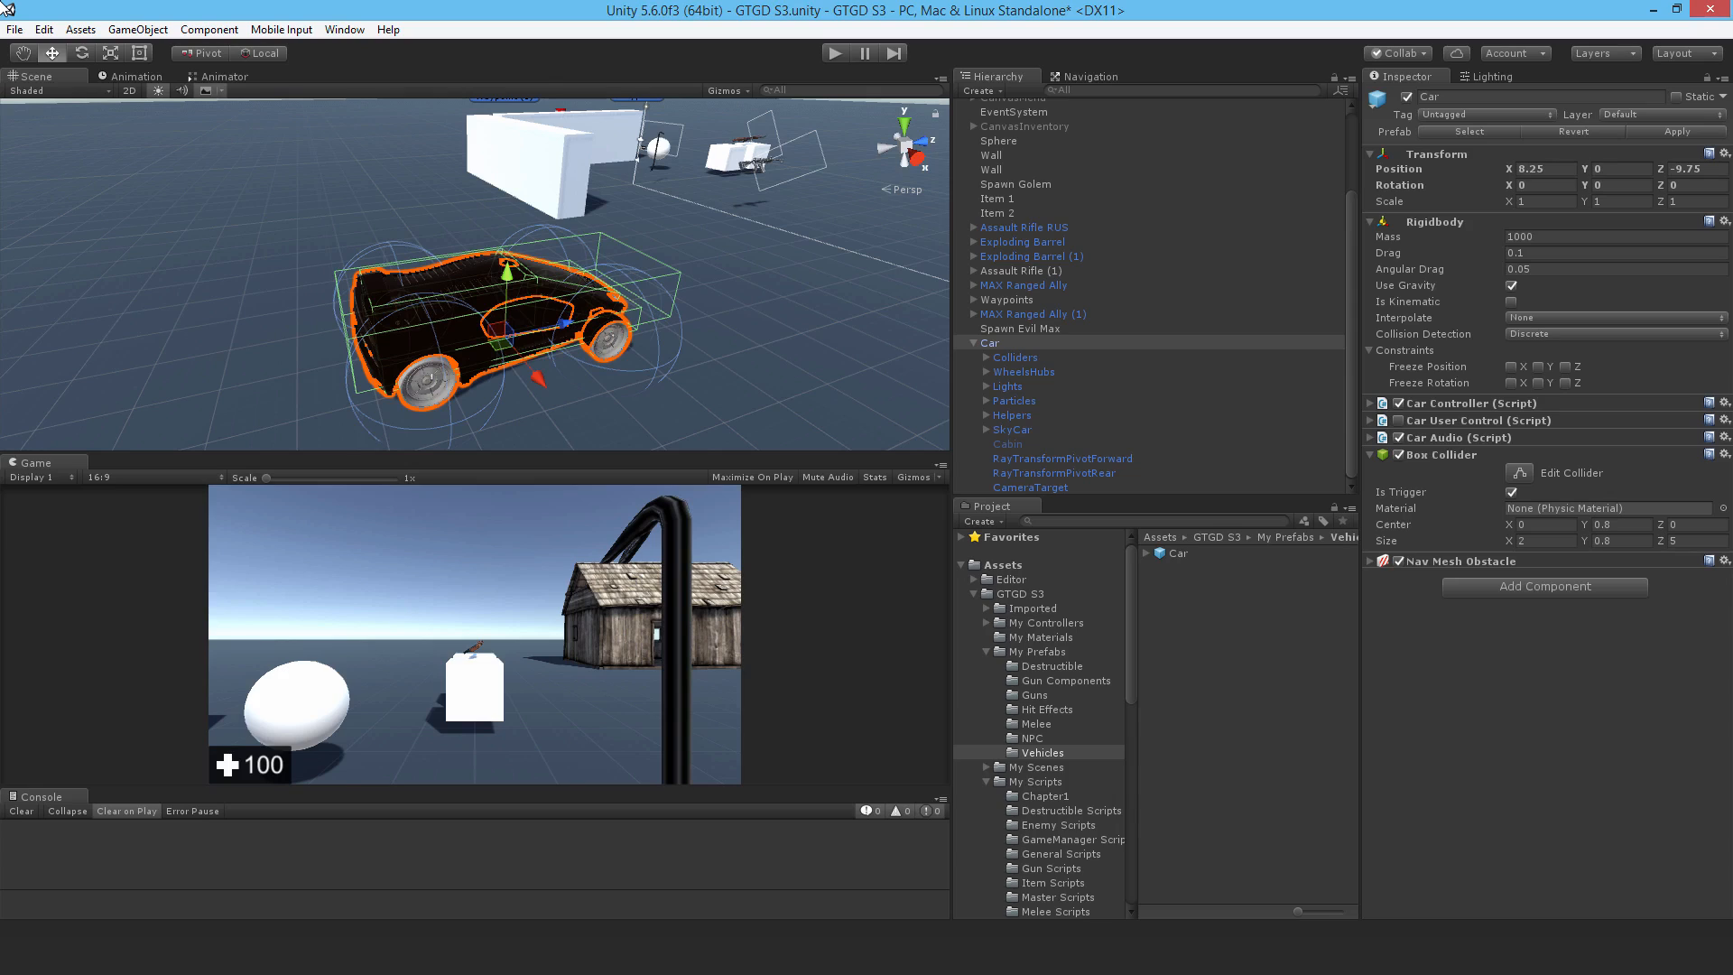
{"action": "mouse_move", "coordinate": [715, 121]}
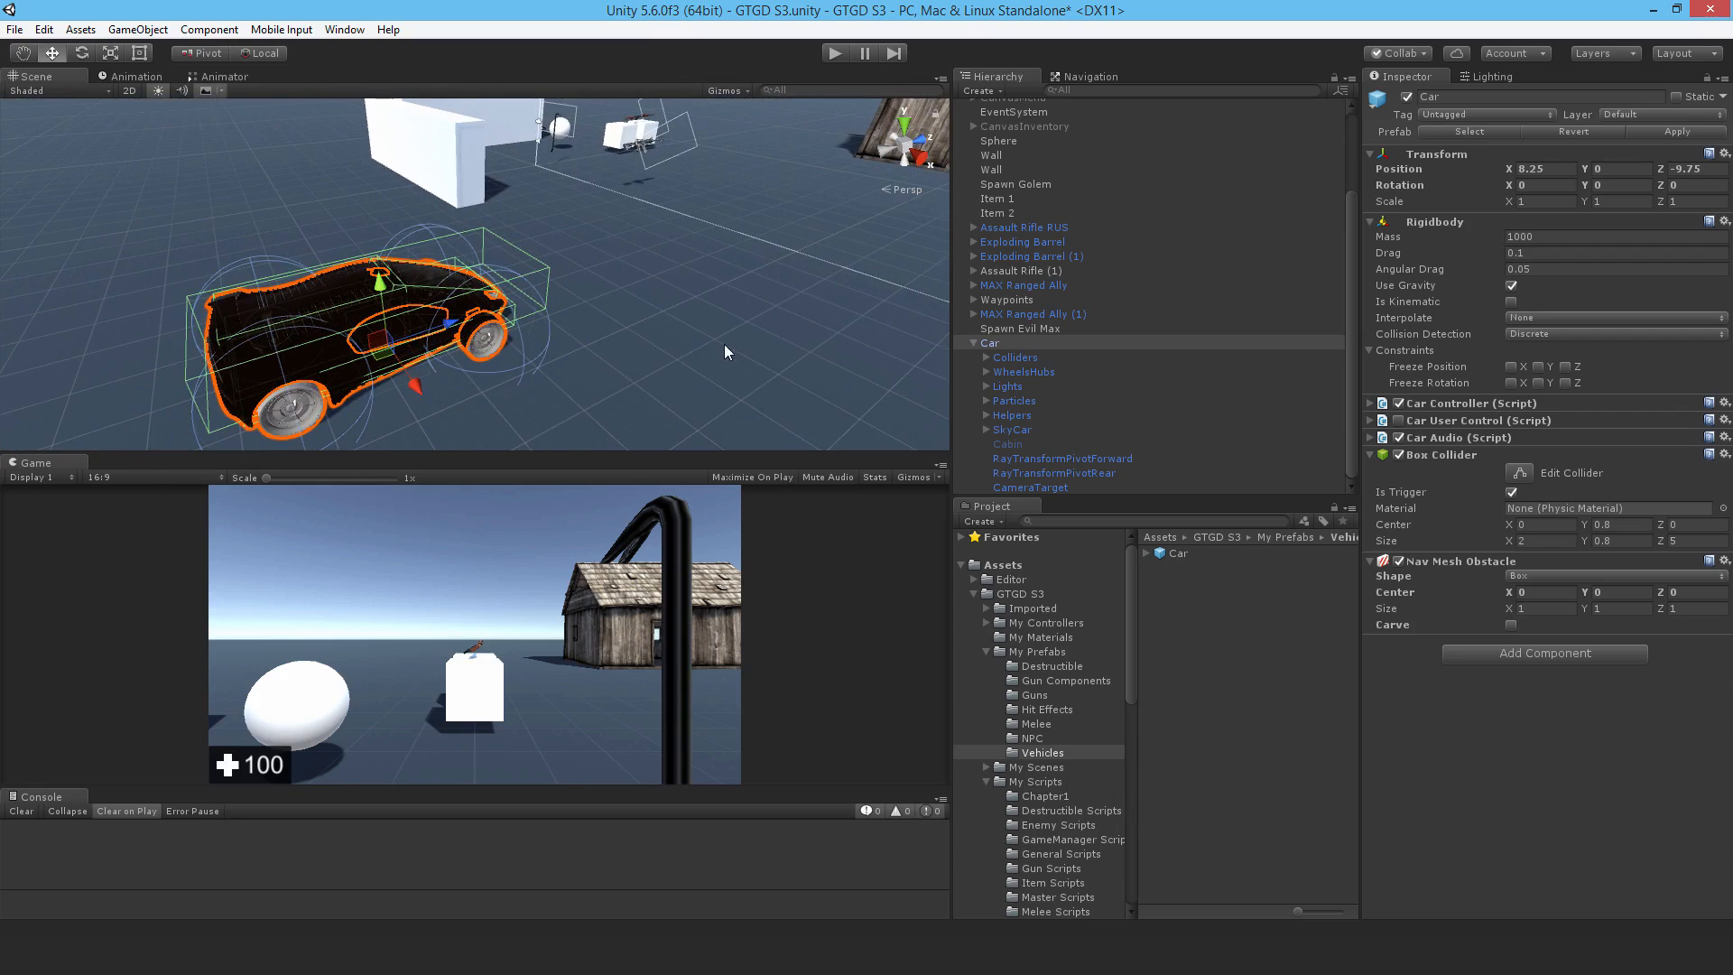
{"action": "mouse_move", "coordinate": [395, 403]}
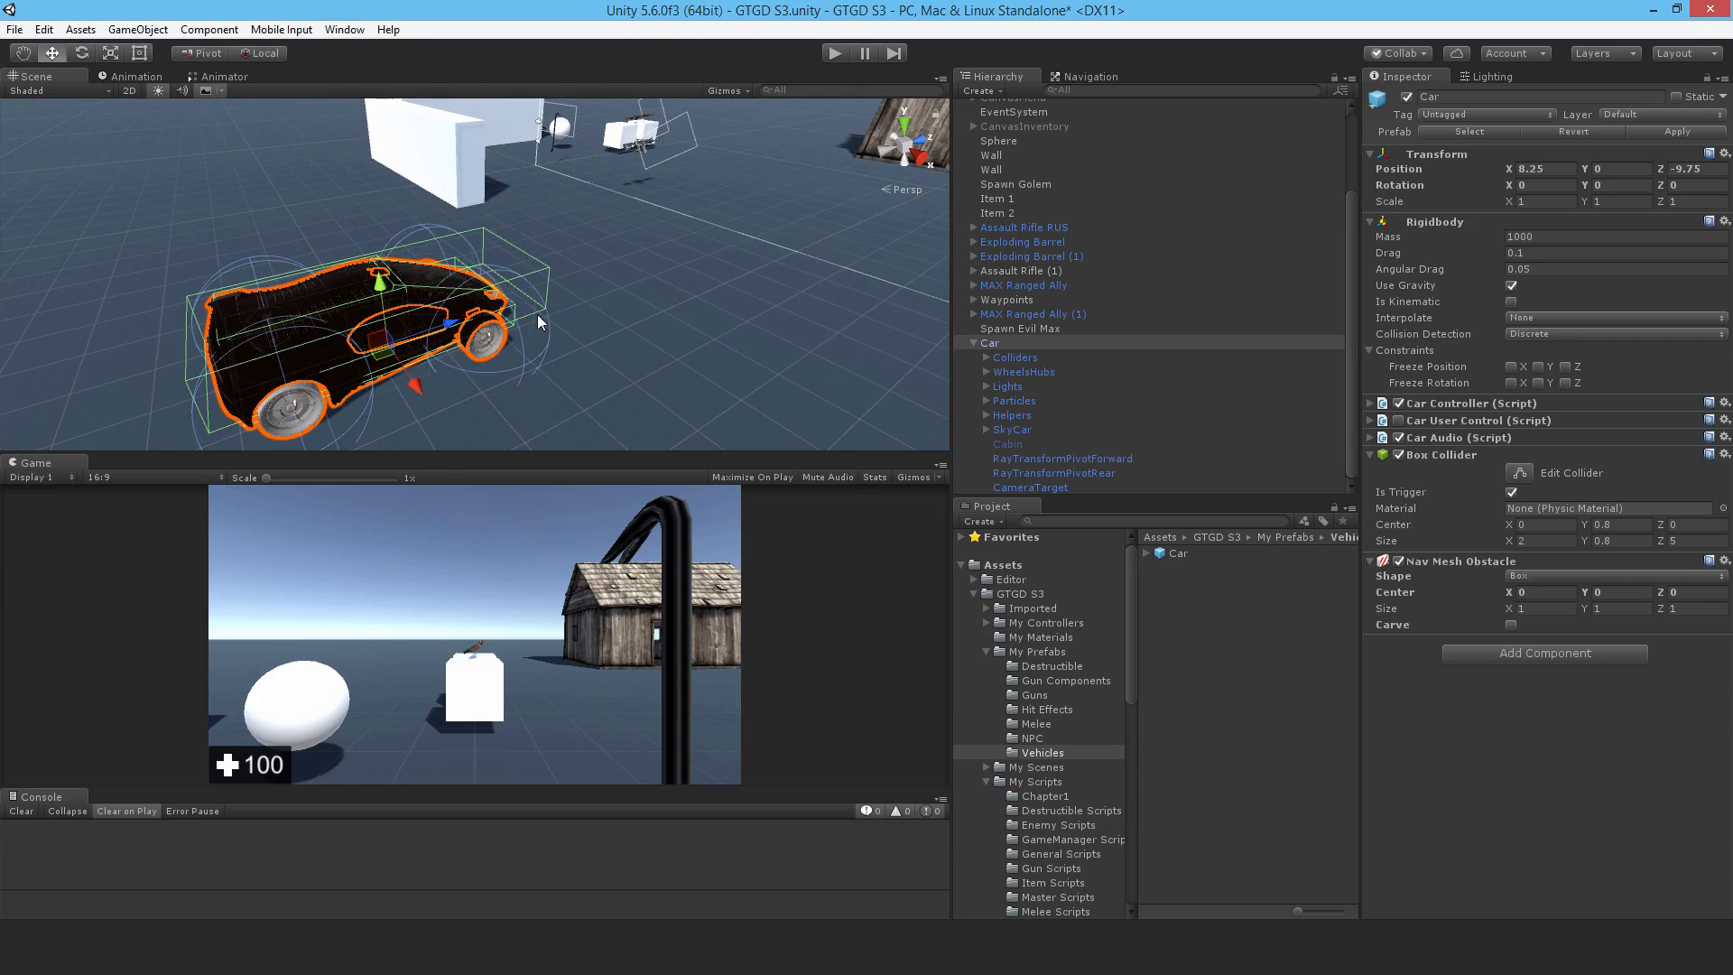
{"action": "mouse_move", "coordinate": [432, 260]}
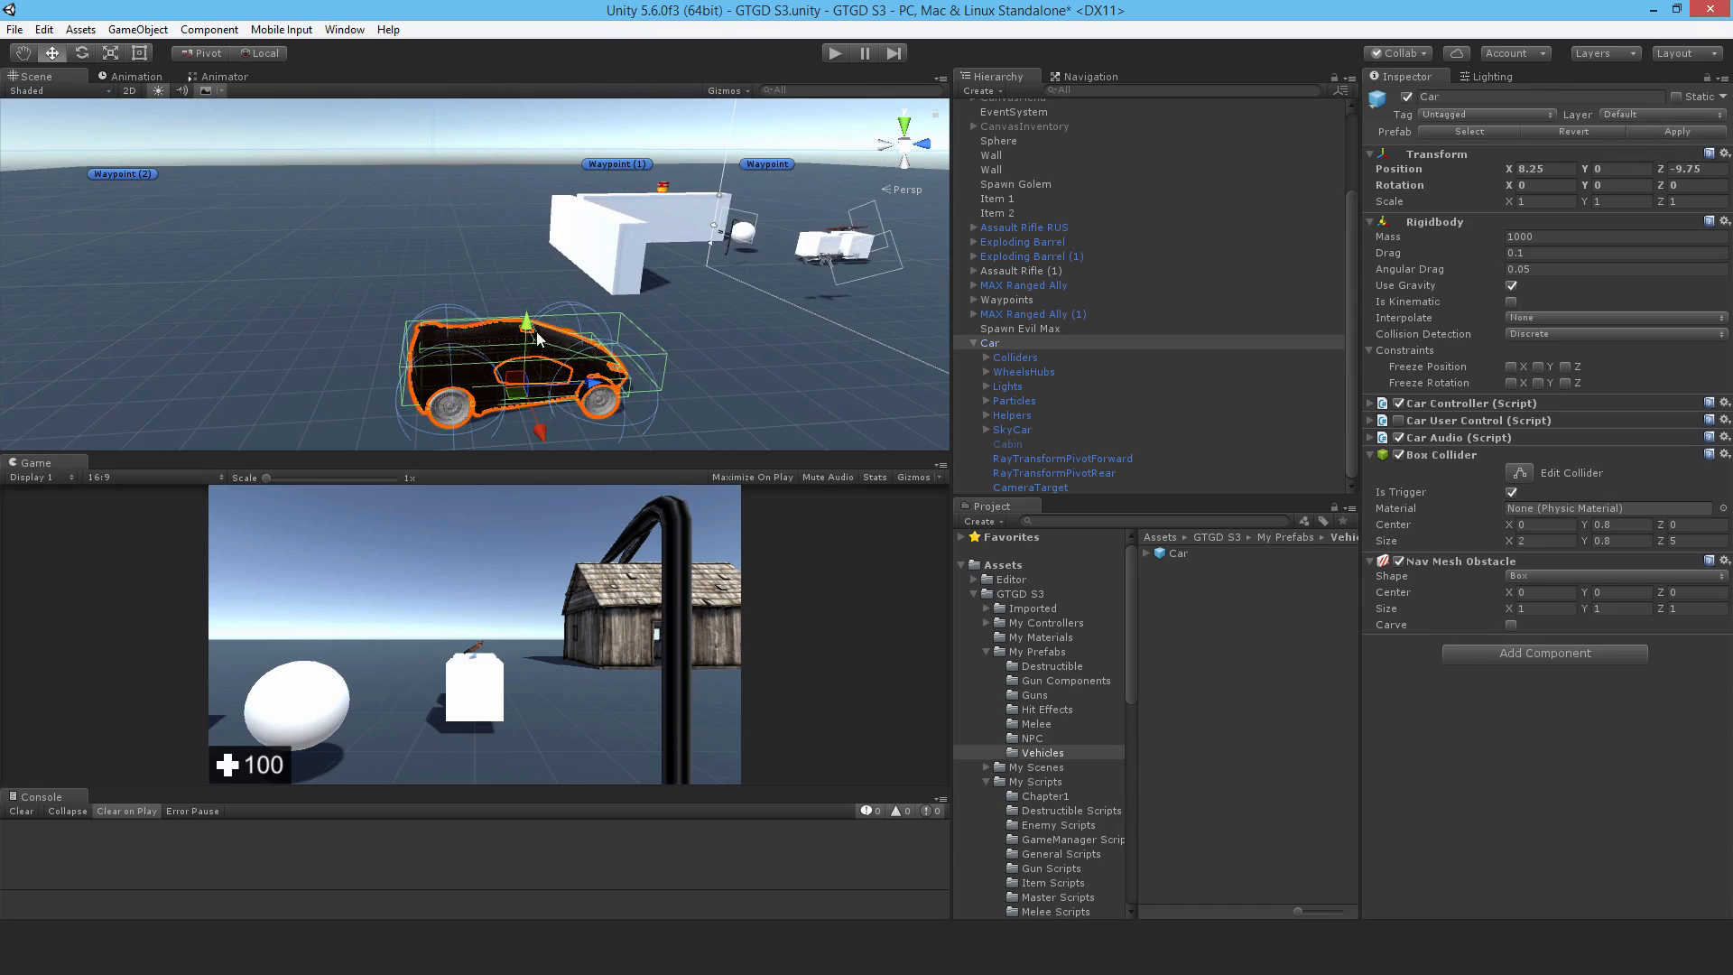
{"action": "mouse_move", "coordinate": [480, 361]}
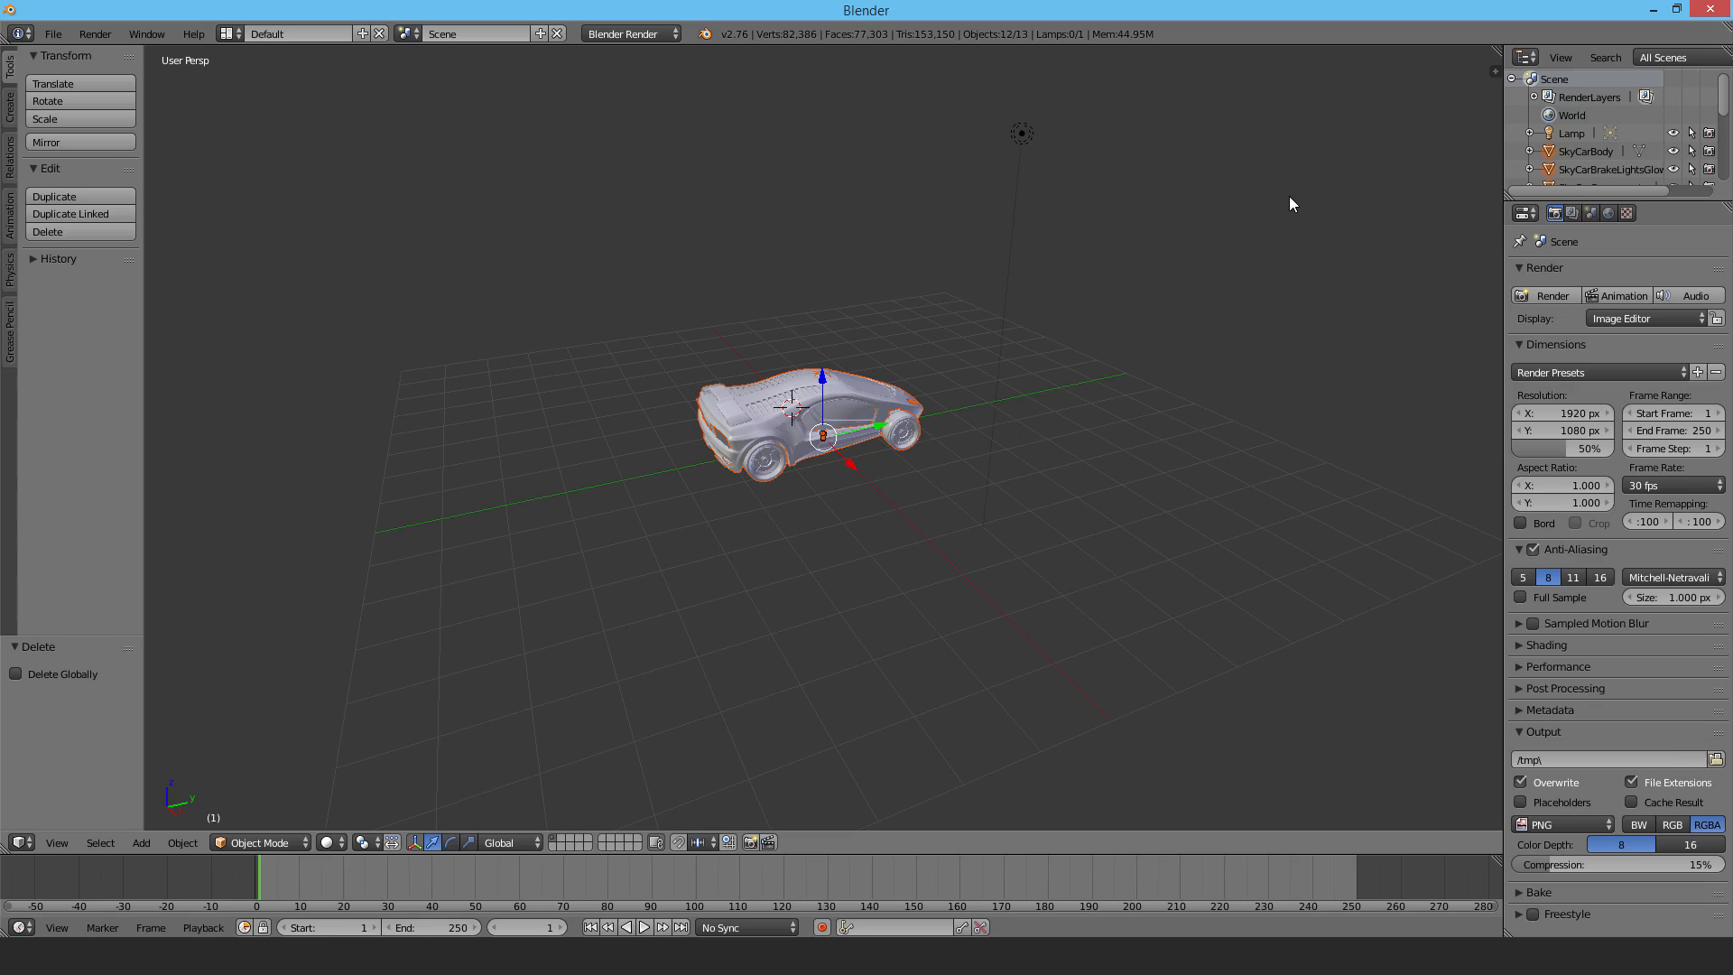
{"action": "mouse_move", "coordinate": [909, 349]}
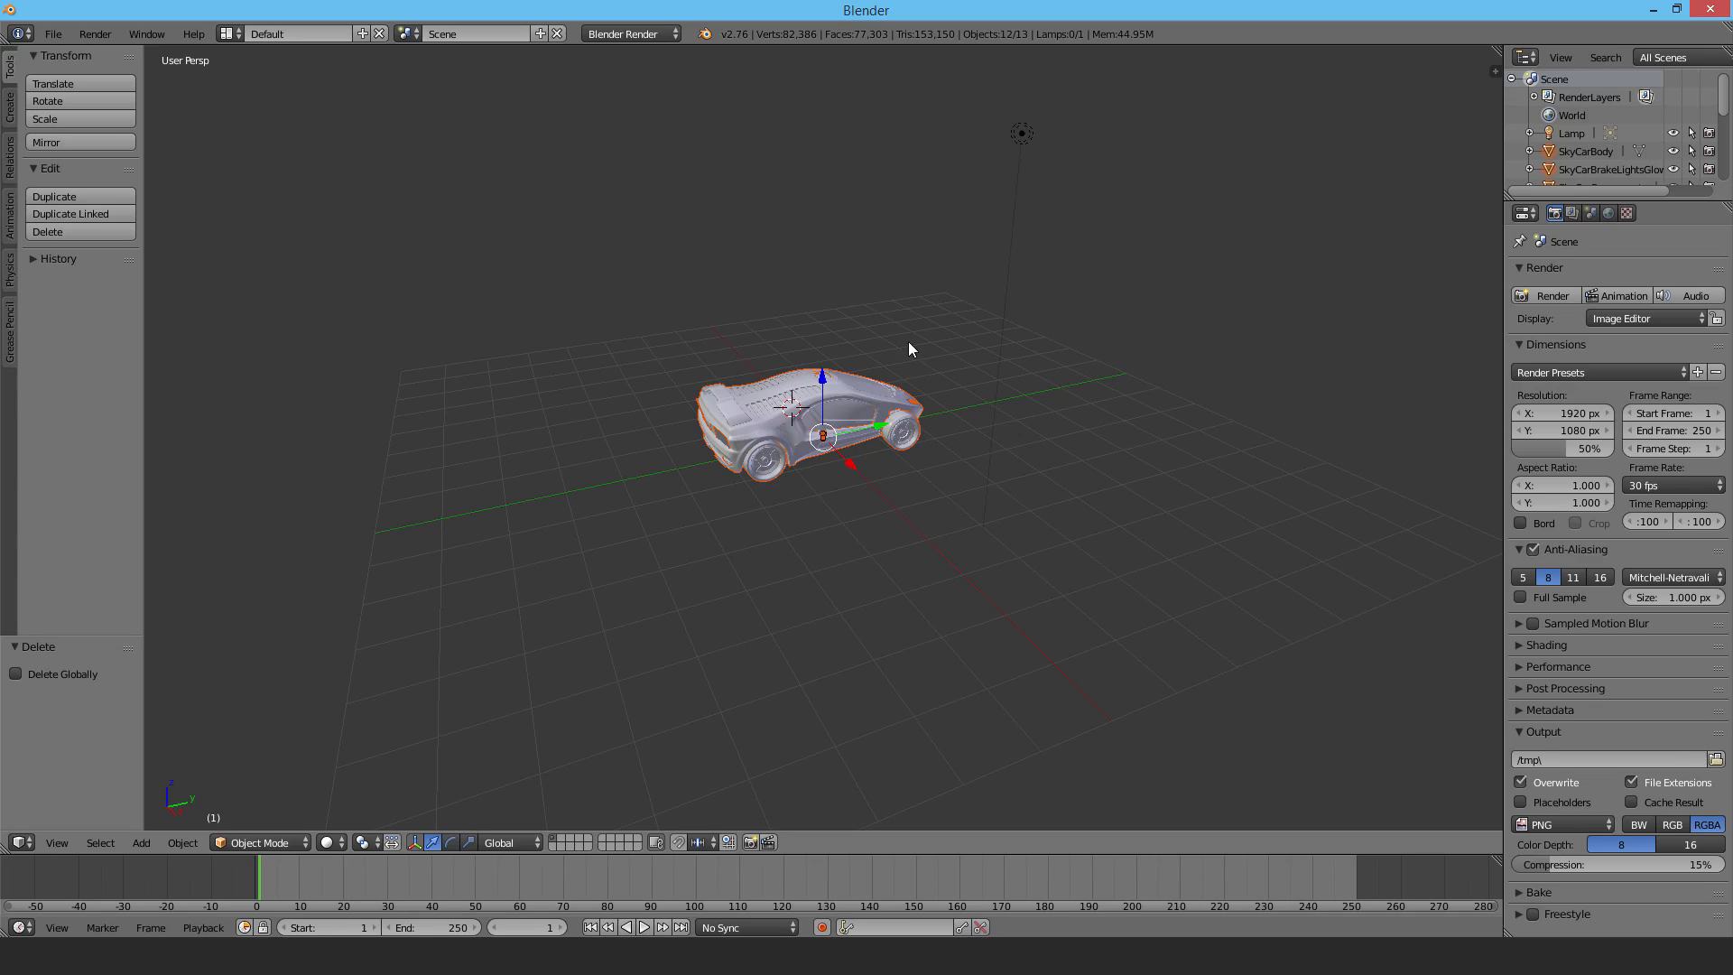
{"action": "mouse_move", "coordinate": [767, 194]}
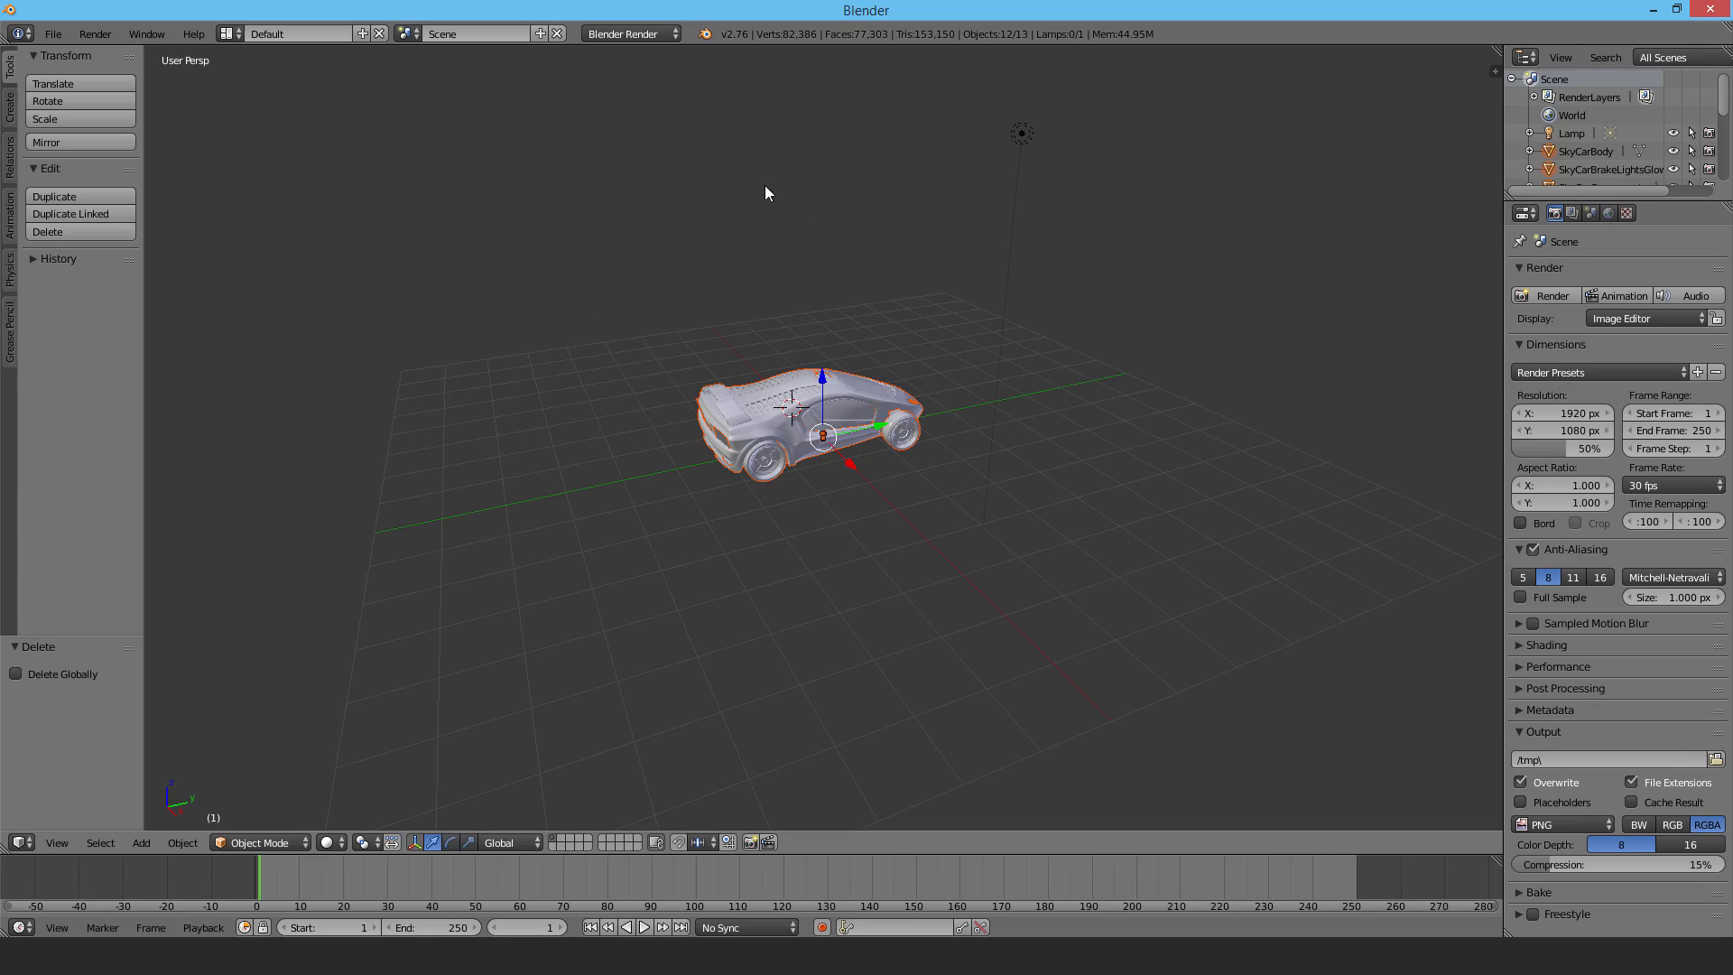
{"action": "mouse_move", "coordinate": [1146, 444]}
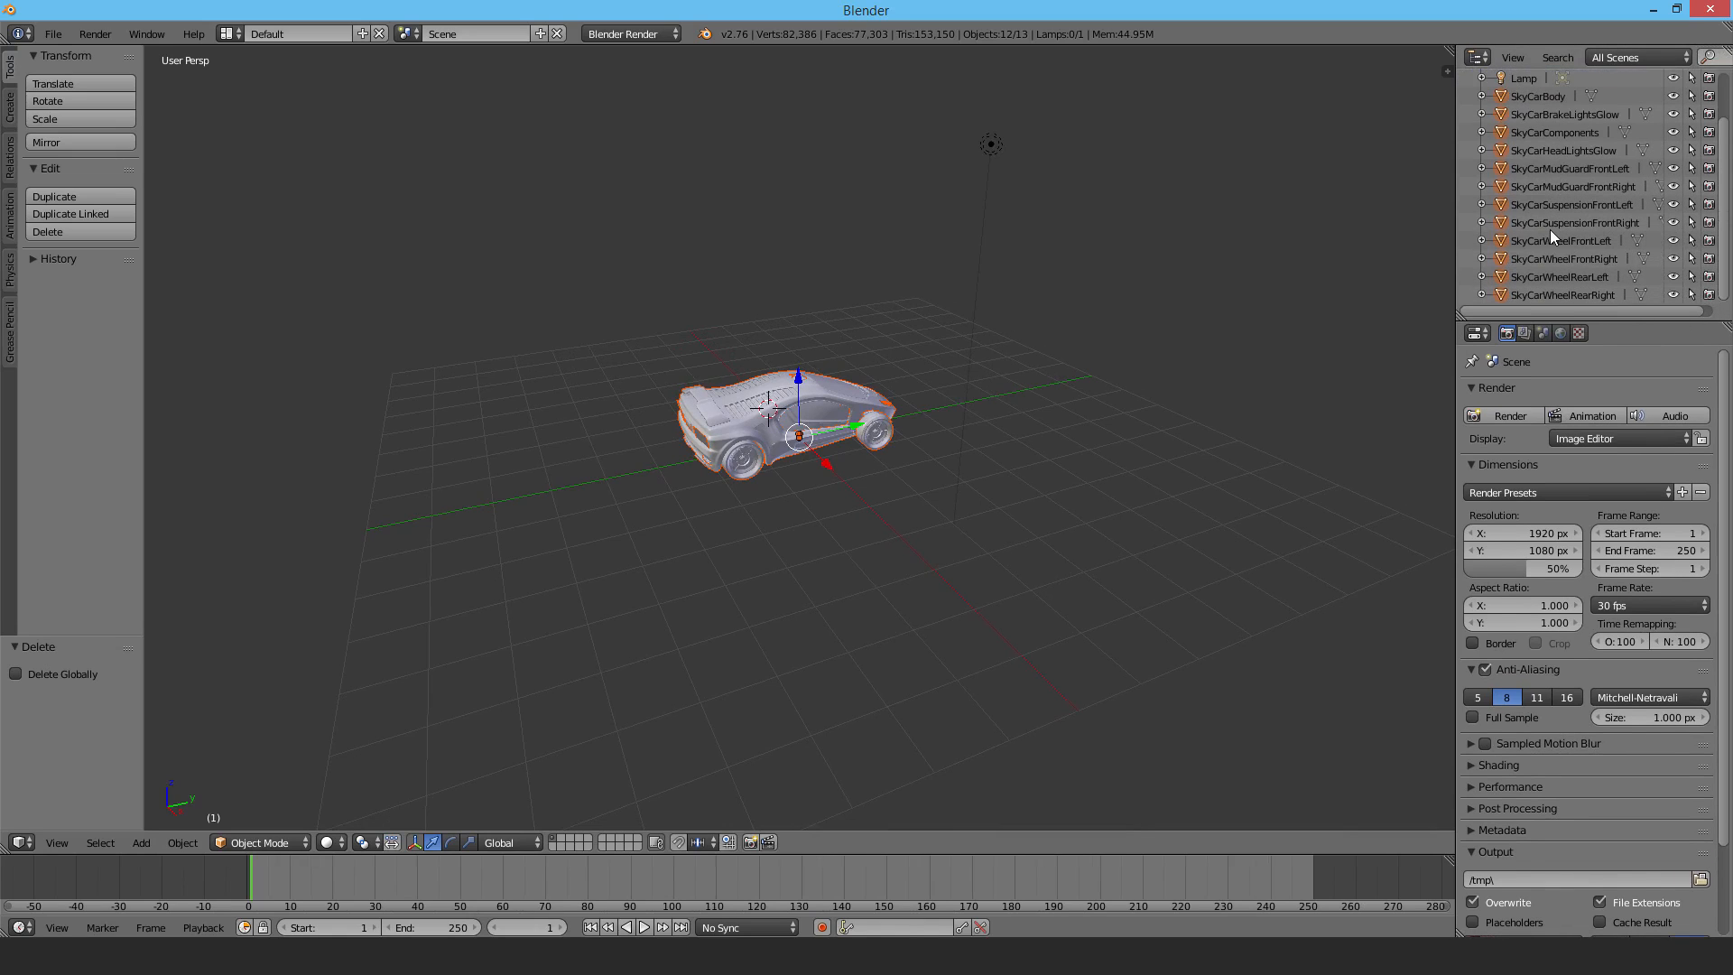
Step: Delete the wheels, lights and other separate parts, then select SkyCarBody
{"action": "left_click", "coordinate": [1536, 130]}
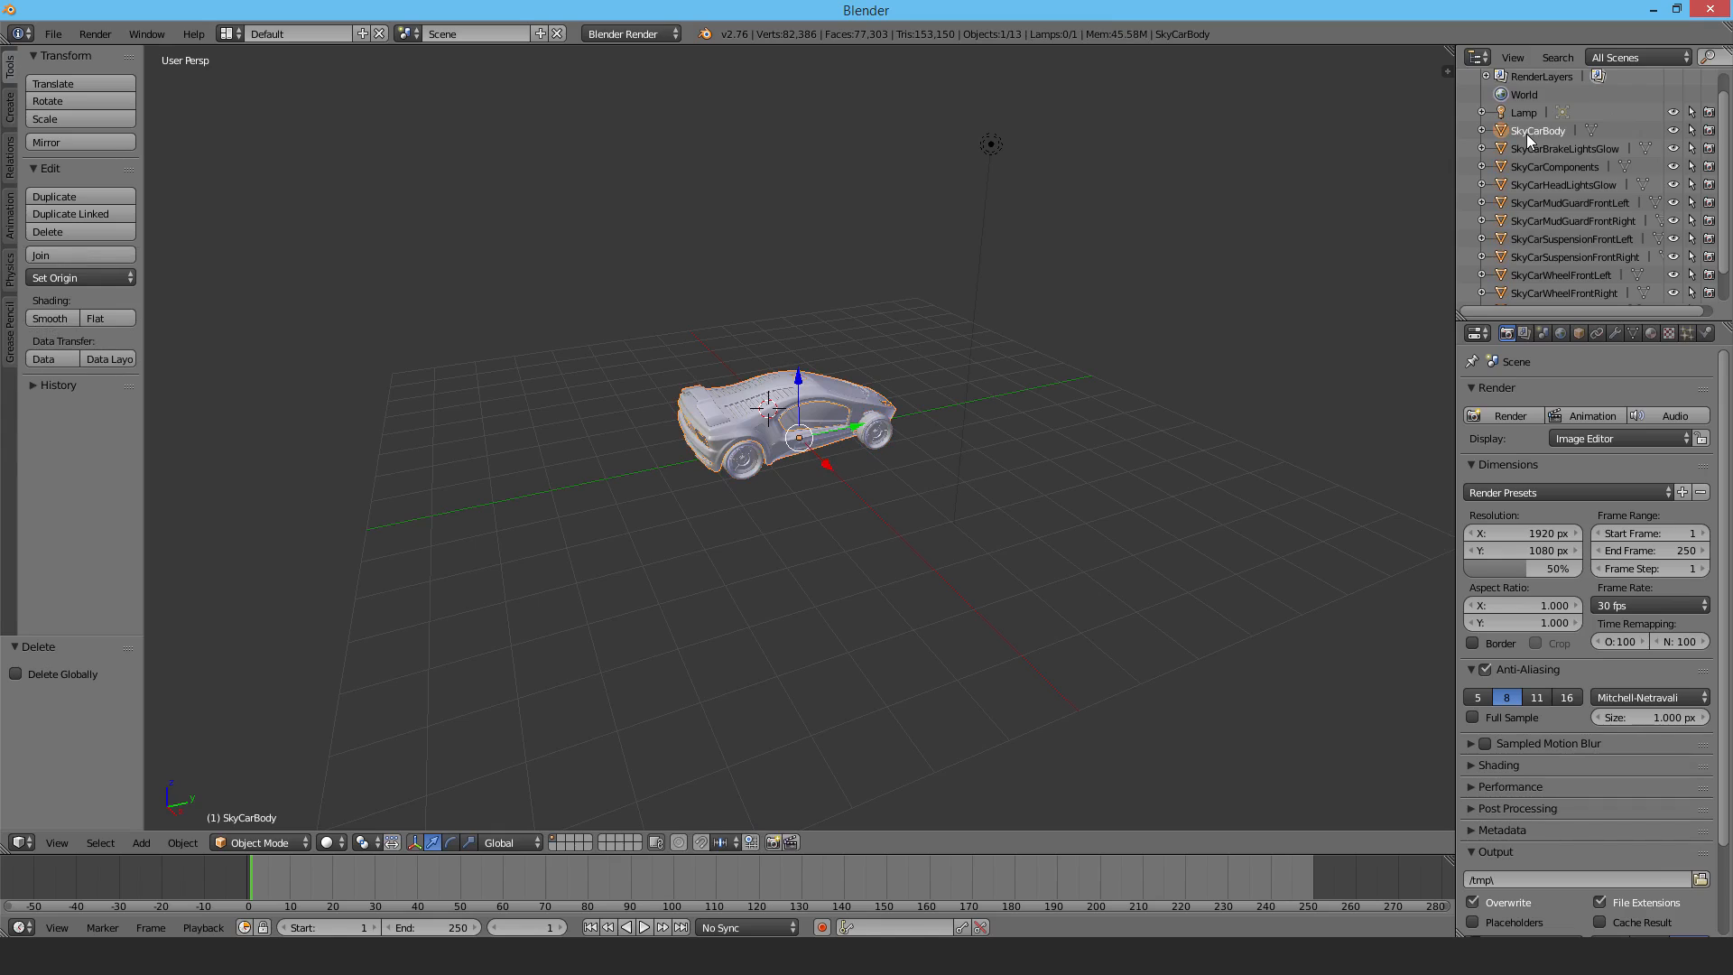
{"action": "left_click", "coordinate": [1565, 148]}
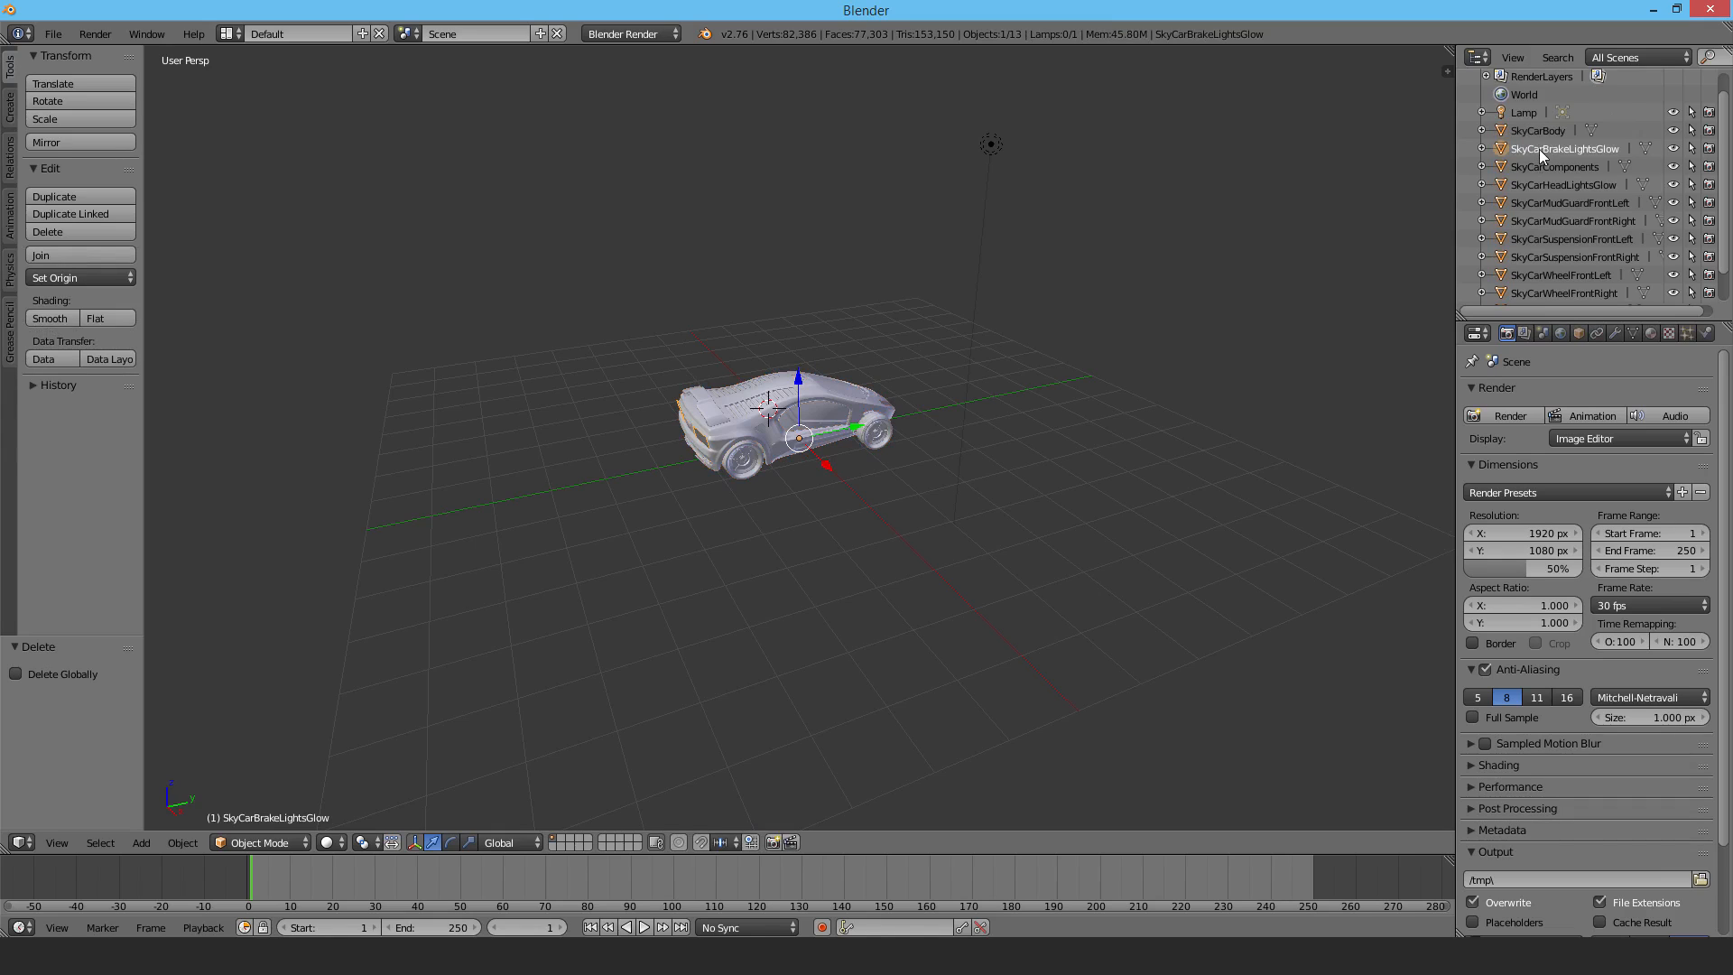
{"action": "left_click", "coordinate": [1556, 166]}
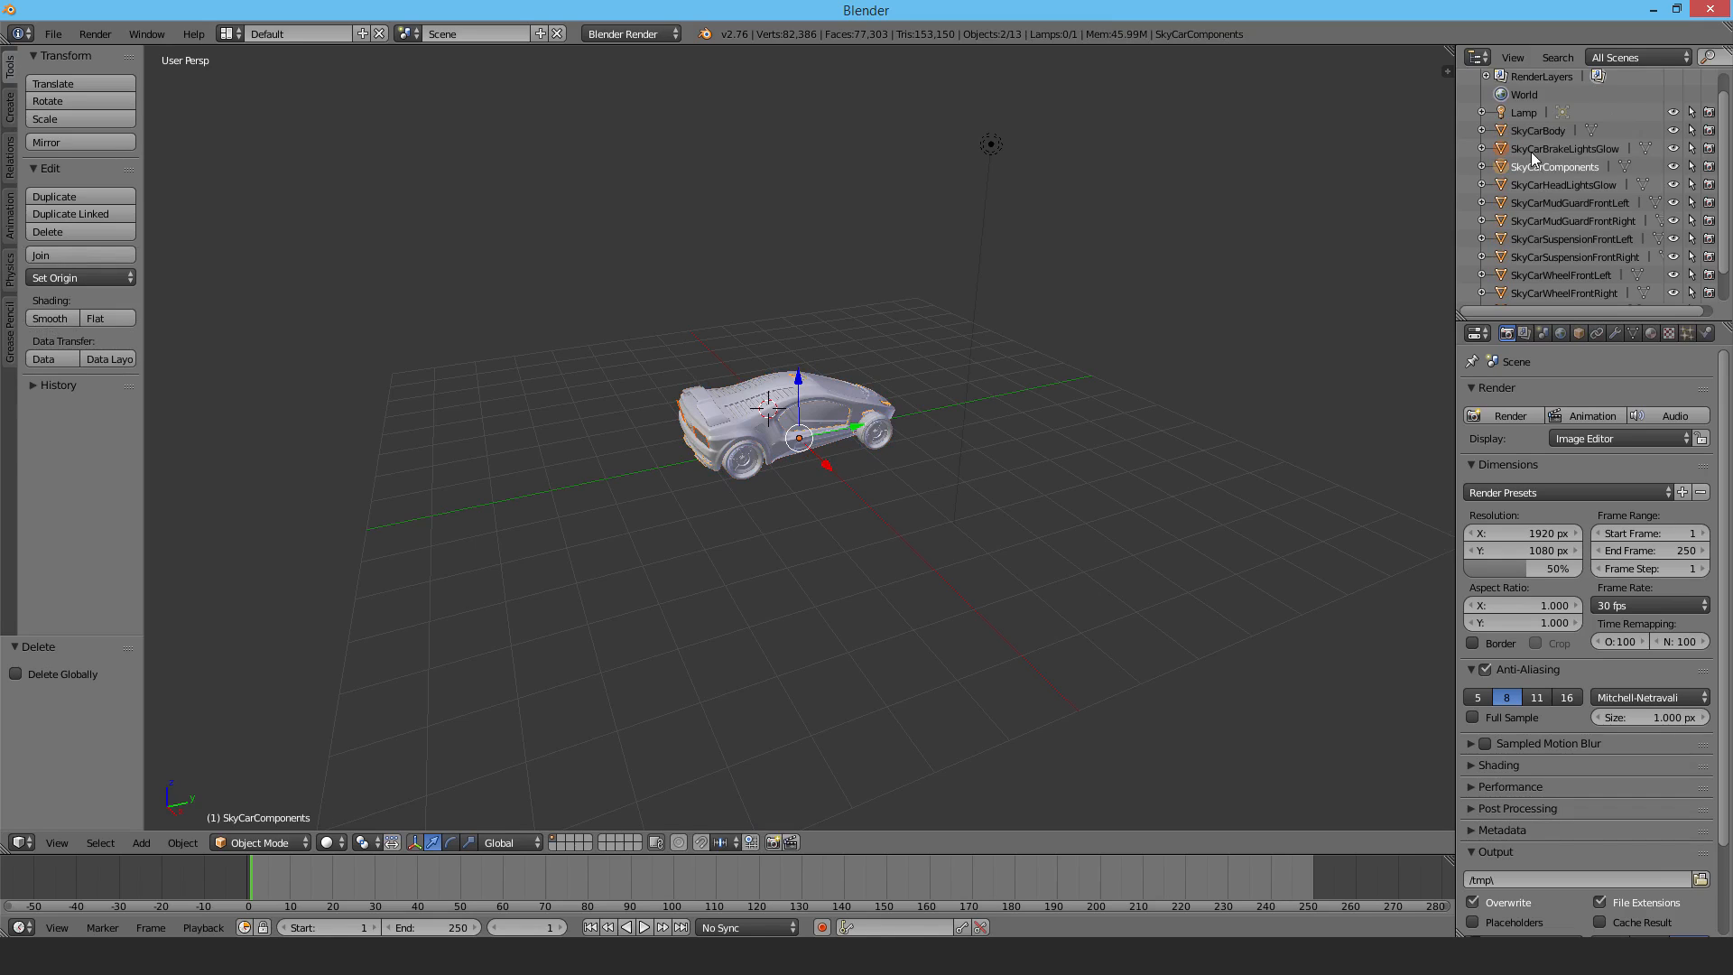
{"action": "left_click", "coordinate": [1561, 148]}
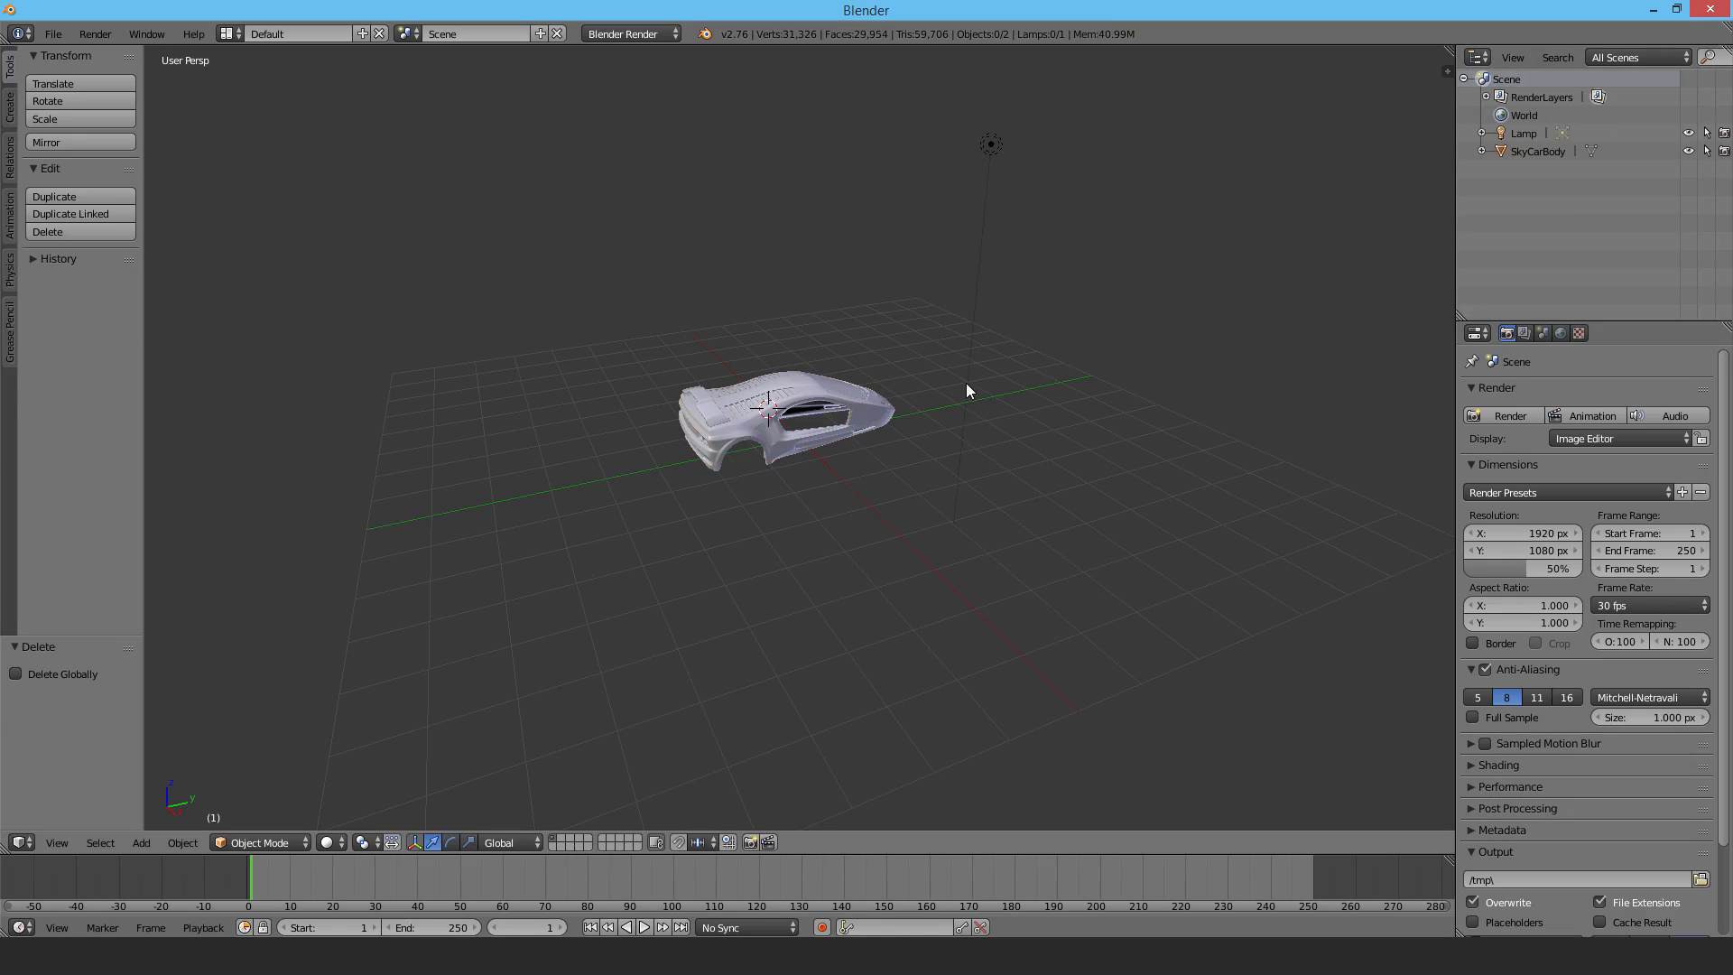
{"action": "left_click", "coordinate": [774, 426]}
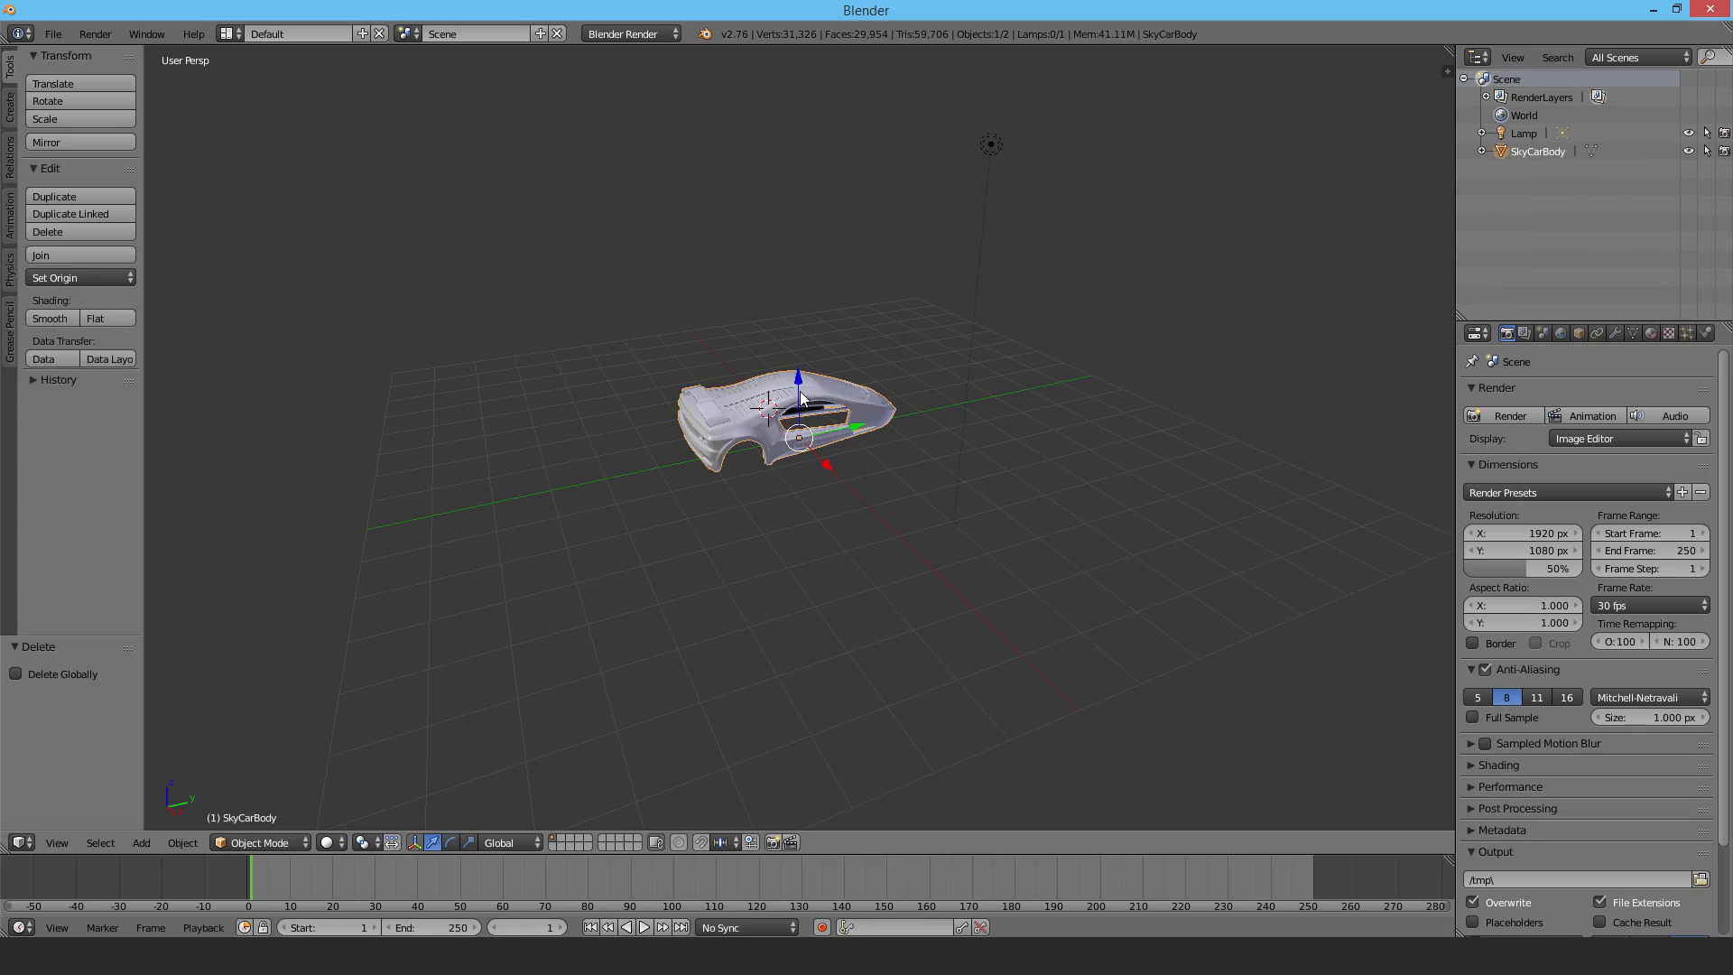
Step: In Edit Mode remove doubles on SkyCarBody, merging 80 vertices, and return to Object Mode
{"action": "left_click", "coordinate": [258, 844]}
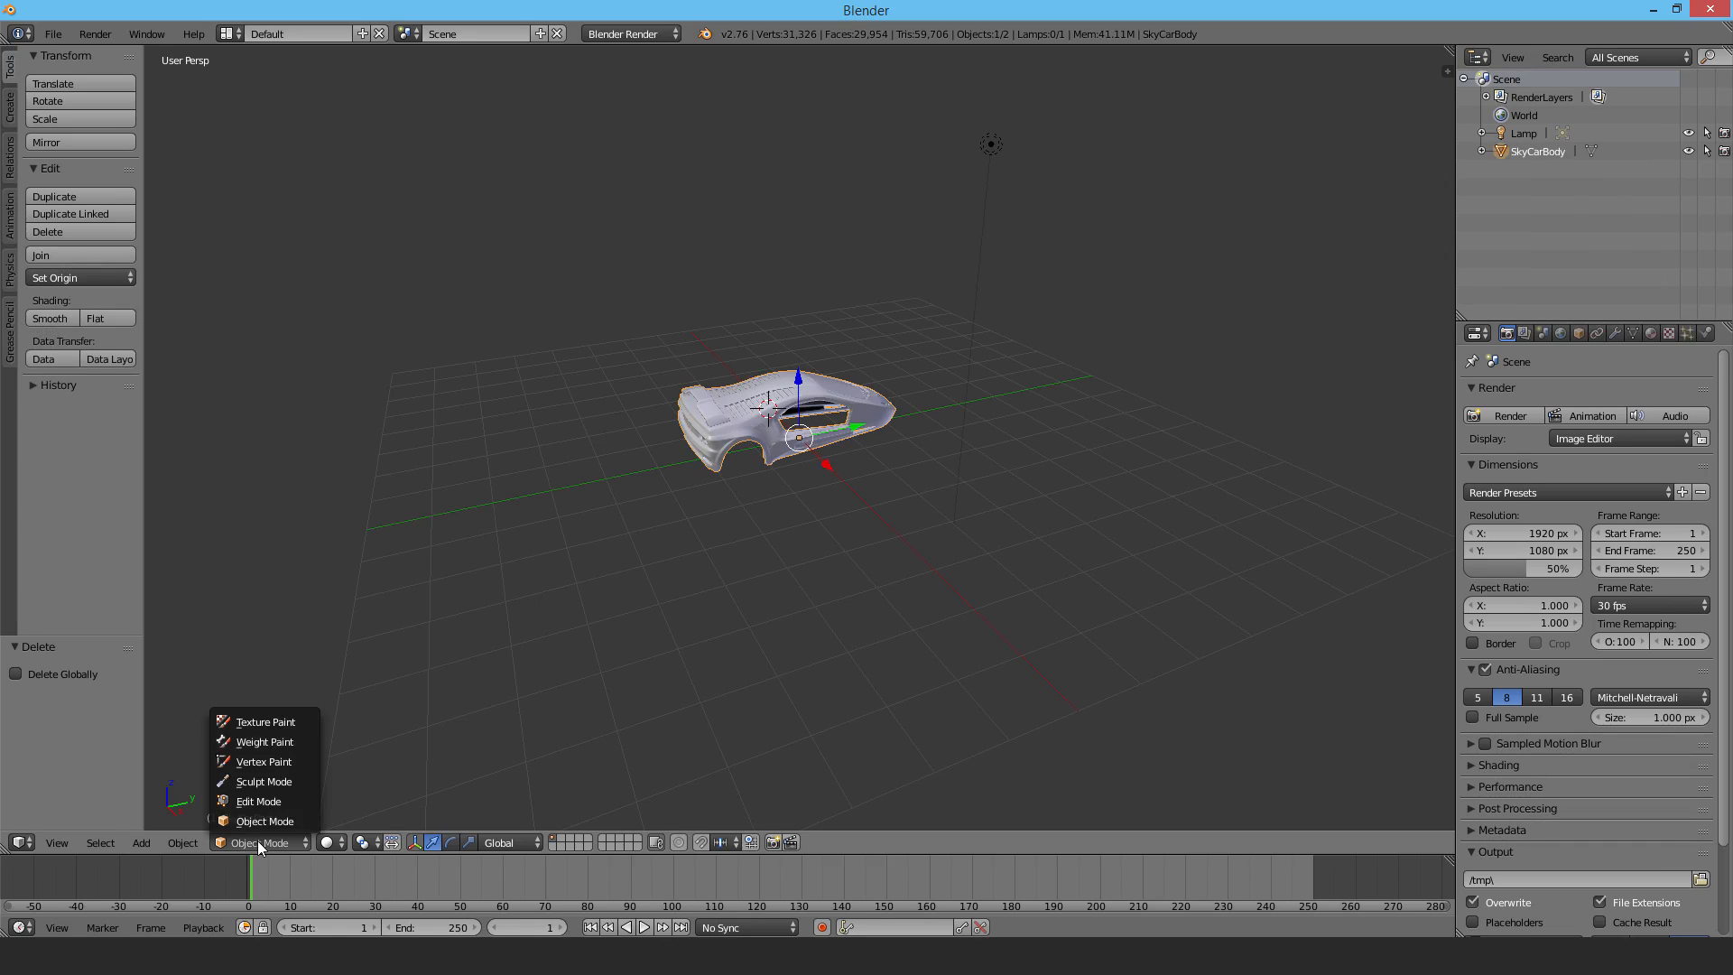
{"action": "left_click", "coordinate": [258, 800]}
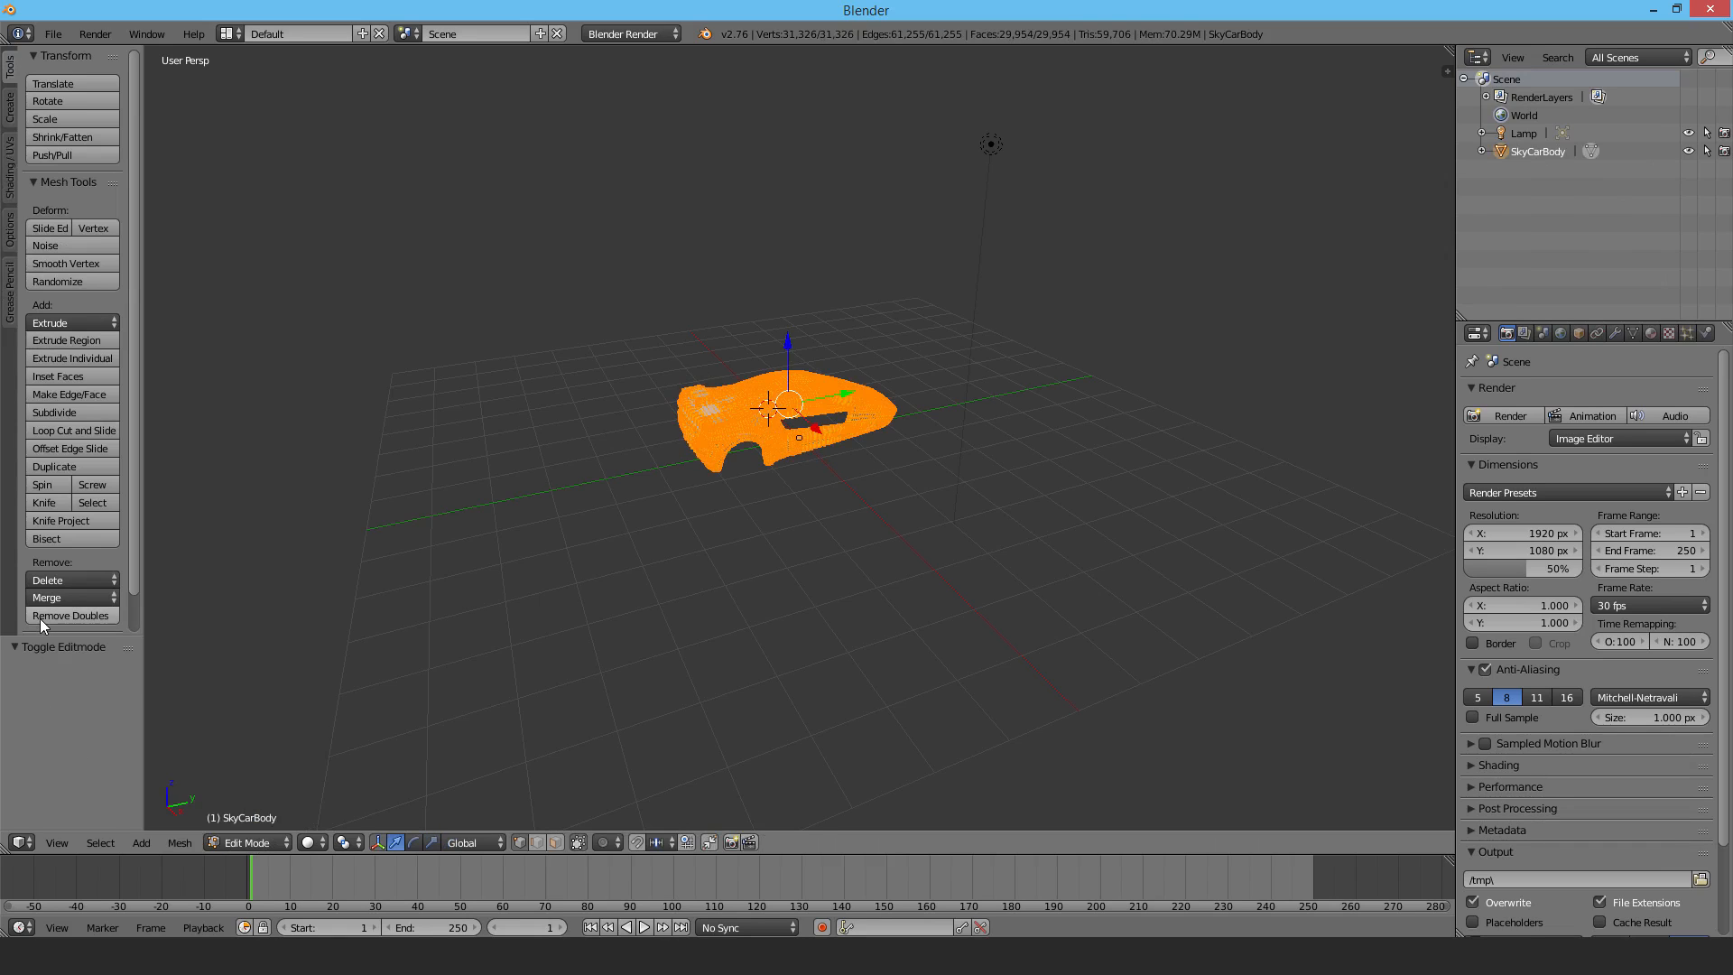
{"action": "left_click", "coordinate": [71, 615]}
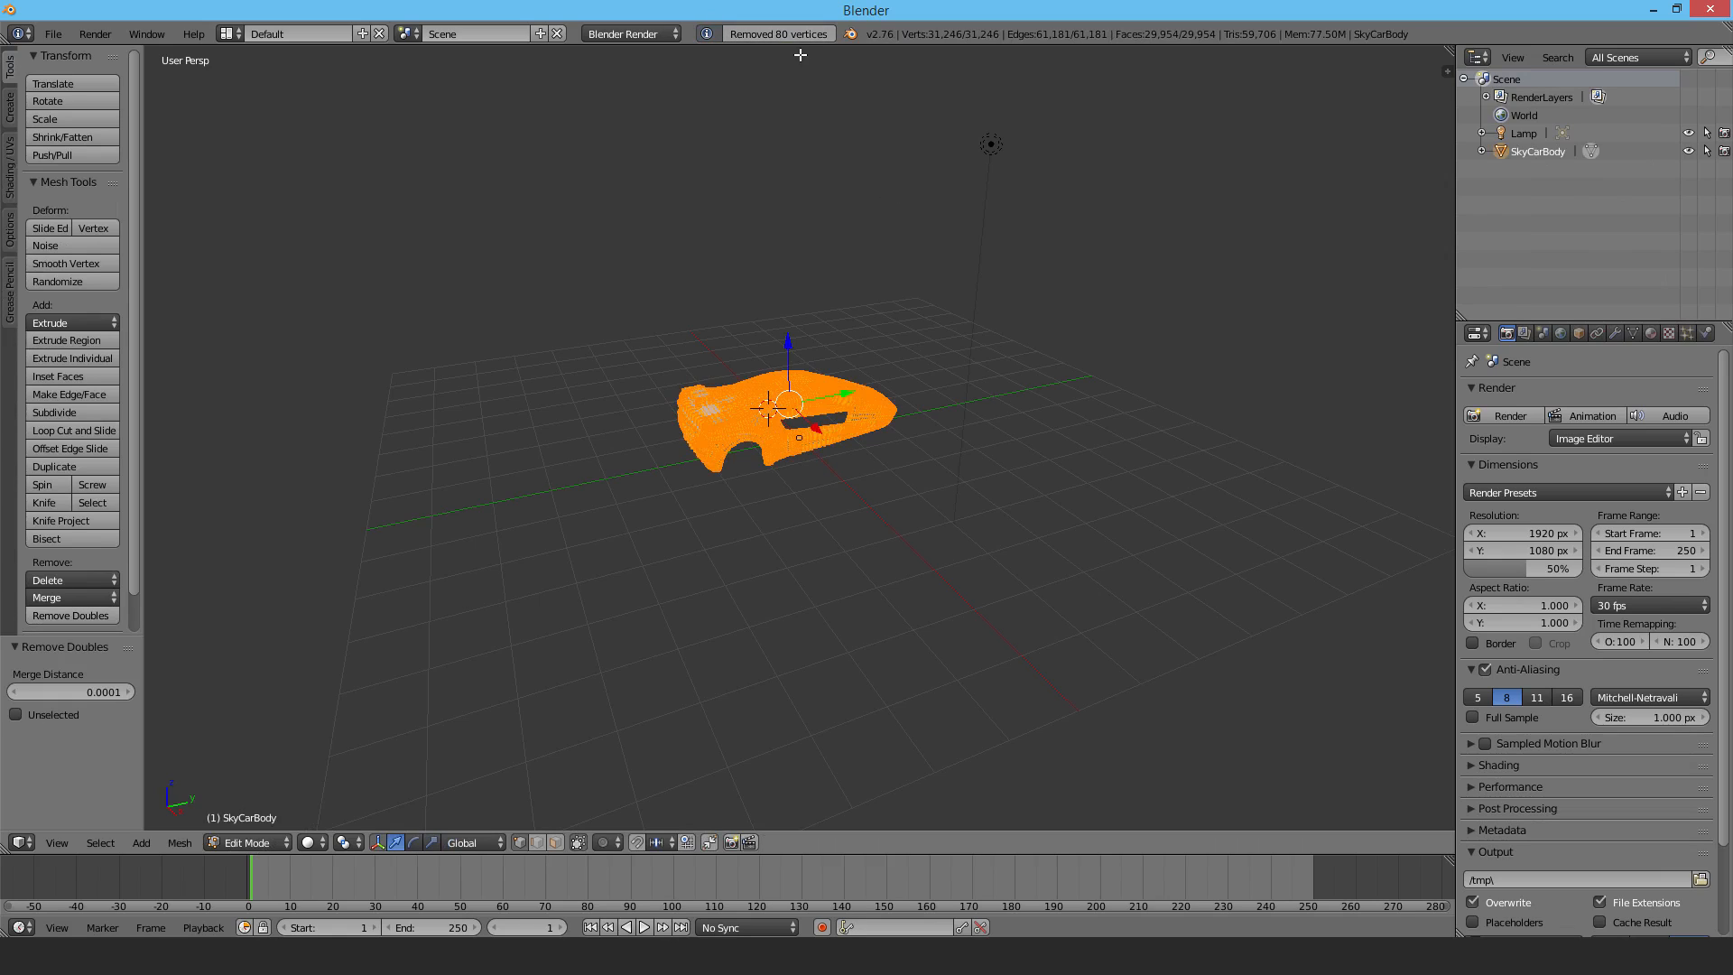
{"action": "left_click", "coordinate": [245, 844]}
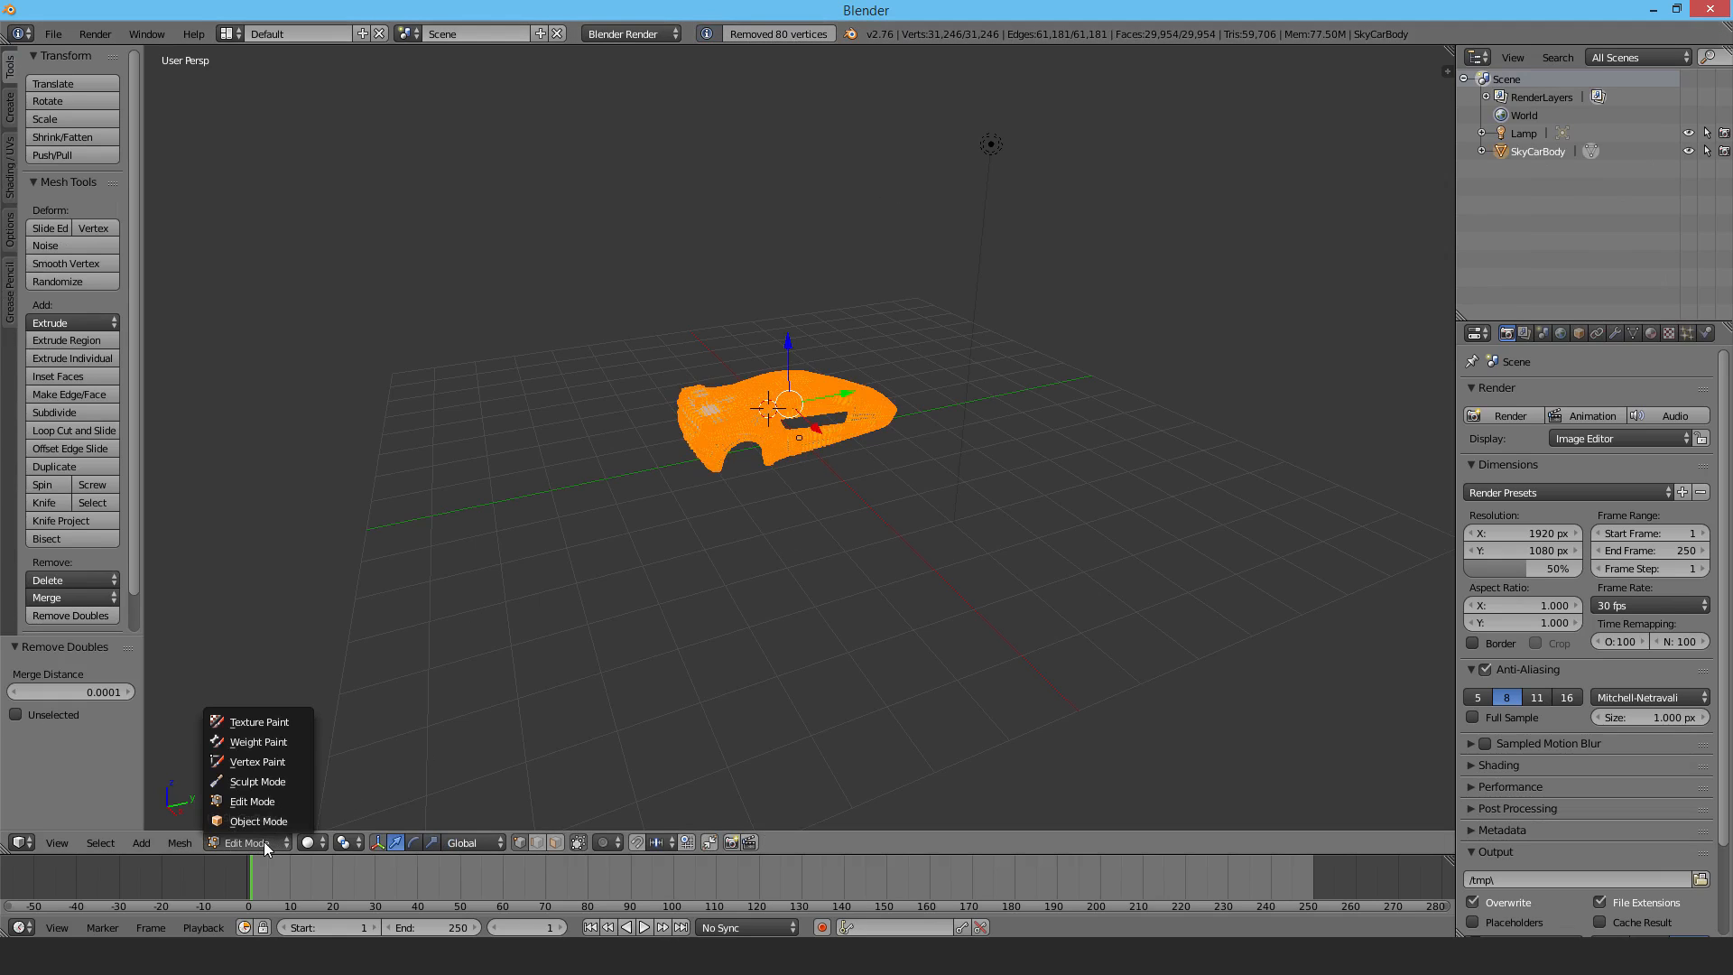
{"action": "mouse_move", "coordinate": [256, 822]}
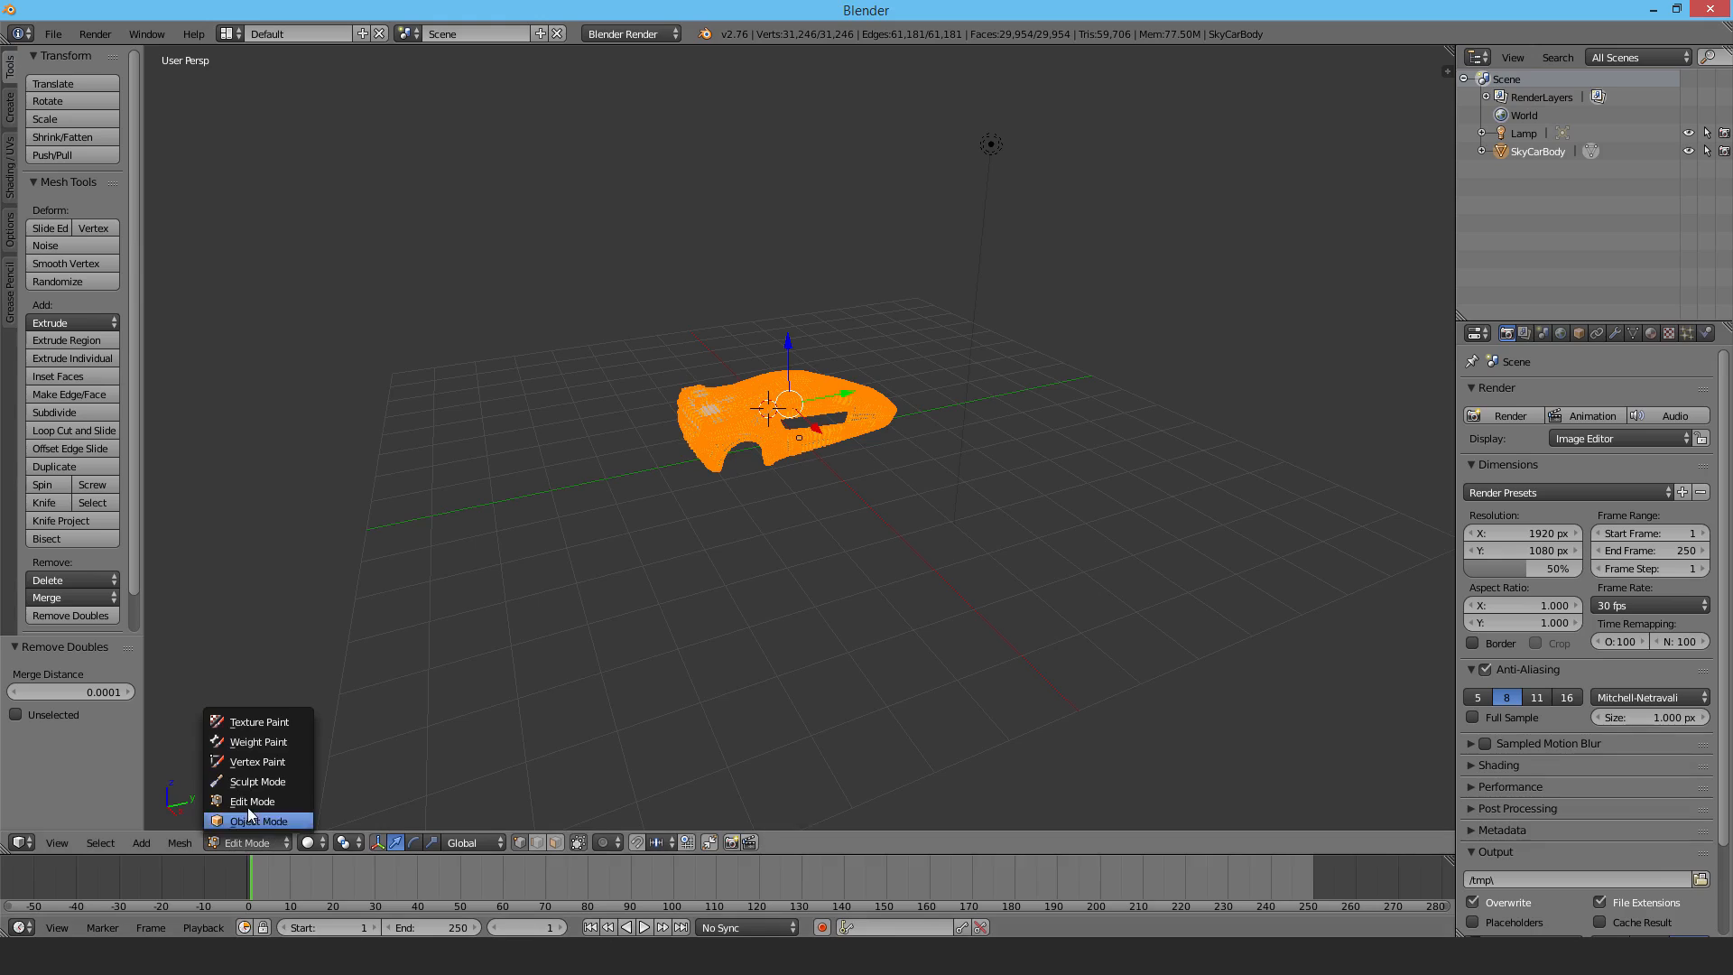
{"action": "left_click", "coordinate": [255, 820]}
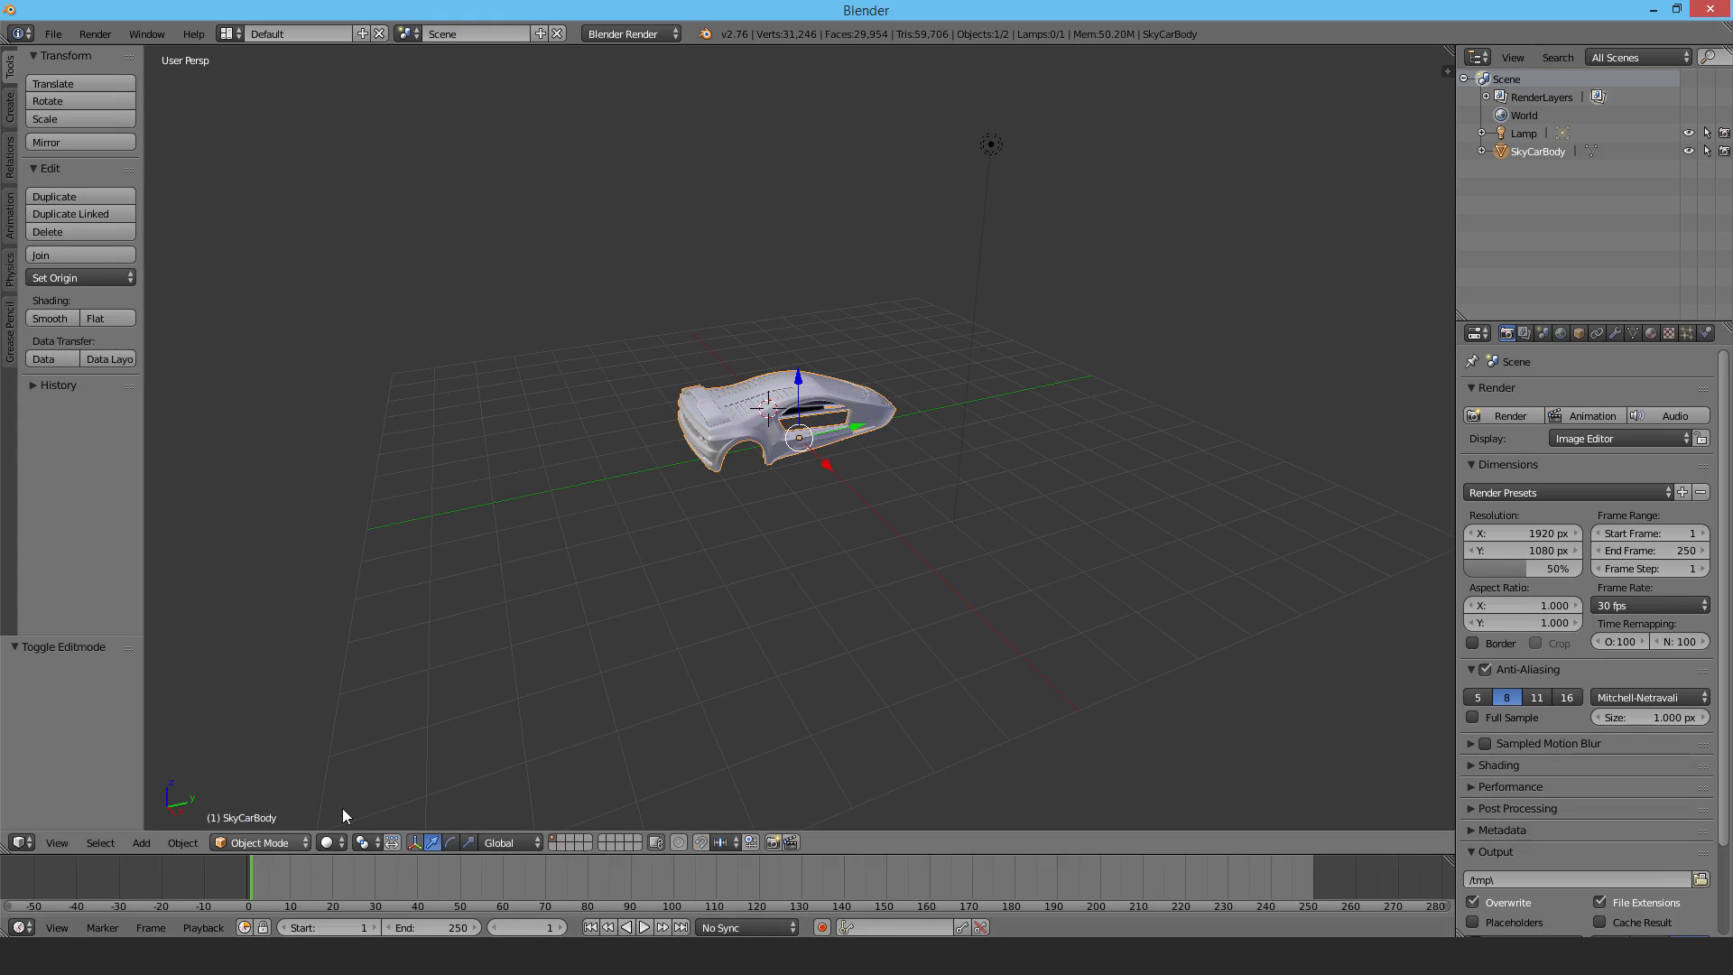
{"action": "mouse_move", "coordinate": [742, 422]}
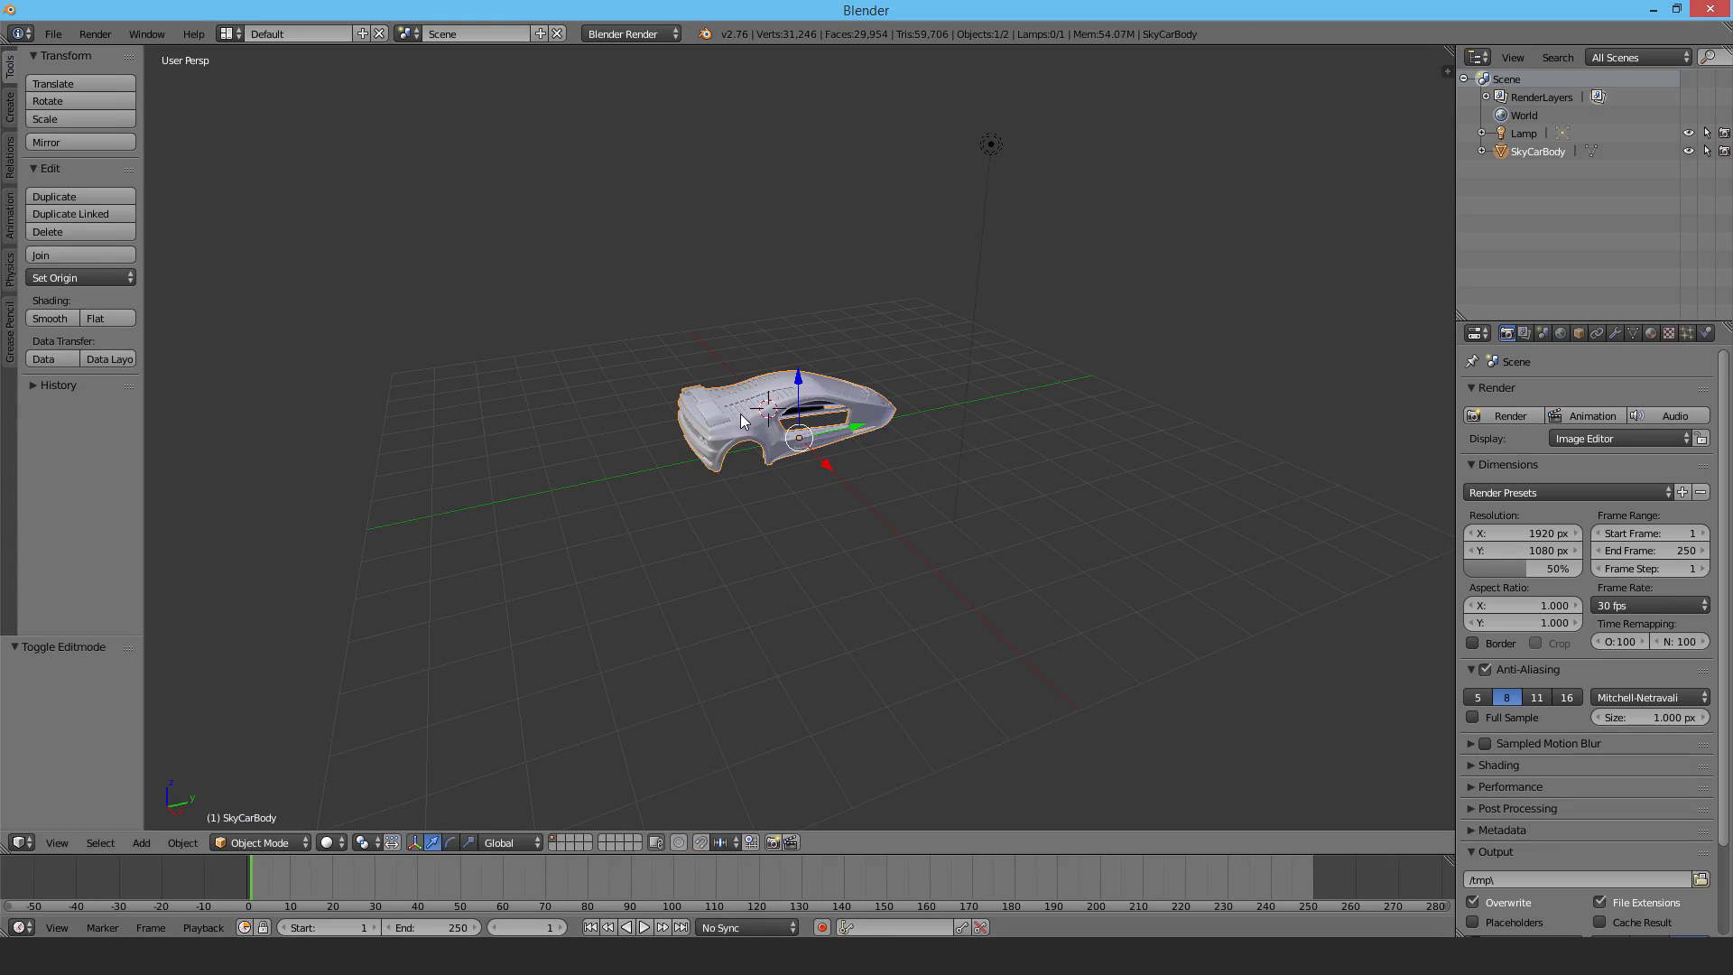
{"action": "mouse_move", "coordinate": [755, 527]}
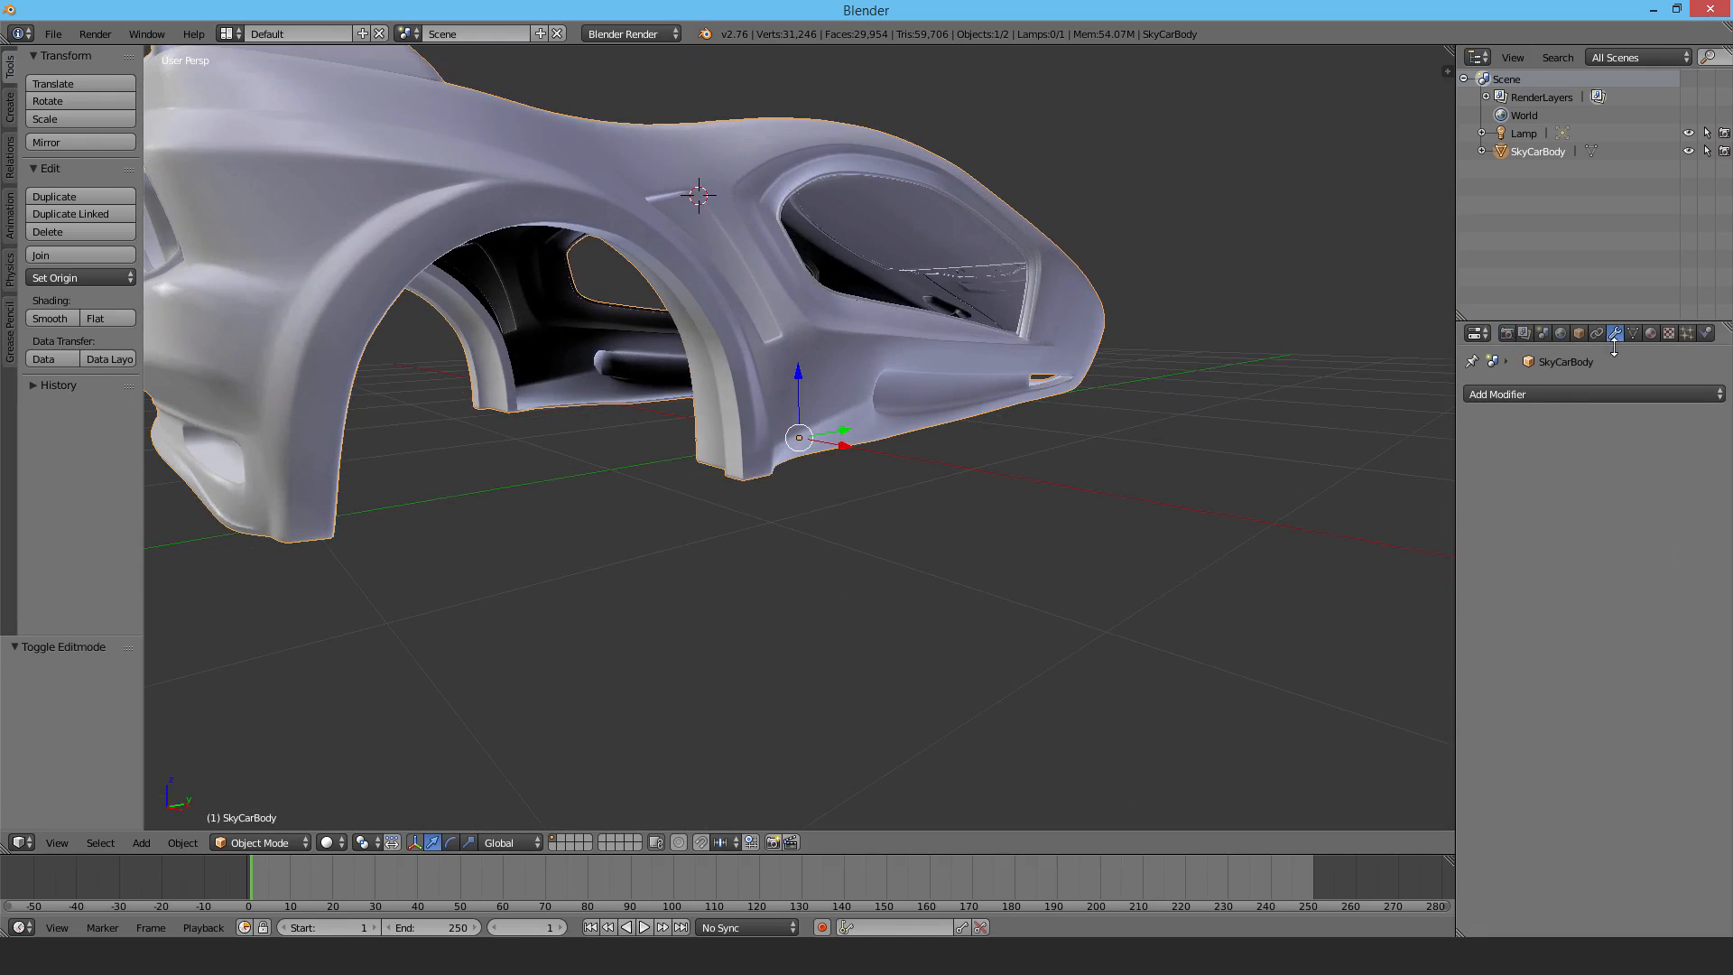
Step: Apply a Solidify modifier with thickness 0.25 to SkyCarBody
{"action": "left_click", "coordinate": [1592, 394]}
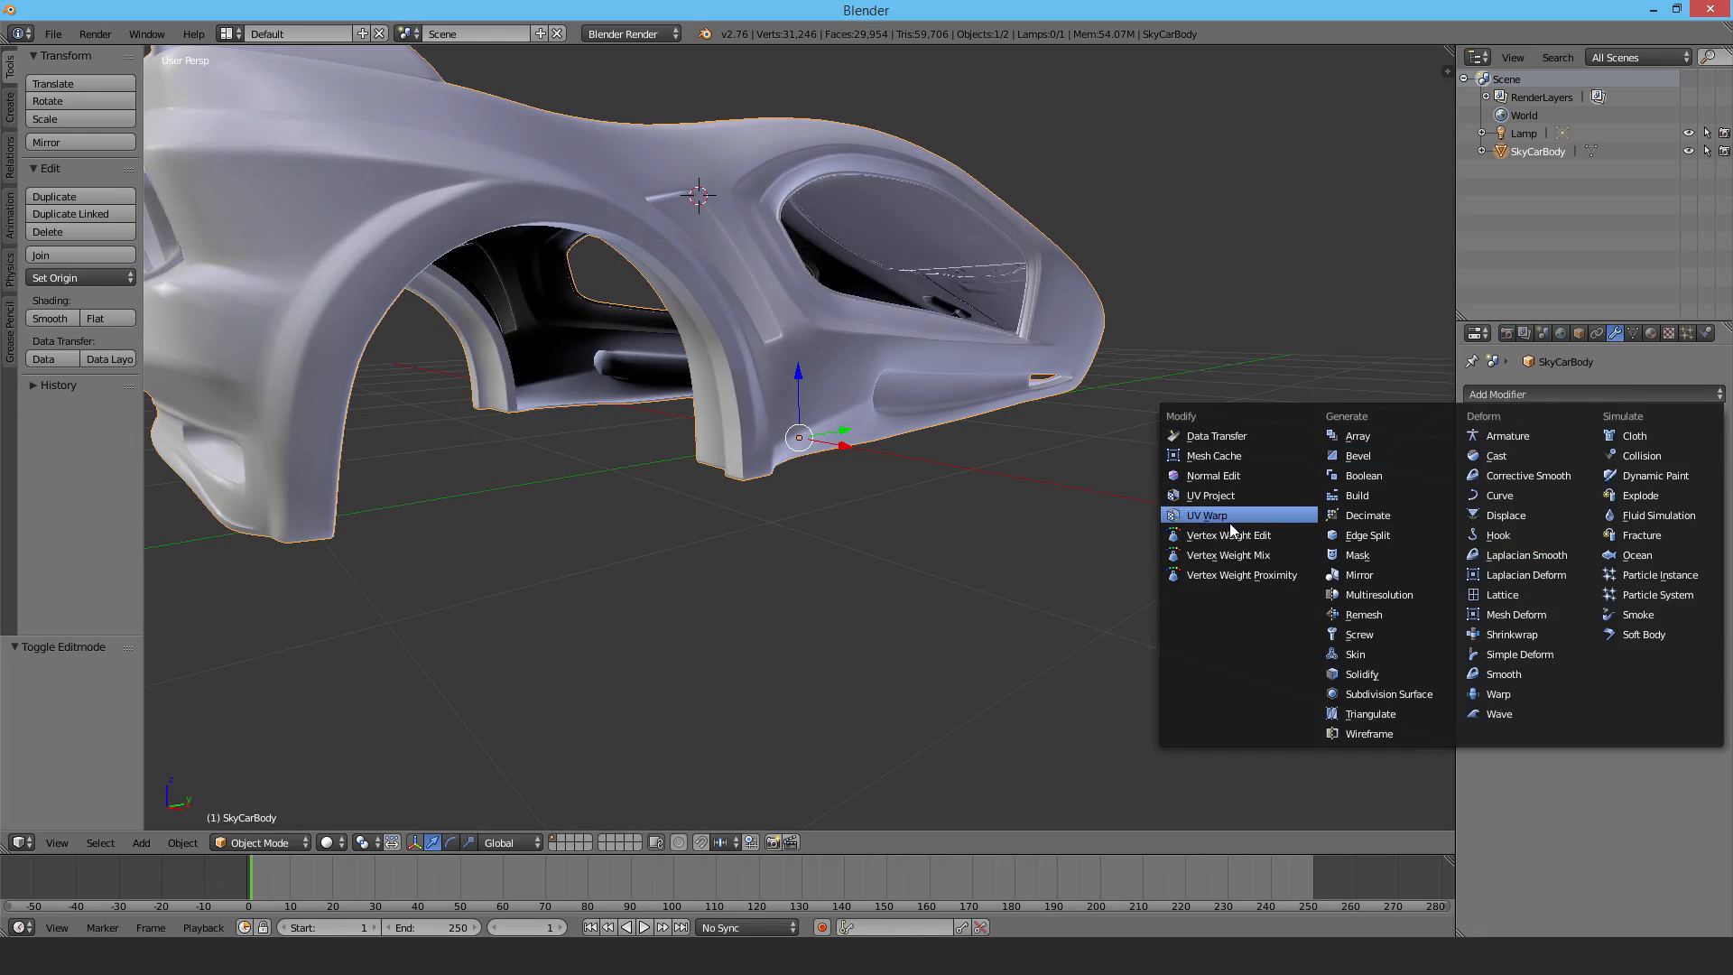
{"action": "mouse_move", "coordinate": [1383, 693]}
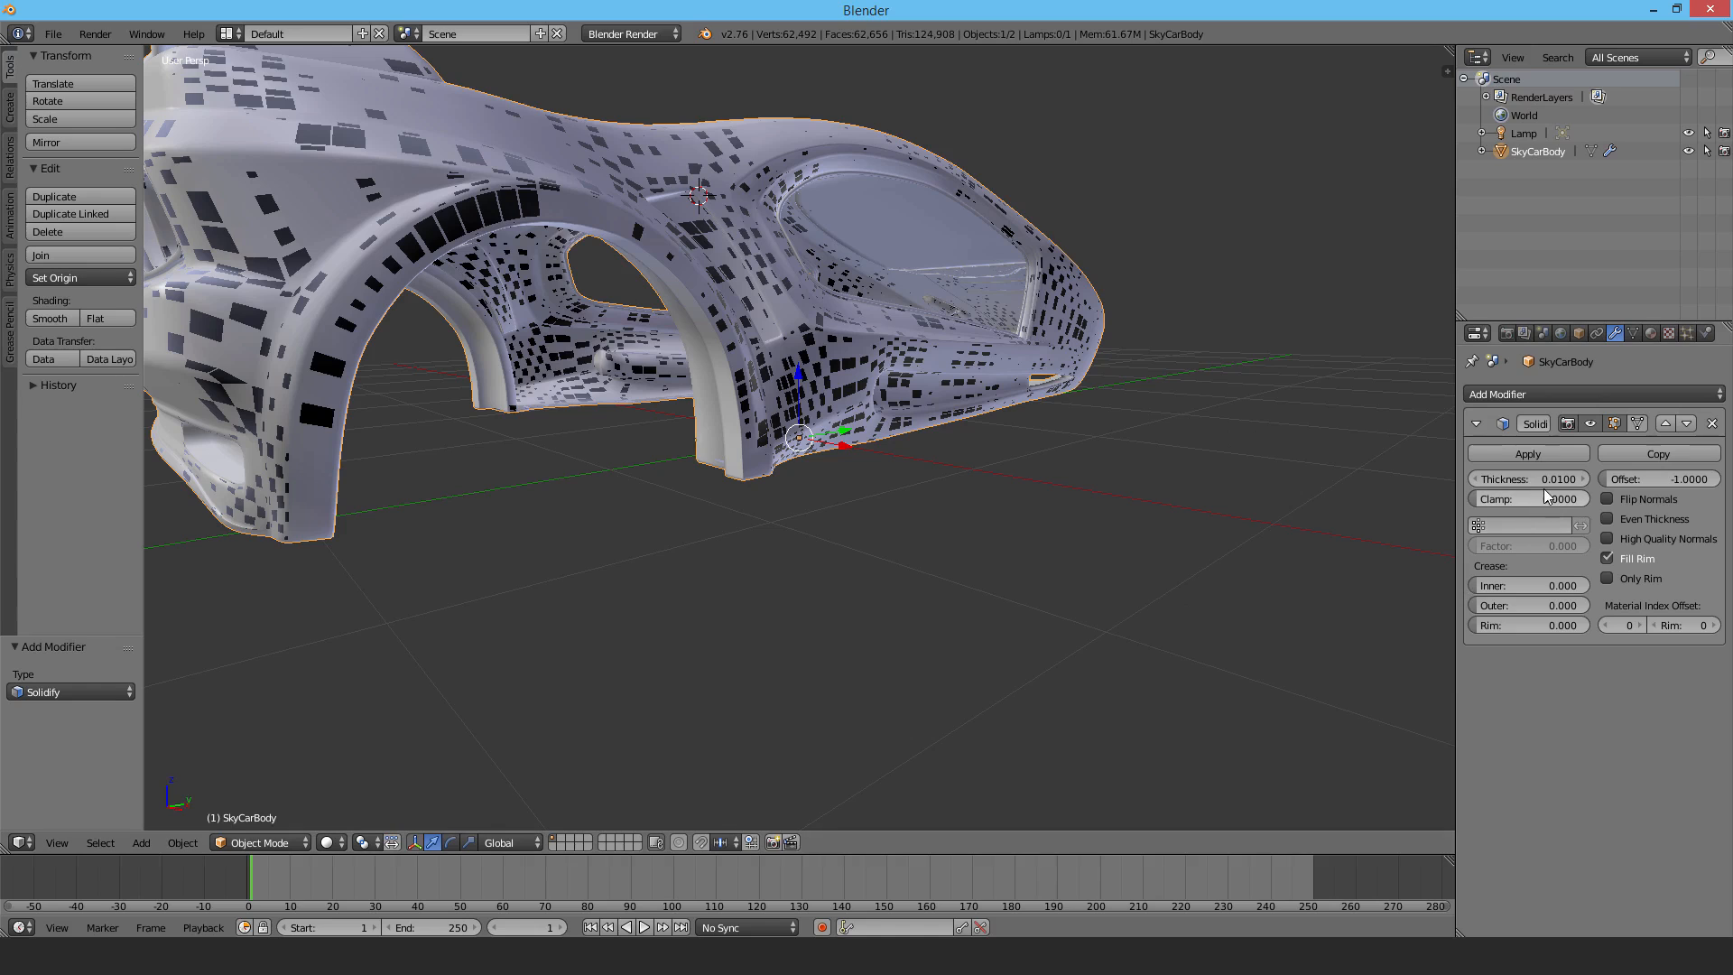
{"action": "left_click", "coordinate": [1527, 477]}
{"action": "type", "text": "0.2500"}
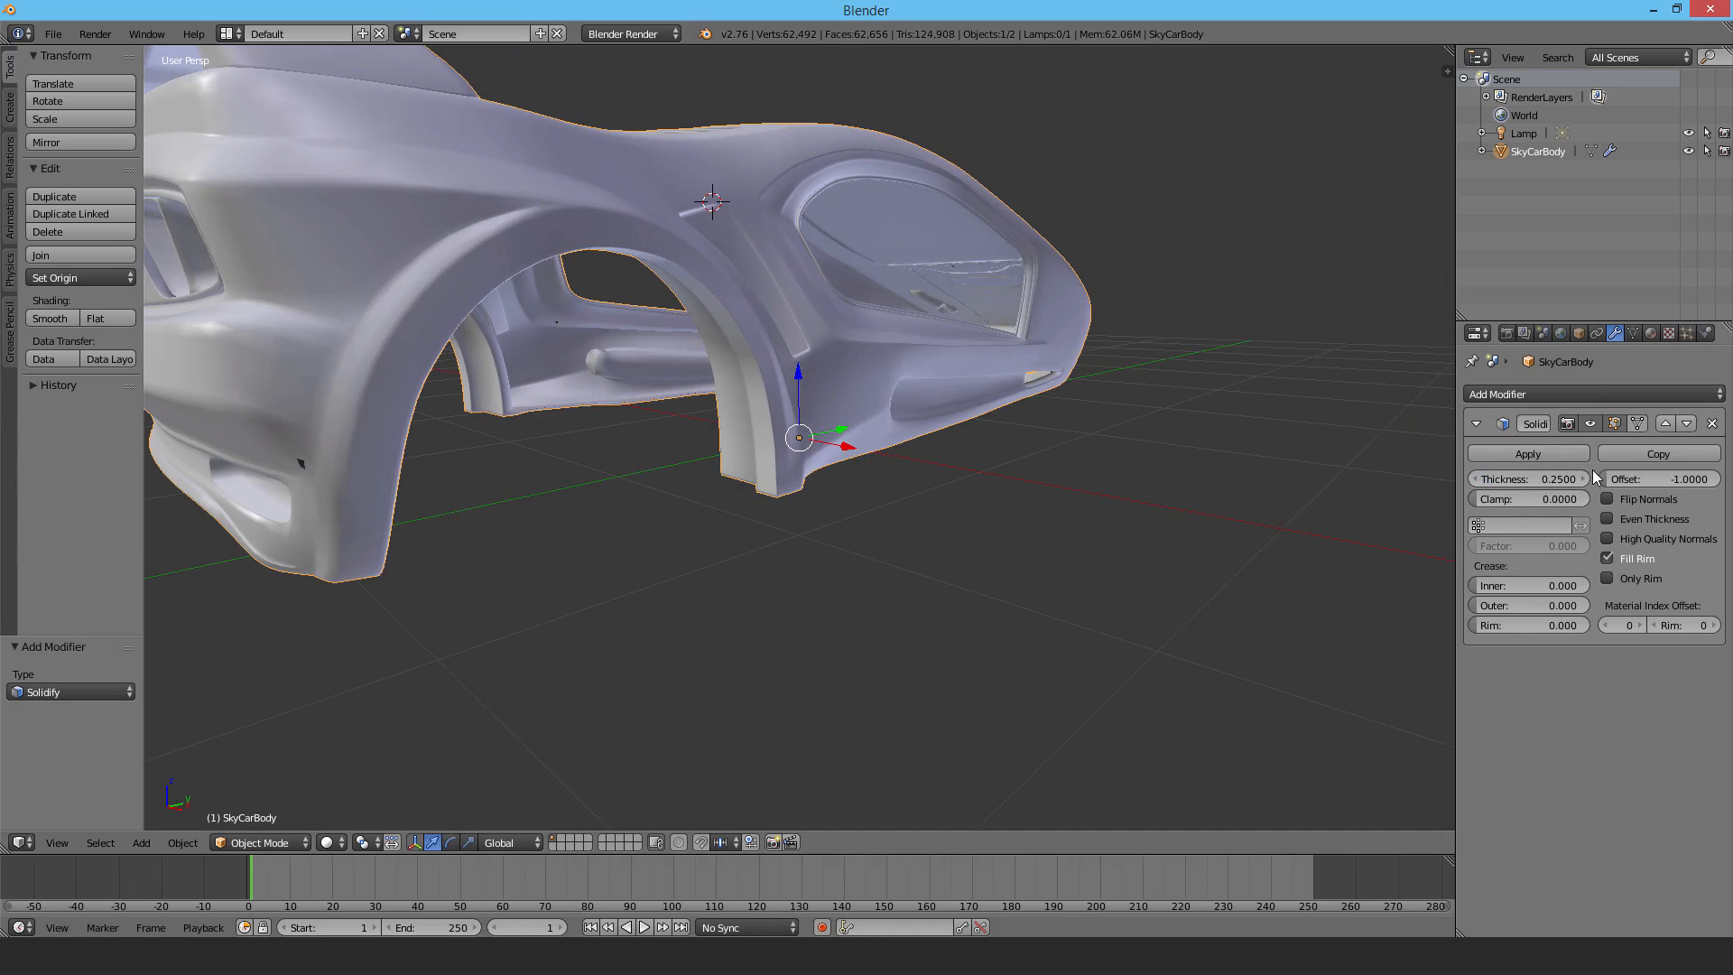
{"action": "left_click", "coordinate": [1528, 453]}
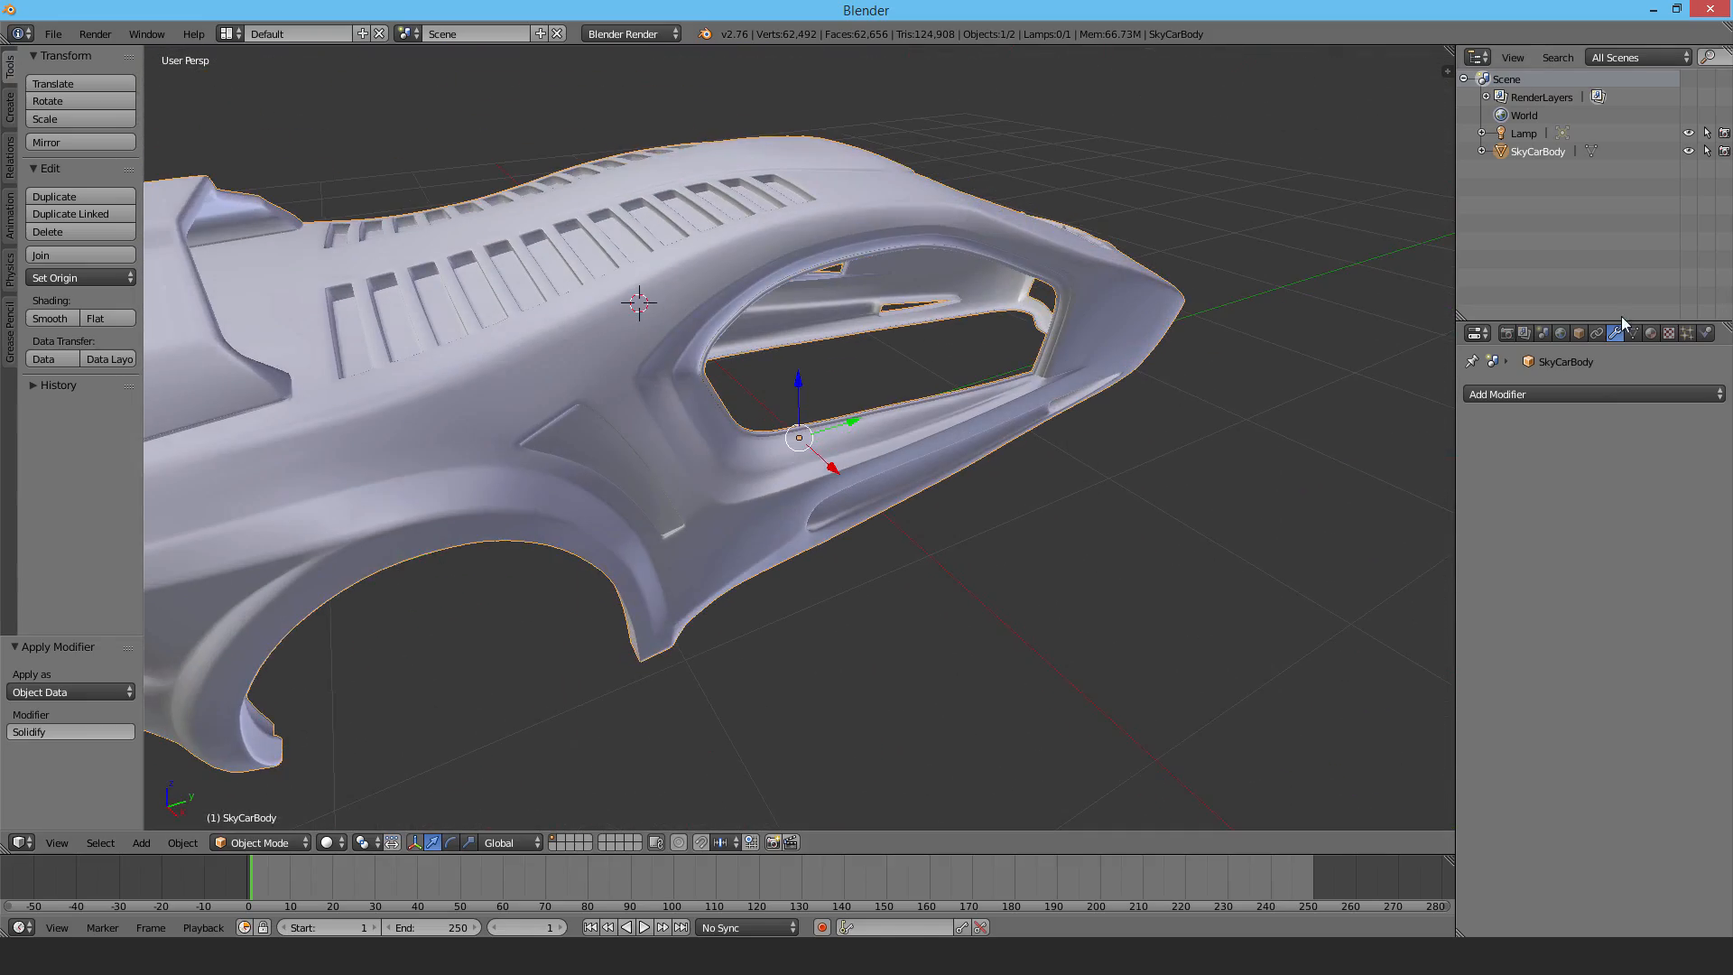
{"action": "left_click", "coordinate": [1650, 332]}
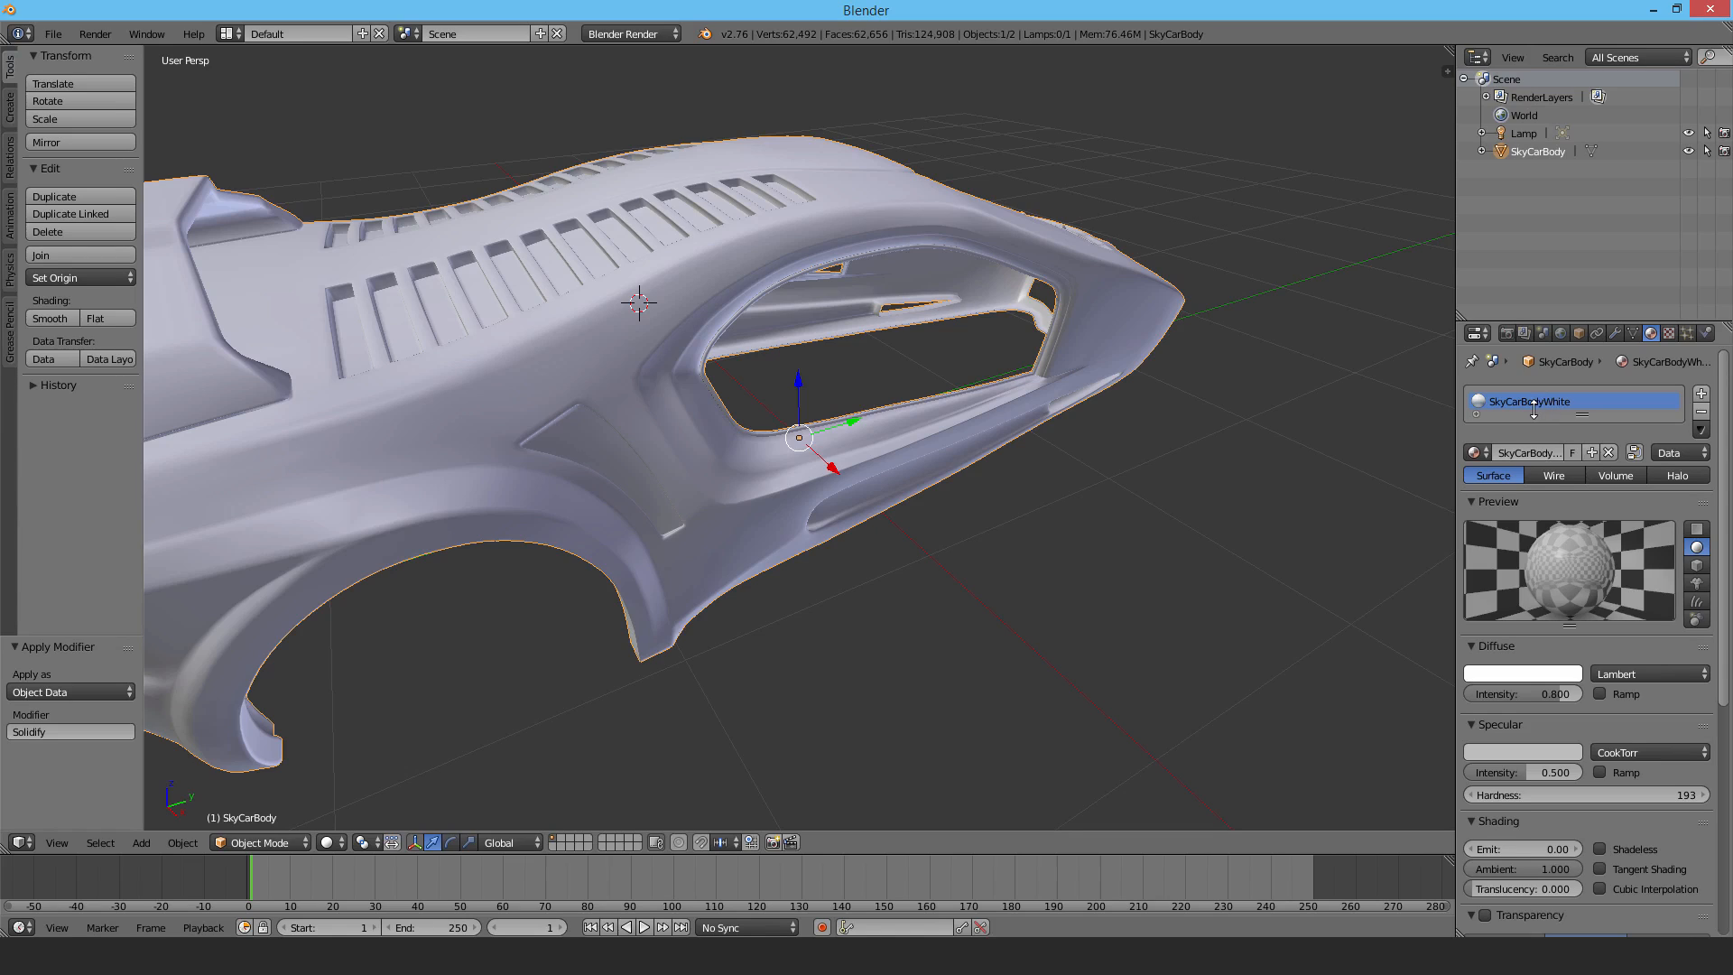
{"action": "mouse_move", "coordinate": [1708, 341]}
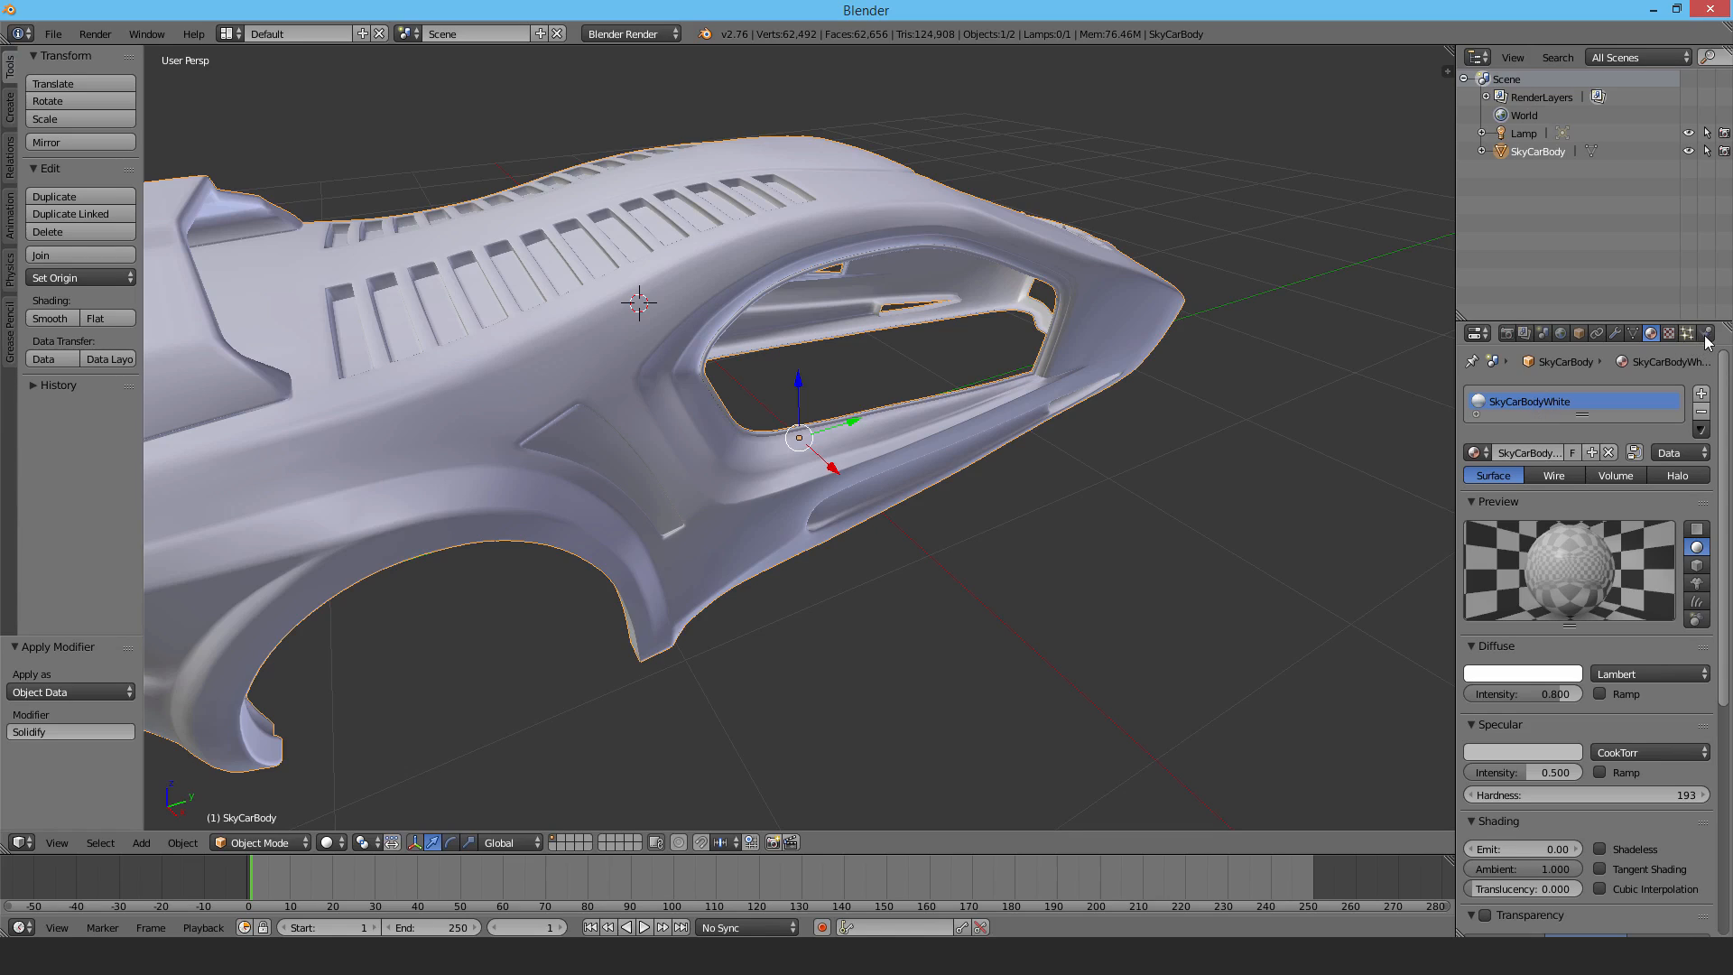
Step: Fracture SkyCarBody into 7 Voronoi + Bisect + Fill shards with SkyCarBodyWhite interiors
{"action": "left_click", "coordinate": [1706, 332]}
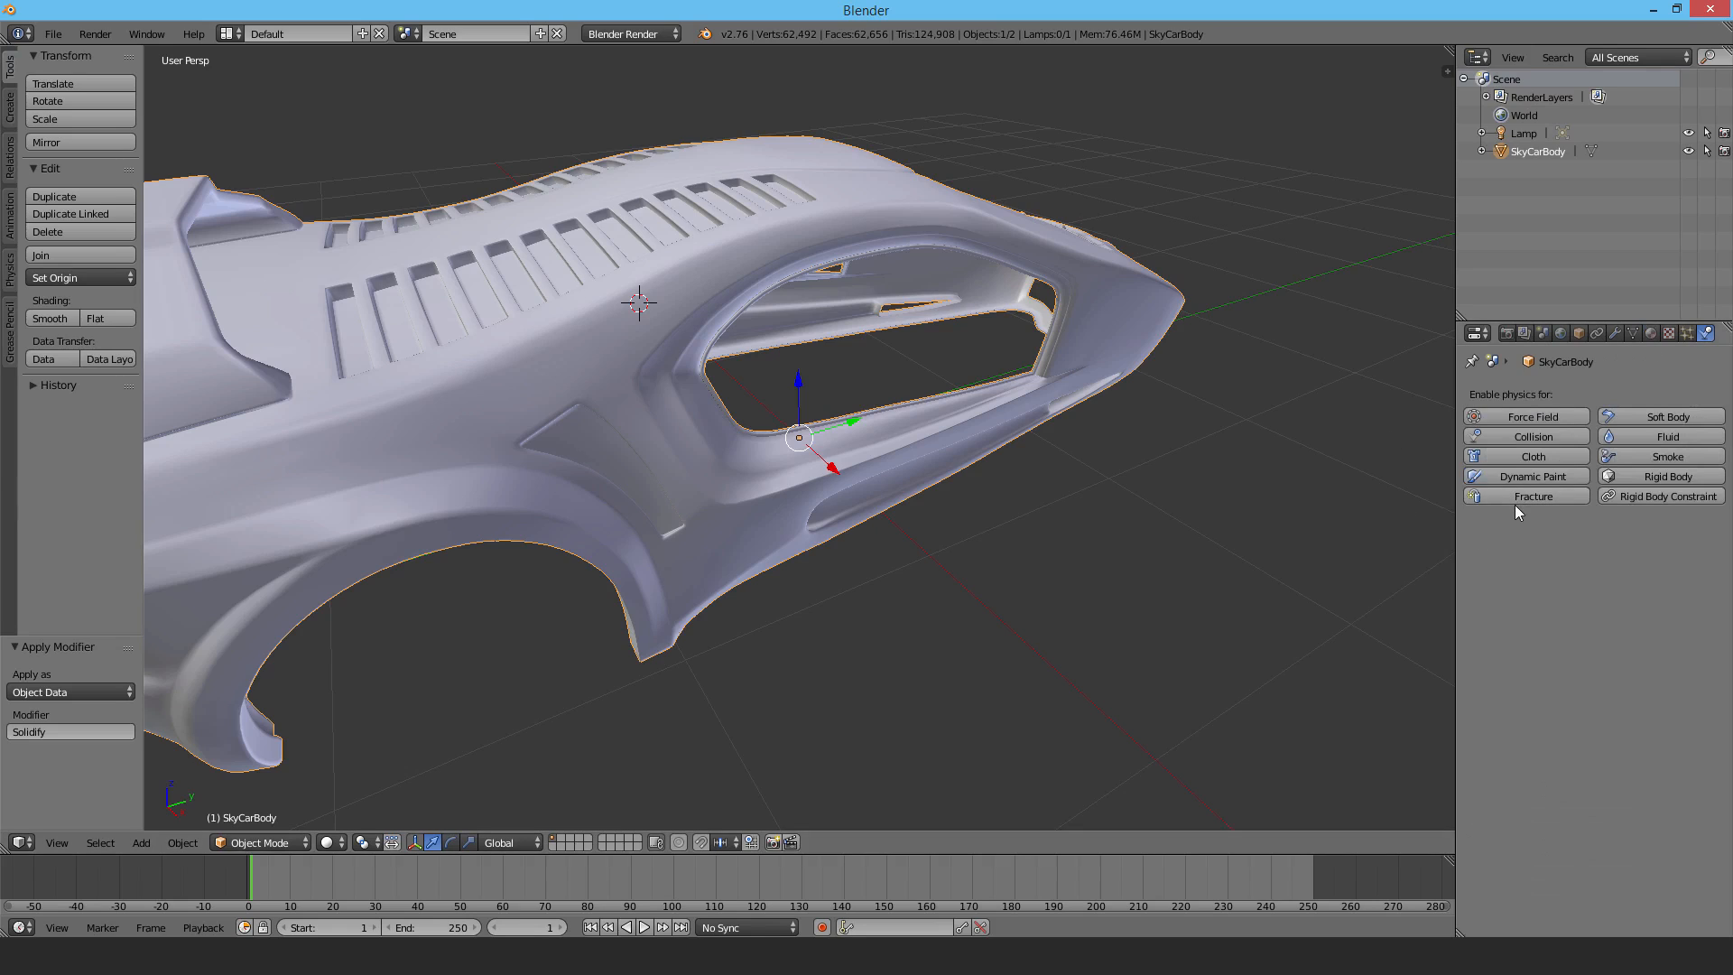
{"action": "mouse_move", "coordinate": [1534, 494]}
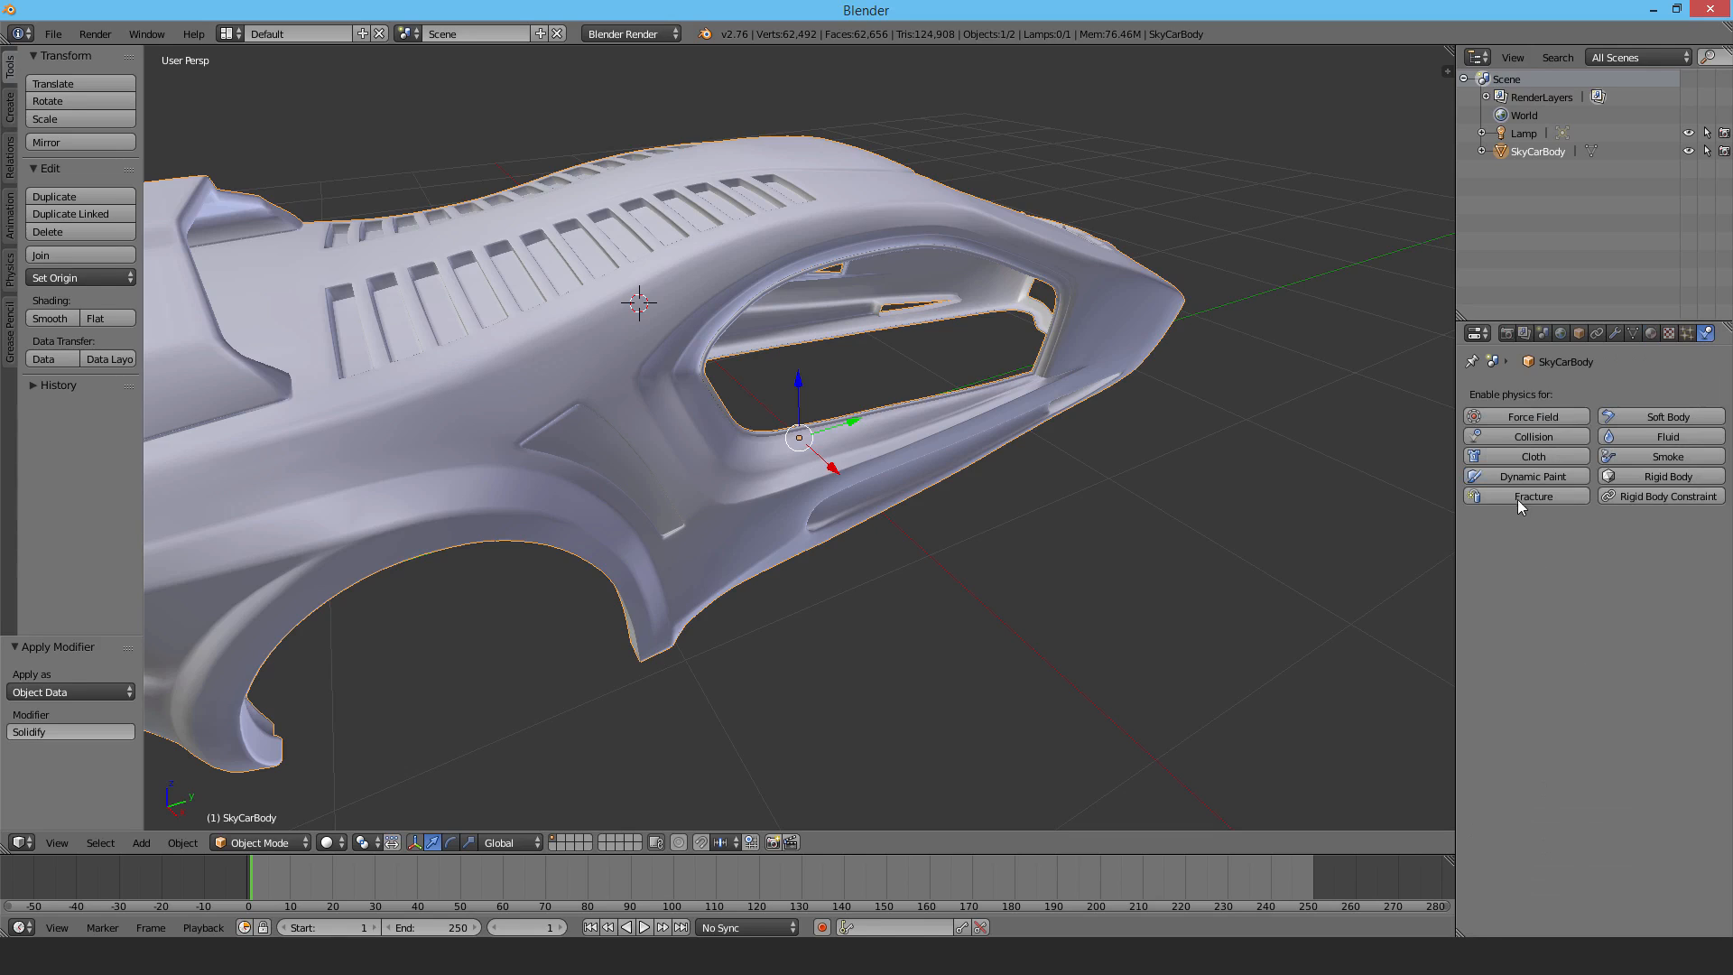
{"action": "left_click", "coordinate": [1528, 494]}
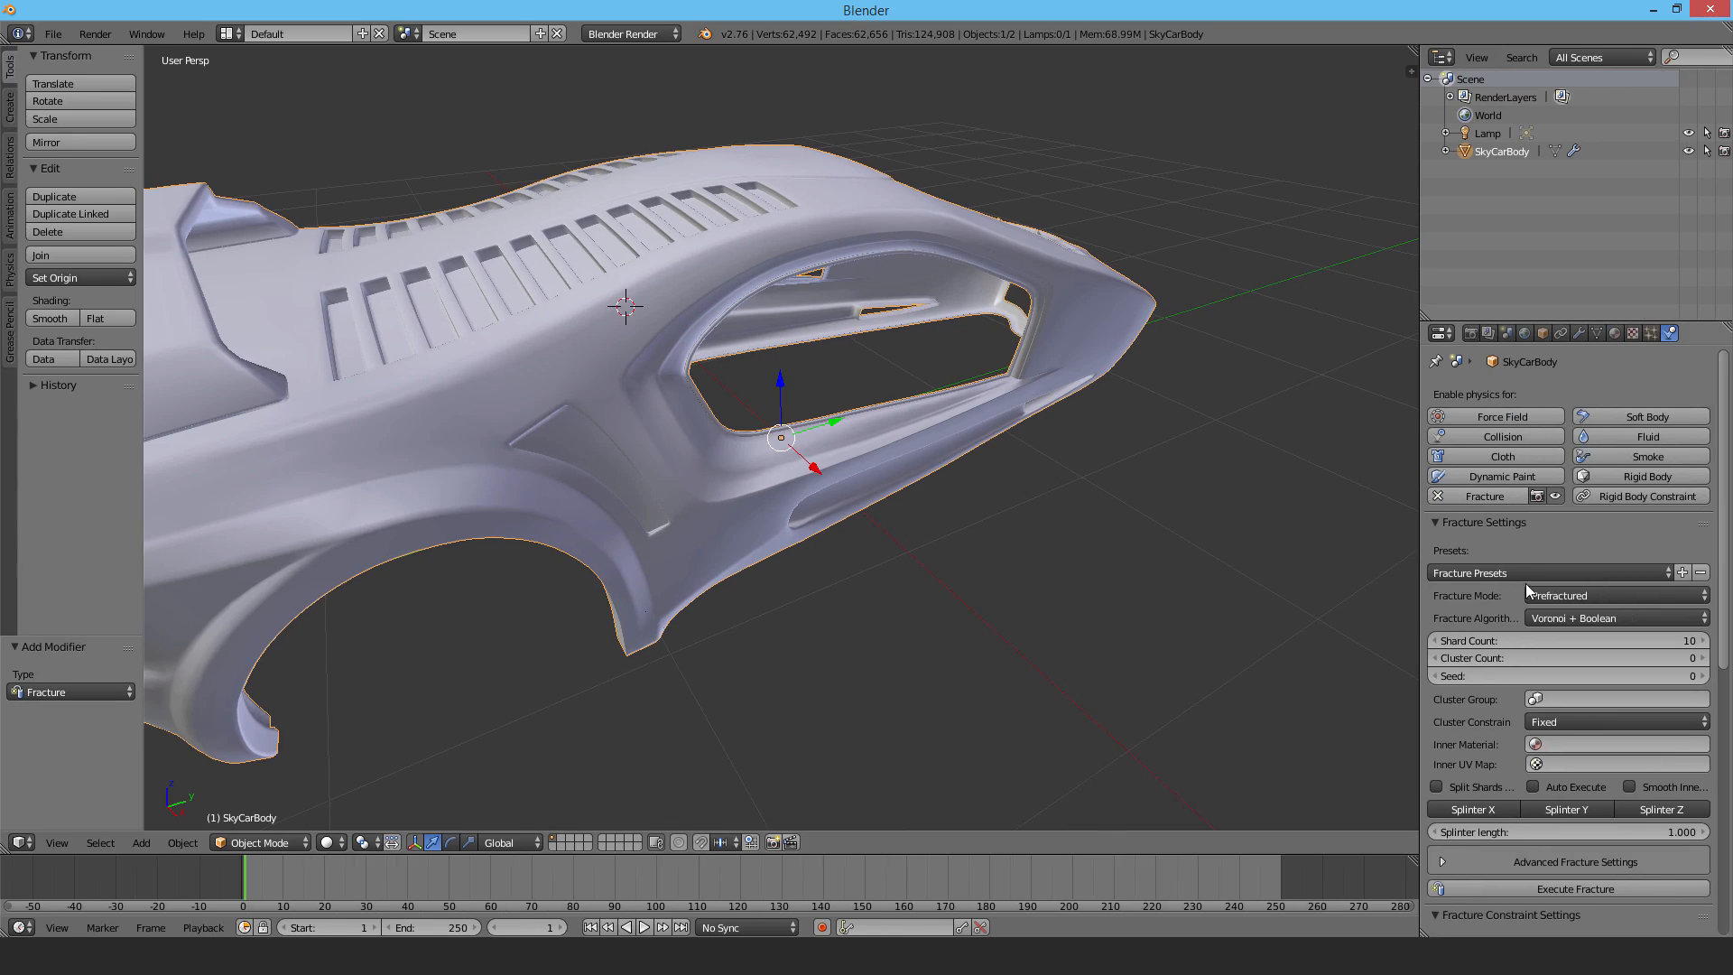
{"action": "left_click", "coordinate": [1614, 617]}
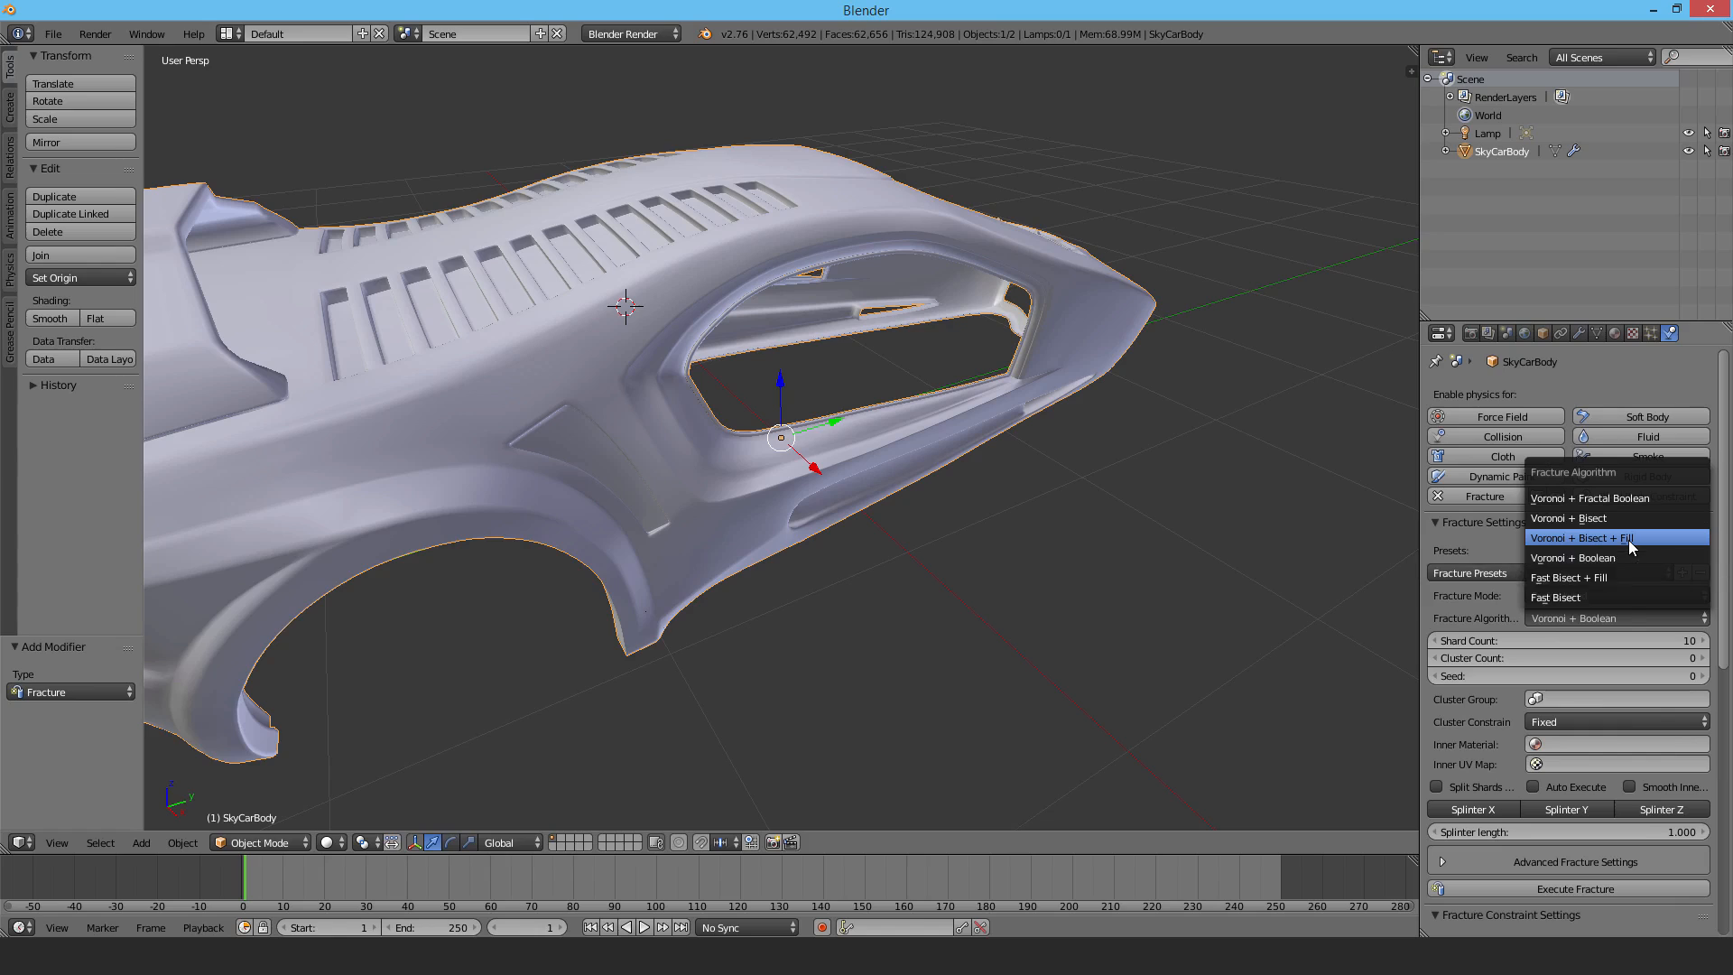
{"action": "left_click", "coordinate": [1614, 538]}
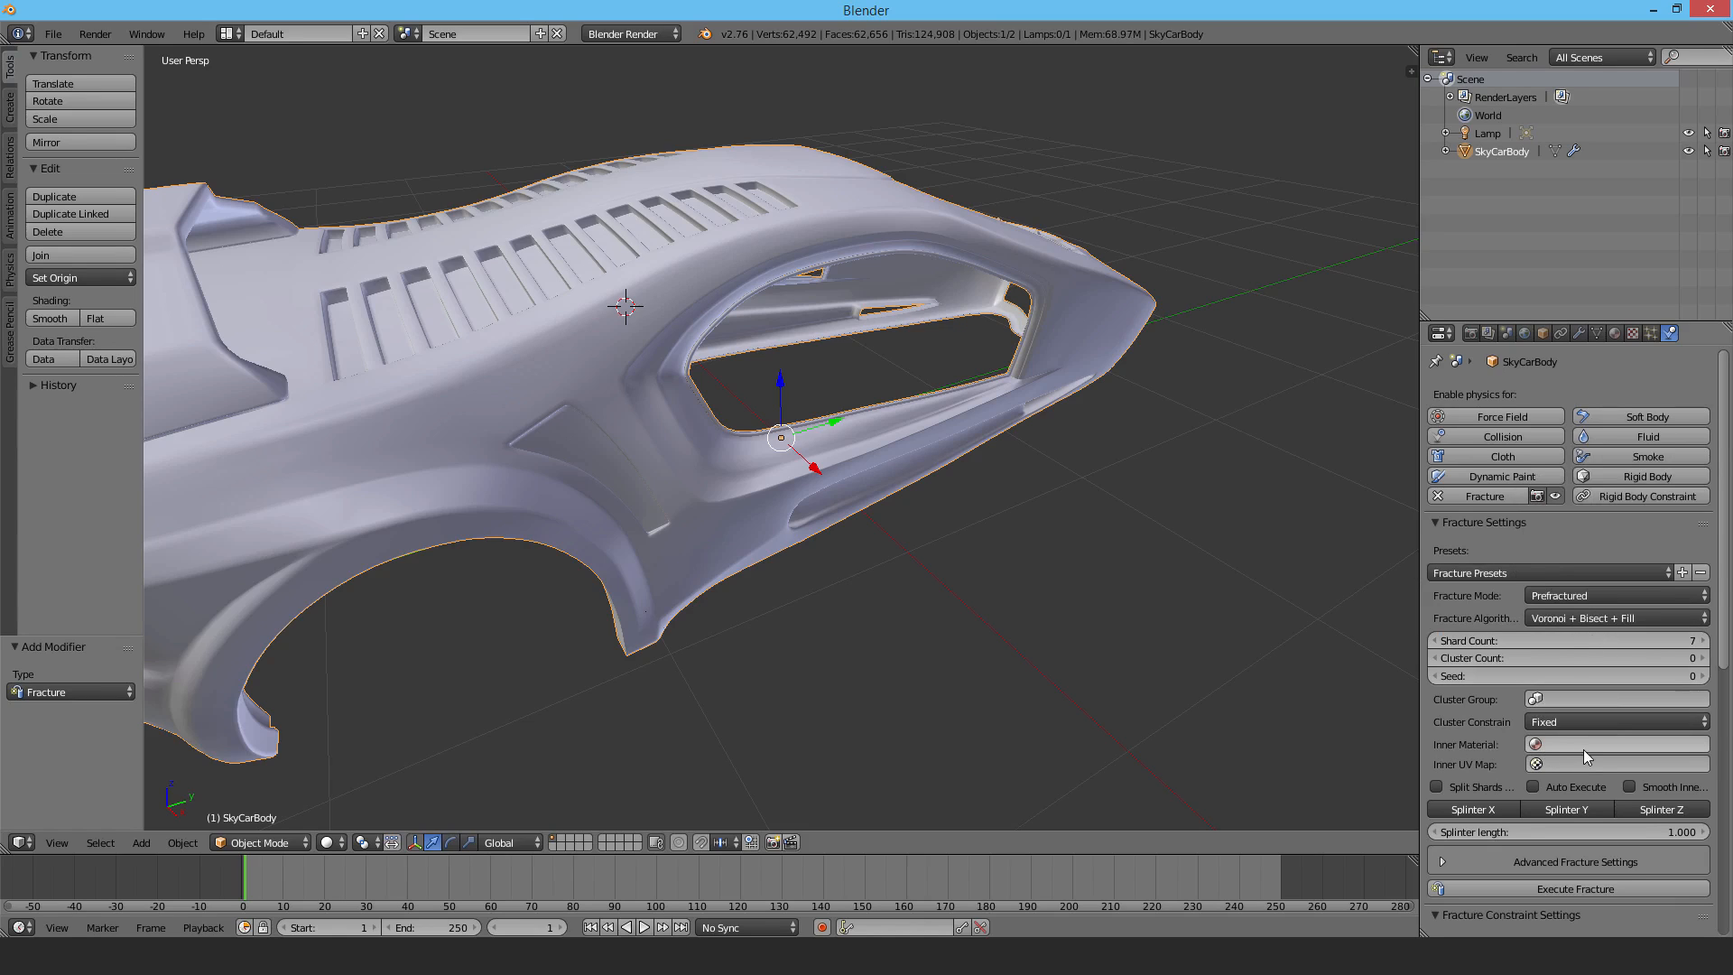
{"action": "left_click", "coordinate": [1534, 744]}
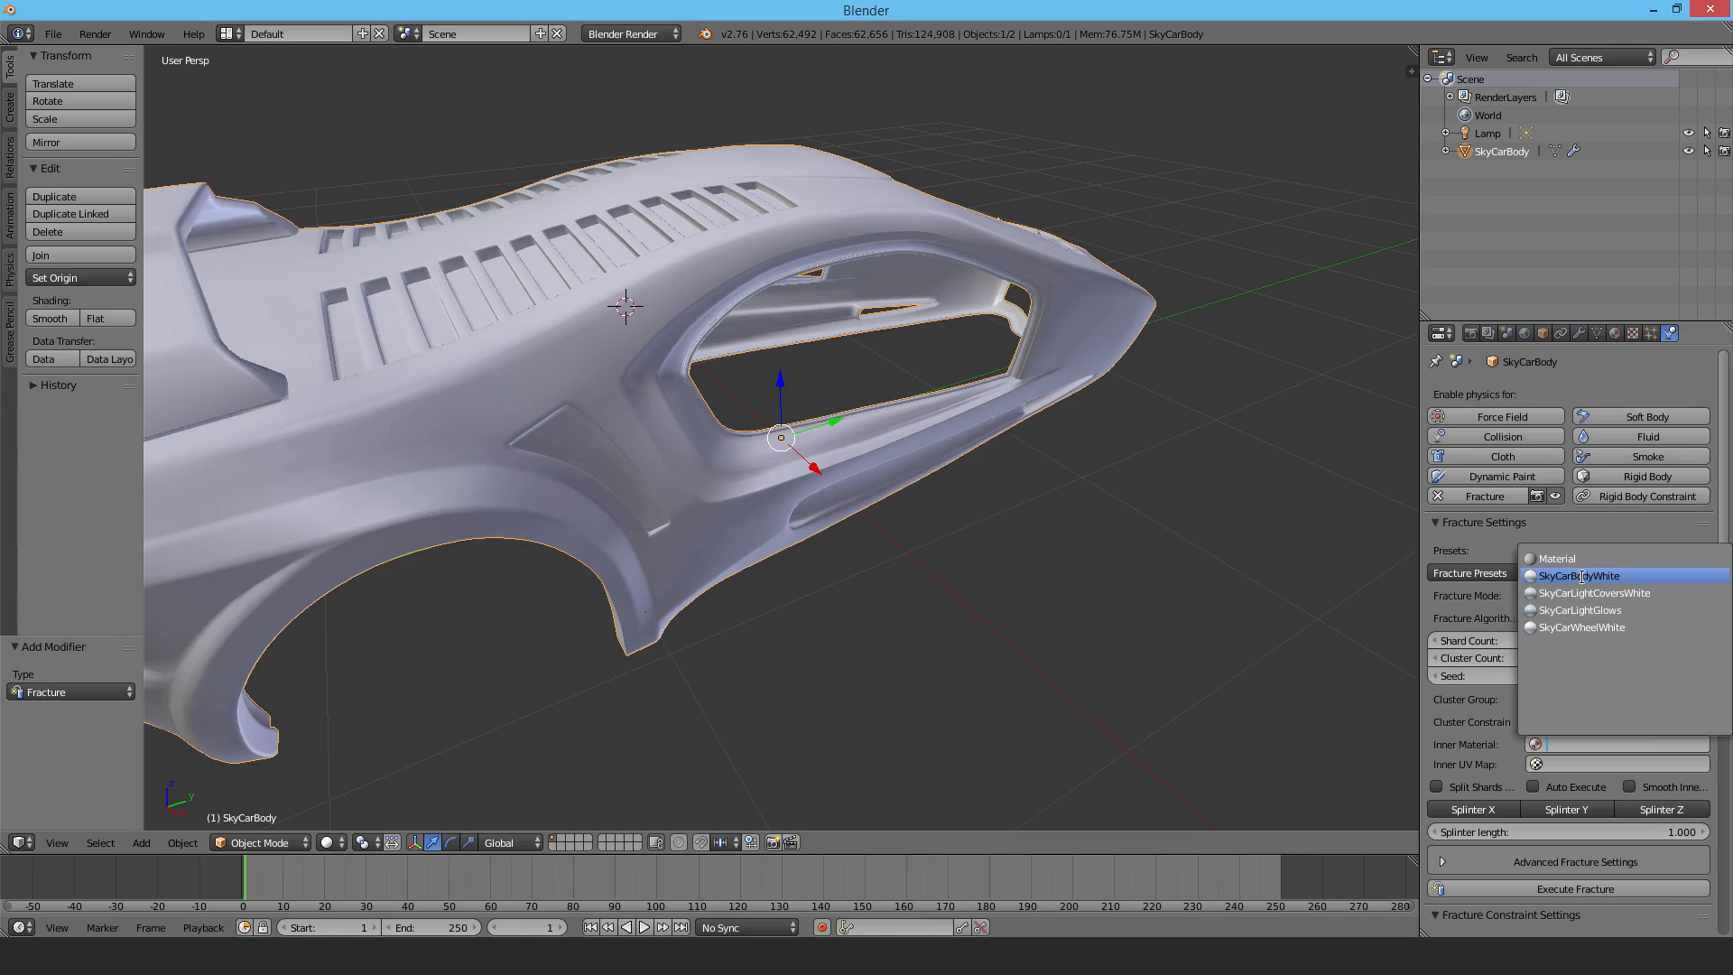
{"action": "left_click", "coordinate": [1578, 575]}
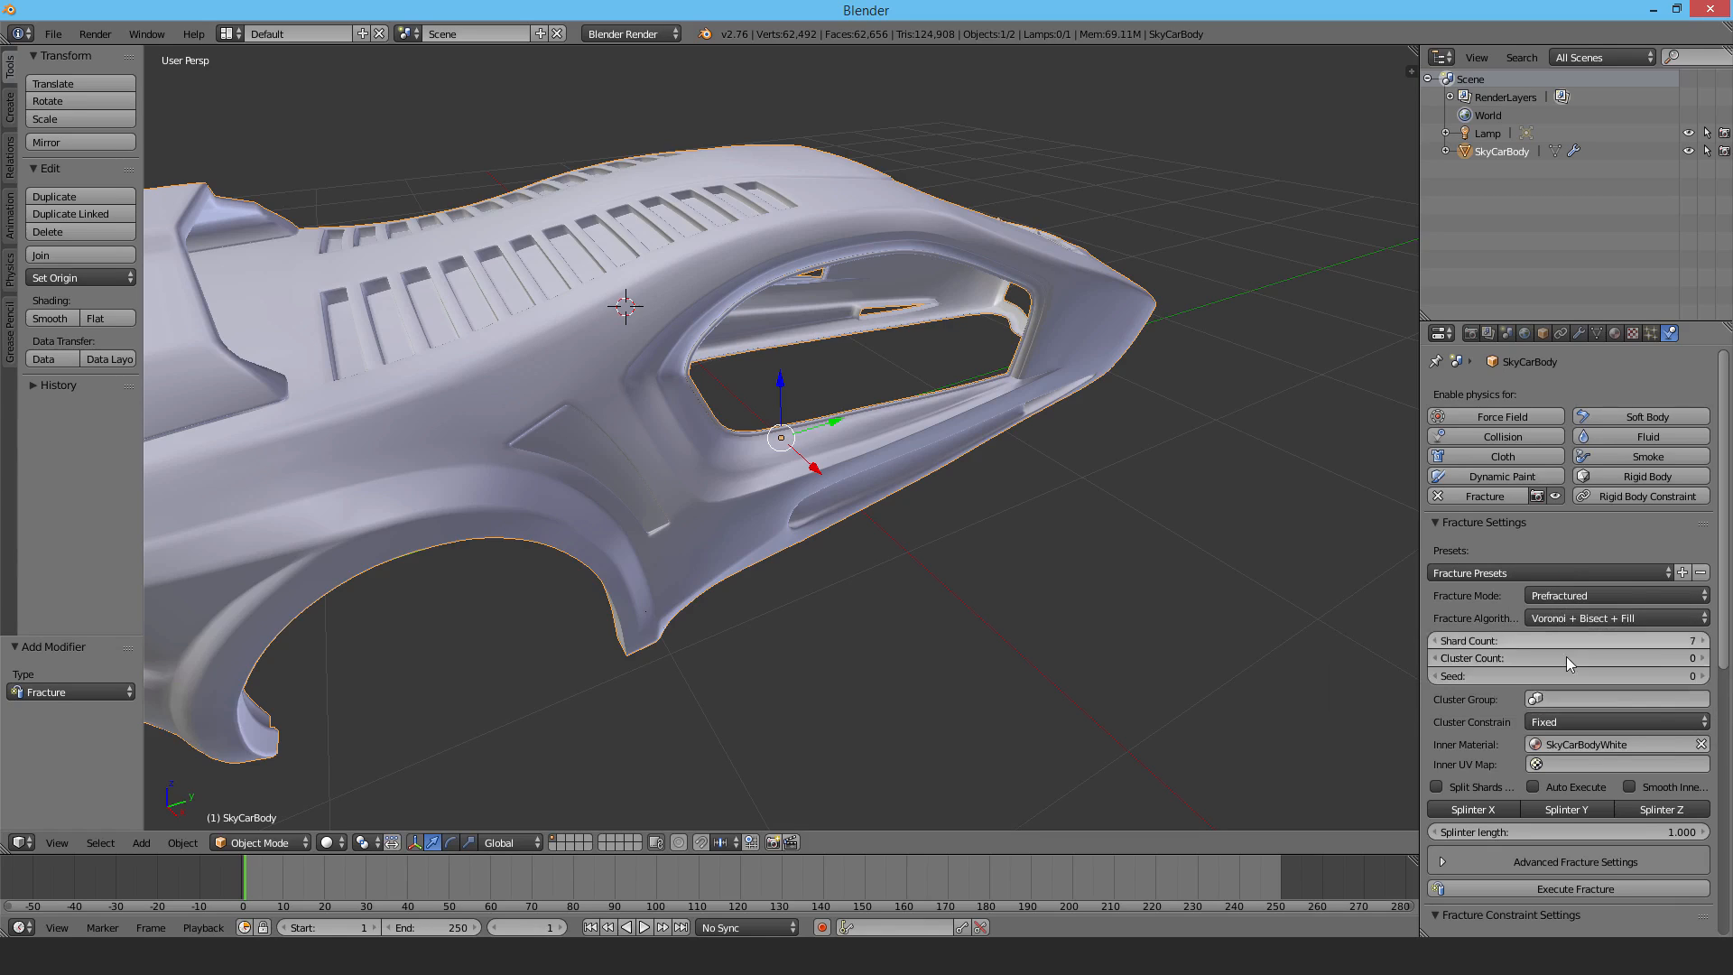
{"action": "mouse_move", "coordinate": [1609, 744]}
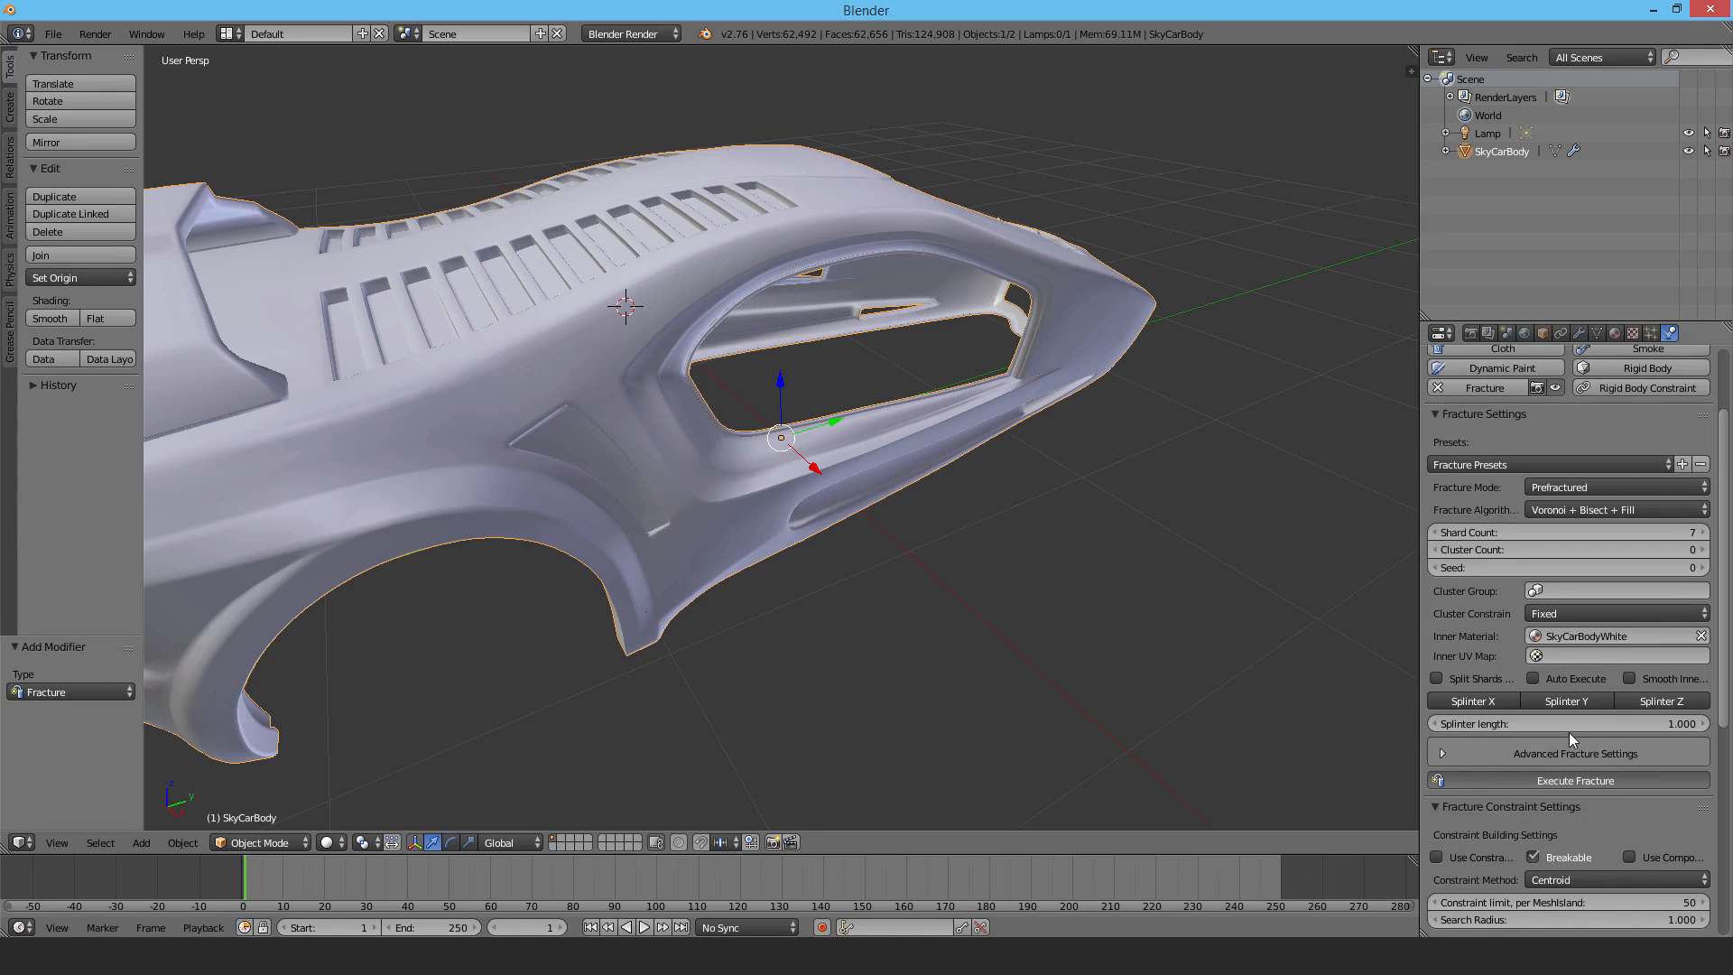
{"action": "mouse_move", "coordinate": [1520, 769]}
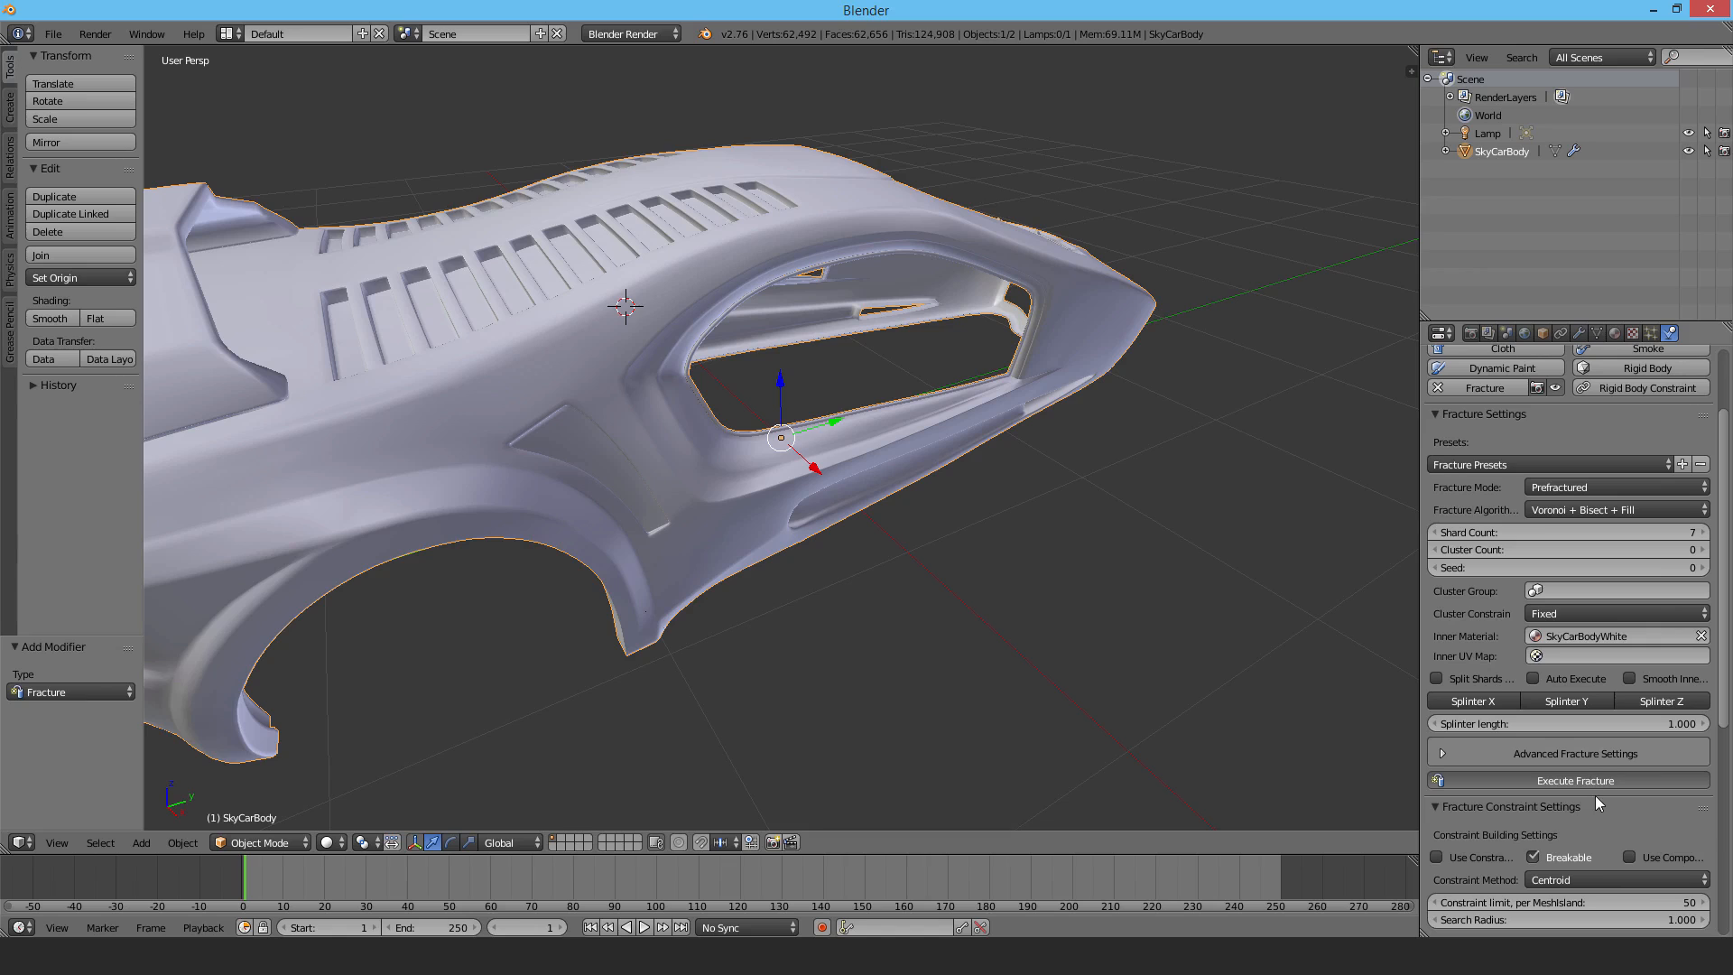
{"action": "left_click", "coordinate": [1565, 780]}
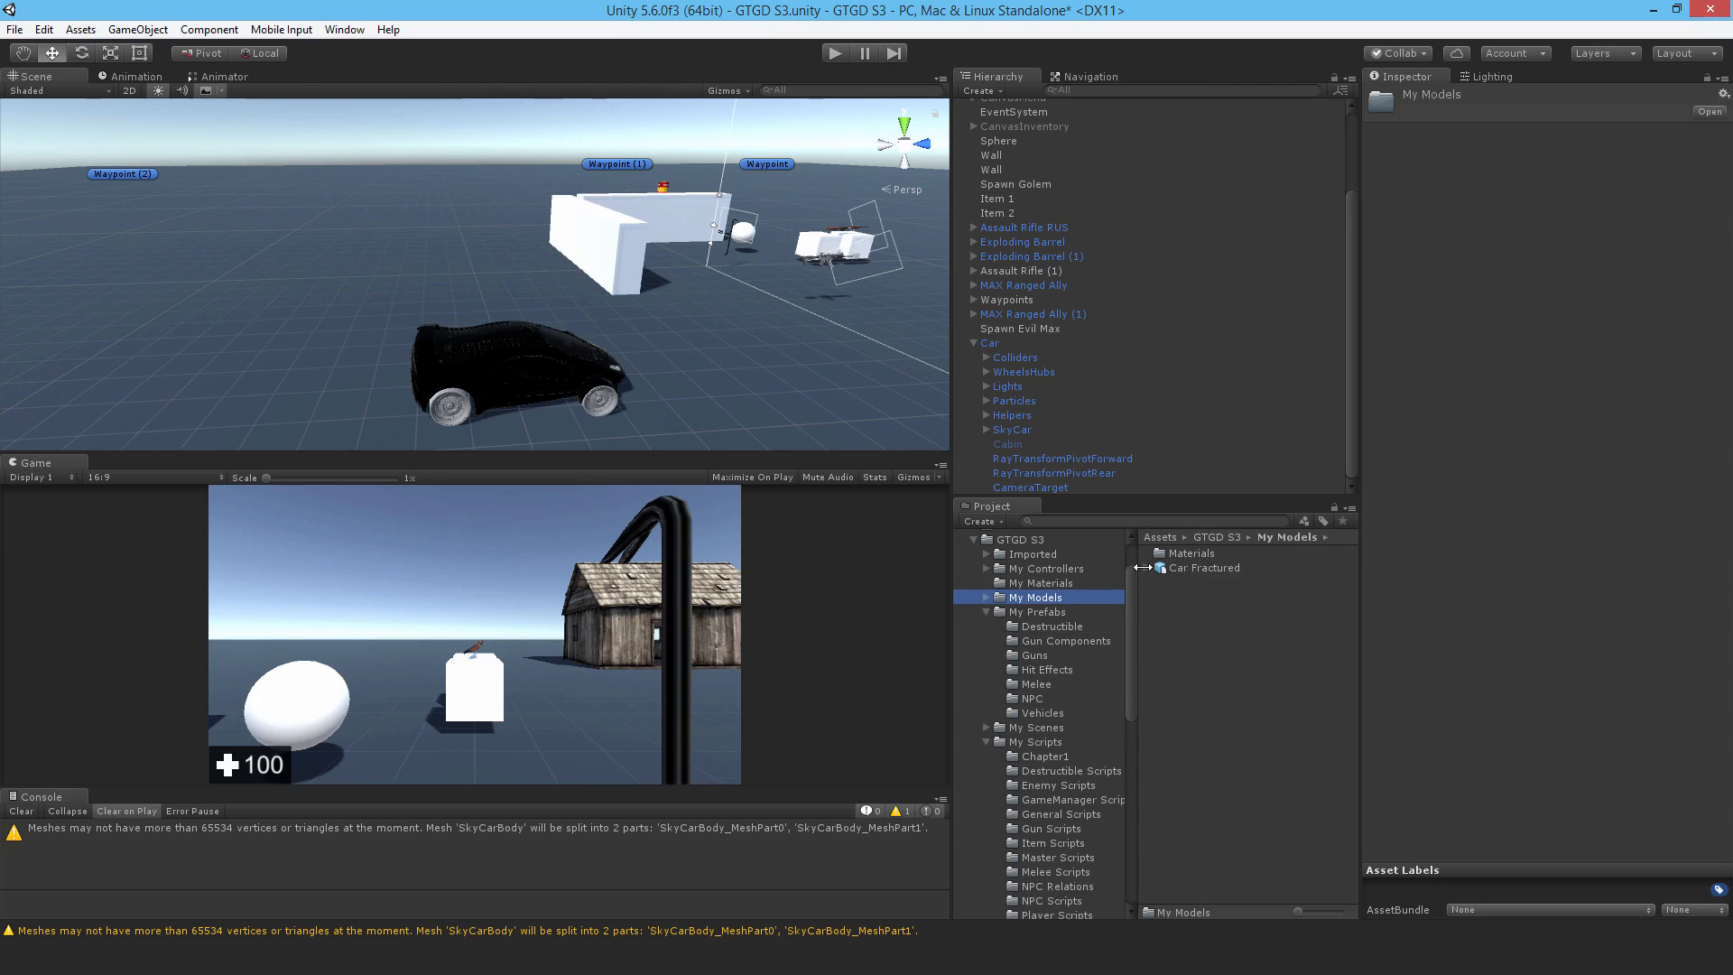
Step: Set Car Fractured's Y rotation to 180 and remove its Animator component
{"action": "left_click", "coordinate": [1204, 567]}
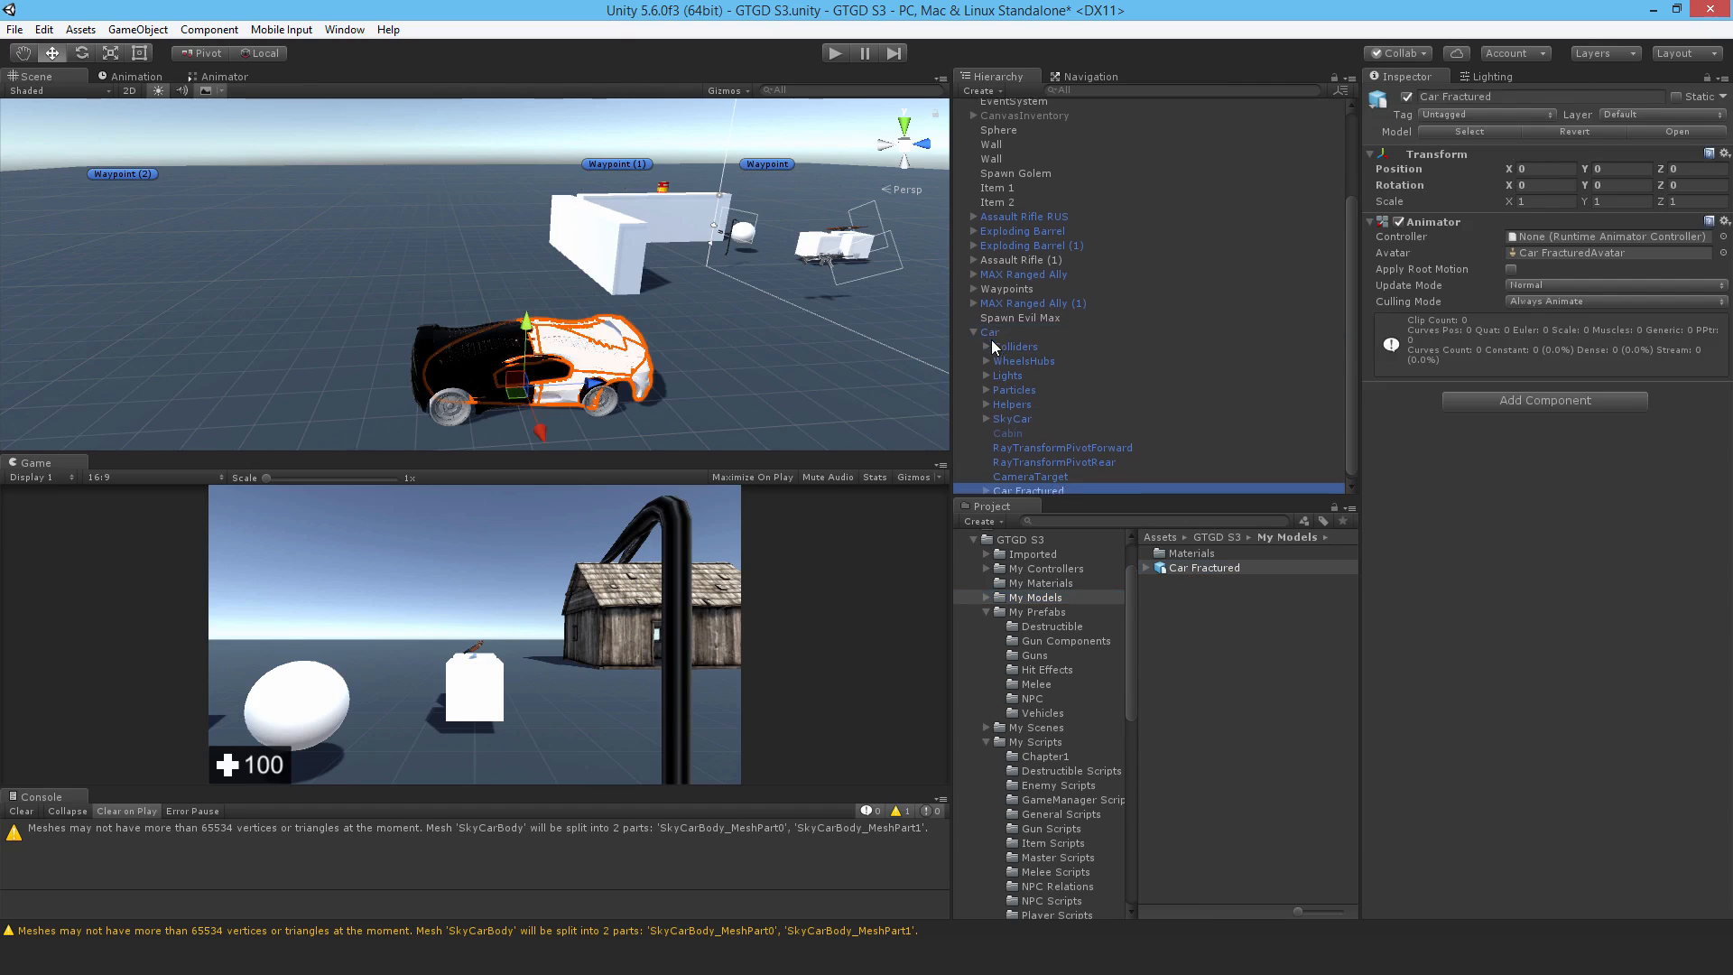
{"action": "left_click", "coordinate": [984, 379]}
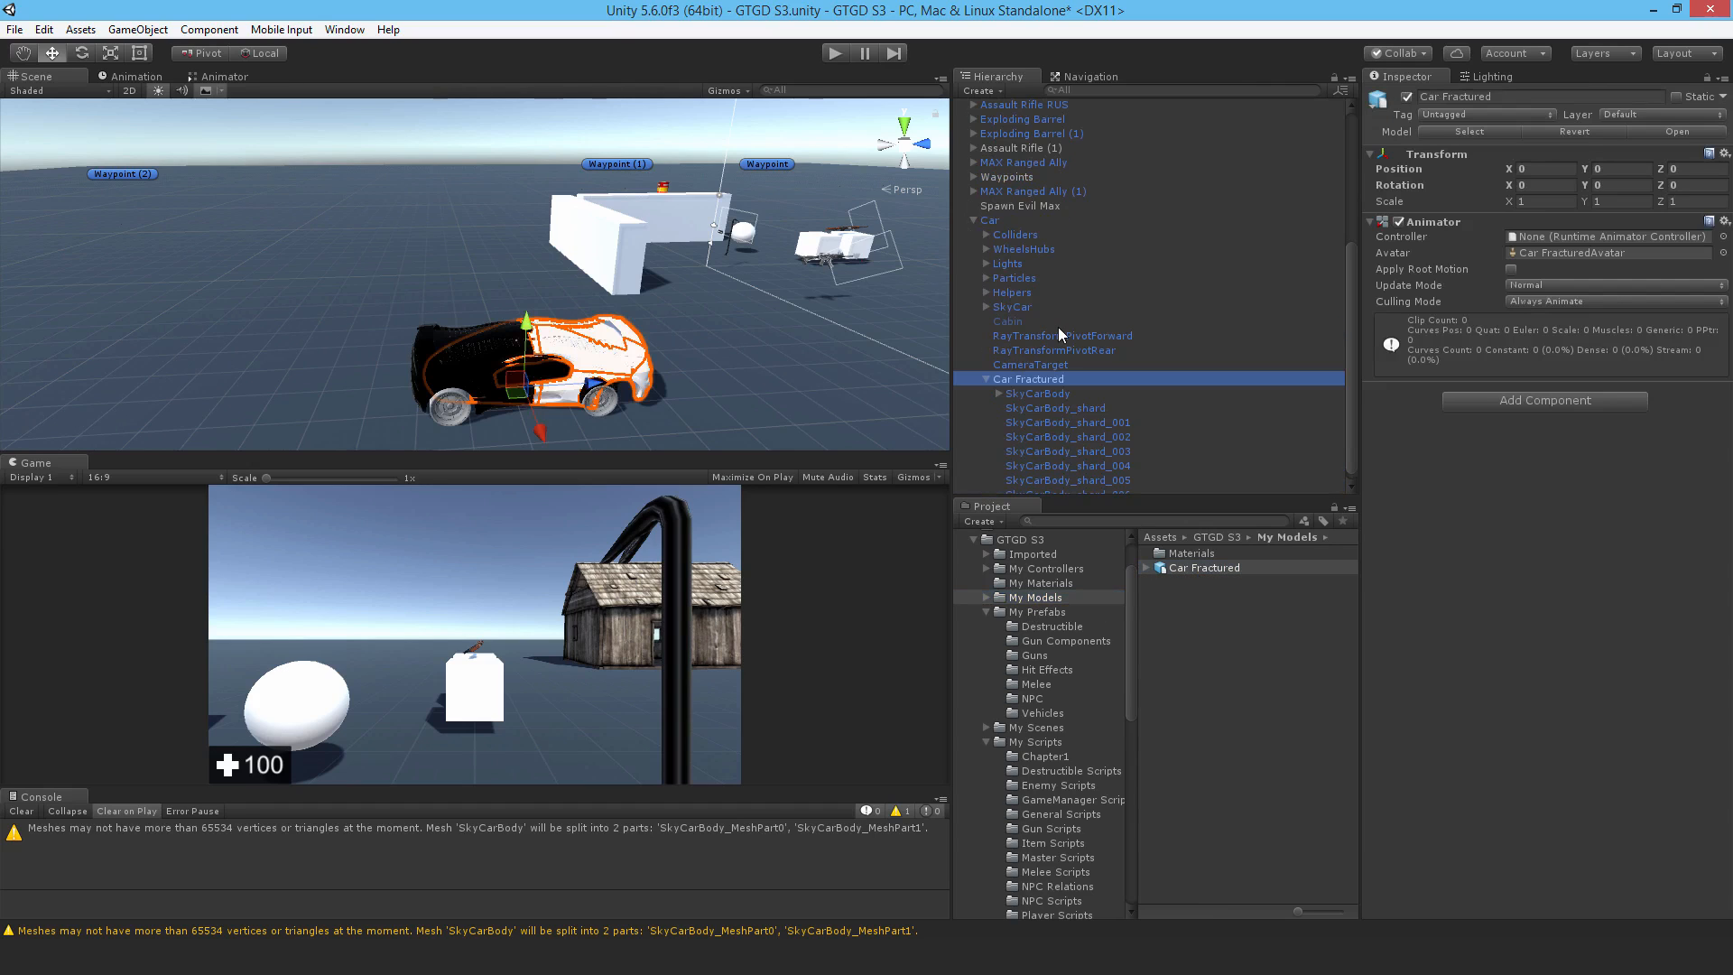
{"action": "mouse_move", "coordinate": [1149, 386]}
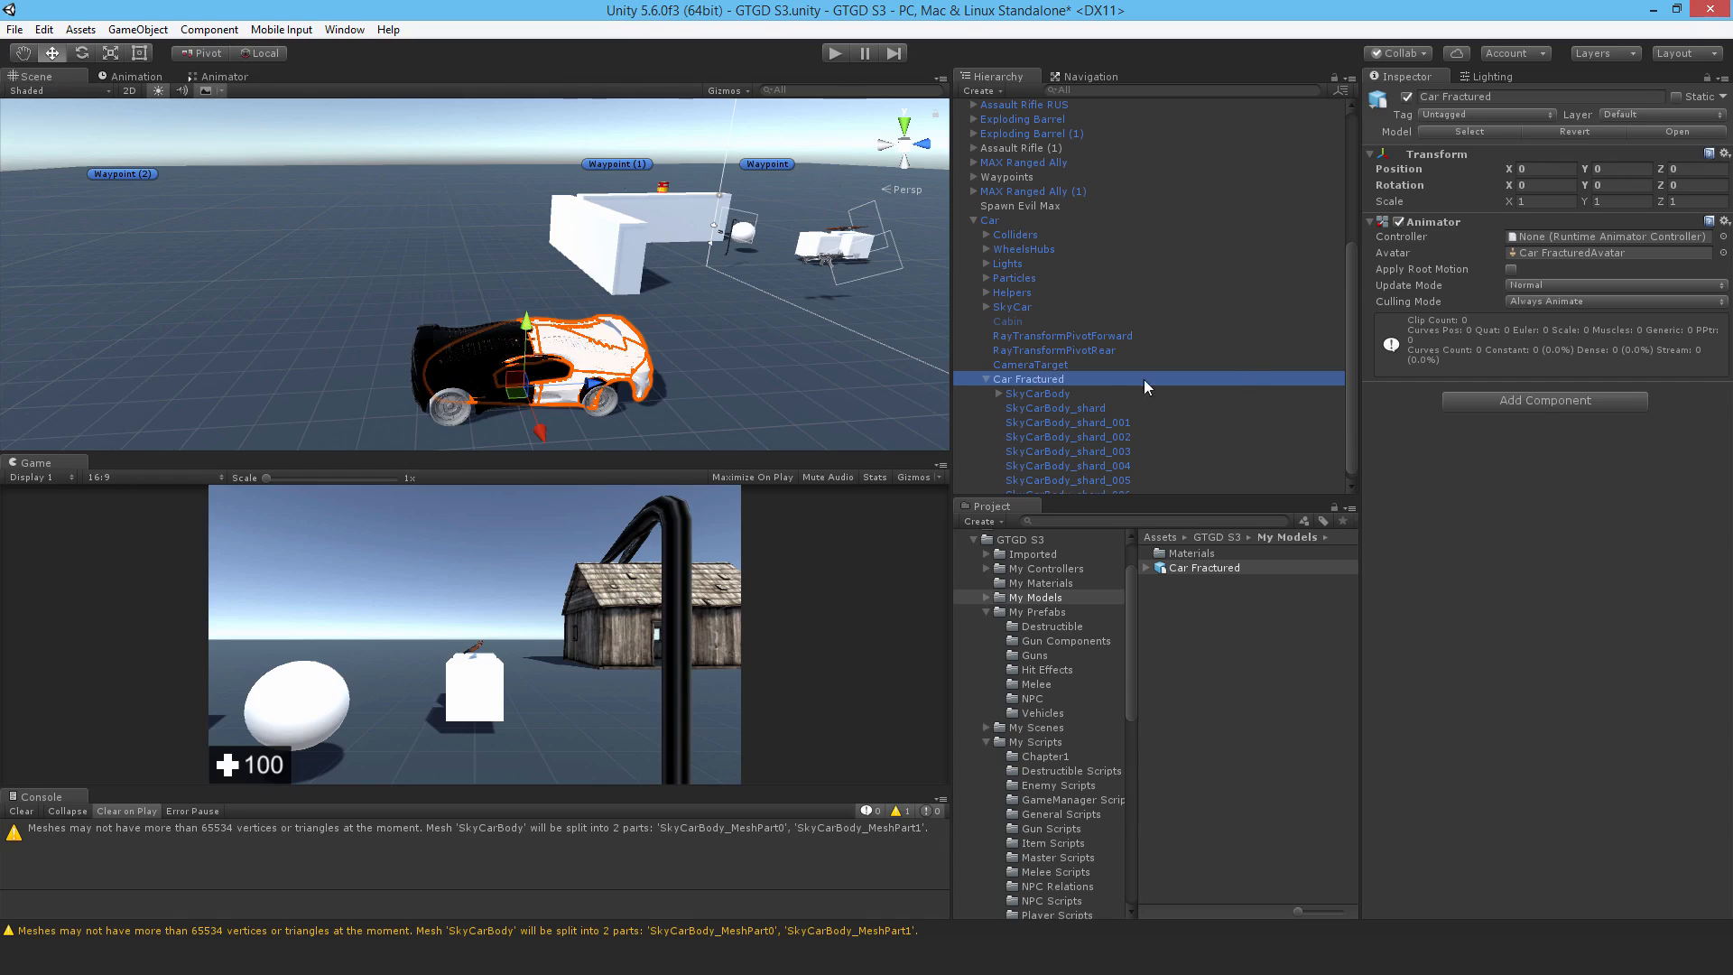
{"action": "left_click", "coordinate": [1620, 184]}
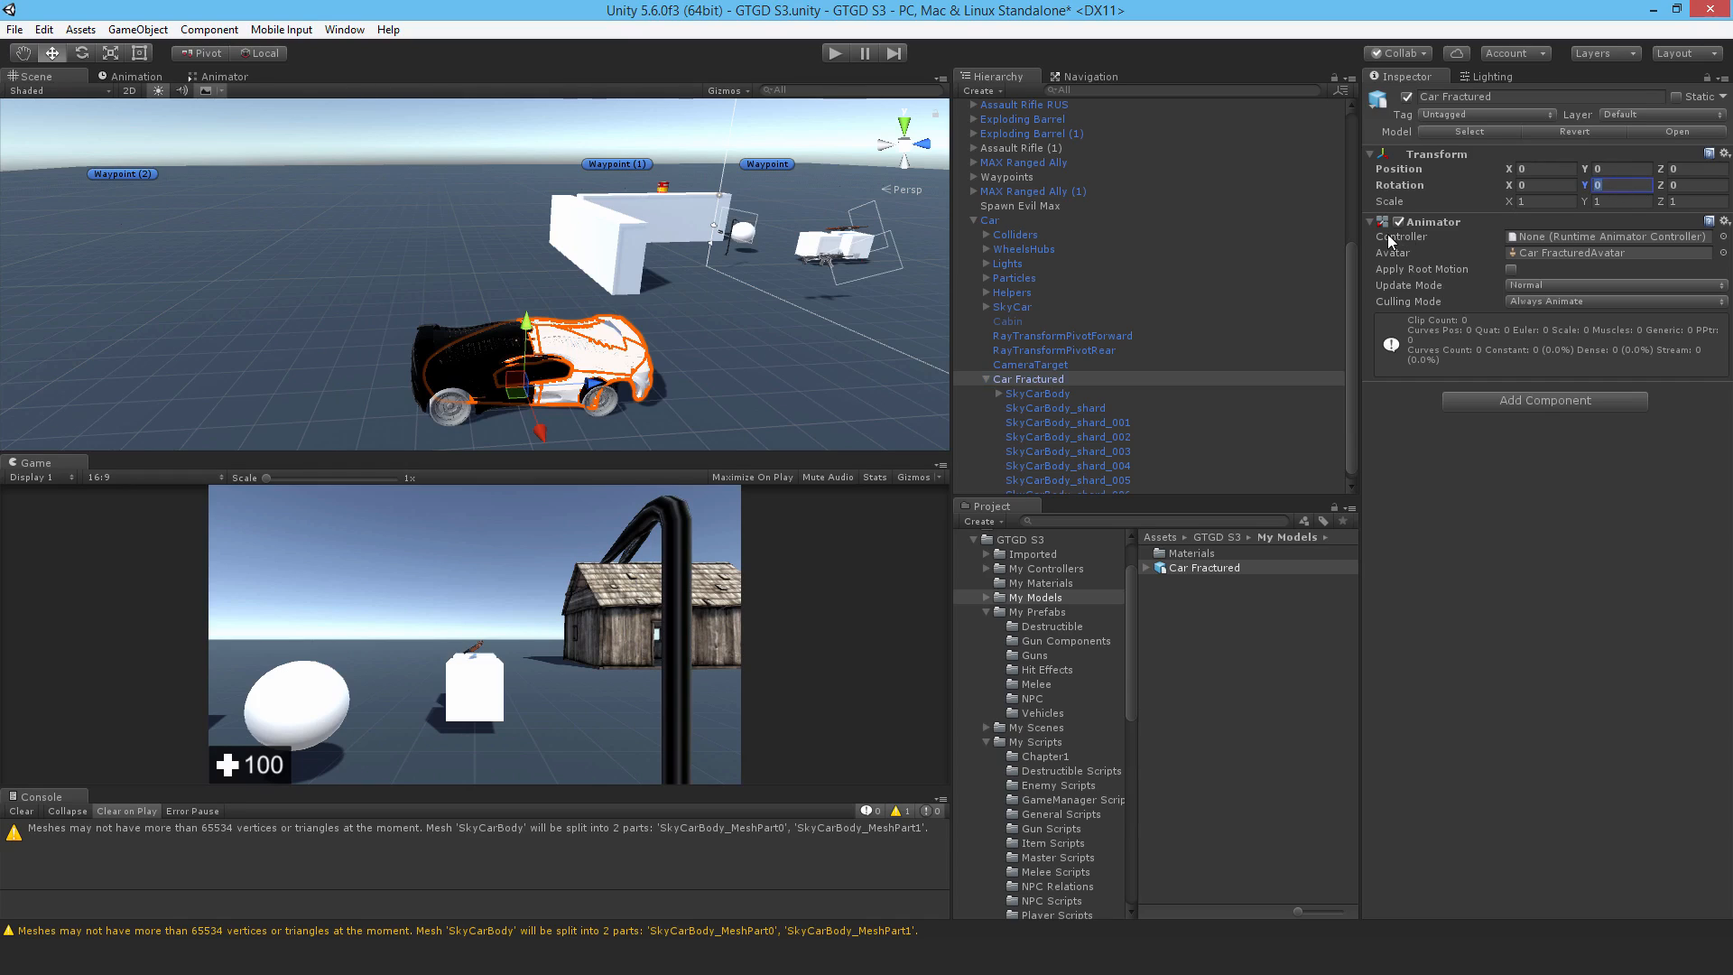
{"action": "type", "text": "180"}
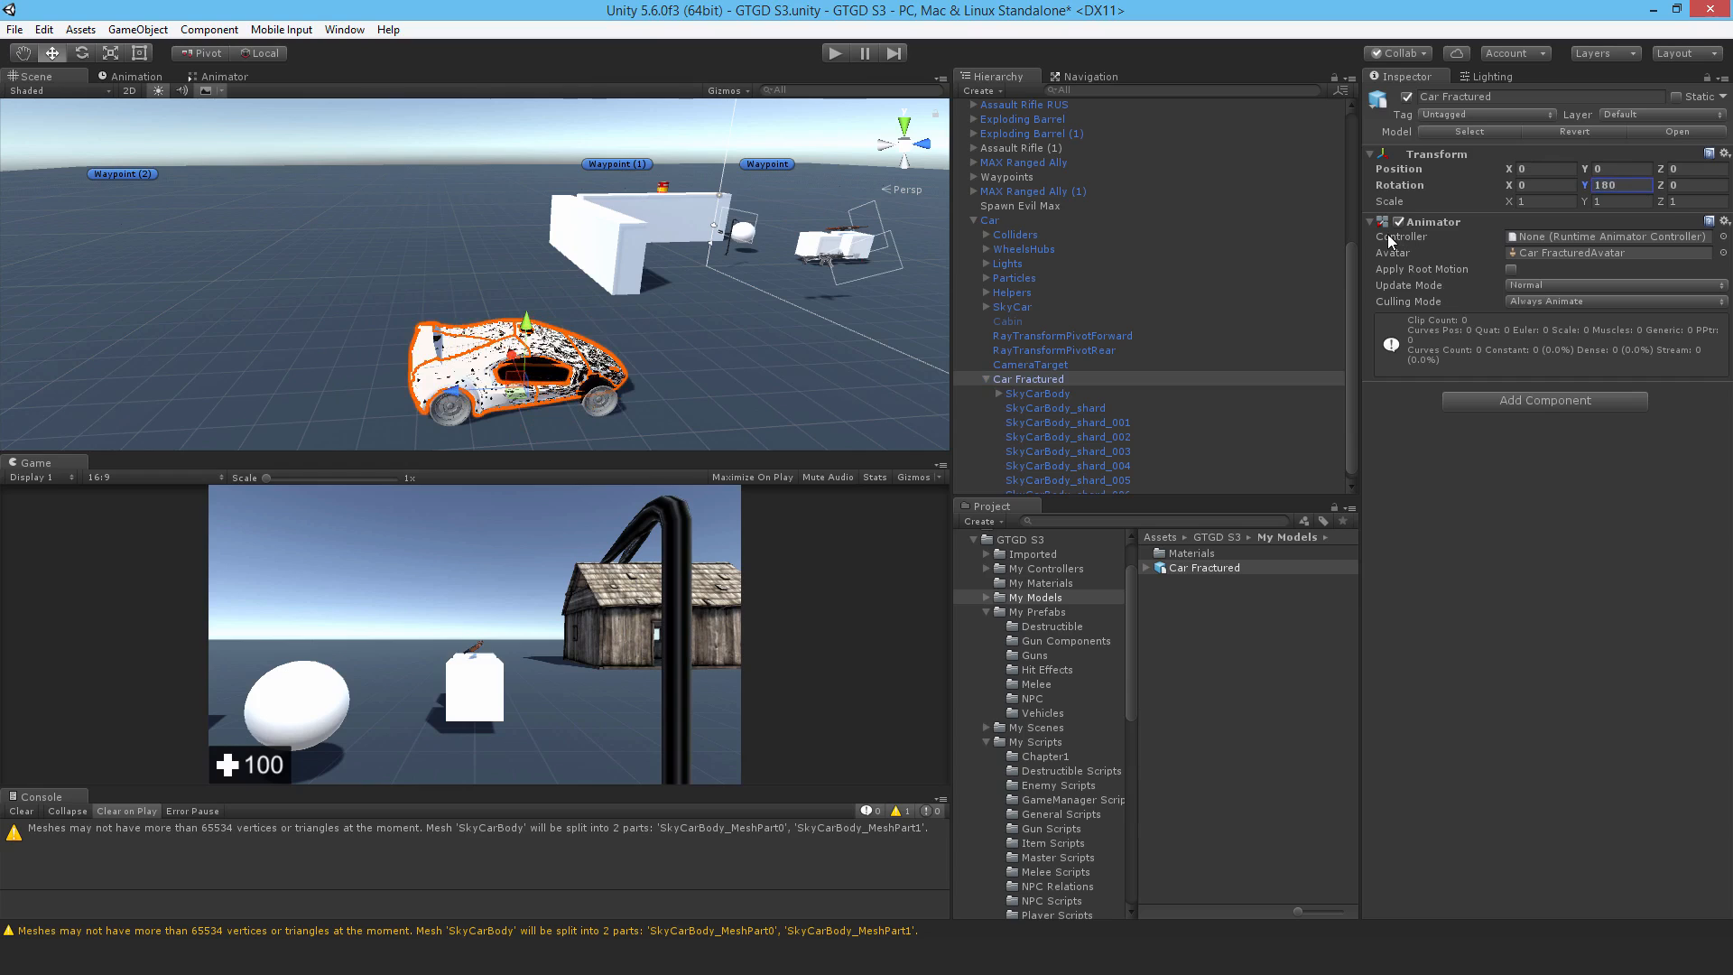
{"action": "mouse_move", "coordinate": [1433, 248]}
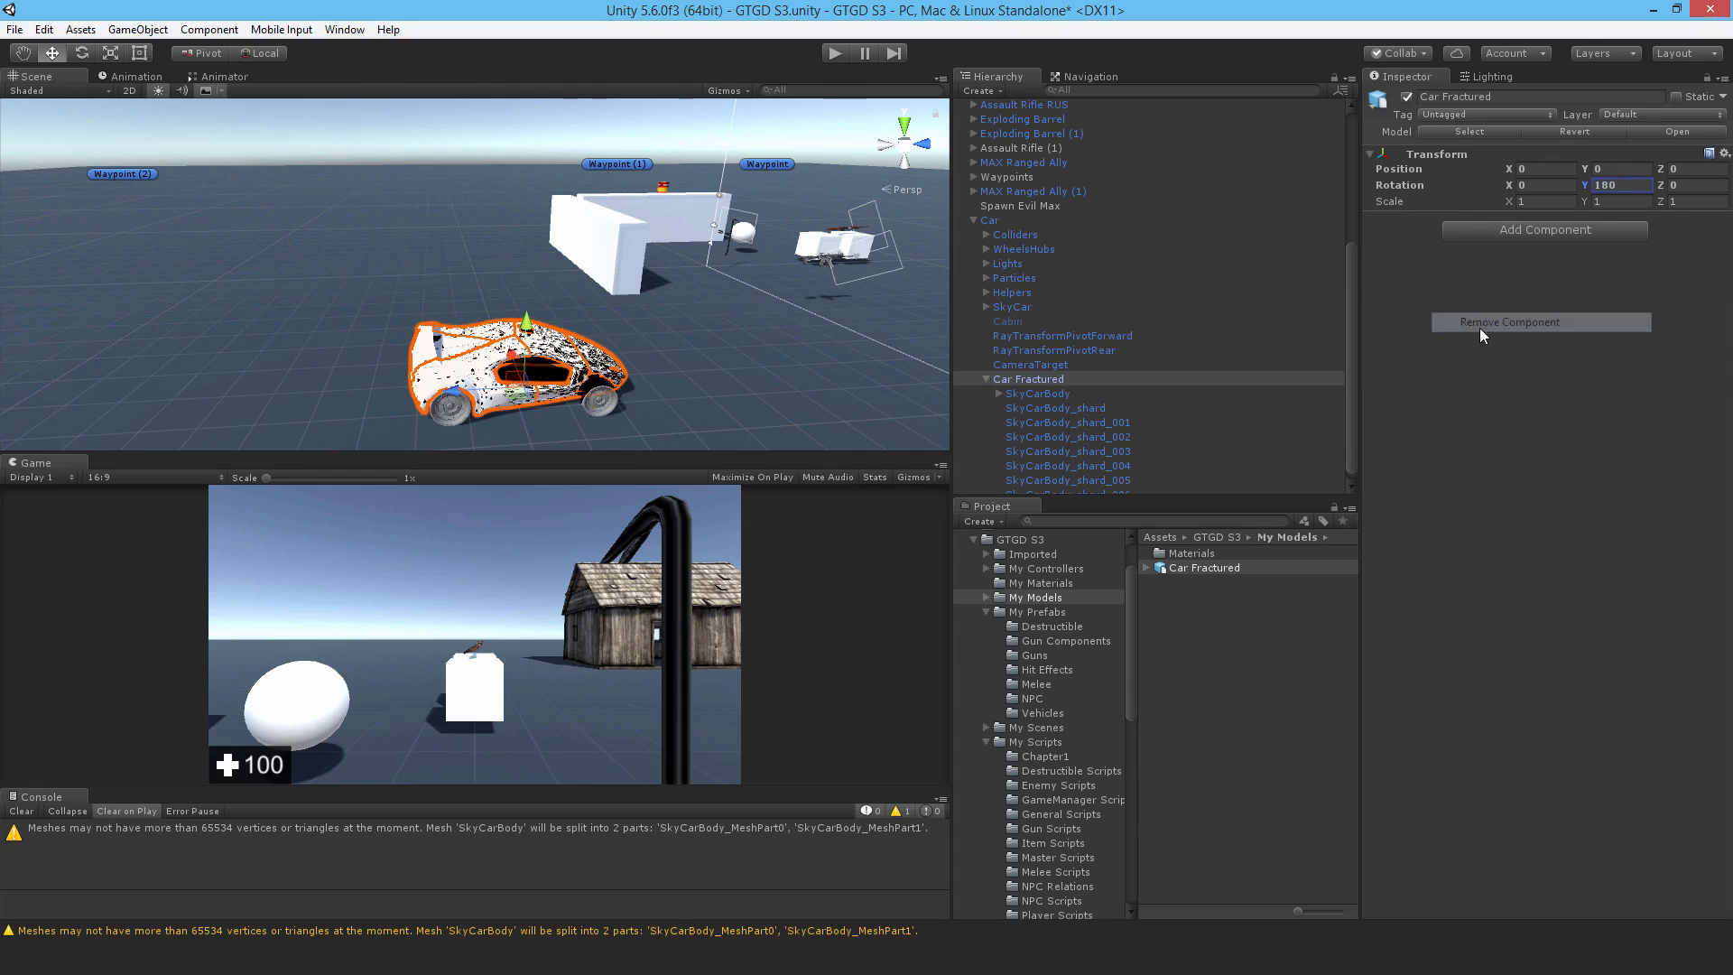
{"action": "left_click", "coordinate": [1039, 392]}
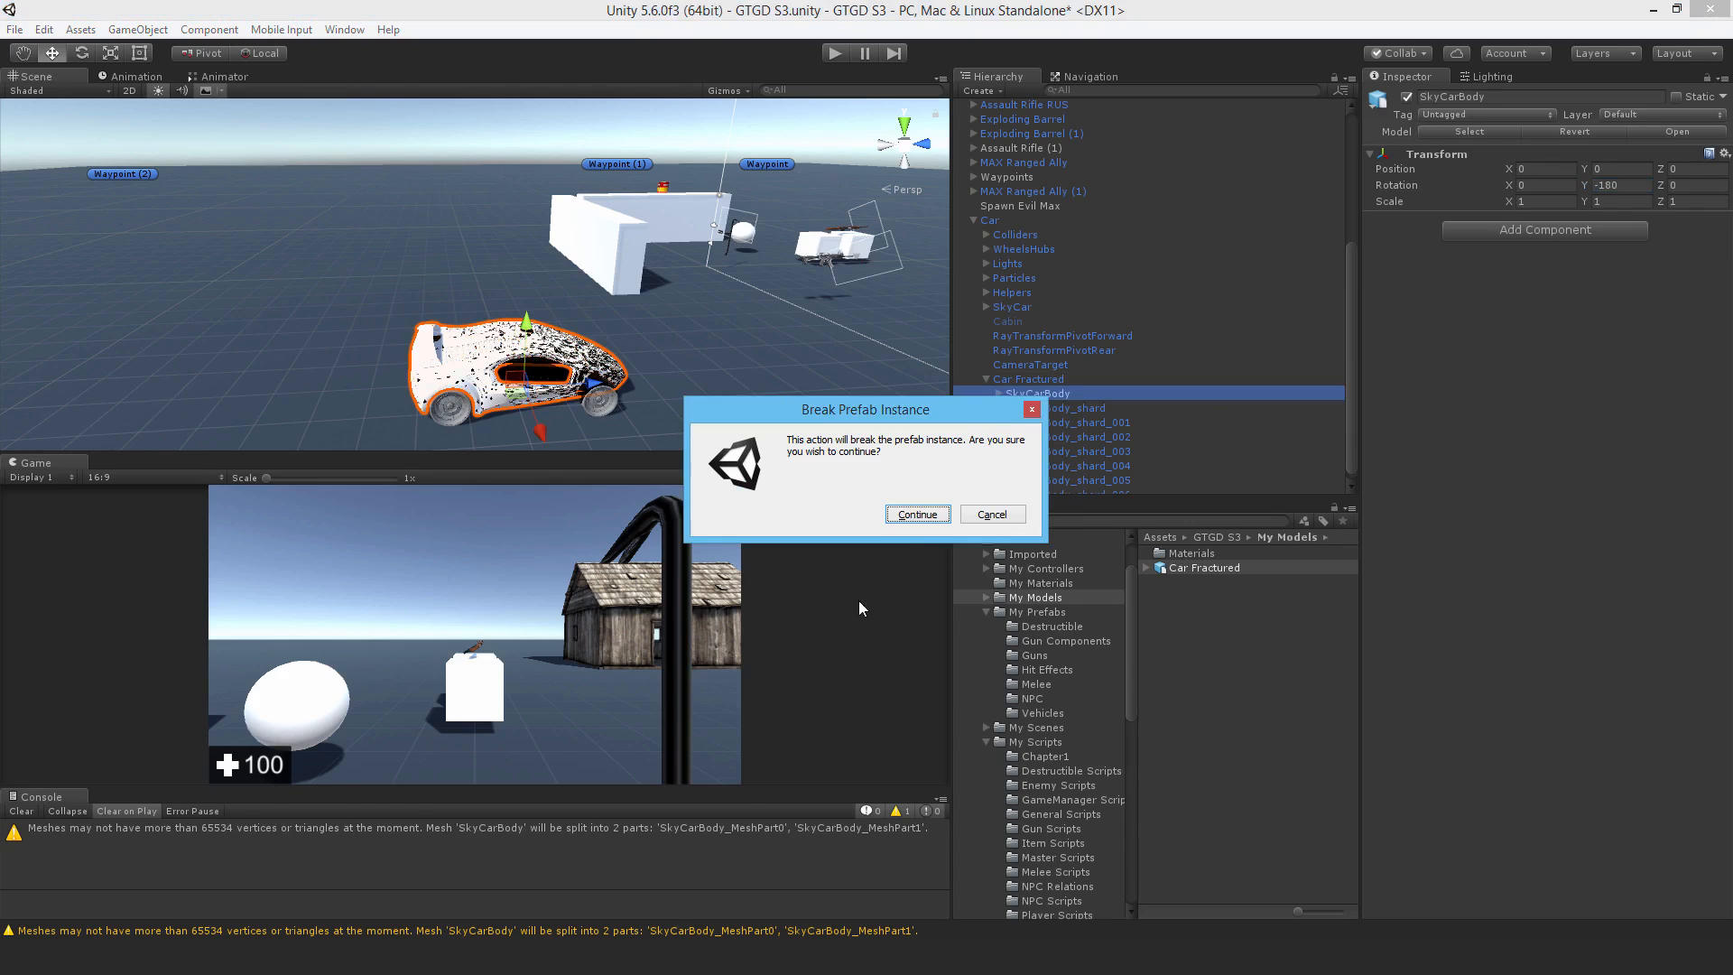
Step: Confirm breaking the prefab to delete SkyCarBody, leaving seven shards under Car Fractured
{"action": "left_click", "coordinate": [915, 514]}
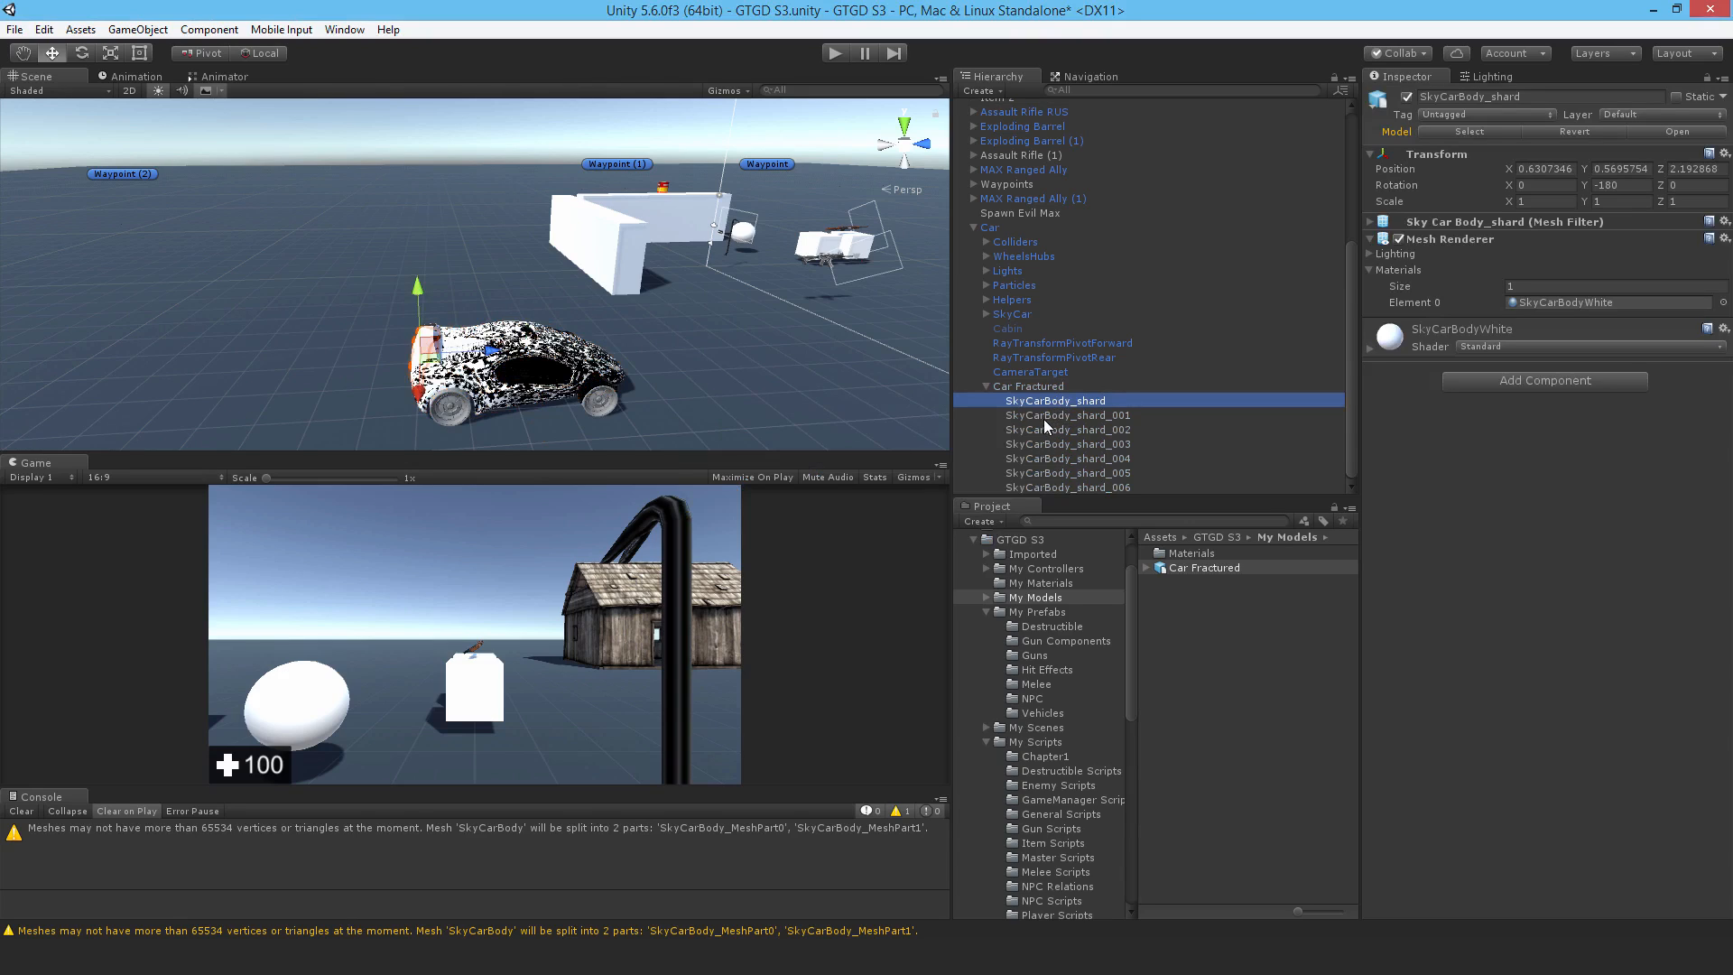
{"action": "mouse_move", "coordinate": [1071, 470]}
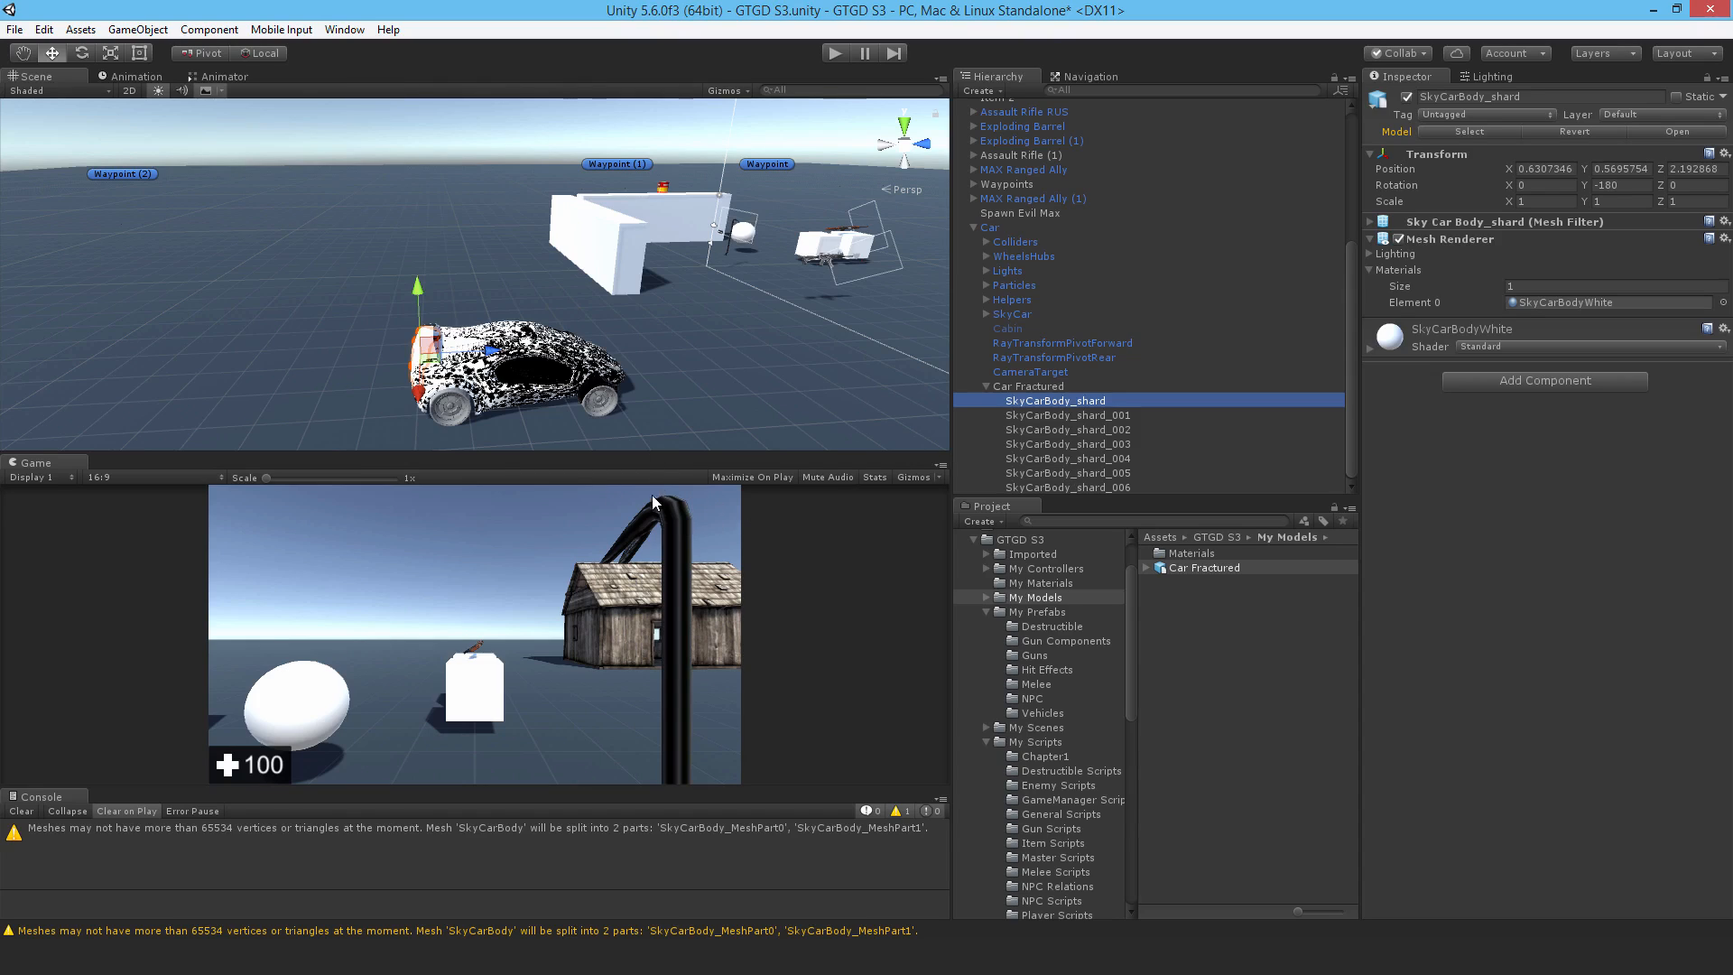
{"action": "mouse_move", "coordinate": [1182, 446]}
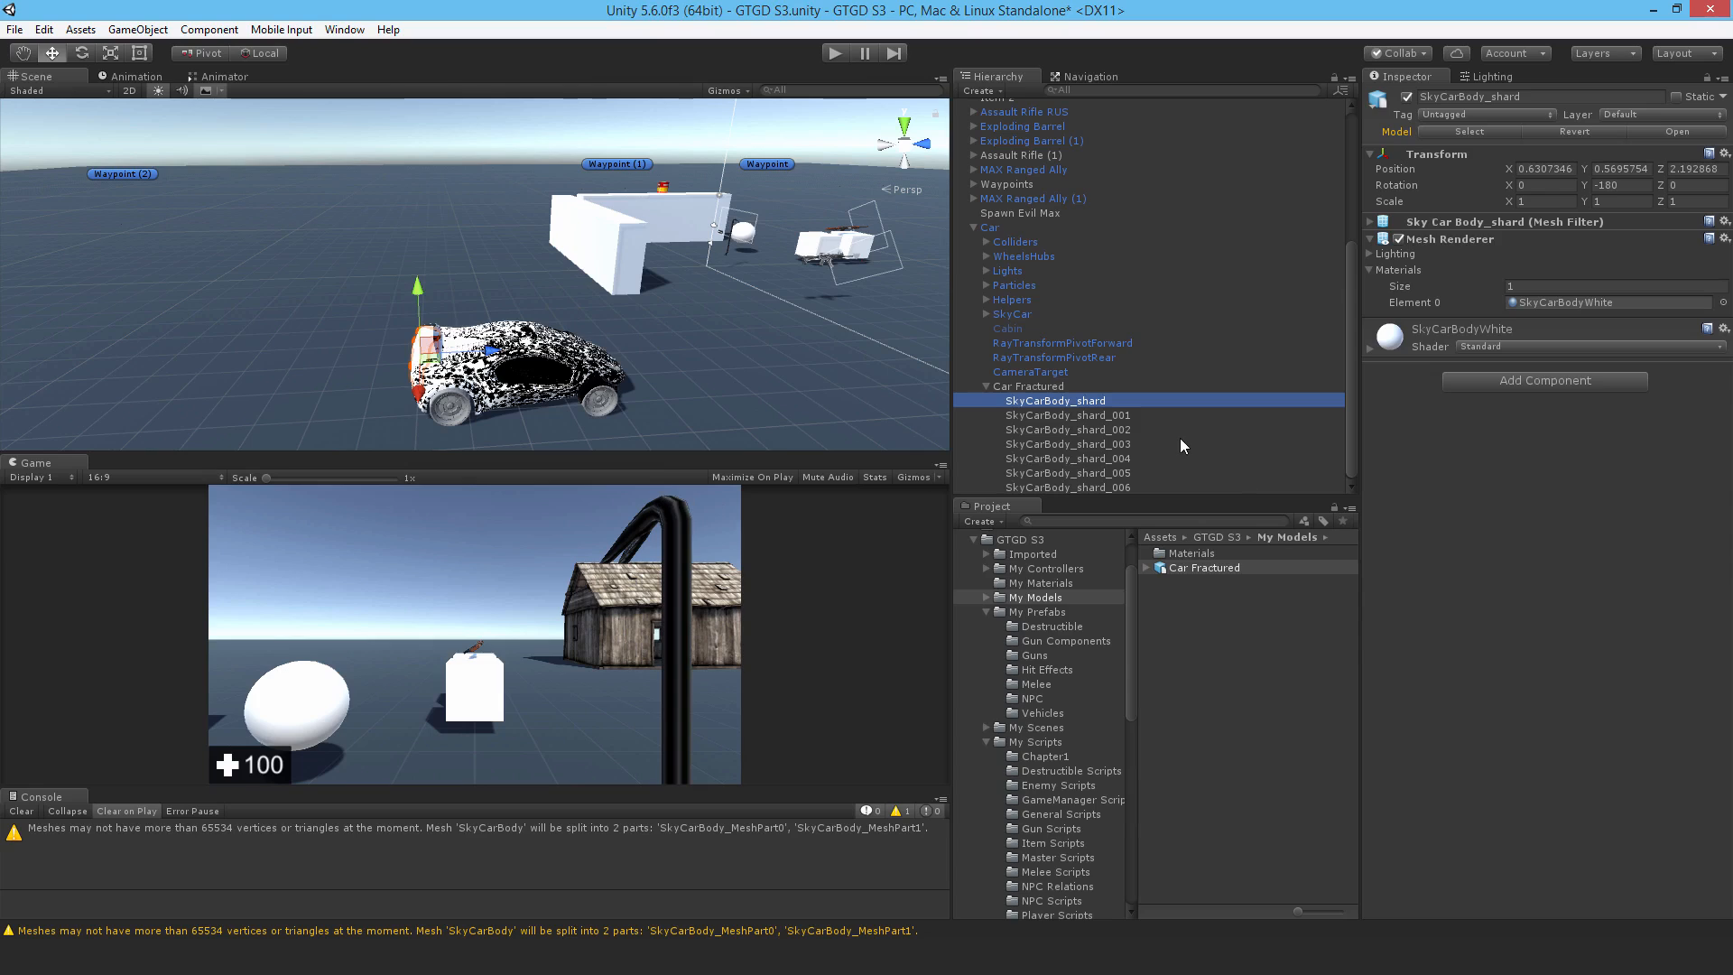
{"action": "left_click", "coordinate": [1067, 487]}
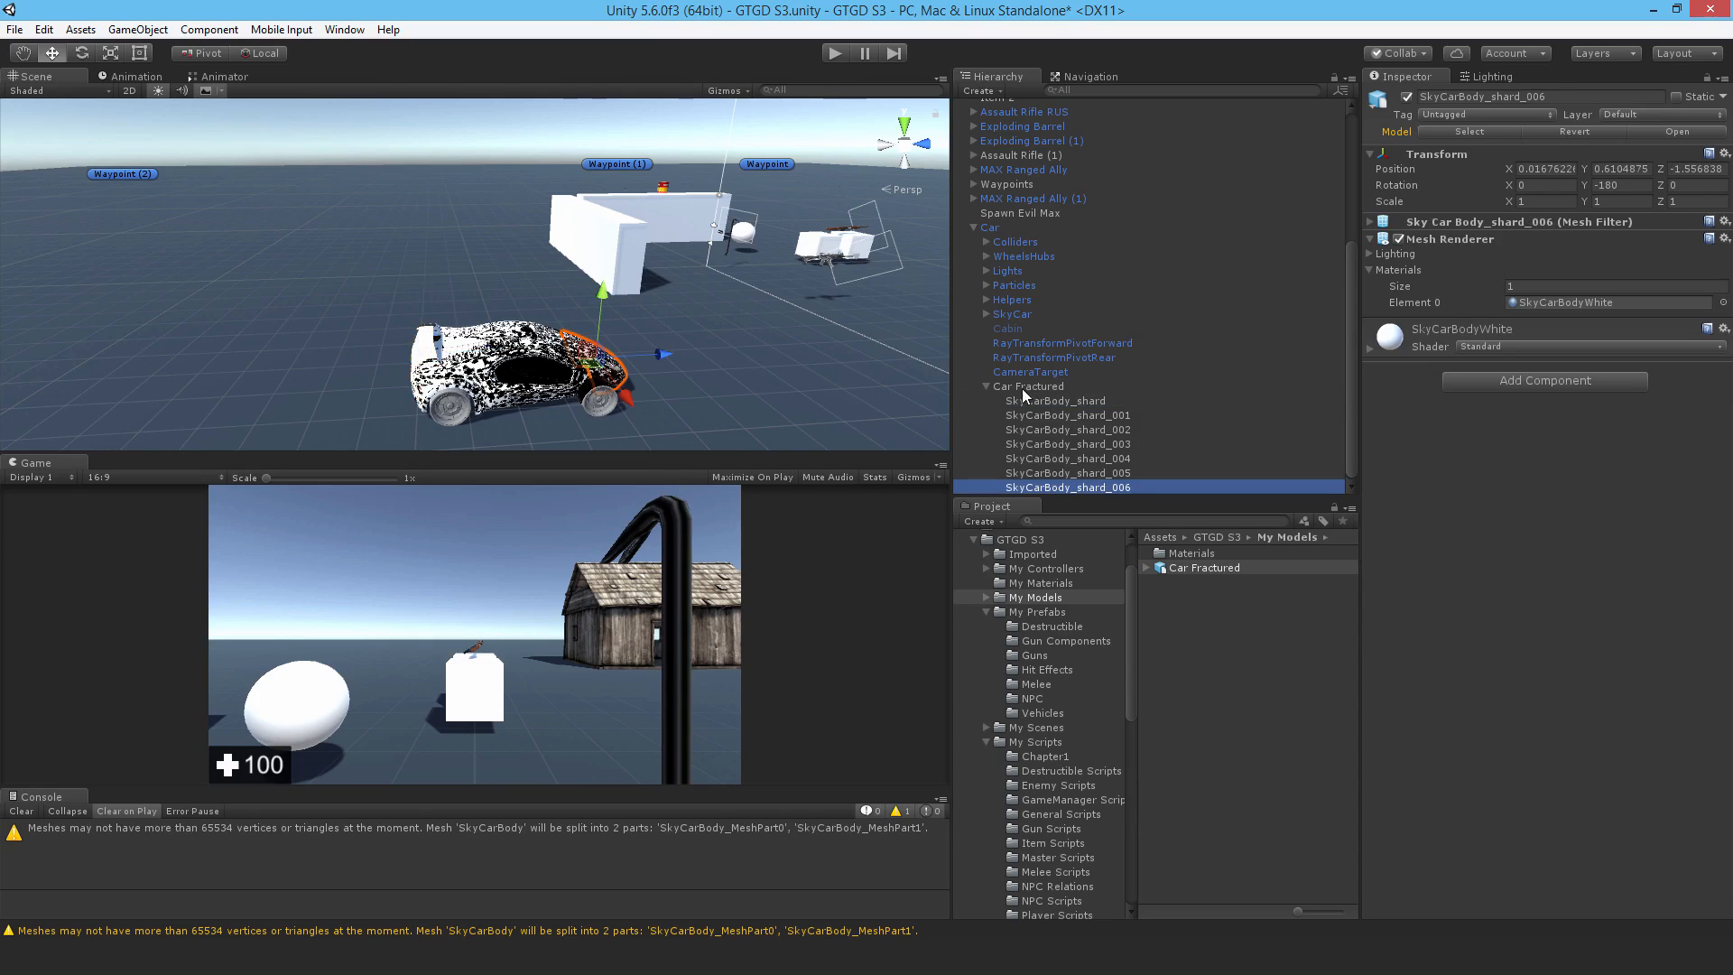
{"action": "left_click", "coordinate": [1054, 400]}
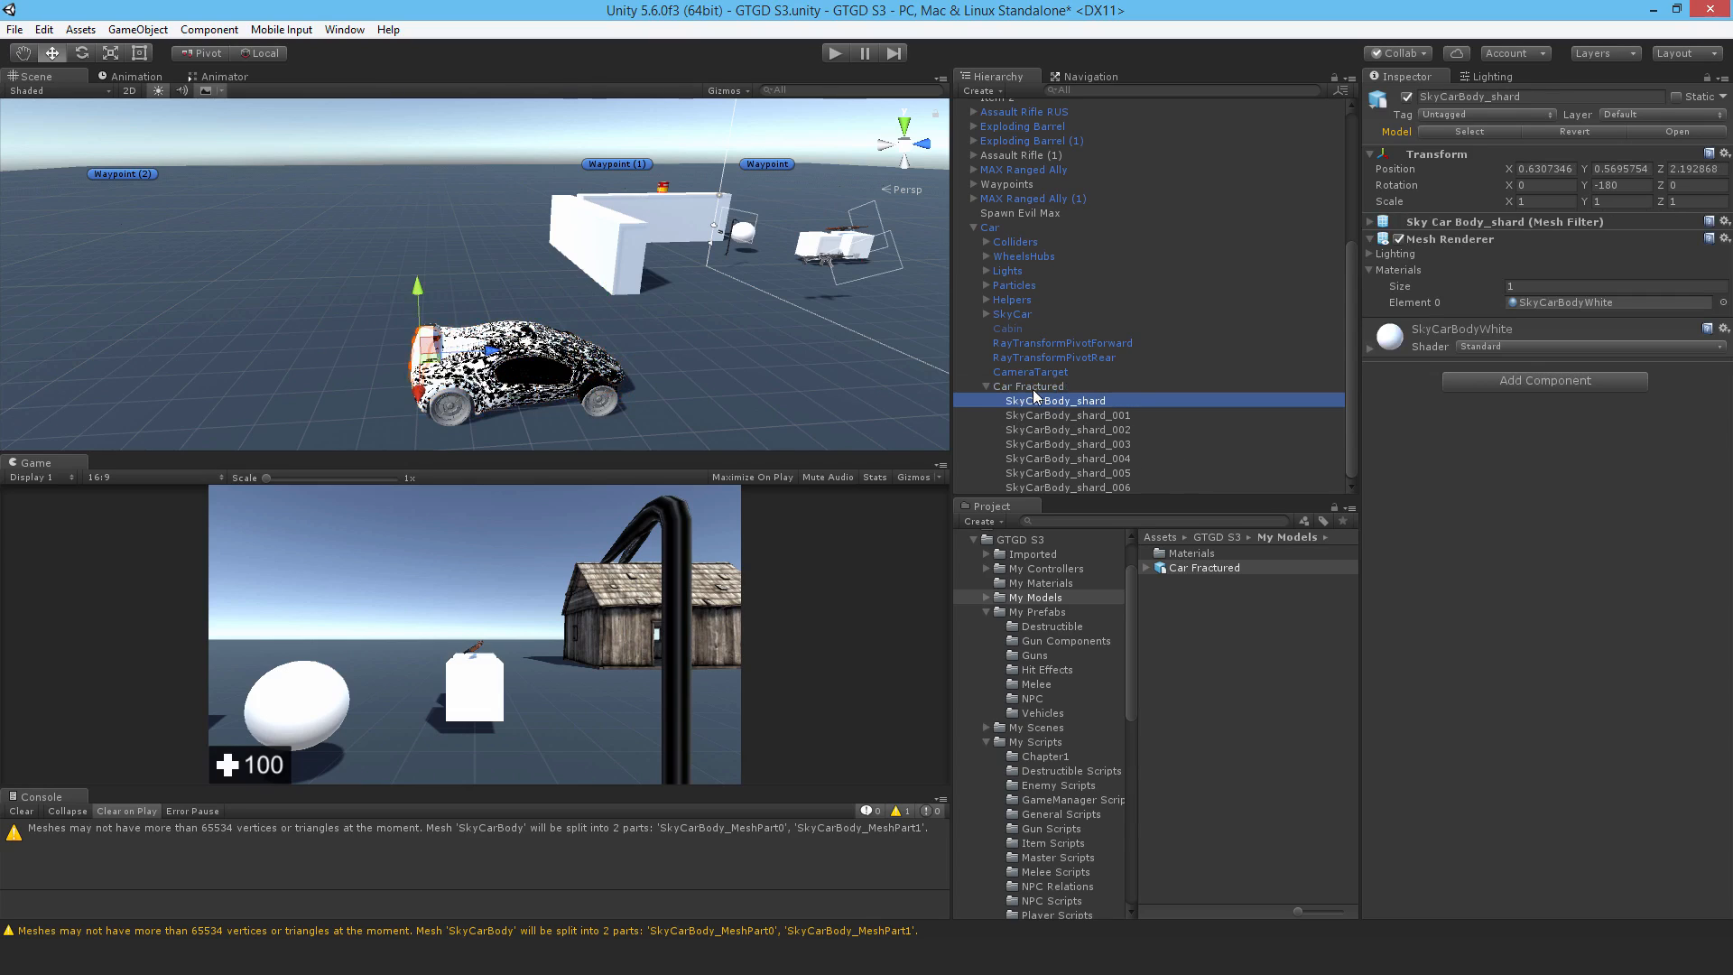
{"action": "mouse_move", "coordinate": [1069, 470]}
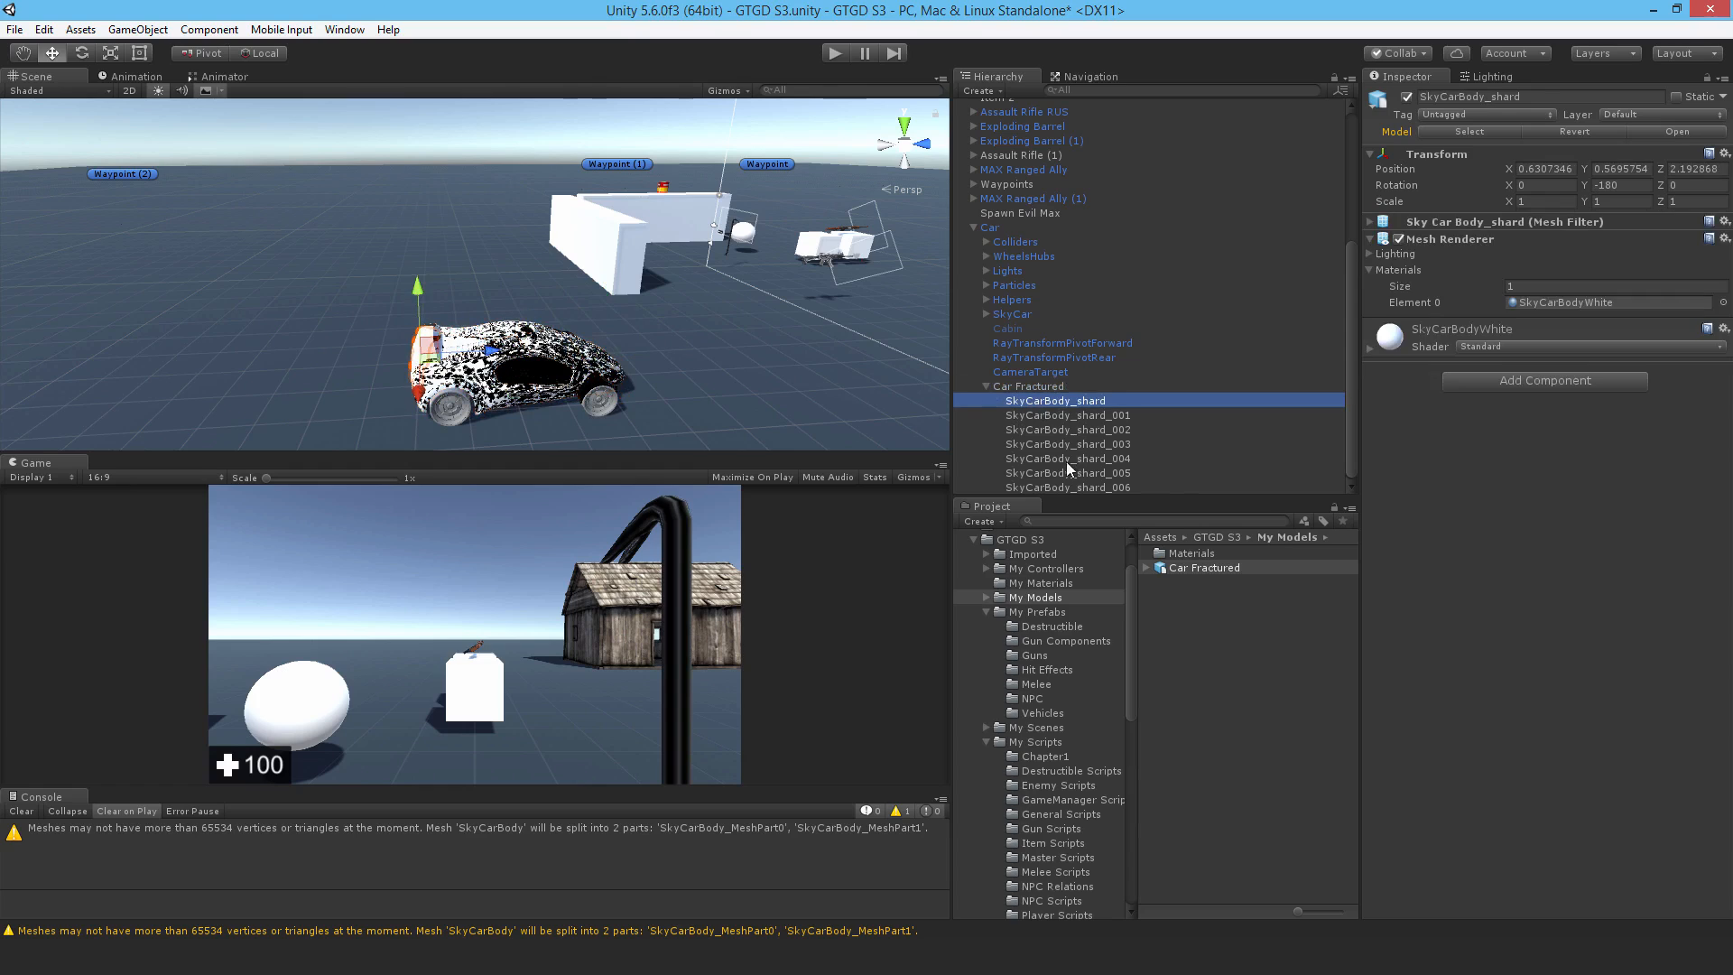
Step: Give the seven SkyCarBody shards a Rigidbody of mass 50 and a Box Collider
{"action": "left_click", "coordinate": [1067, 487]}
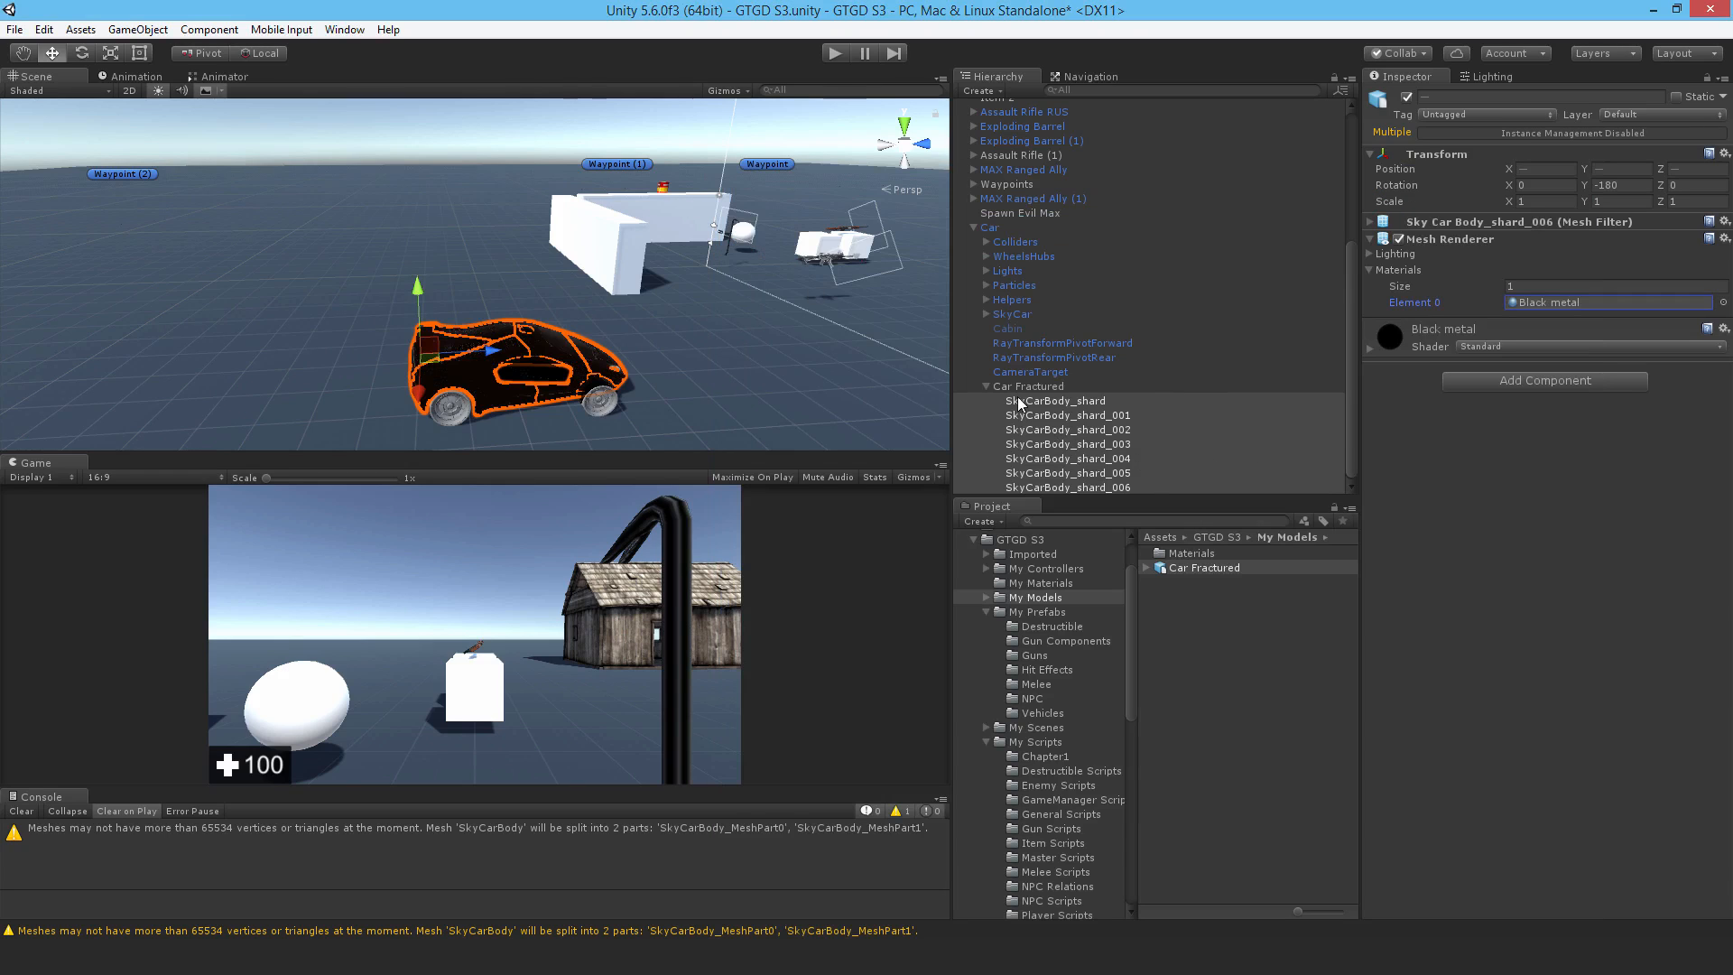
{"action": "type", "text": "navmes"}
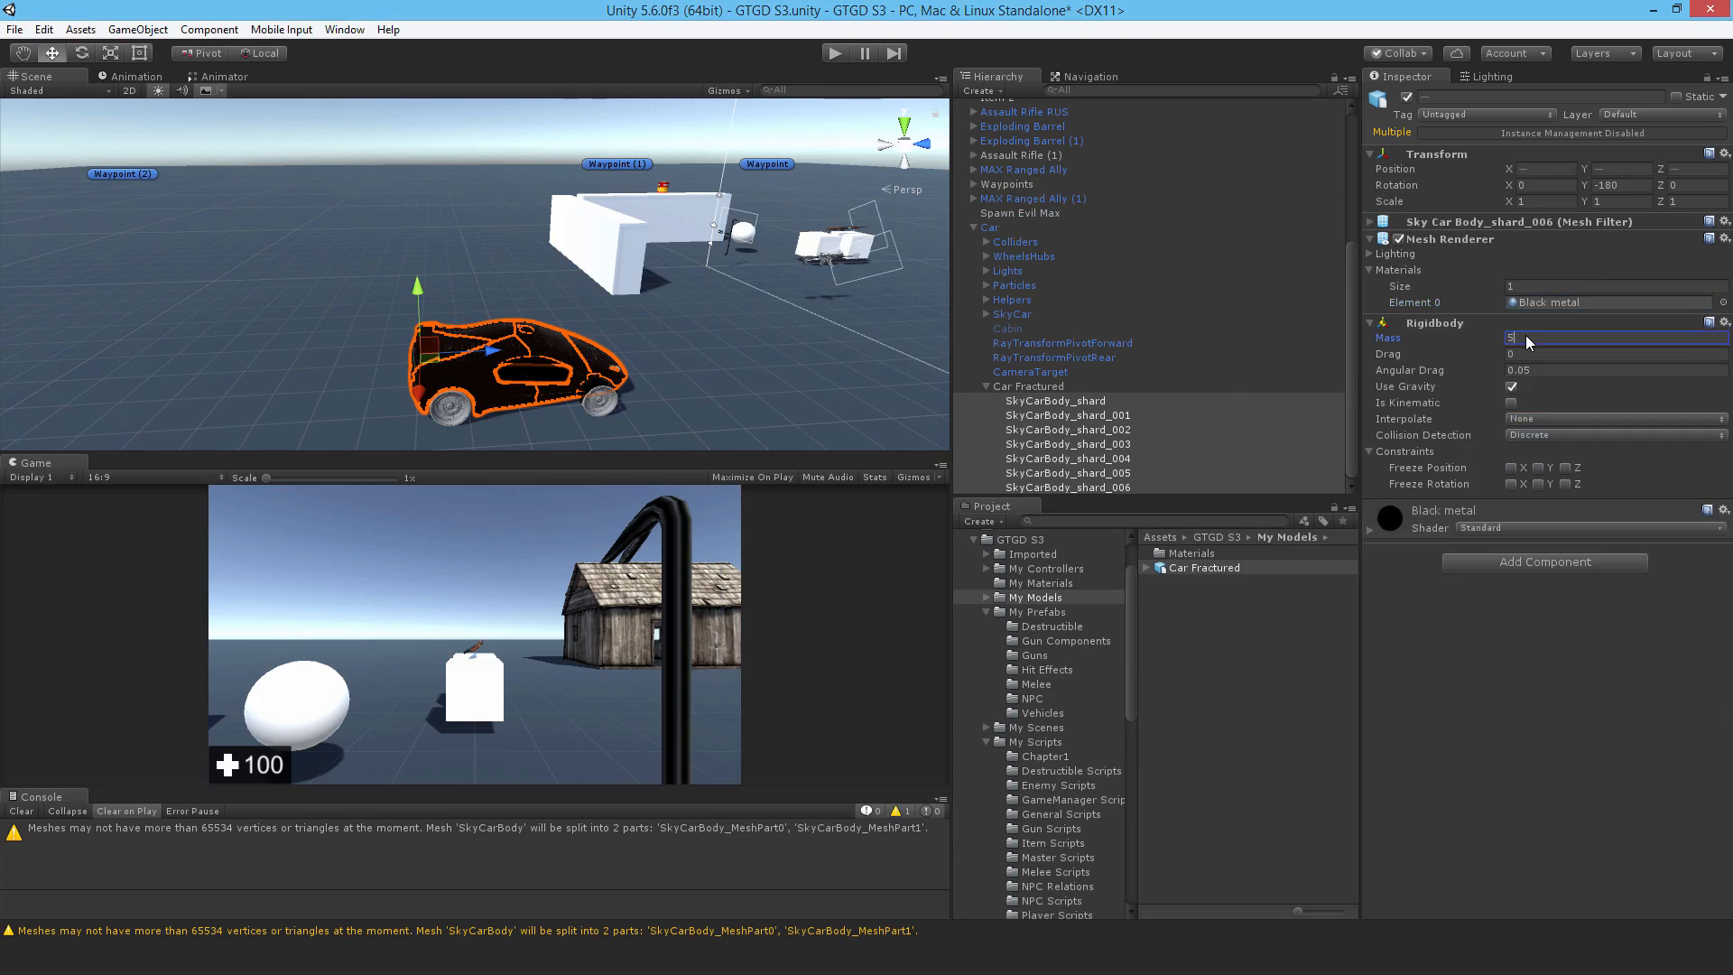
{"action": "type", "text": "50"}
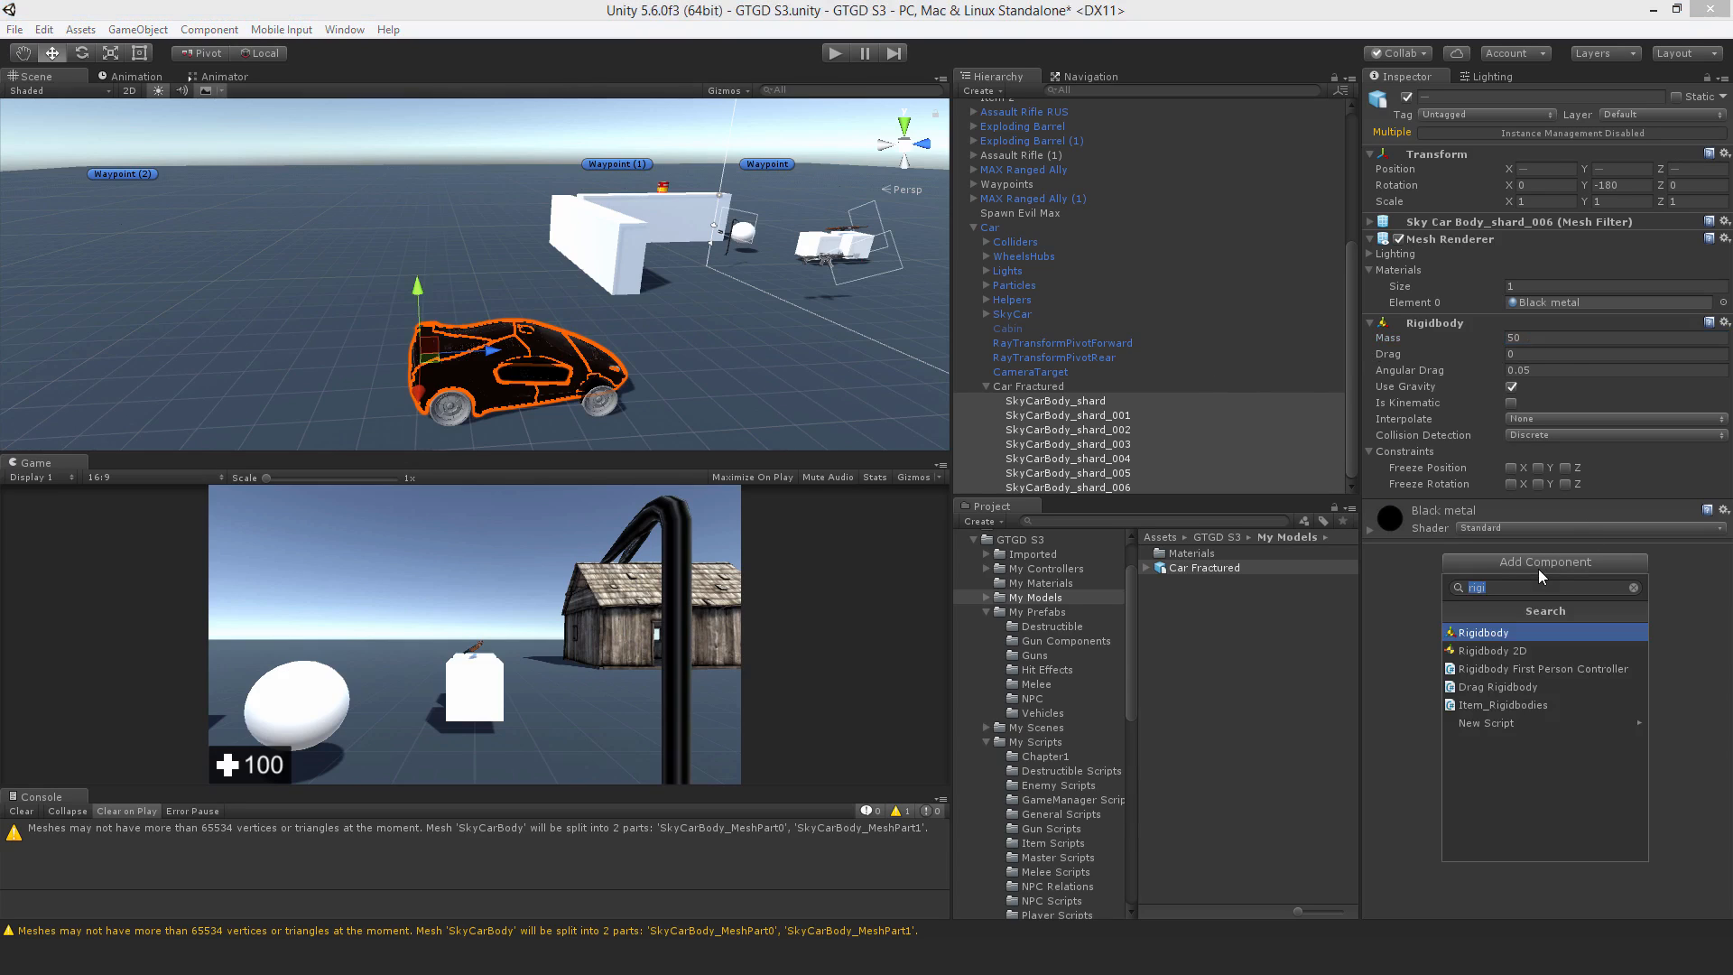
{"action": "type", "text": "bo"}
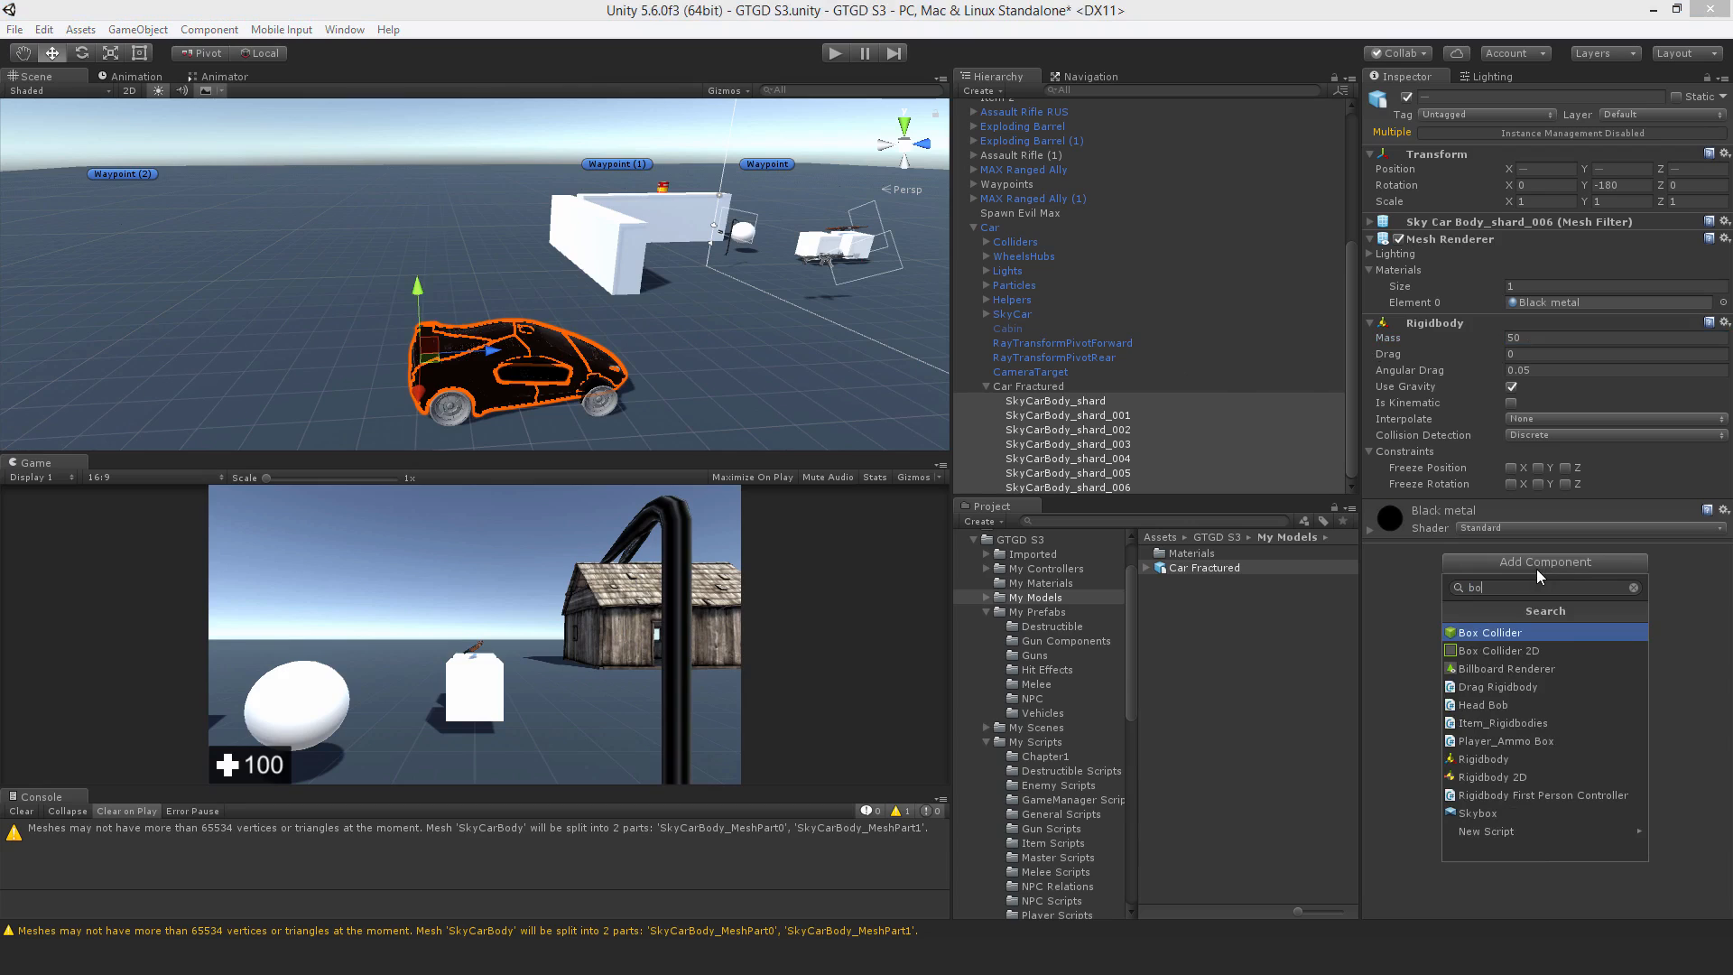
{"action": "left_click", "coordinate": [1485, 632]}
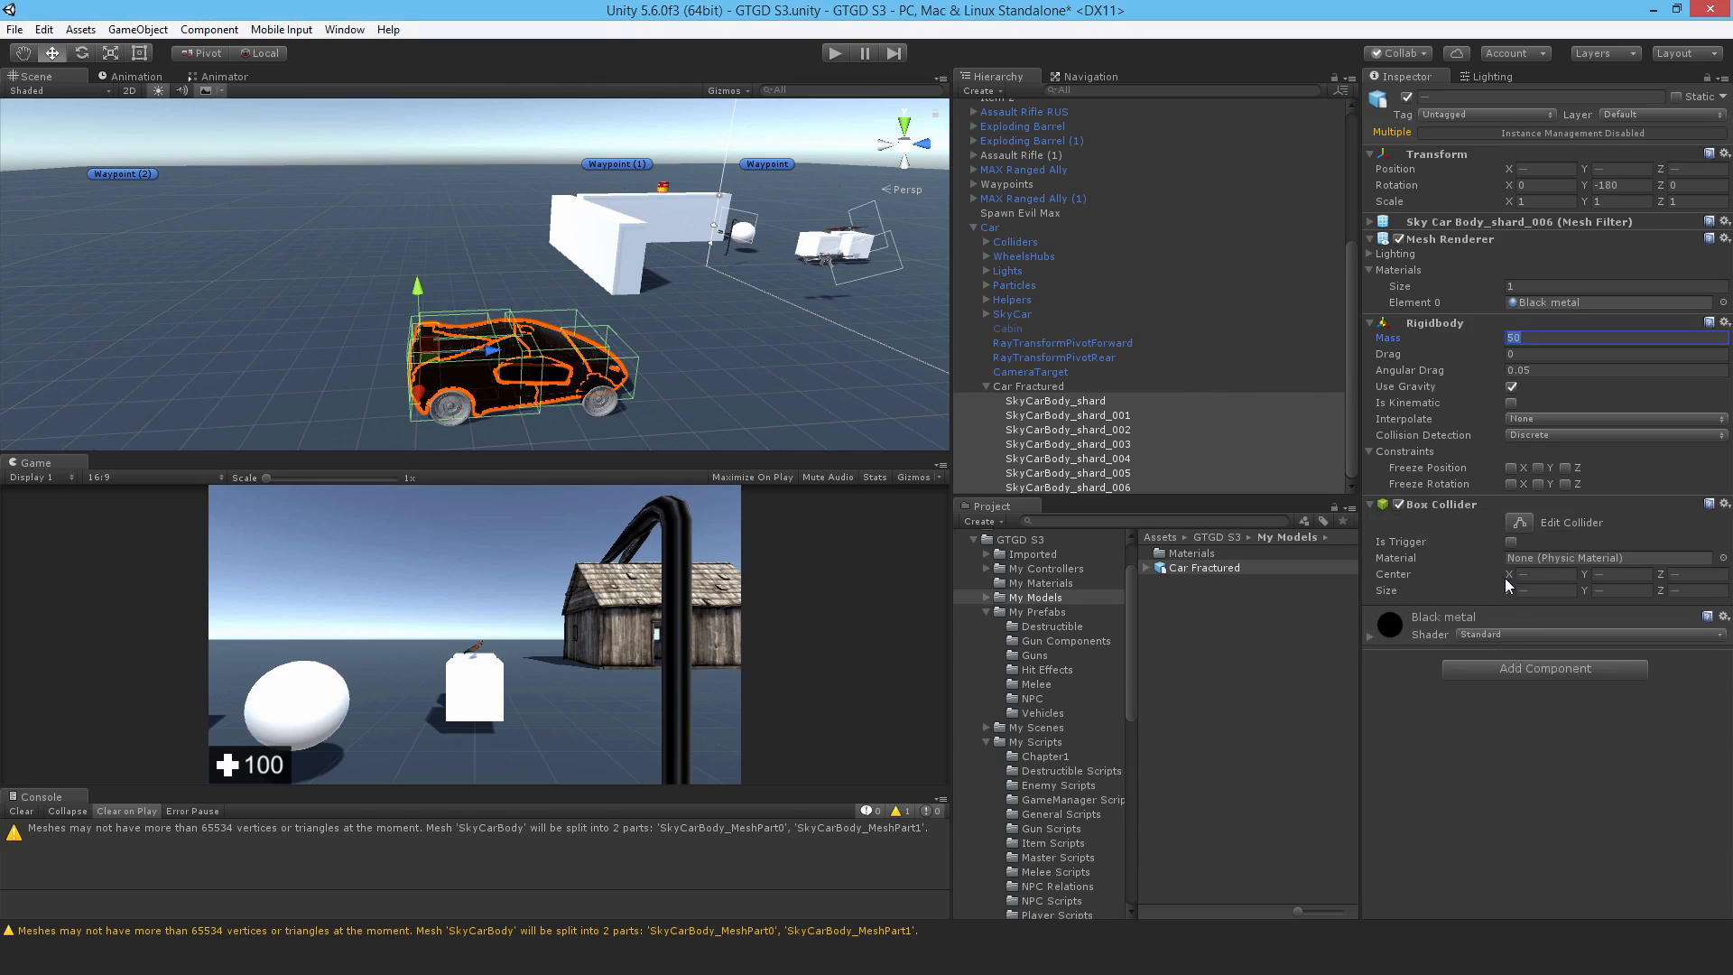
{"action": "mouse_move", "coordinate": [603, 332]}
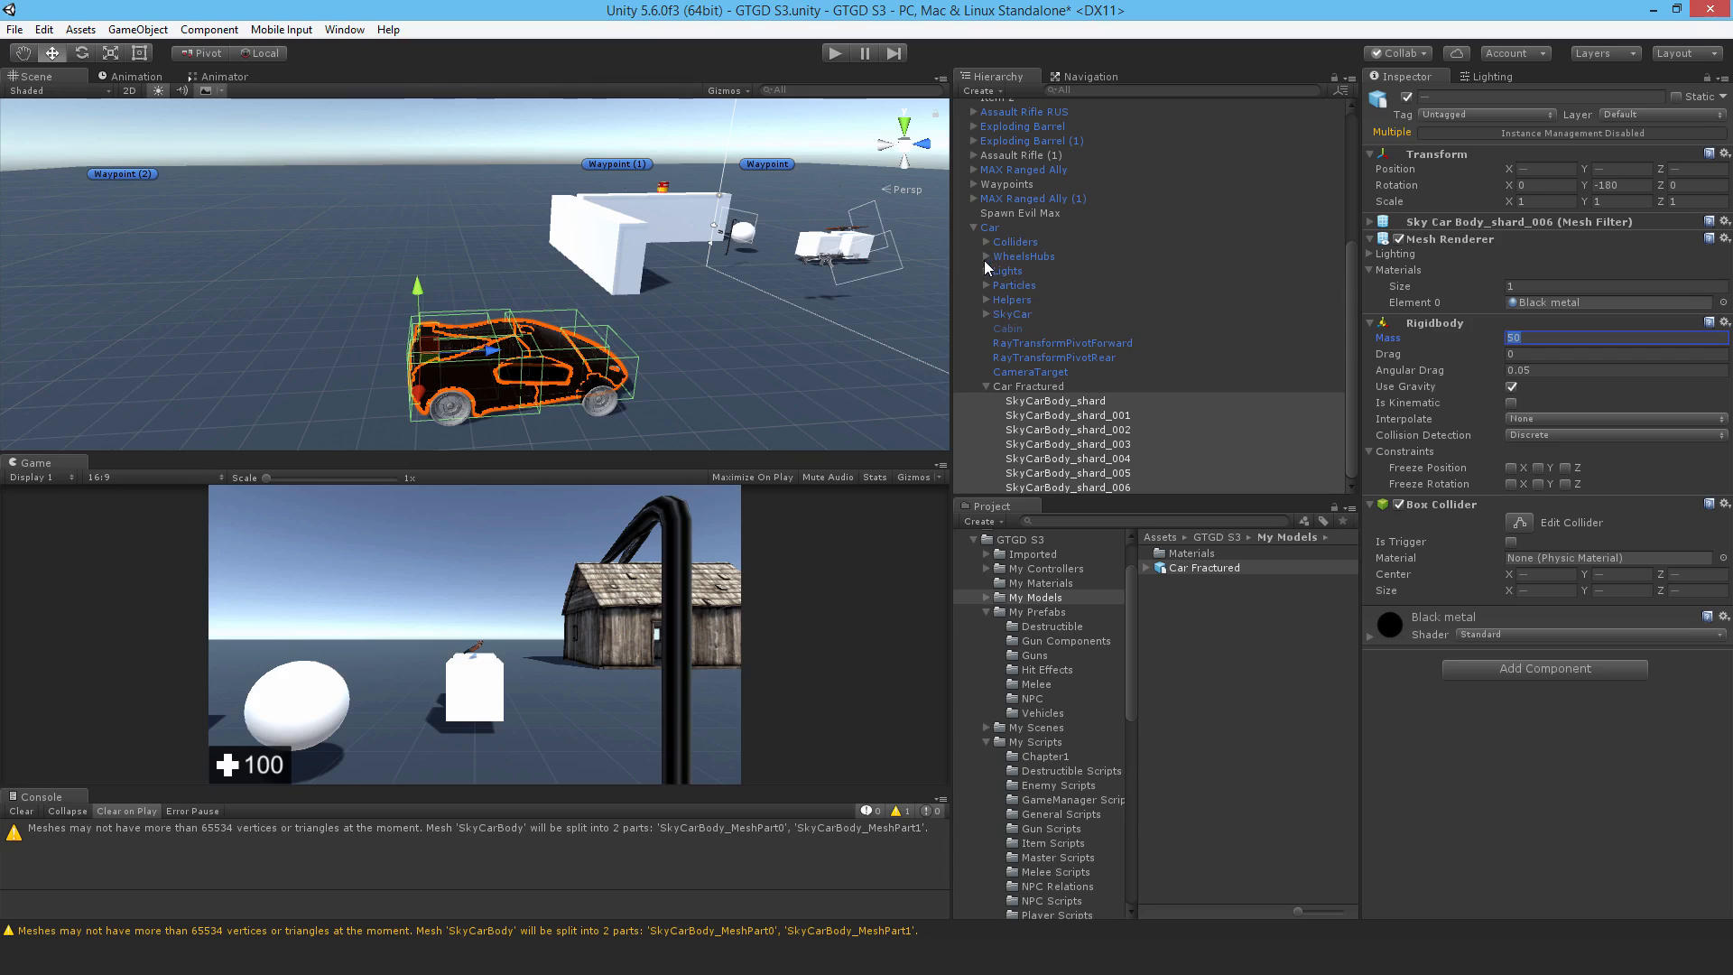
Step: Give the SkyCar wheel pieces a Box Collider and a Rigidbody with mass 35
{"action": "left_click", "coordinate": [1011, 315]}
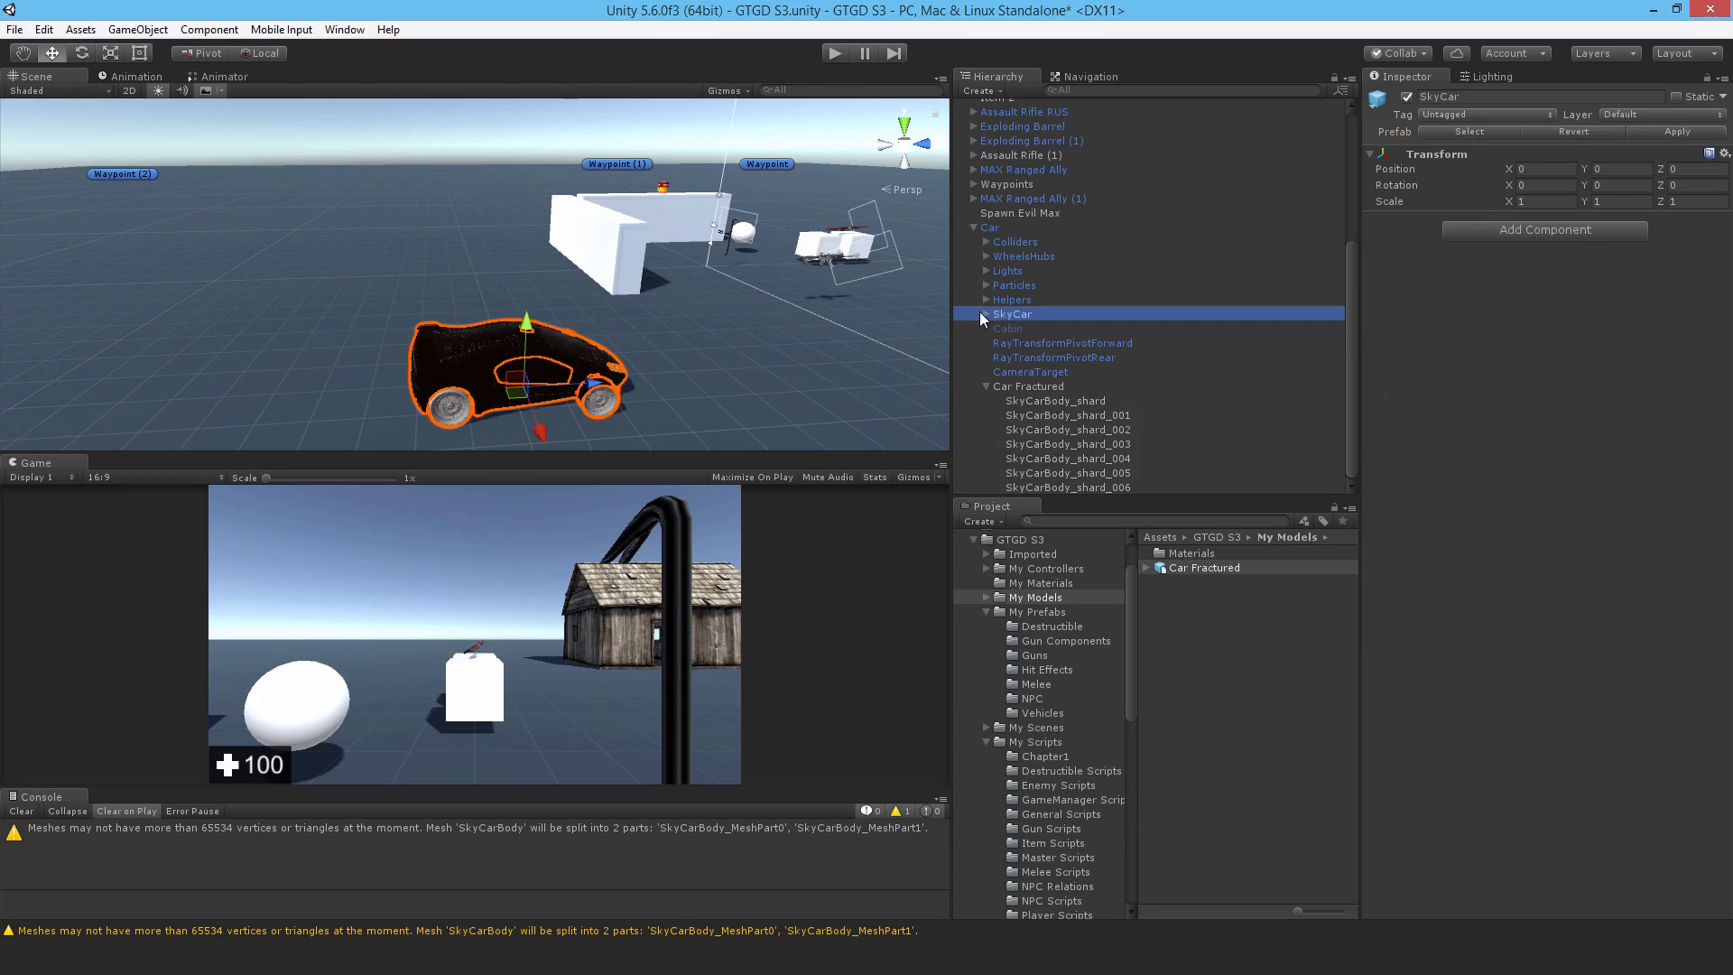
{"action": "left_click", "coordinate": [986, 314]}
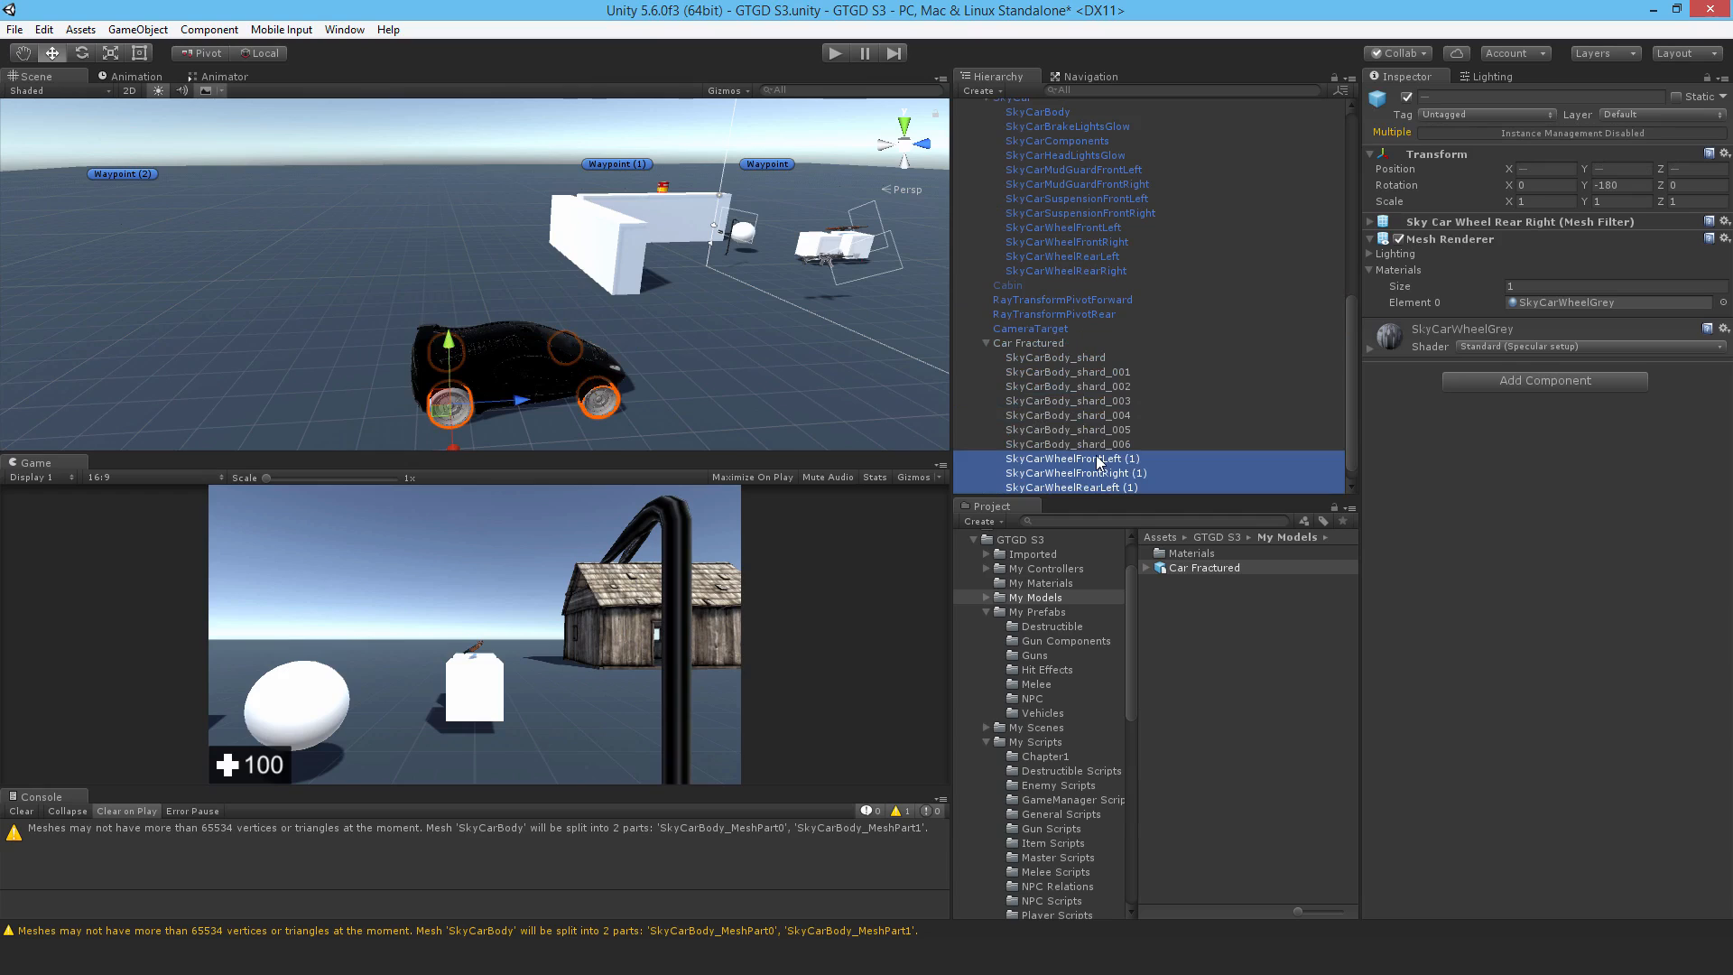
{"action": "mouse_move", "coordinate": [1486, 391]}
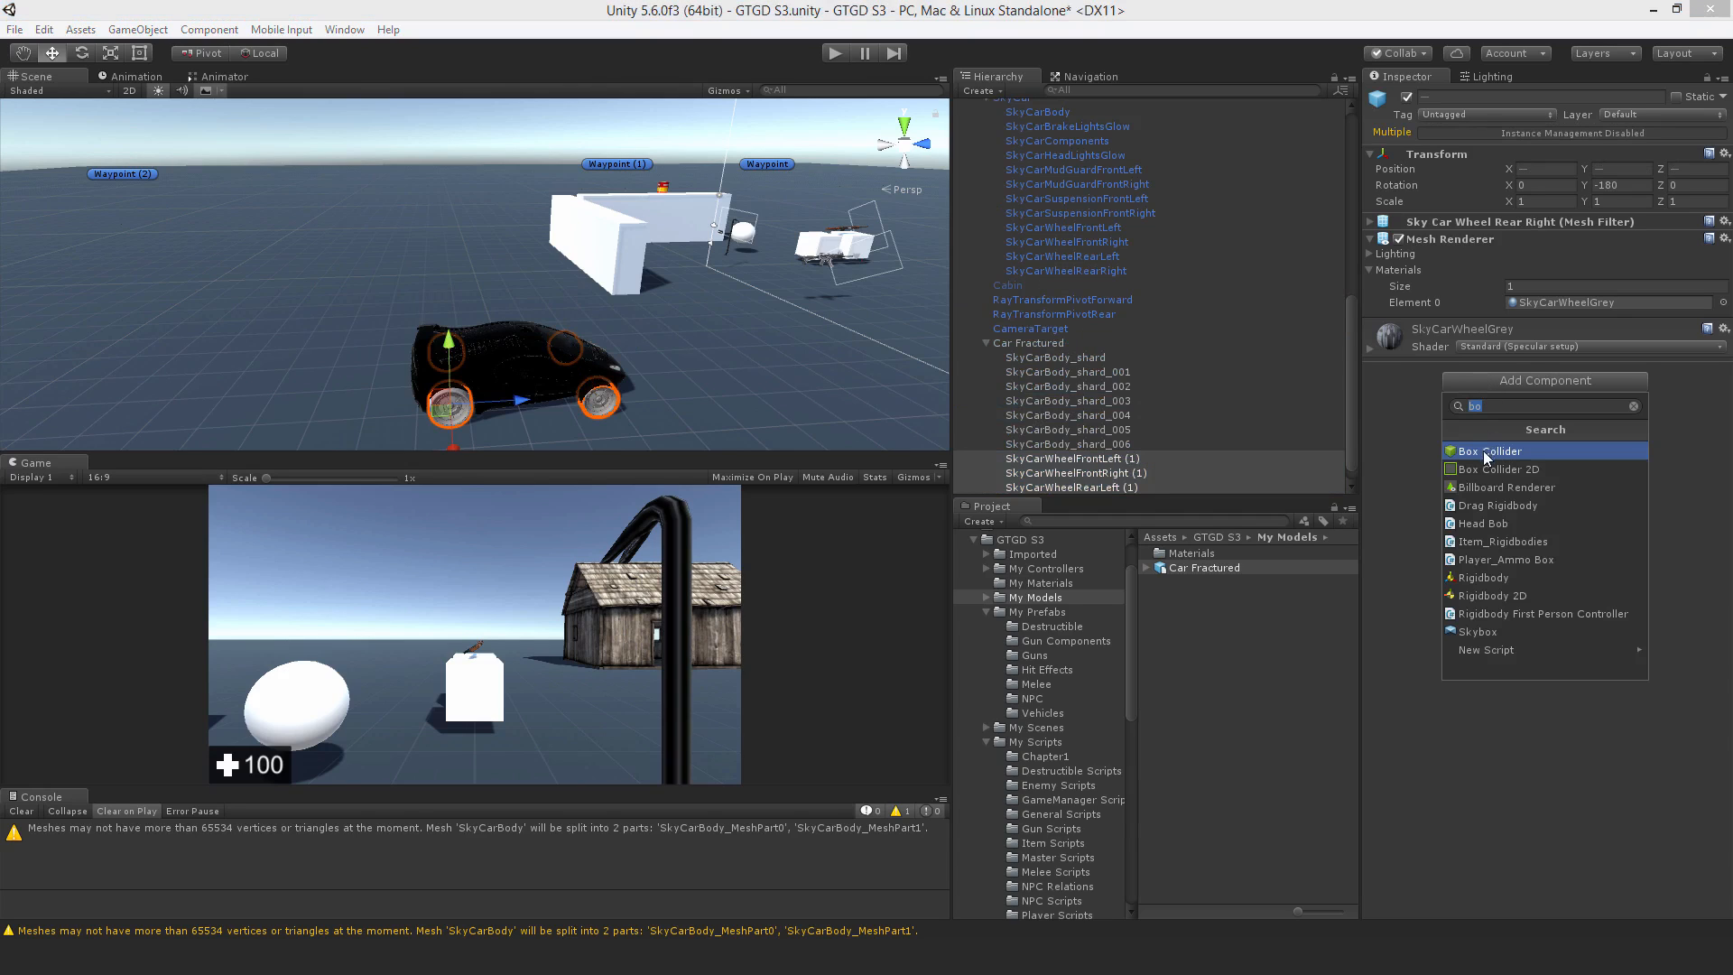
{"action": "left_click", "coordinate": [1490, 449]}
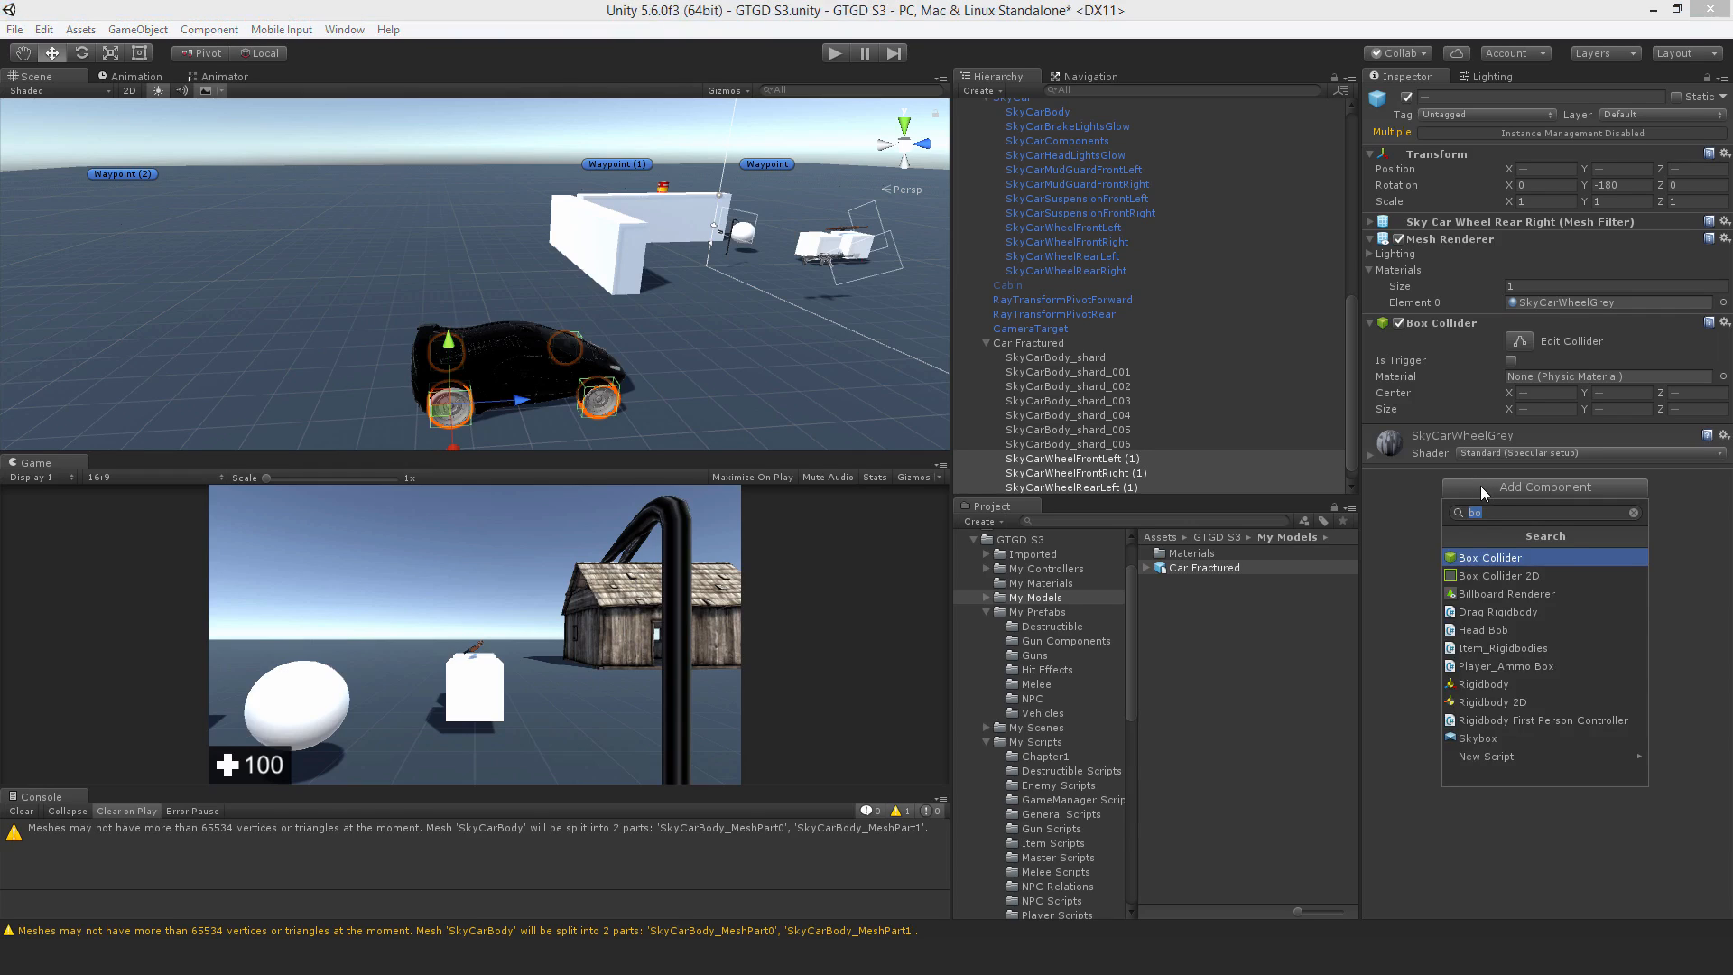
{"action": "left_click", "coordinate": [1485, 683]}
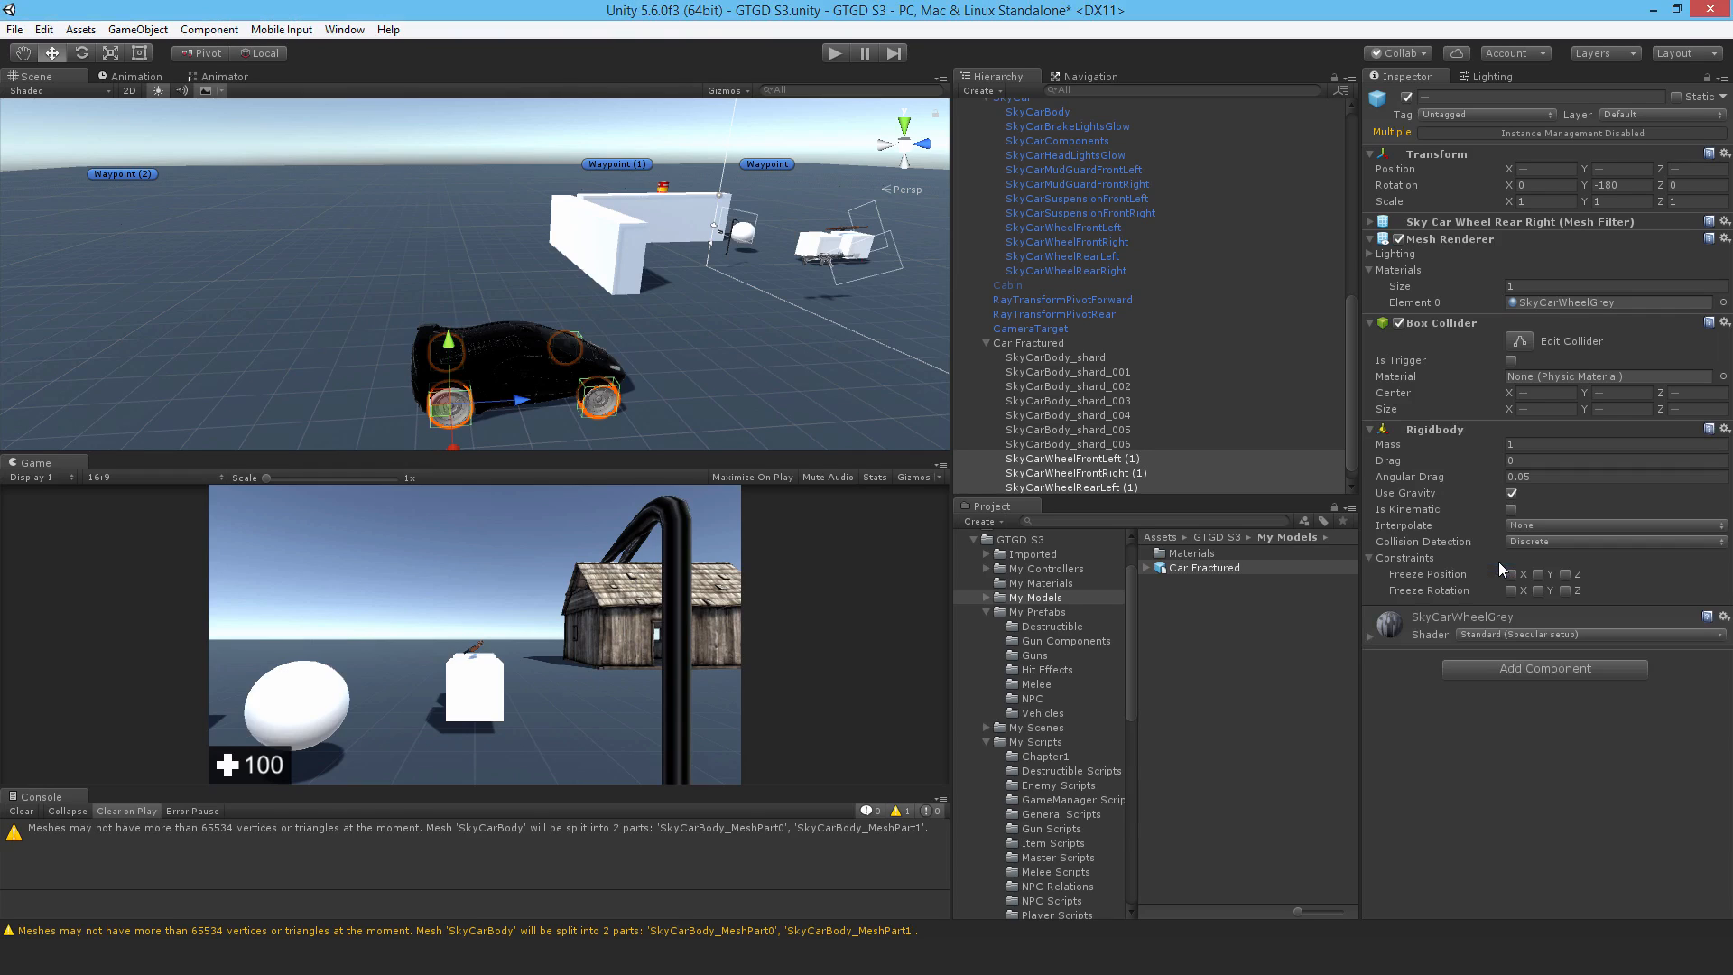
{"action": "left_click", "coordinate": [1614, 460]}
{"action": "type", "text": "35"}
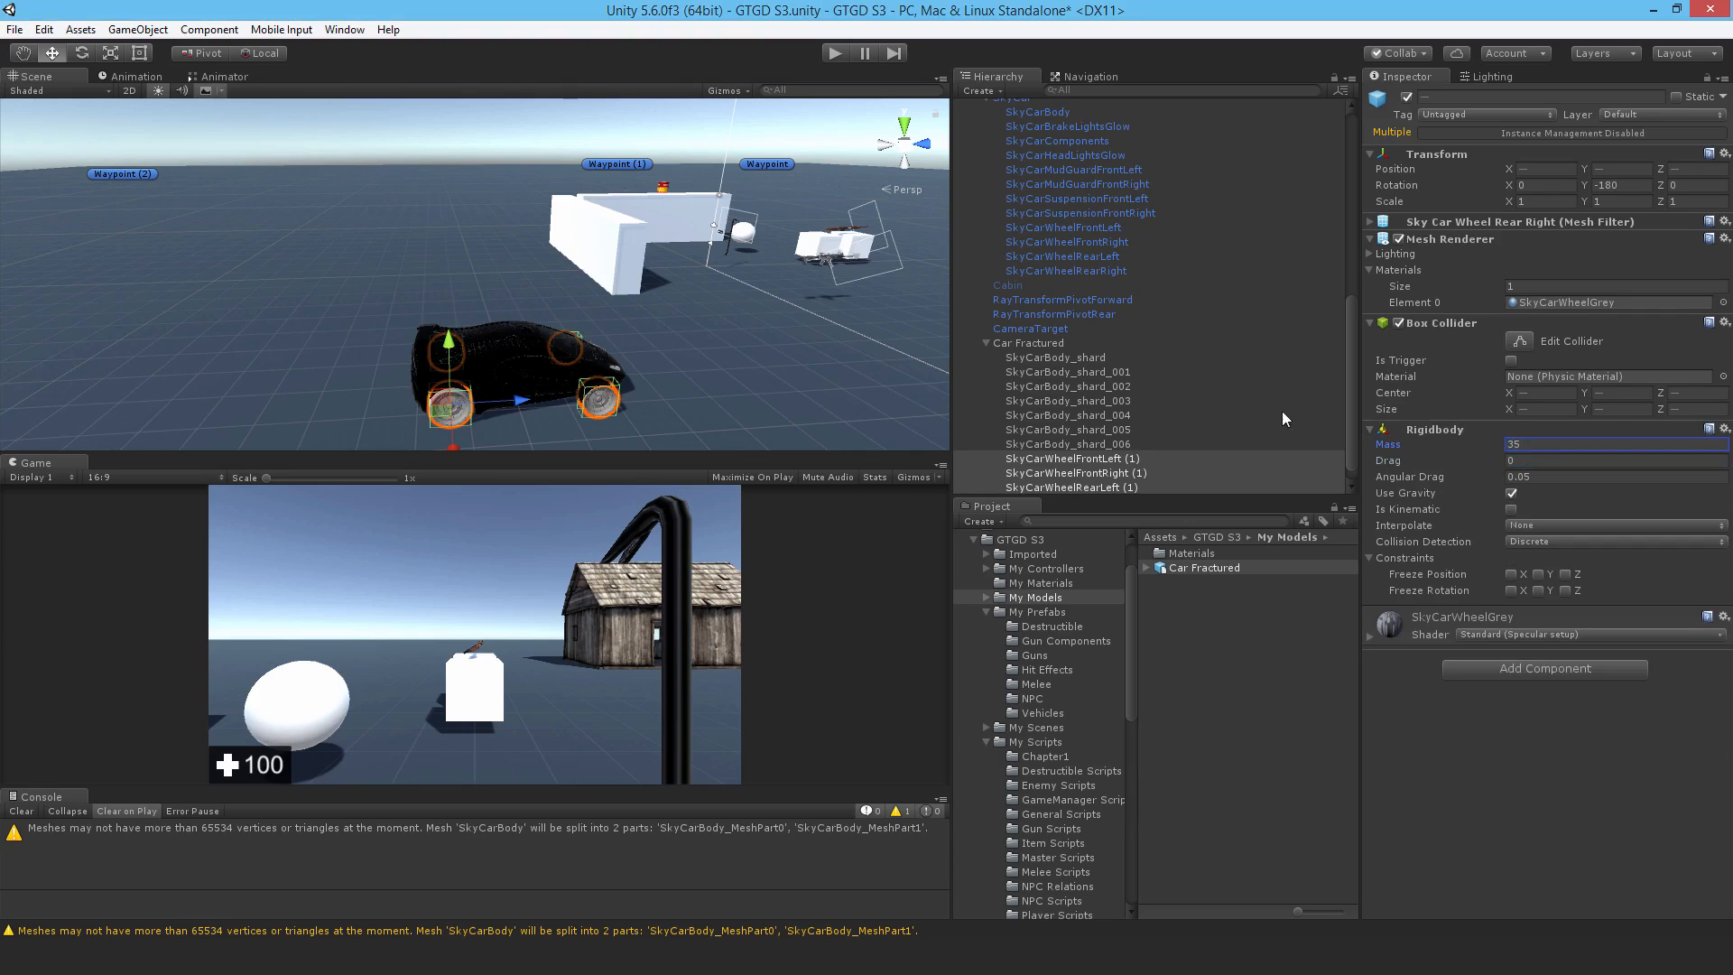
{"action": "mouse_move", "coordinate": [801, 434]}
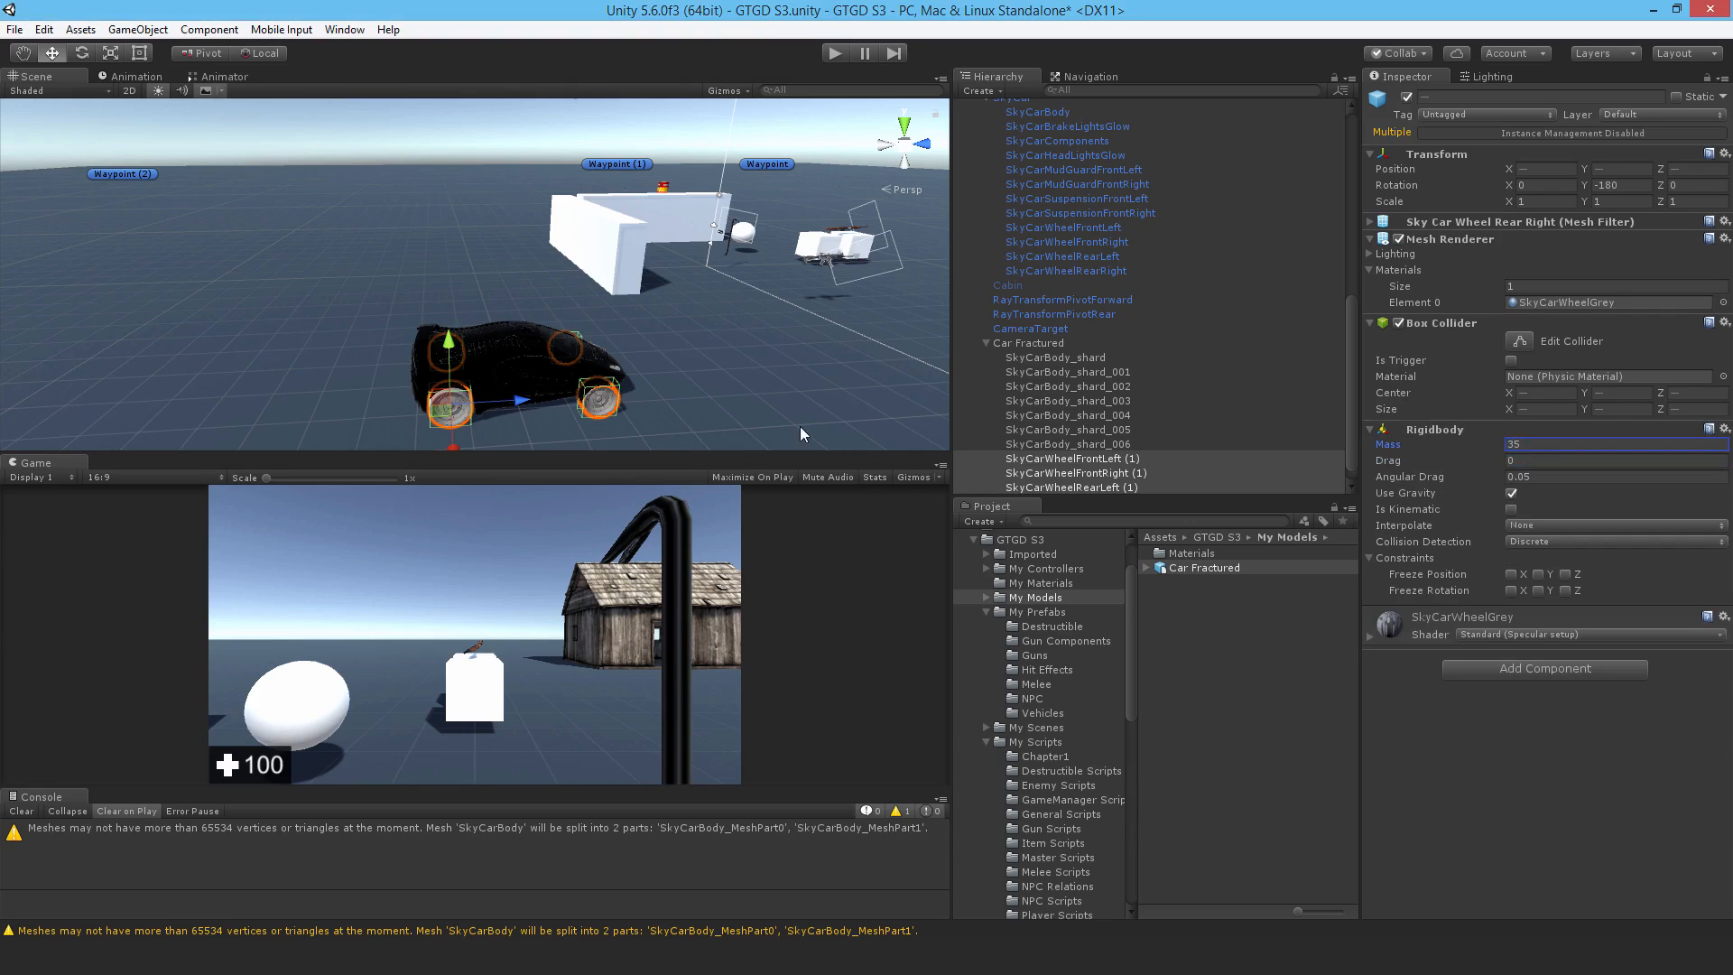
{"action": "mouse_move", "coordinate": [639, 387]}
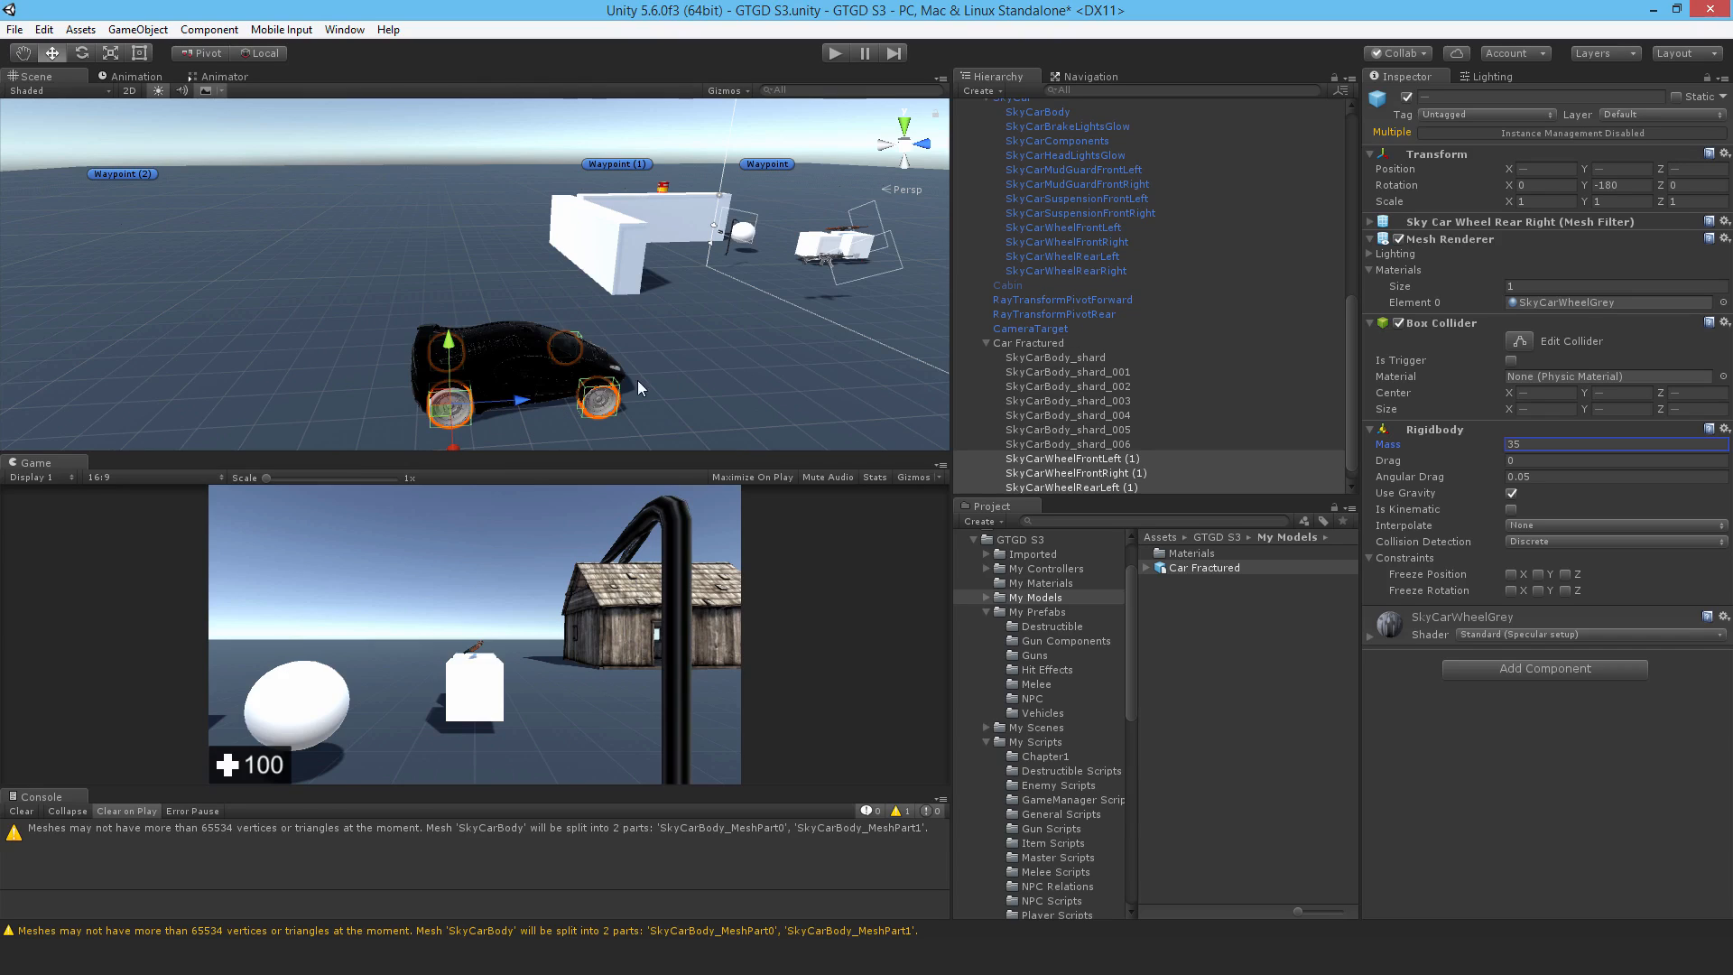
{"action": "mouse_move", "coordinate": [569, 399]}
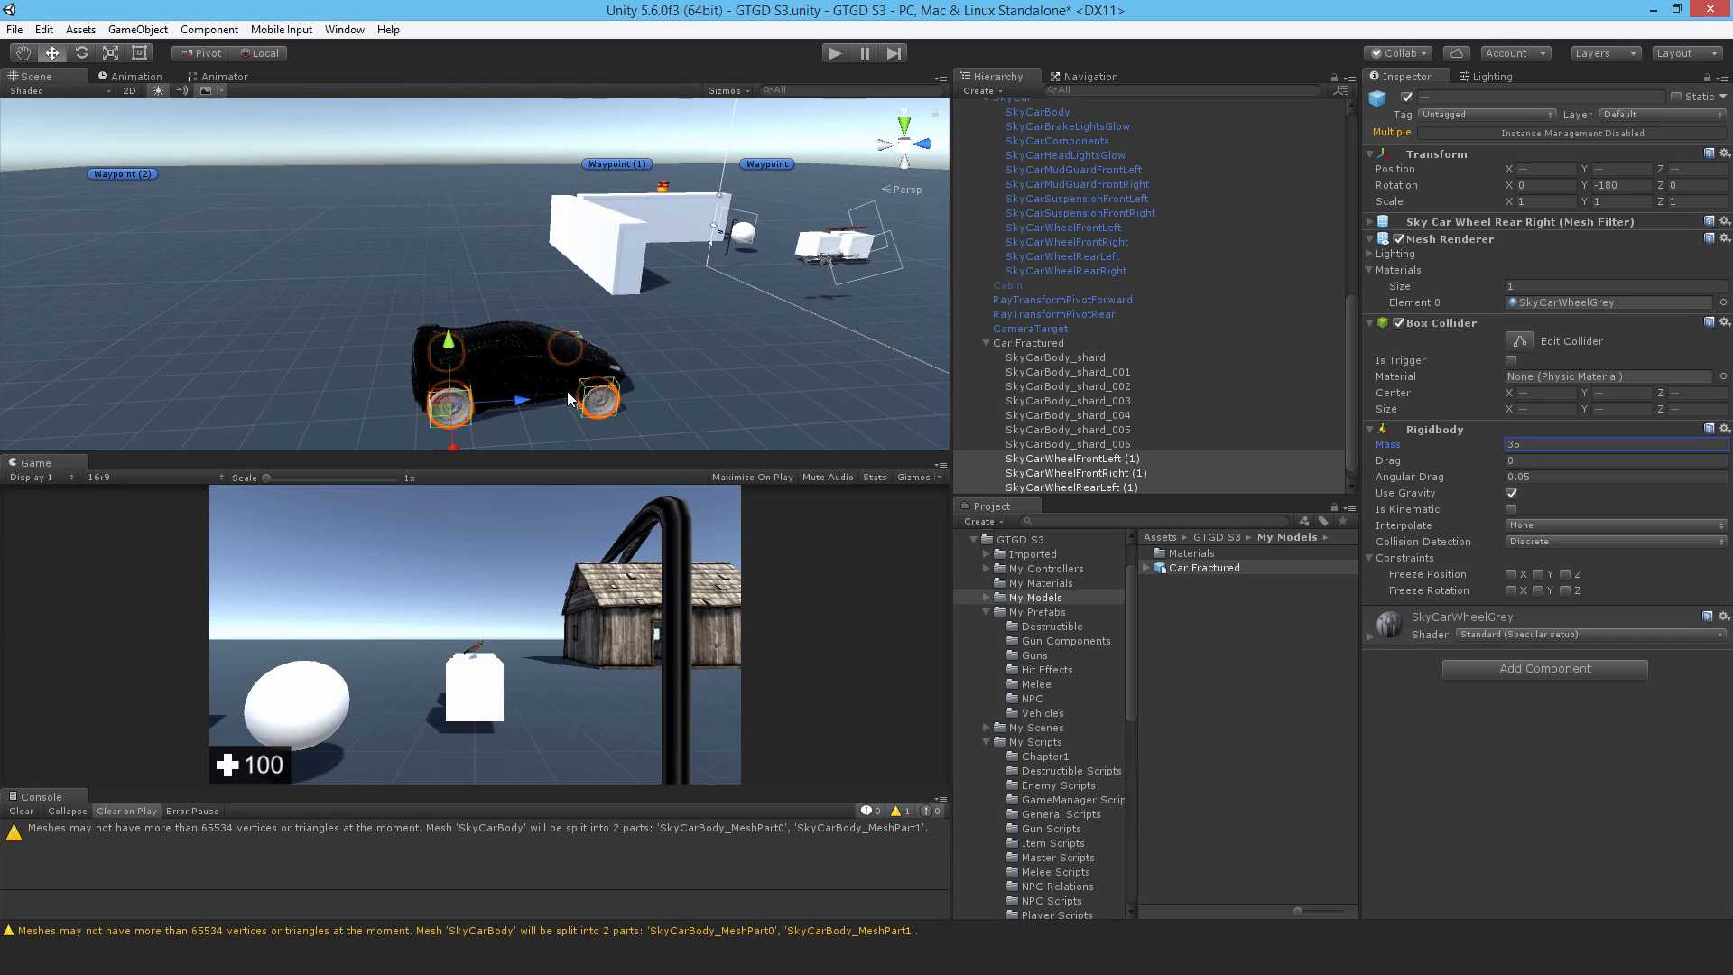
{"action": "mouse_move", "coordinate": [574, 379]}
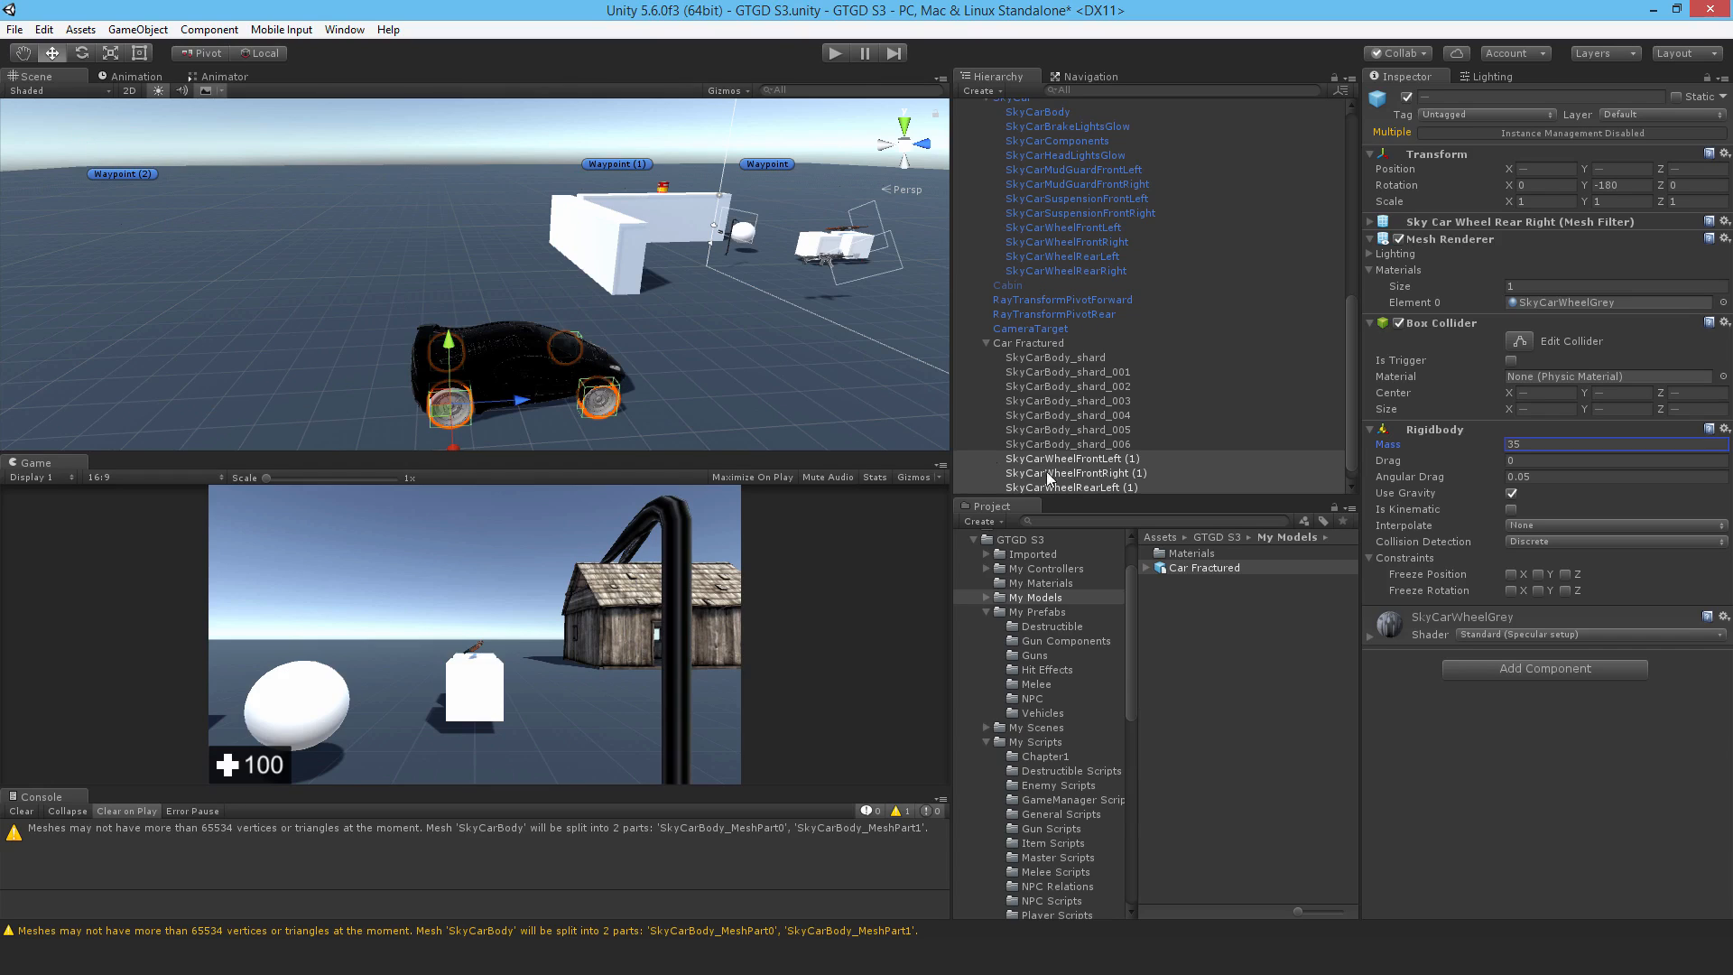
{"action": "left_click", "coordinate": [1031, 343]}
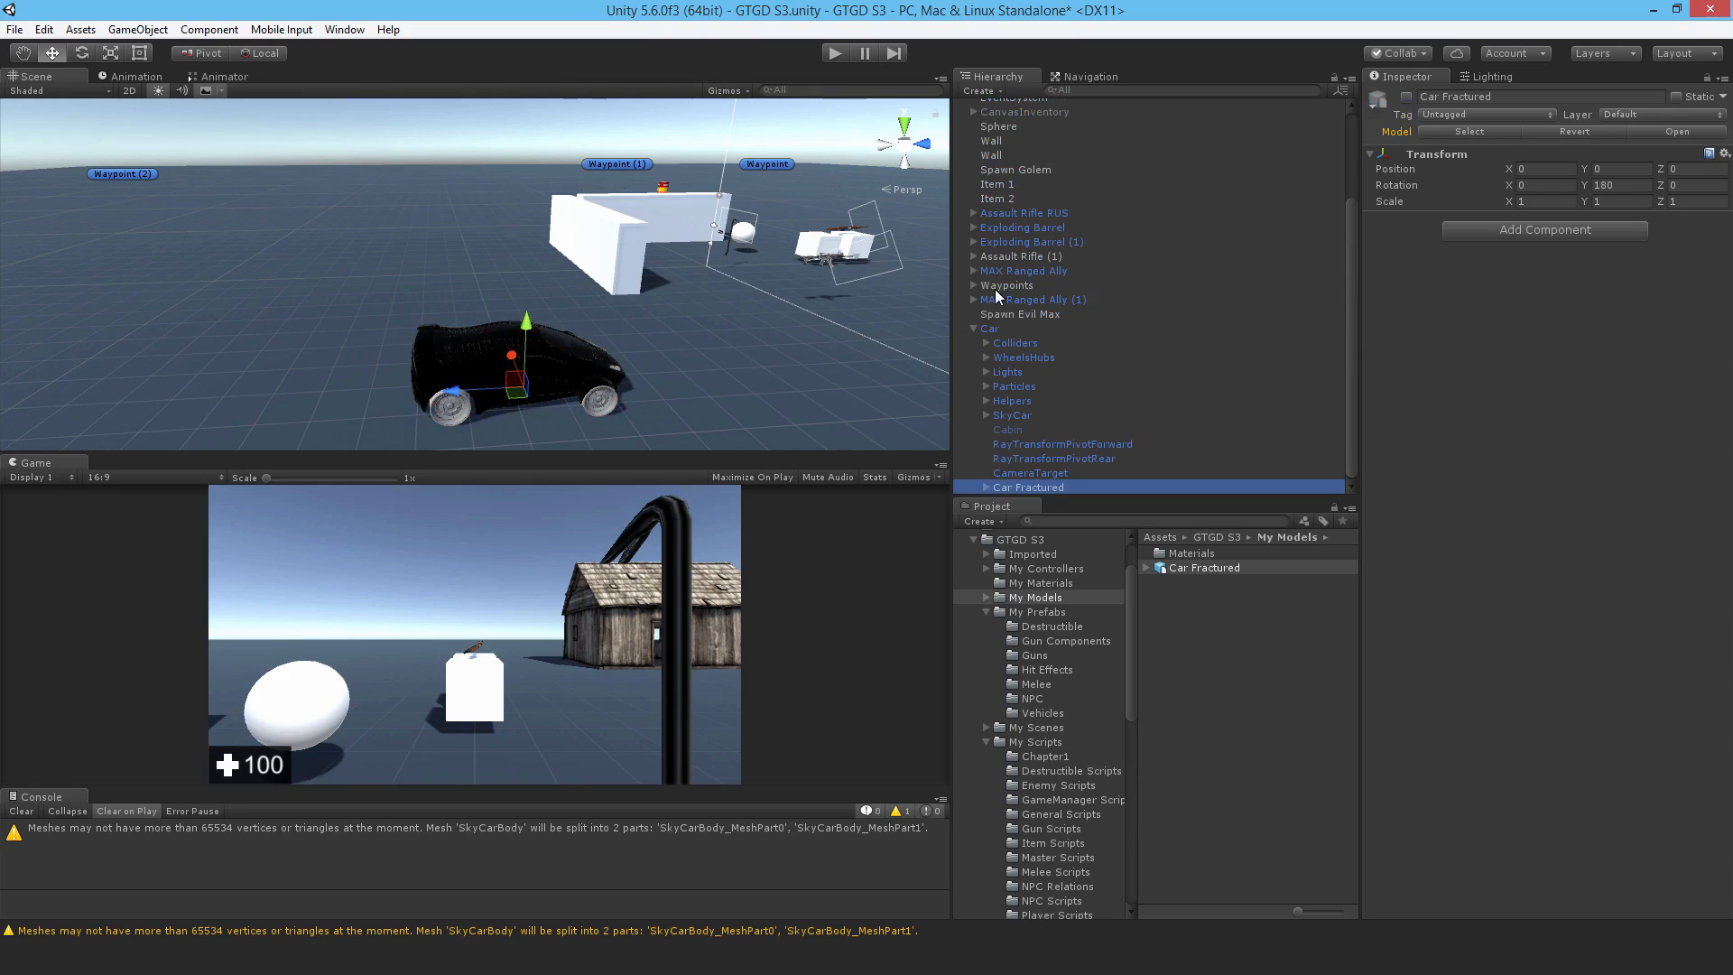
Step: Attach Destructible_Master and the Destructible scripts to Car, with Car Fractured as its disappearing shards
{"action": "left_click", "coordinate": [991, 328]}
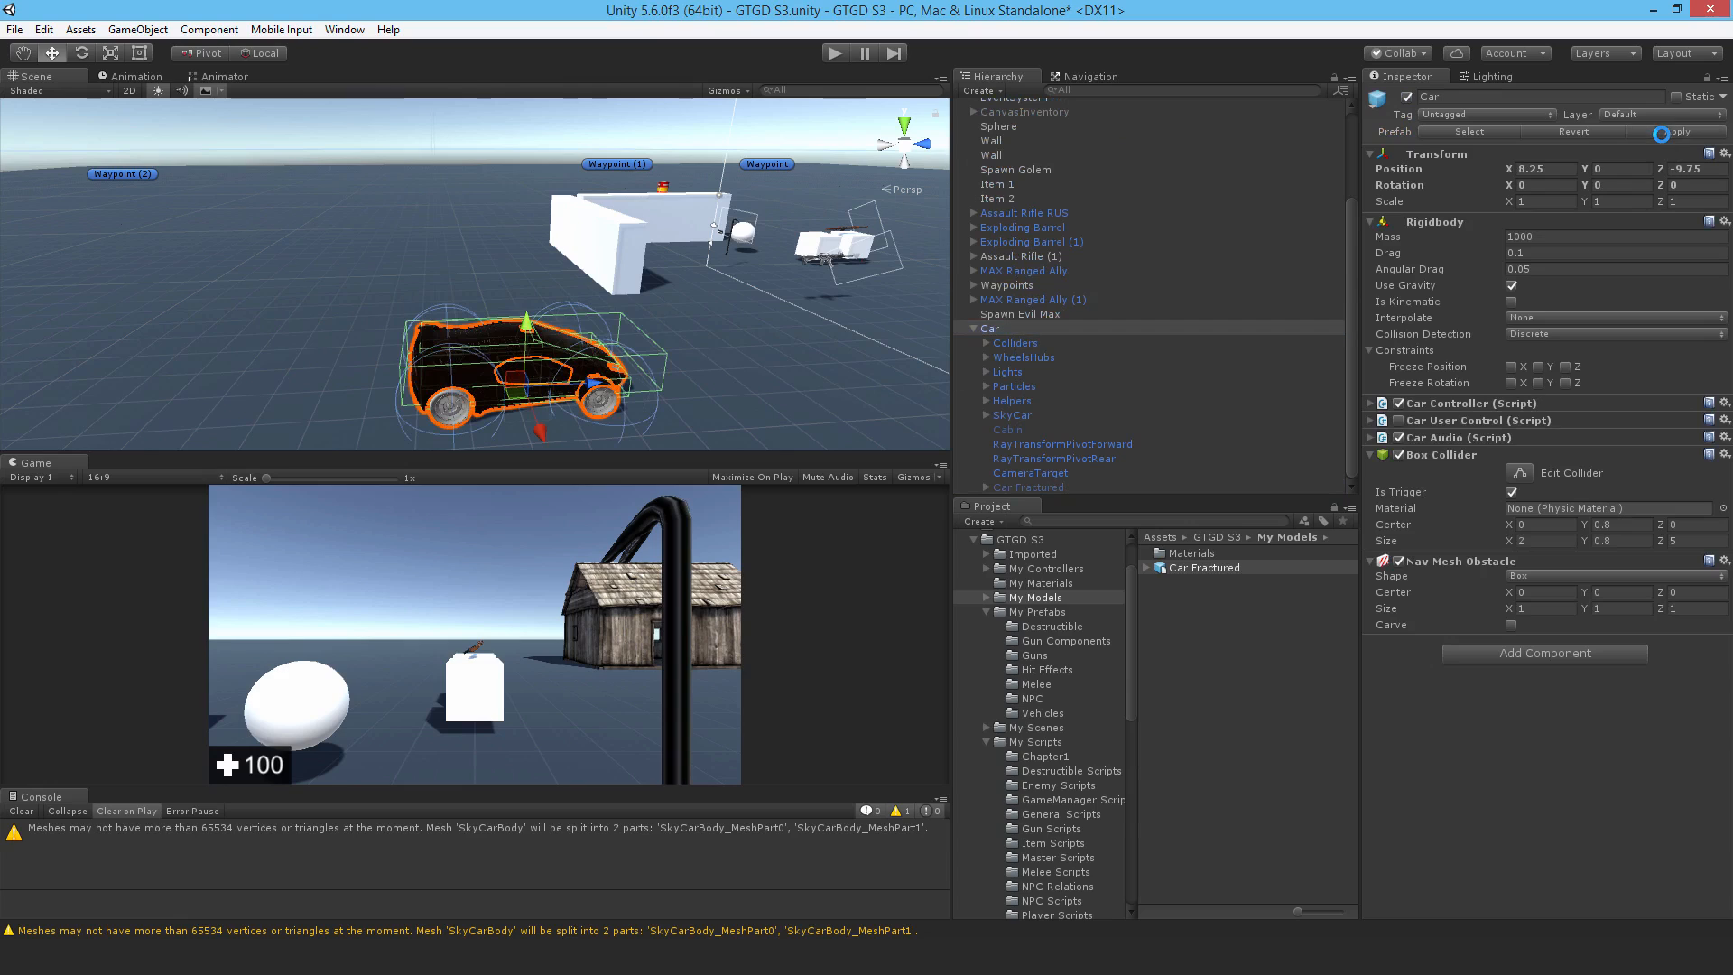
{"action": "left_click", "coordinate": [1060, 855]}
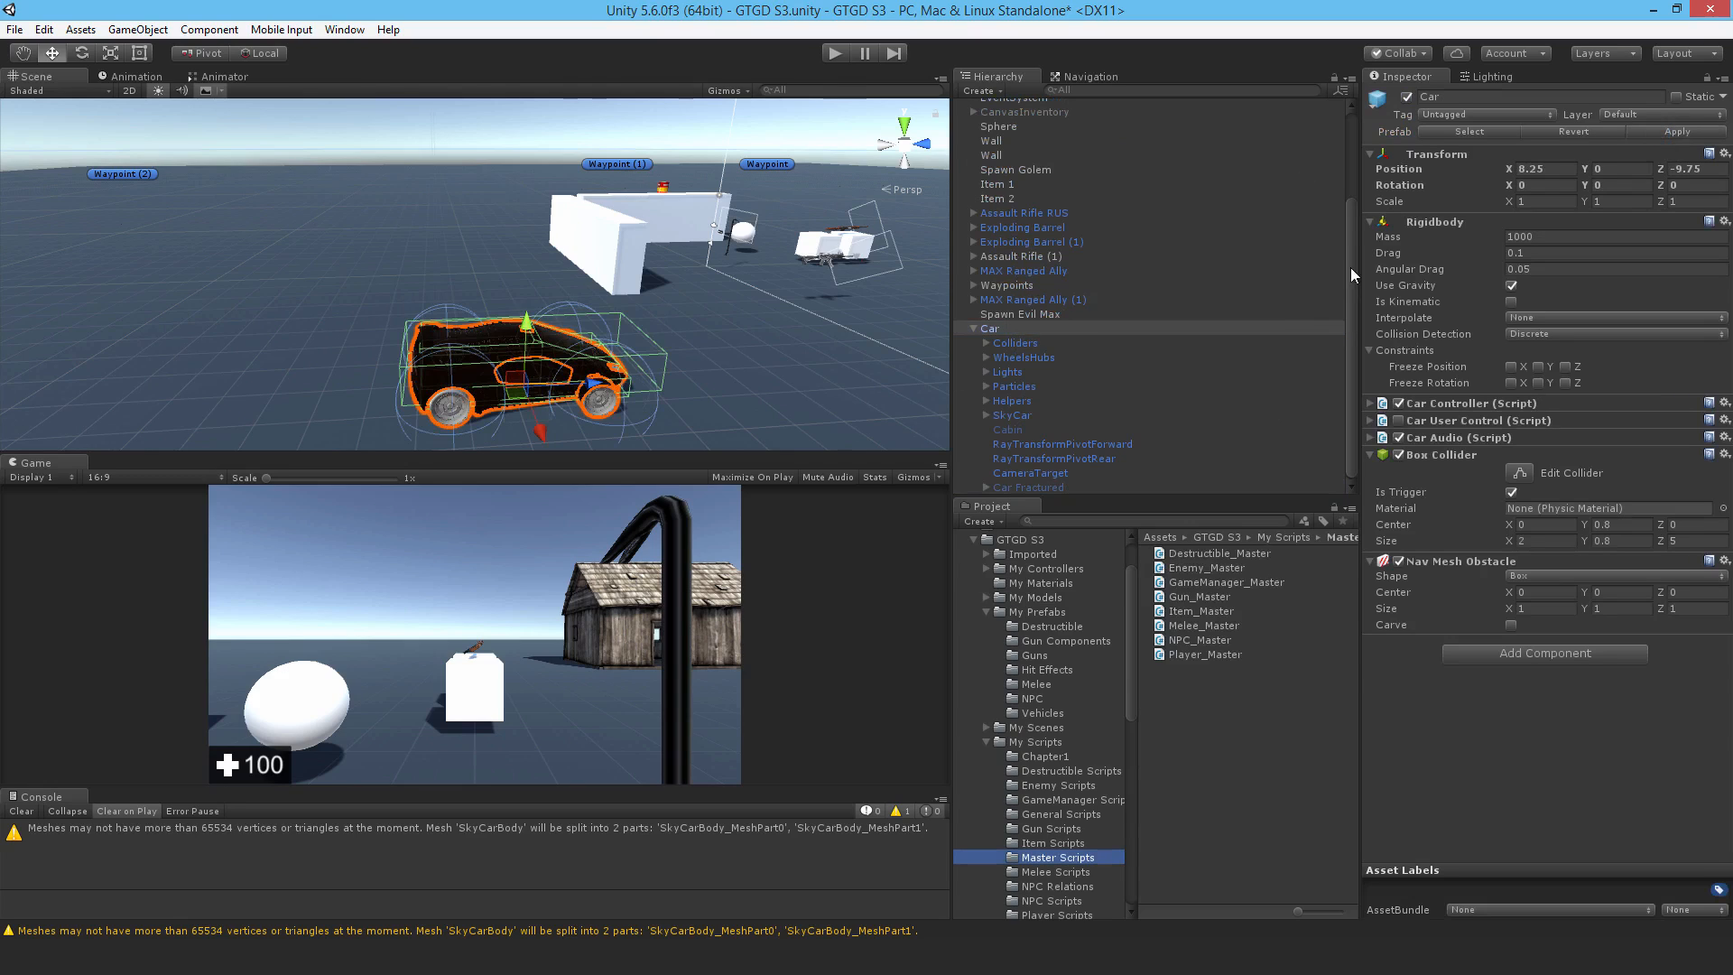
{"action": "mouse_move", "coordinate": [1182, 563]}
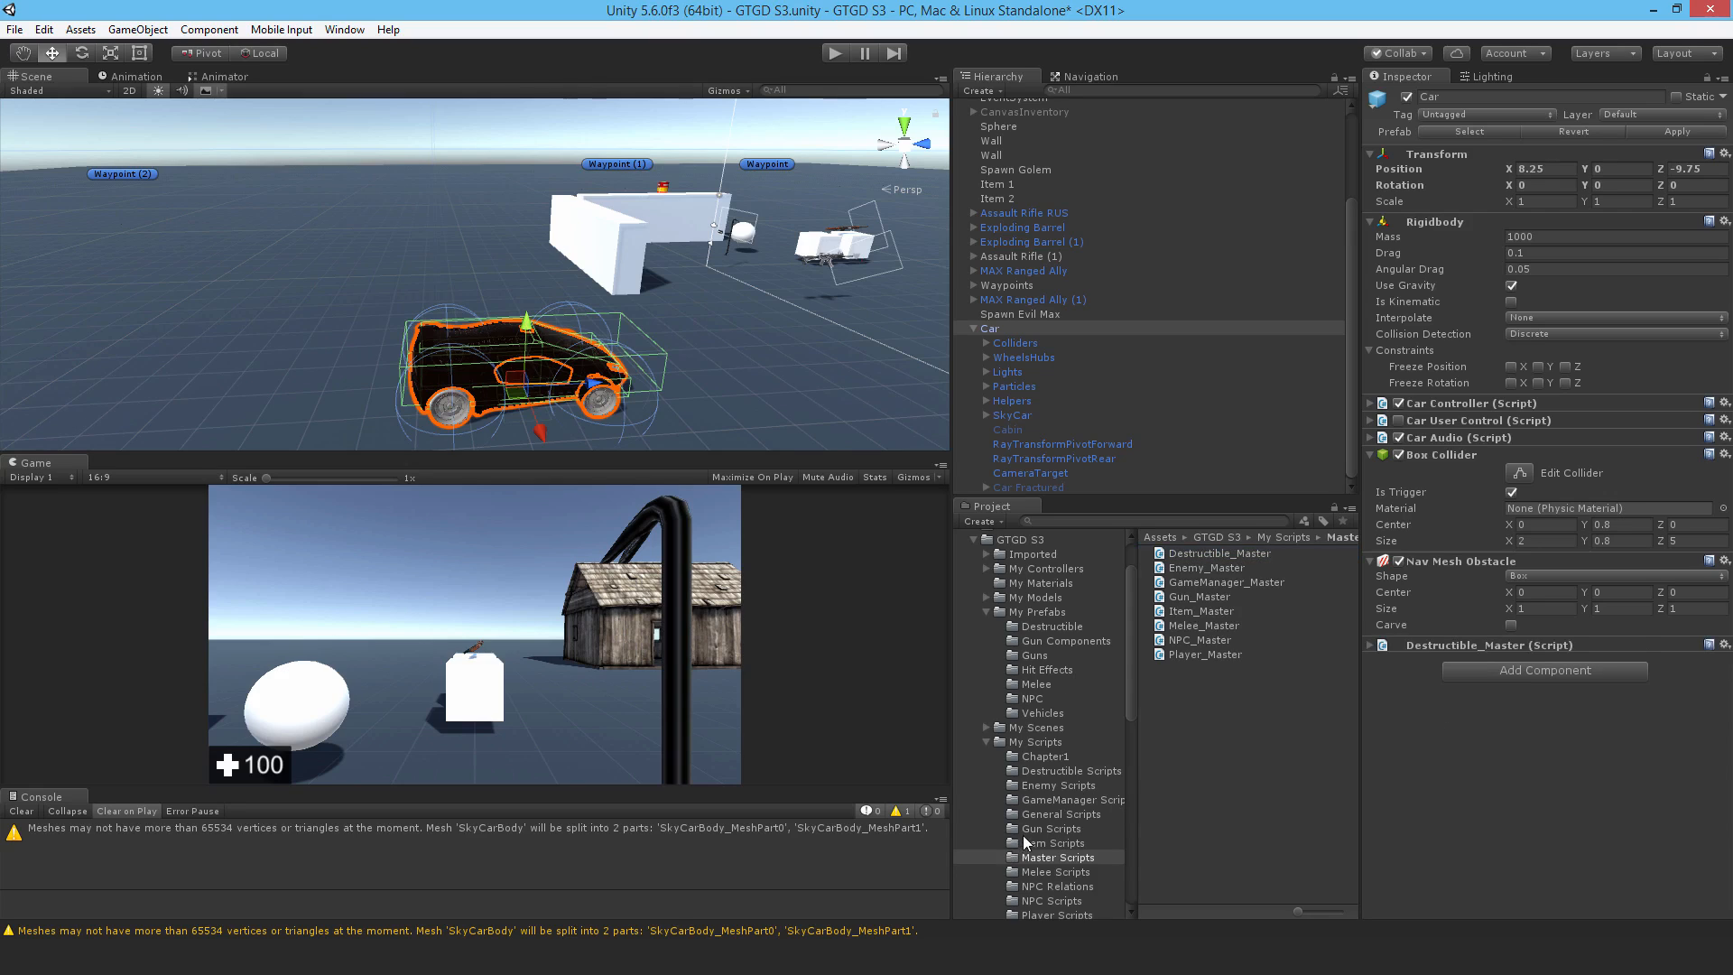
{"action": "left_click", "coordinate": [1071, 770]}
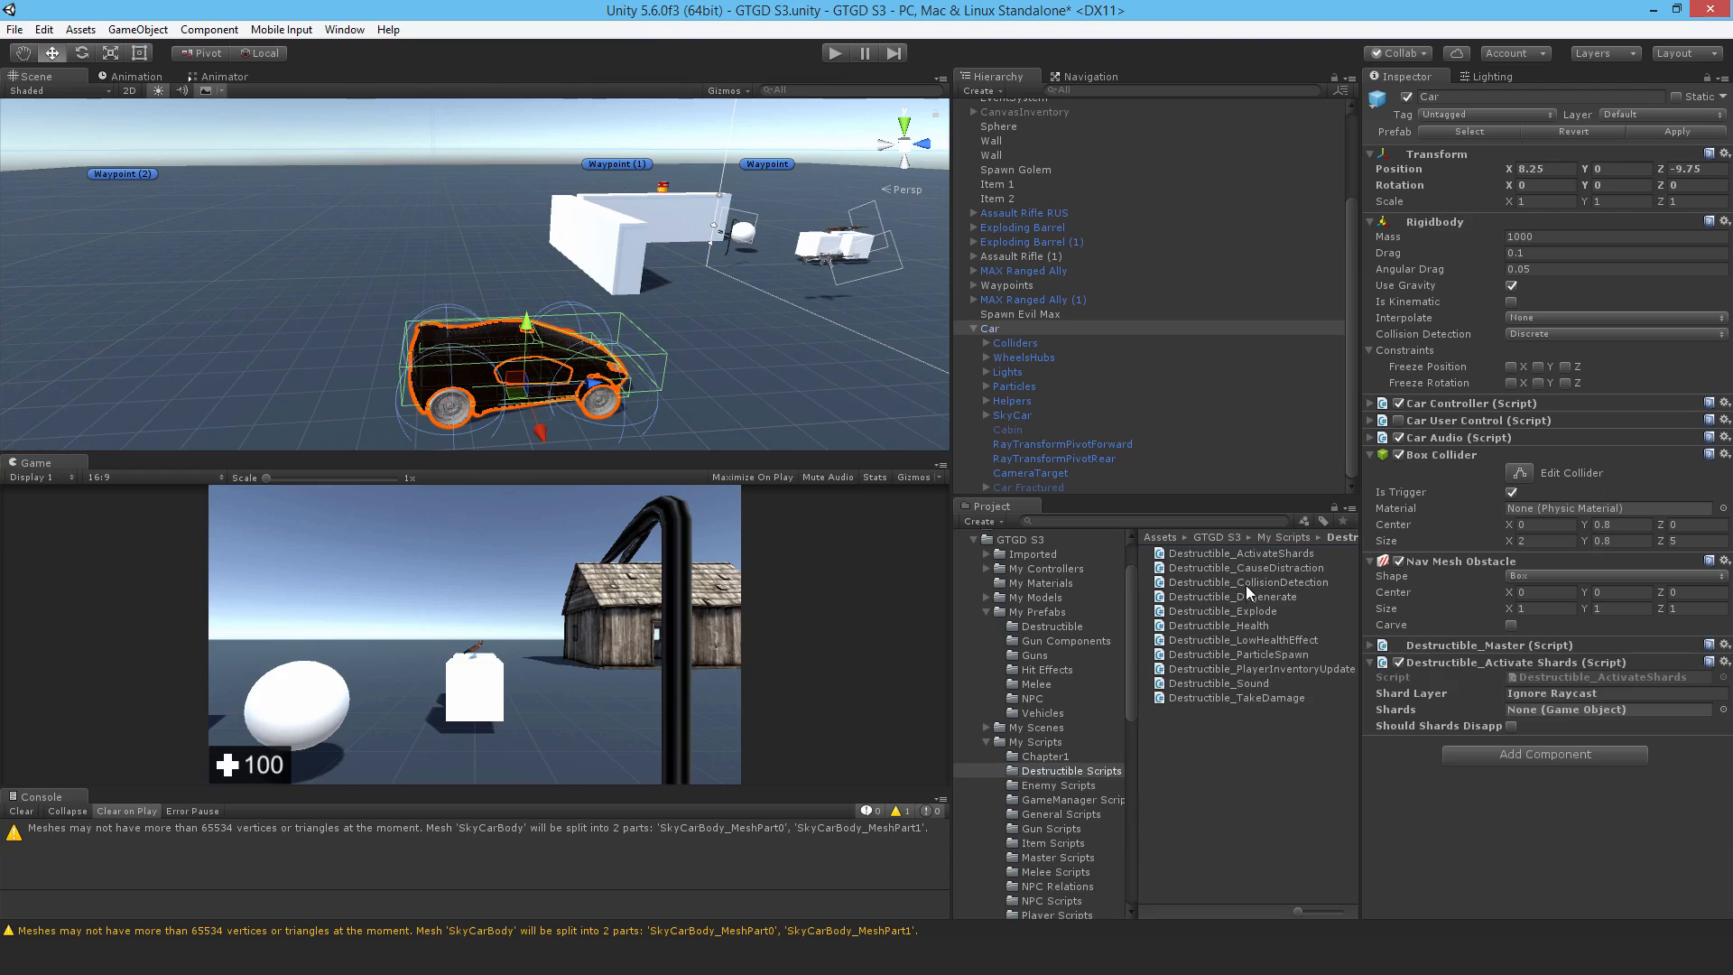
{"action": "mouse_move", "coordinate": [1240, 605]}
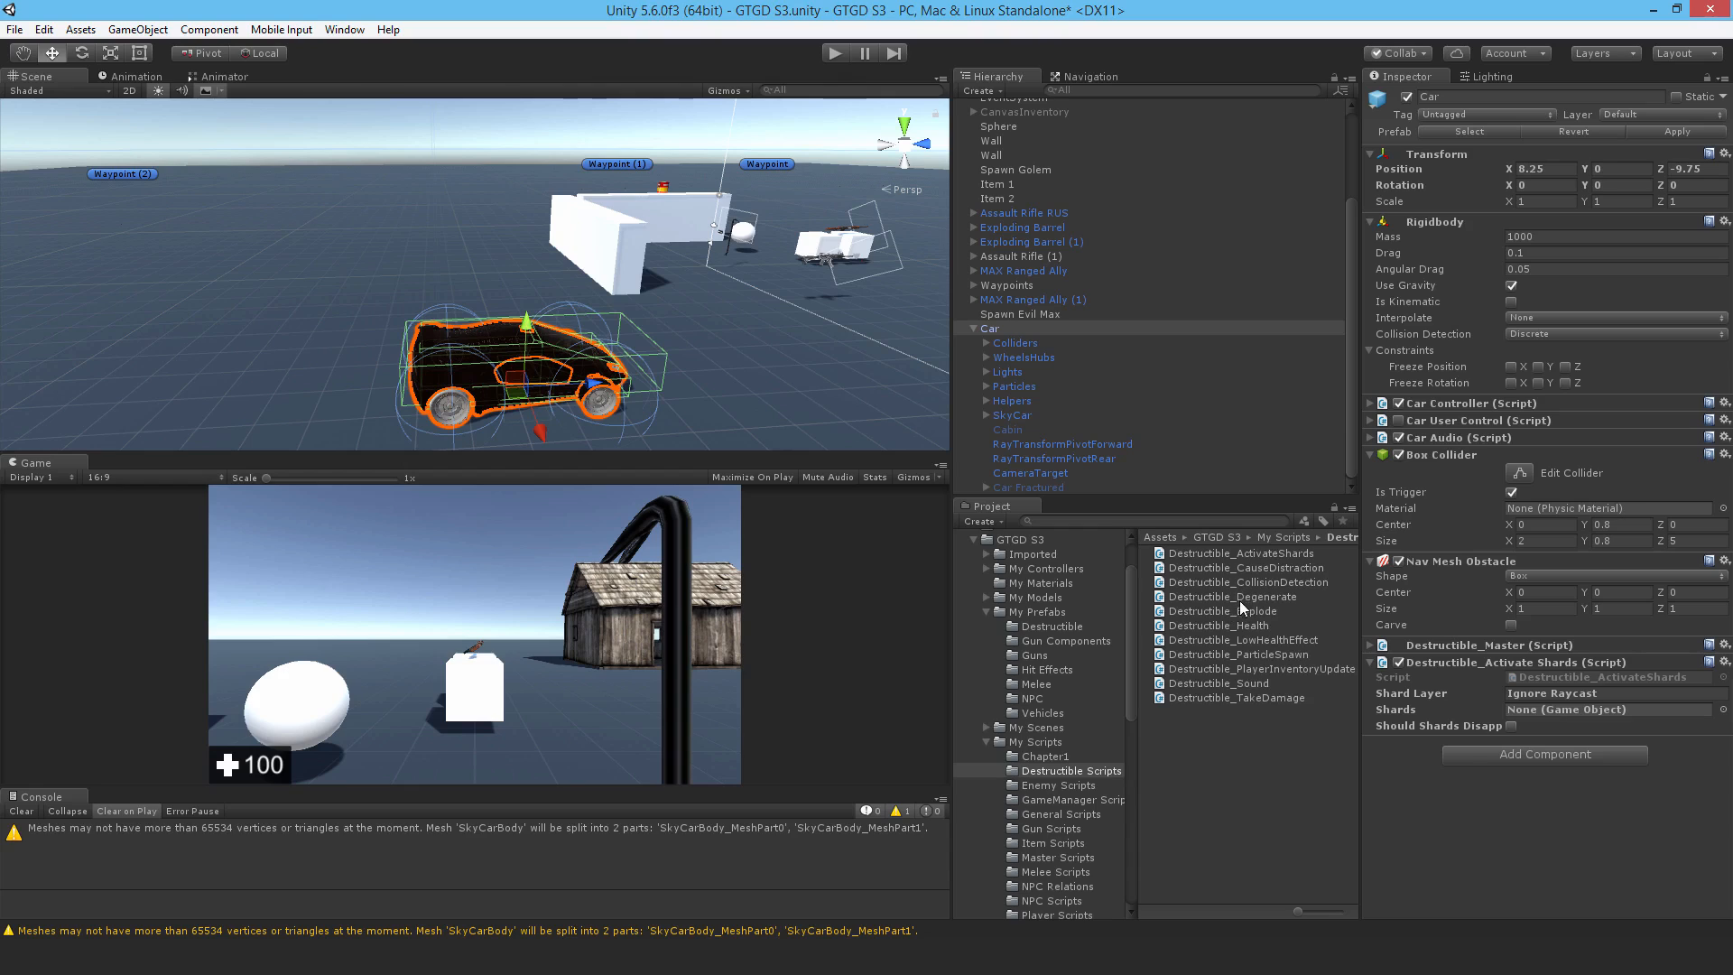
{"action": "mouse_move", "coordinate": [1242, 610]}
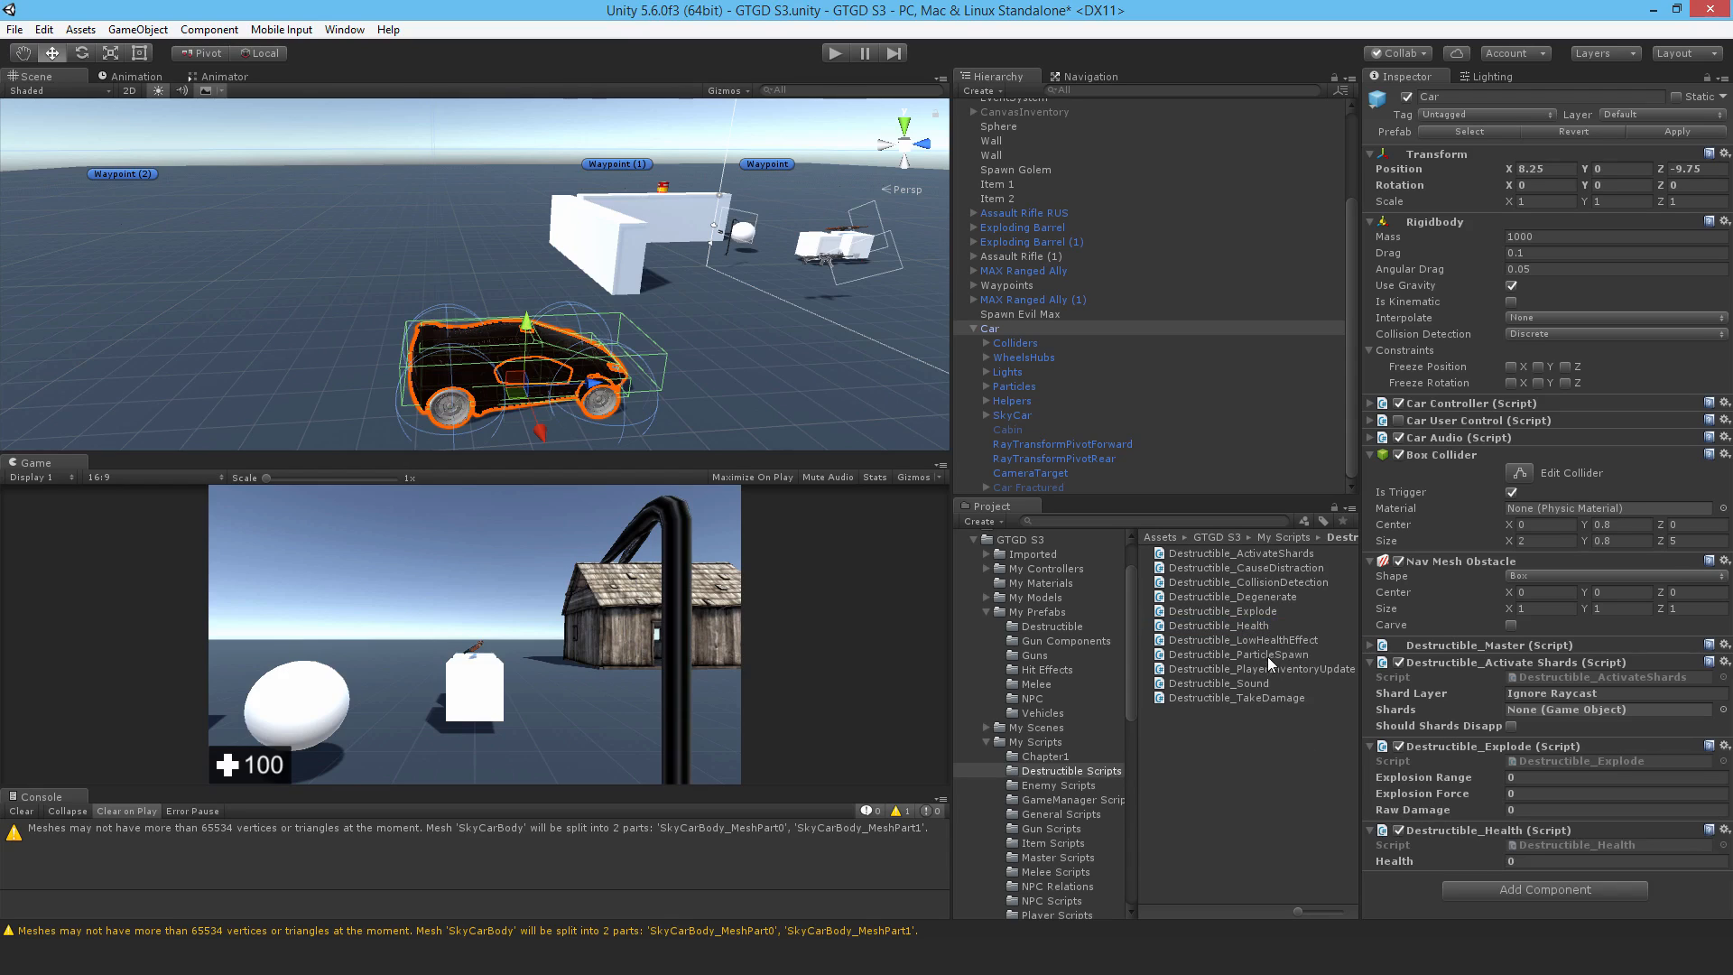
{"action": "left_click", "coordinate": [1236, 653]}
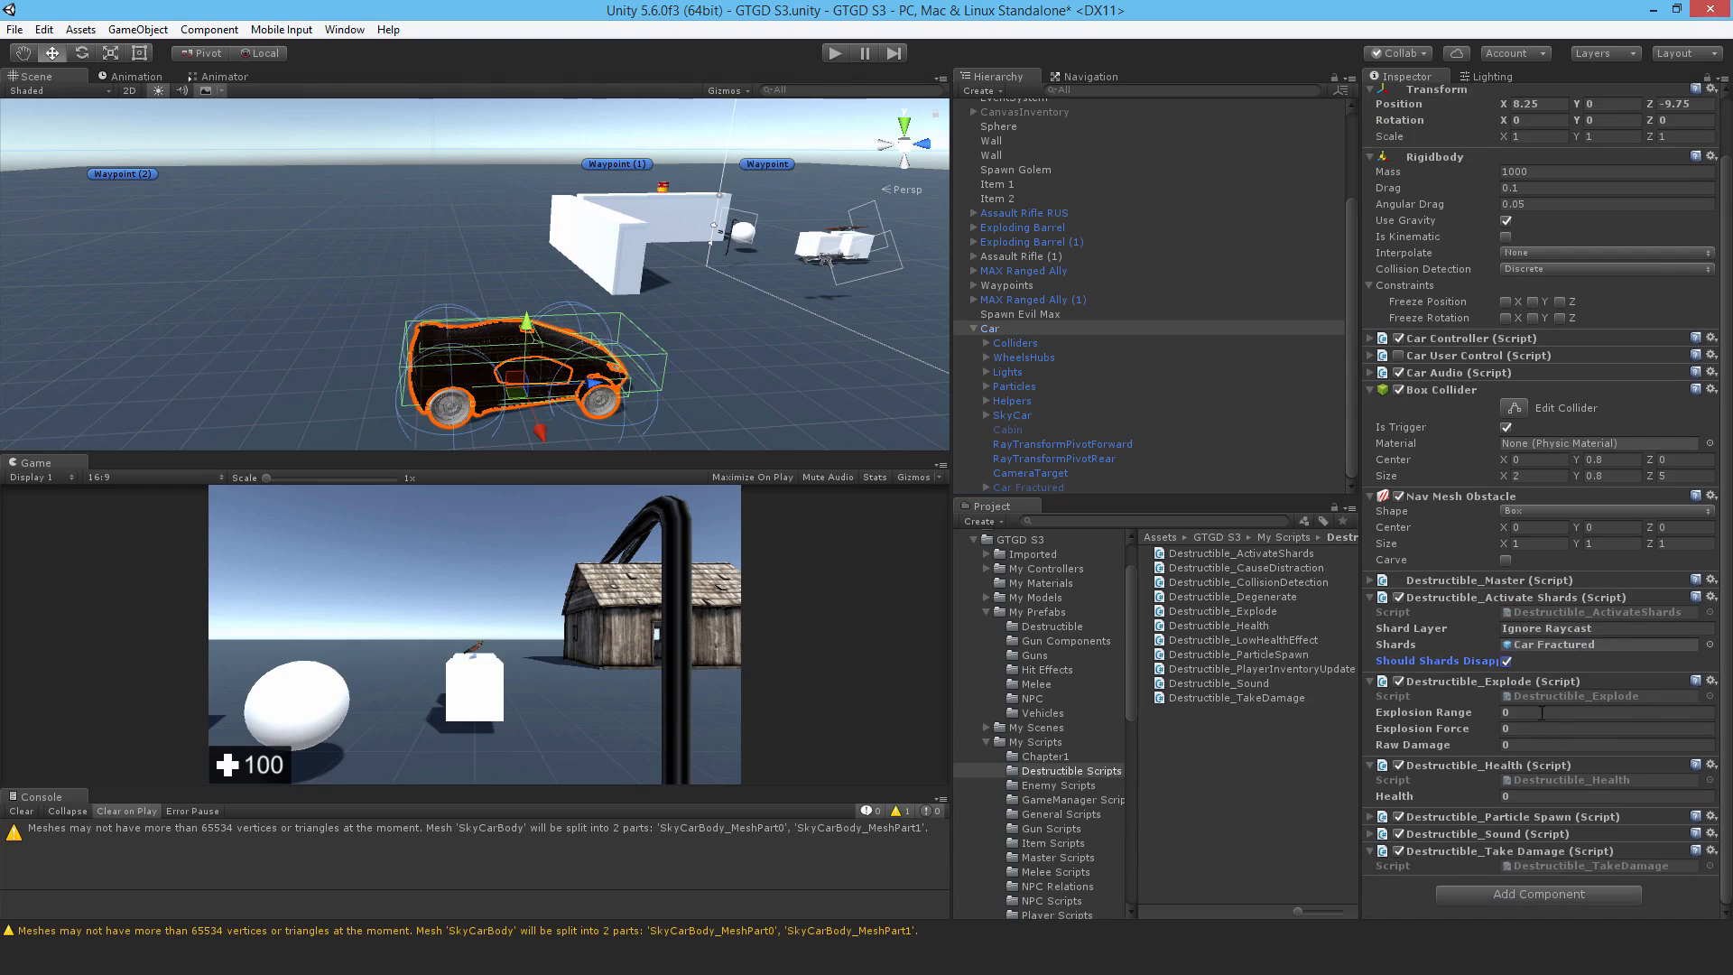
Step: Set Explosion Range 30, Explosion Force 100 and Health 100 on the Car's destructible components
{"action": "left_click", "coordinate": [1607, 711]}
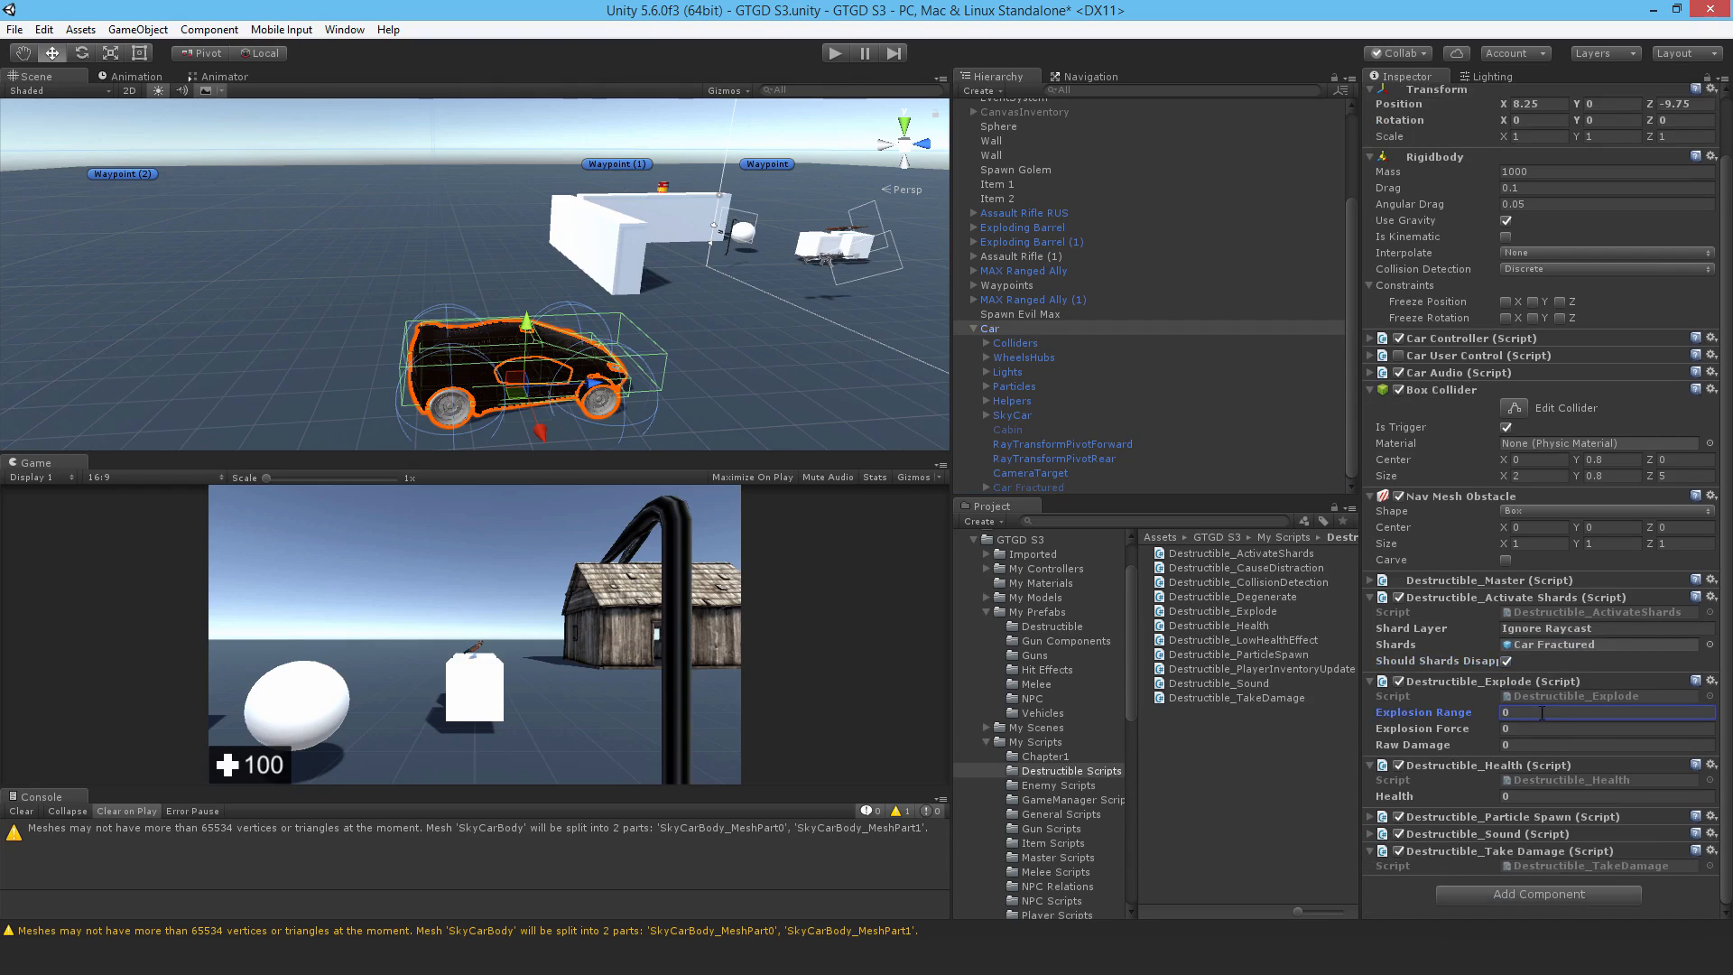
{"action": "type", "text": "3"}
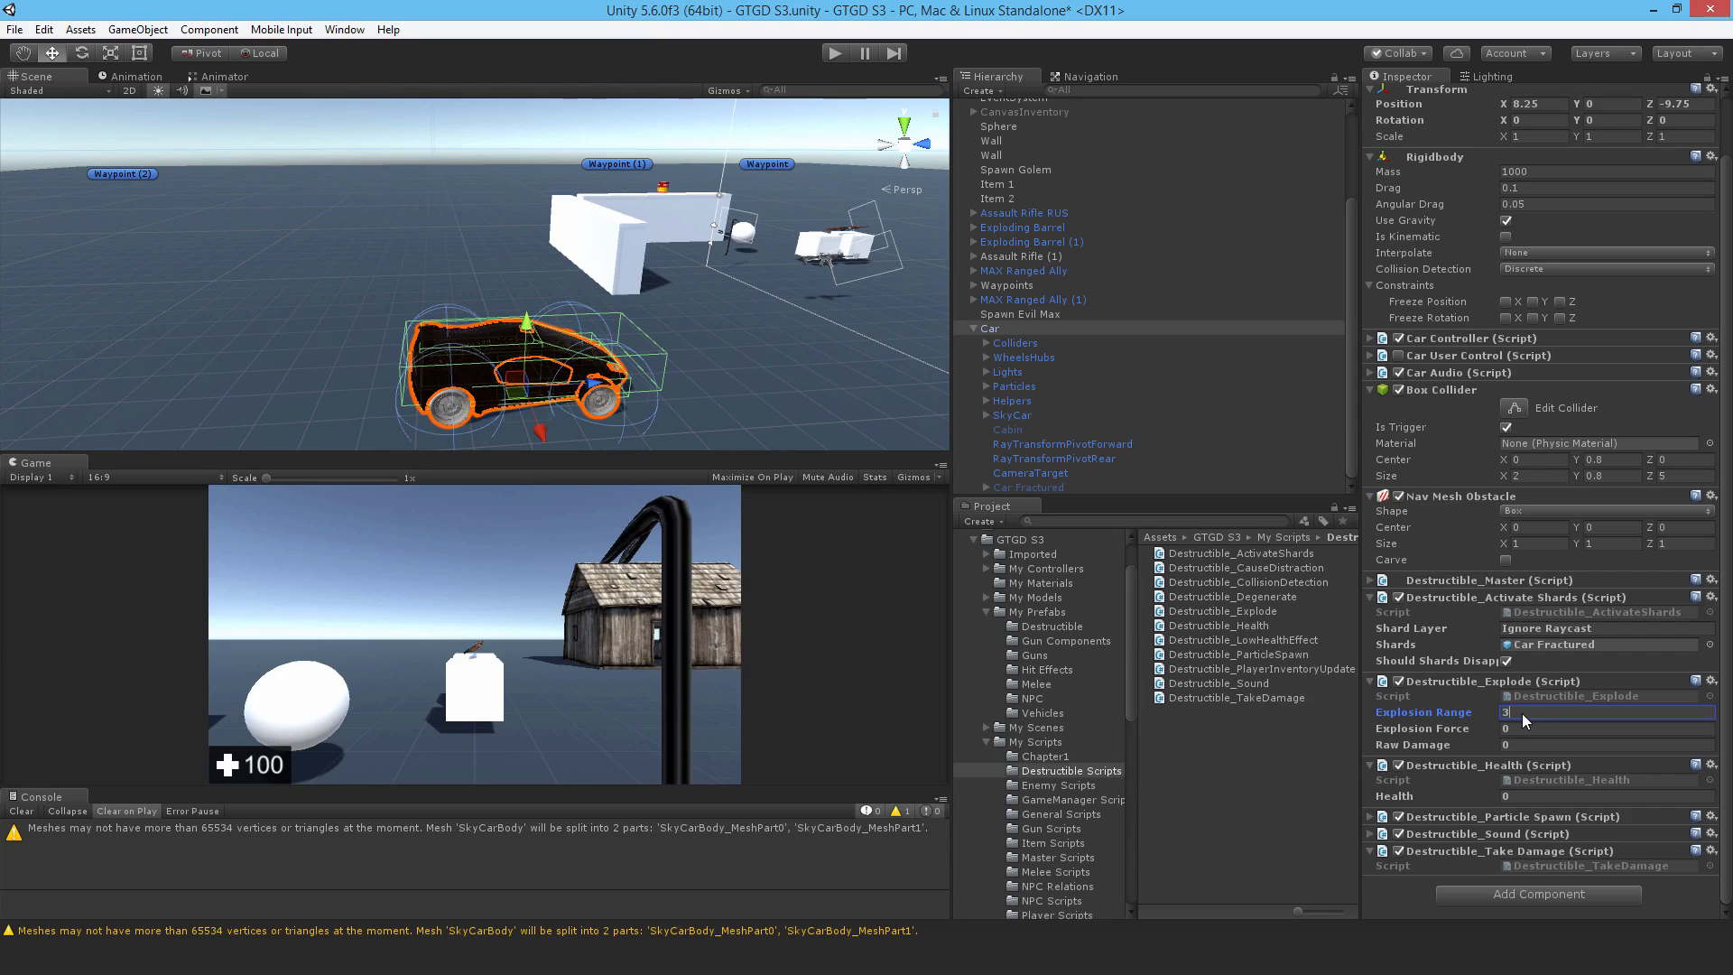
{"action": "left_click", "coordinate": [1603, 727]}
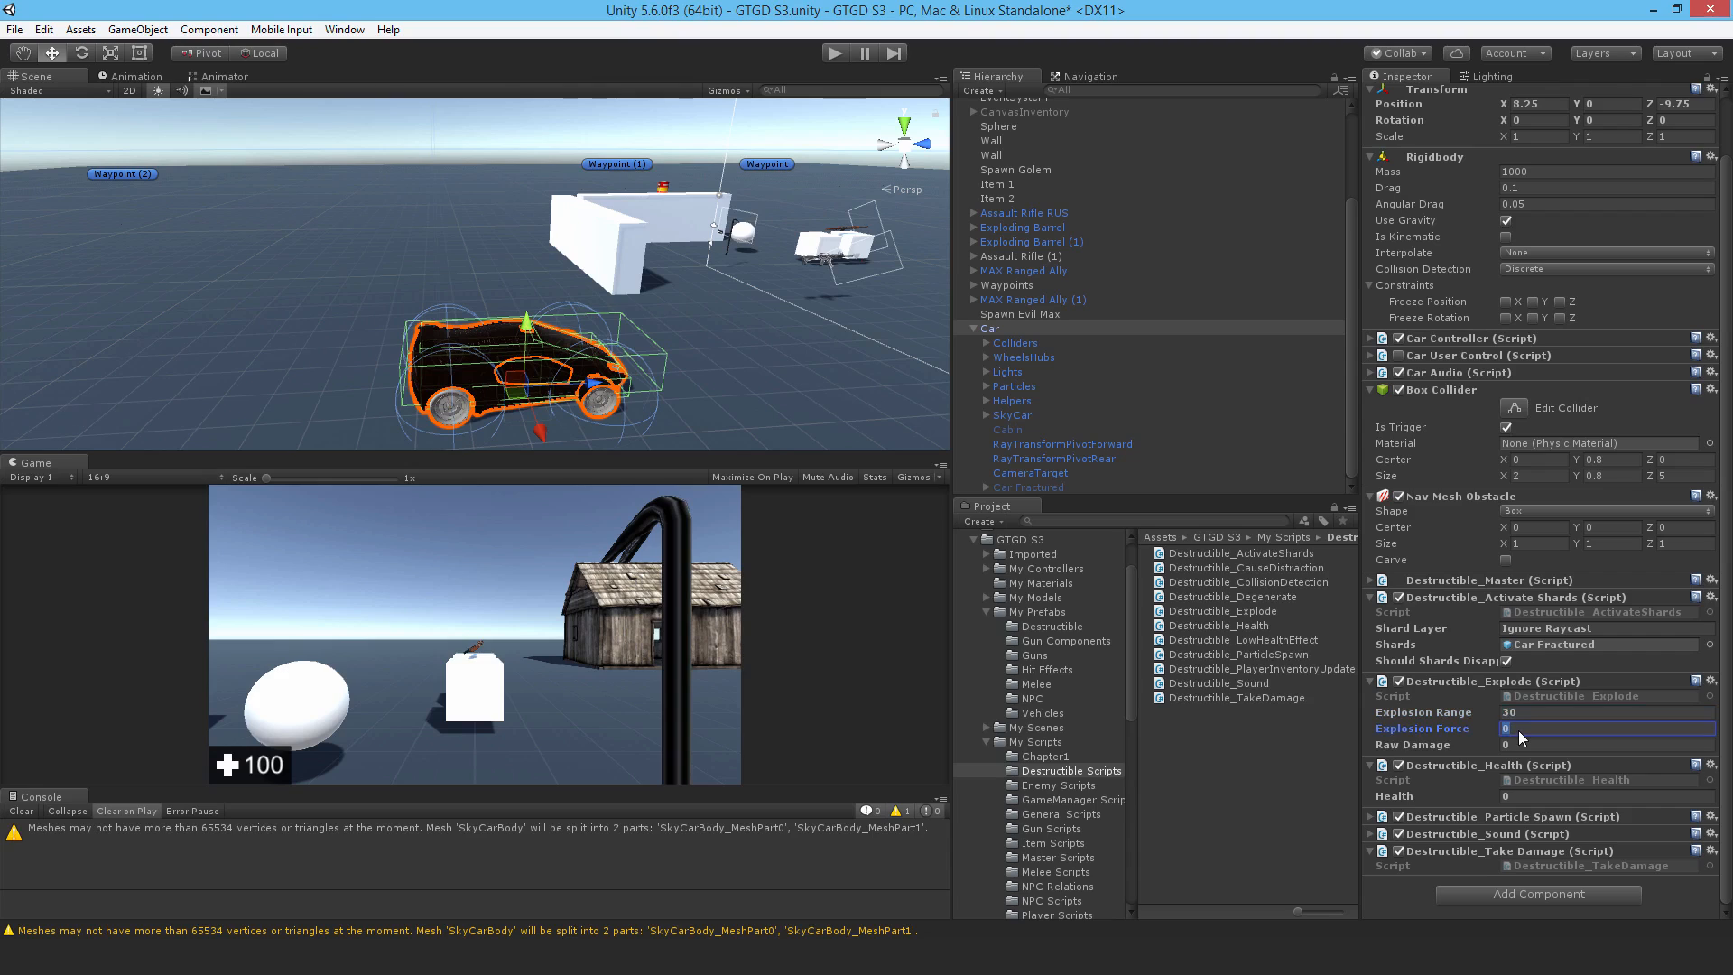
{"action": "type", "text": "100"}
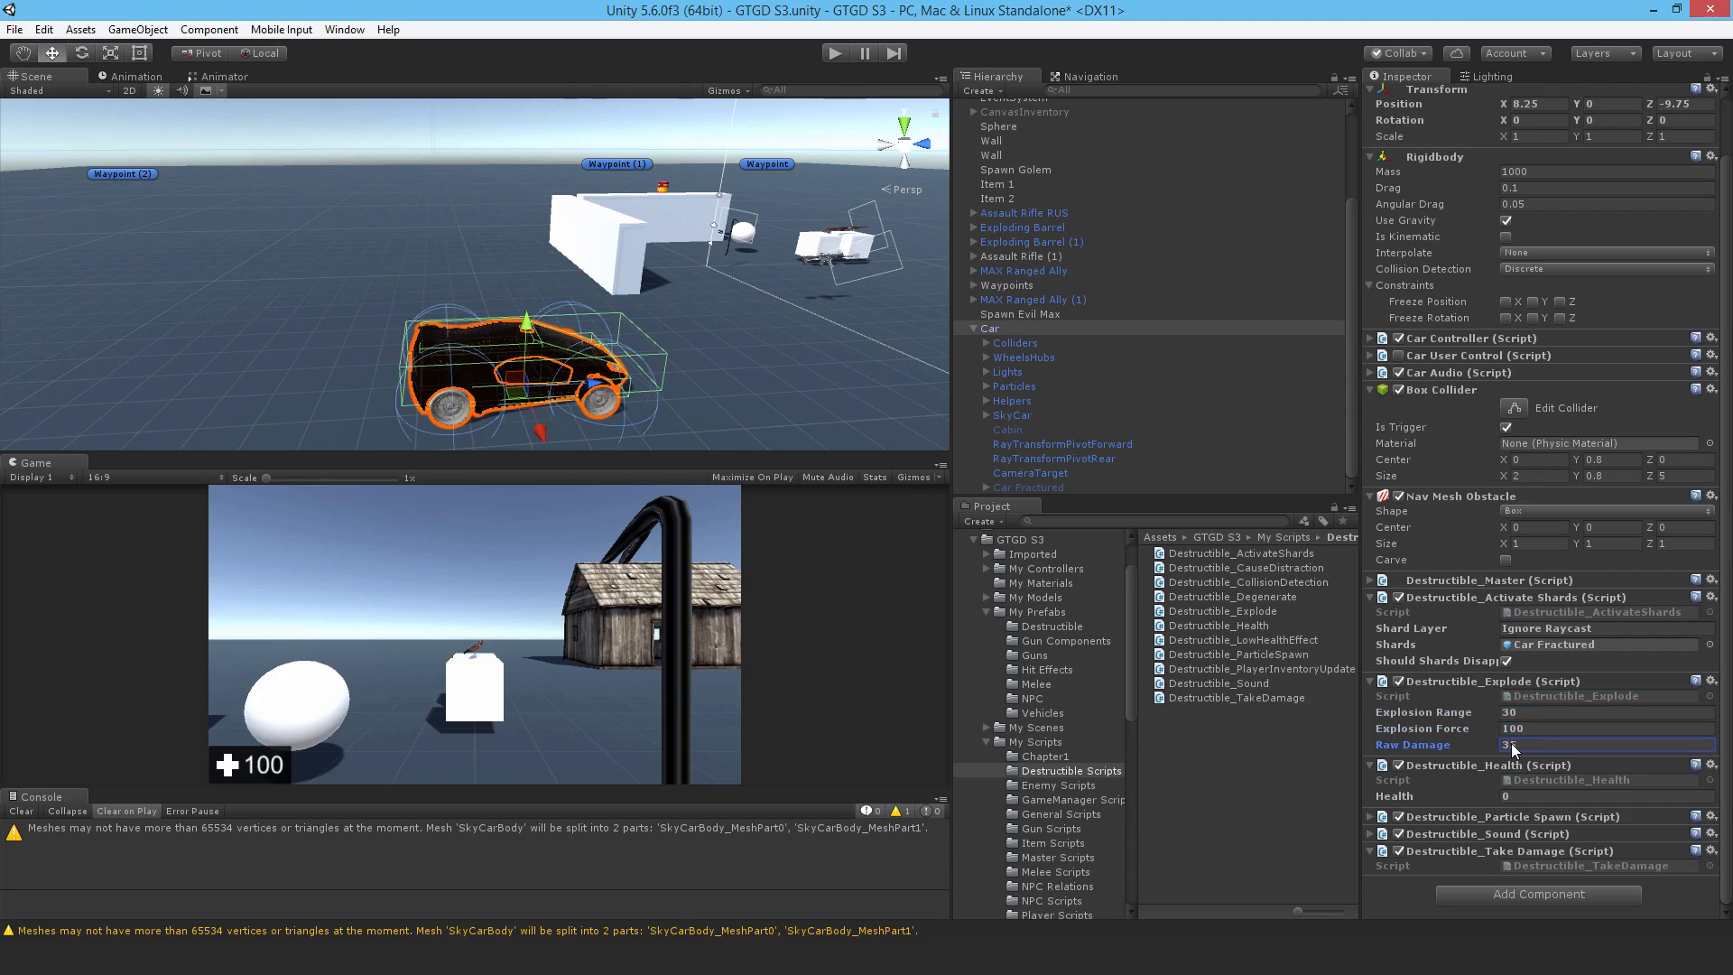
{"action": "left_click", "coordinate": [1604, 795]}
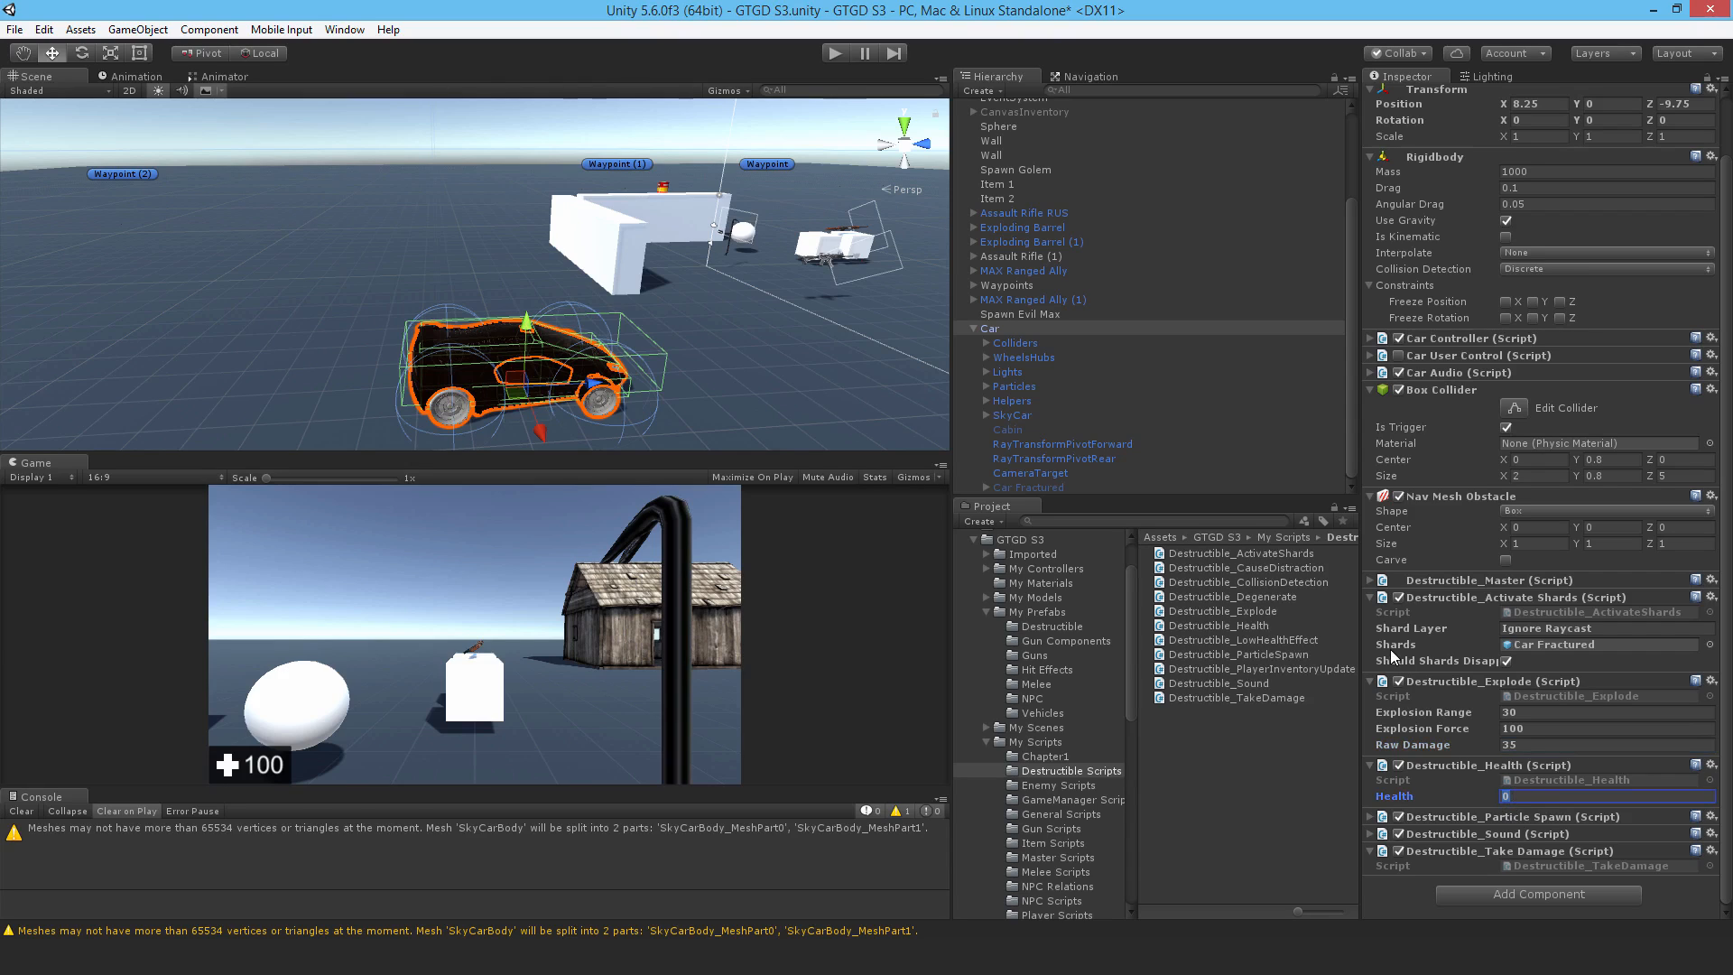
{"action": "type", "text": "100"}
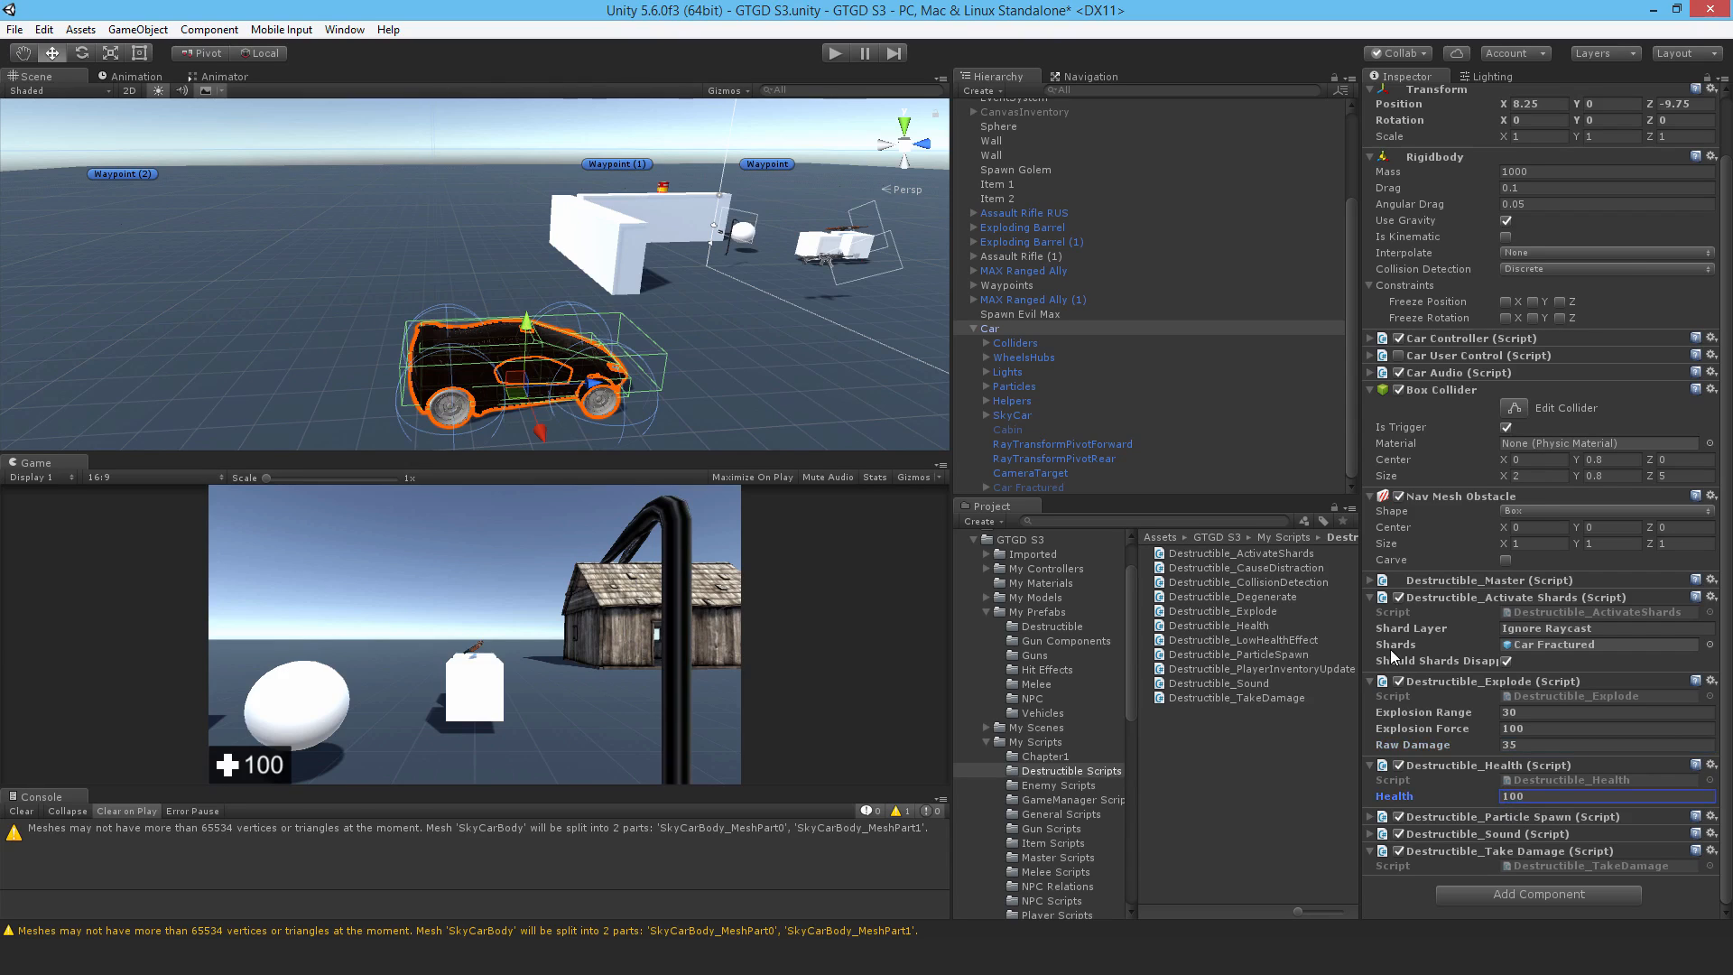
{"action": "mouse_move", "coordinate": [1369, 826]}
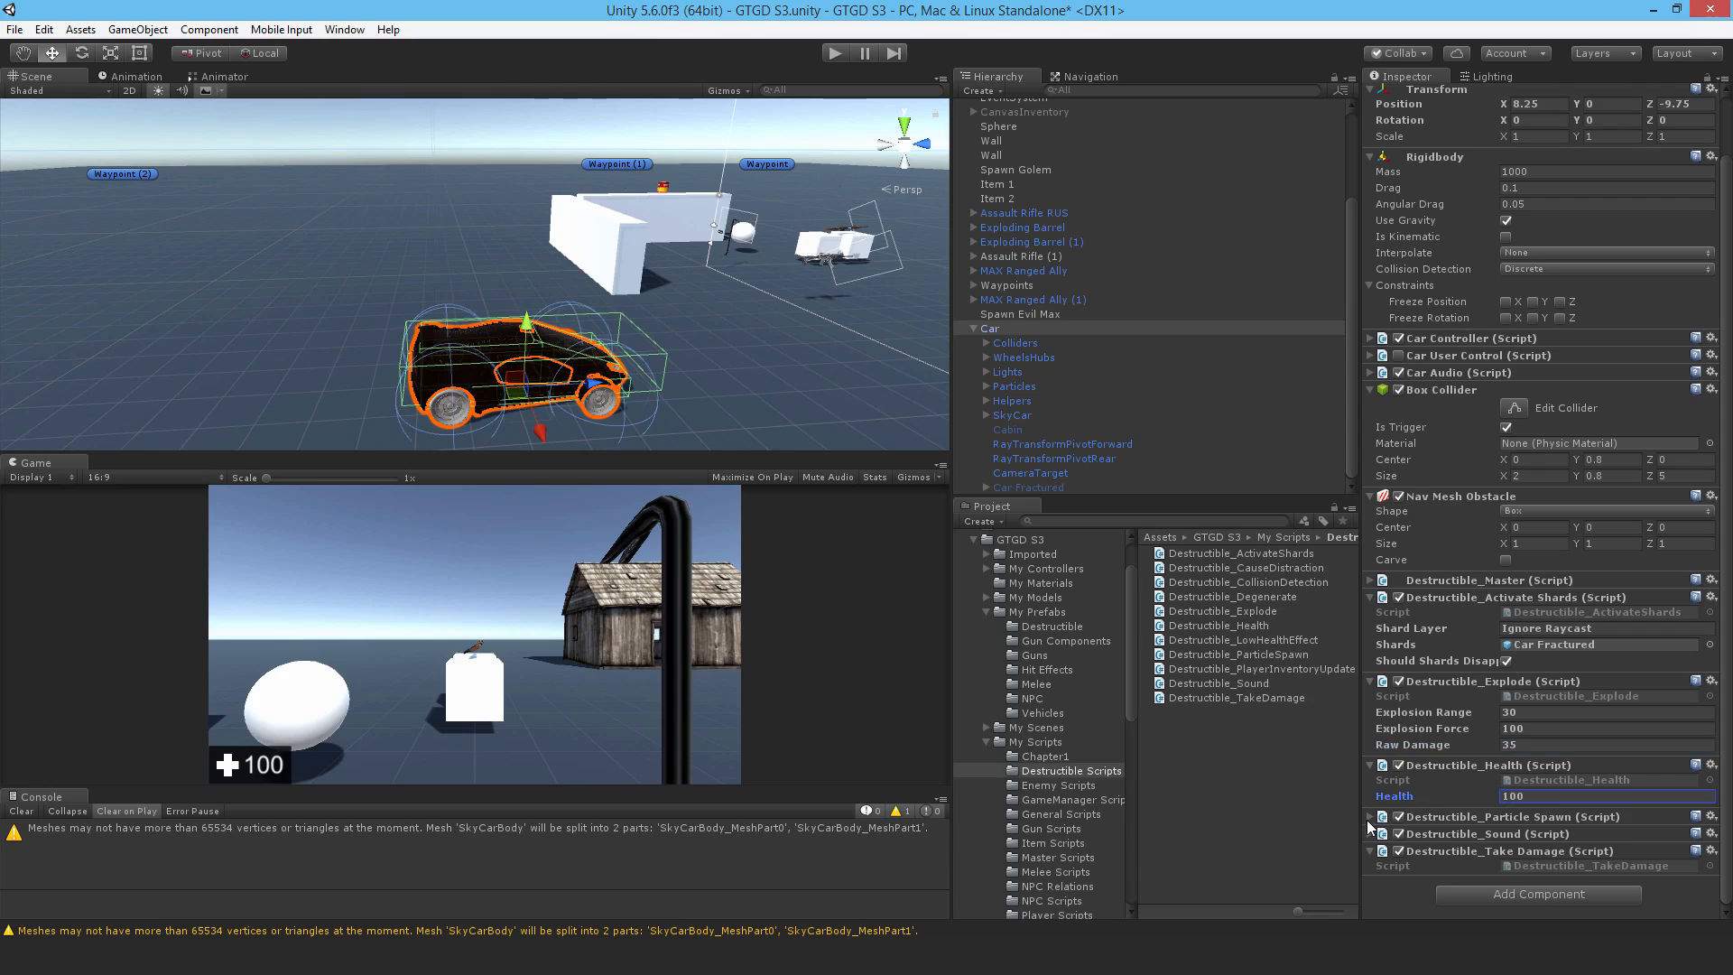
{"action": "scroll", "scroll_direction": "down", "scroll_amount": 3}
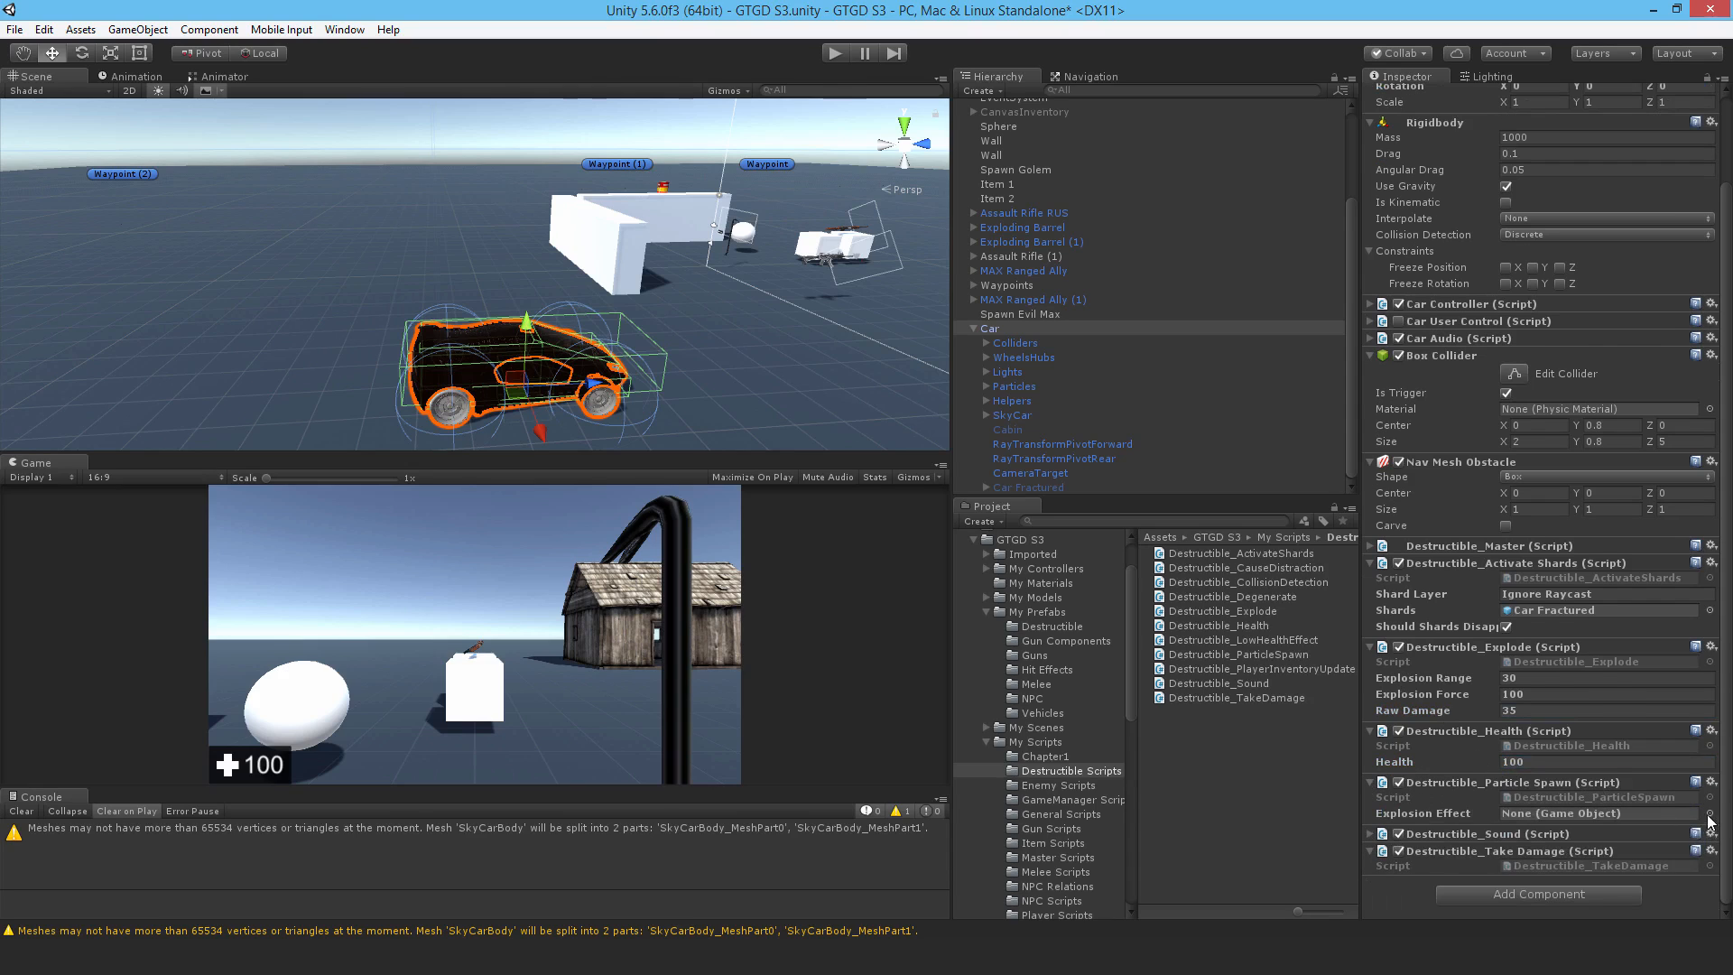
Step: Pick ExplosionBarrel as the explosion effect and NearExplosionA as the exploding sound
{"action": "left_click", "coordinate": [1708, 814]}
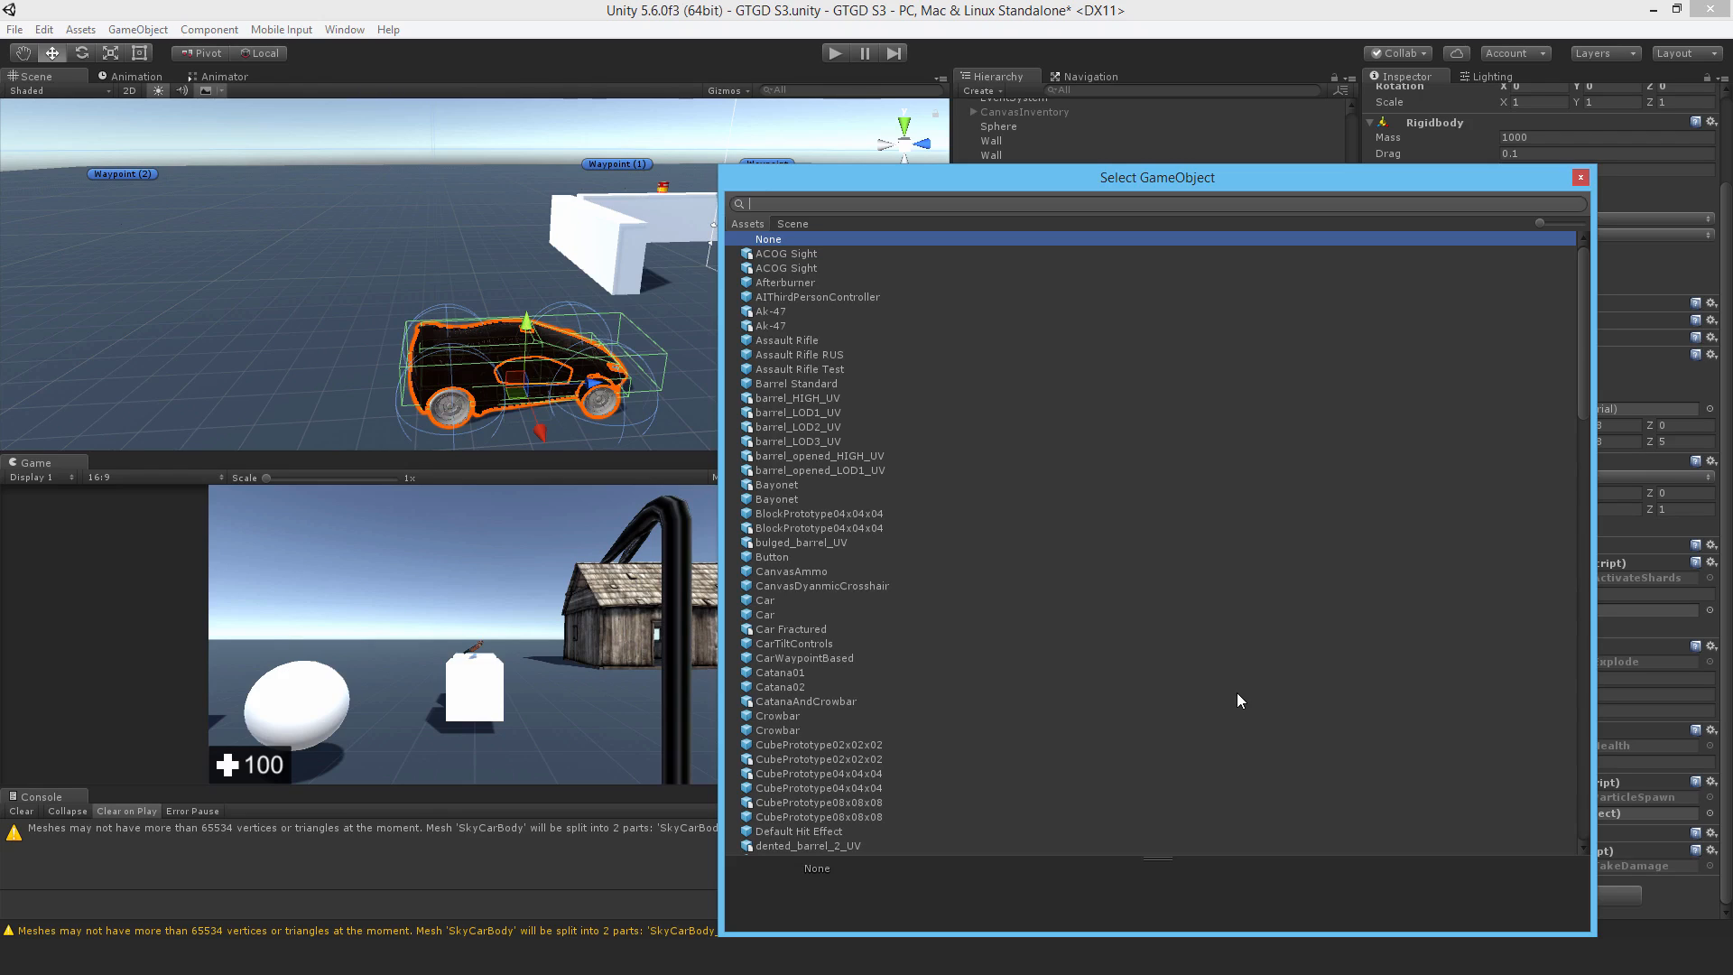
{"action": "type", "text": "exp"}
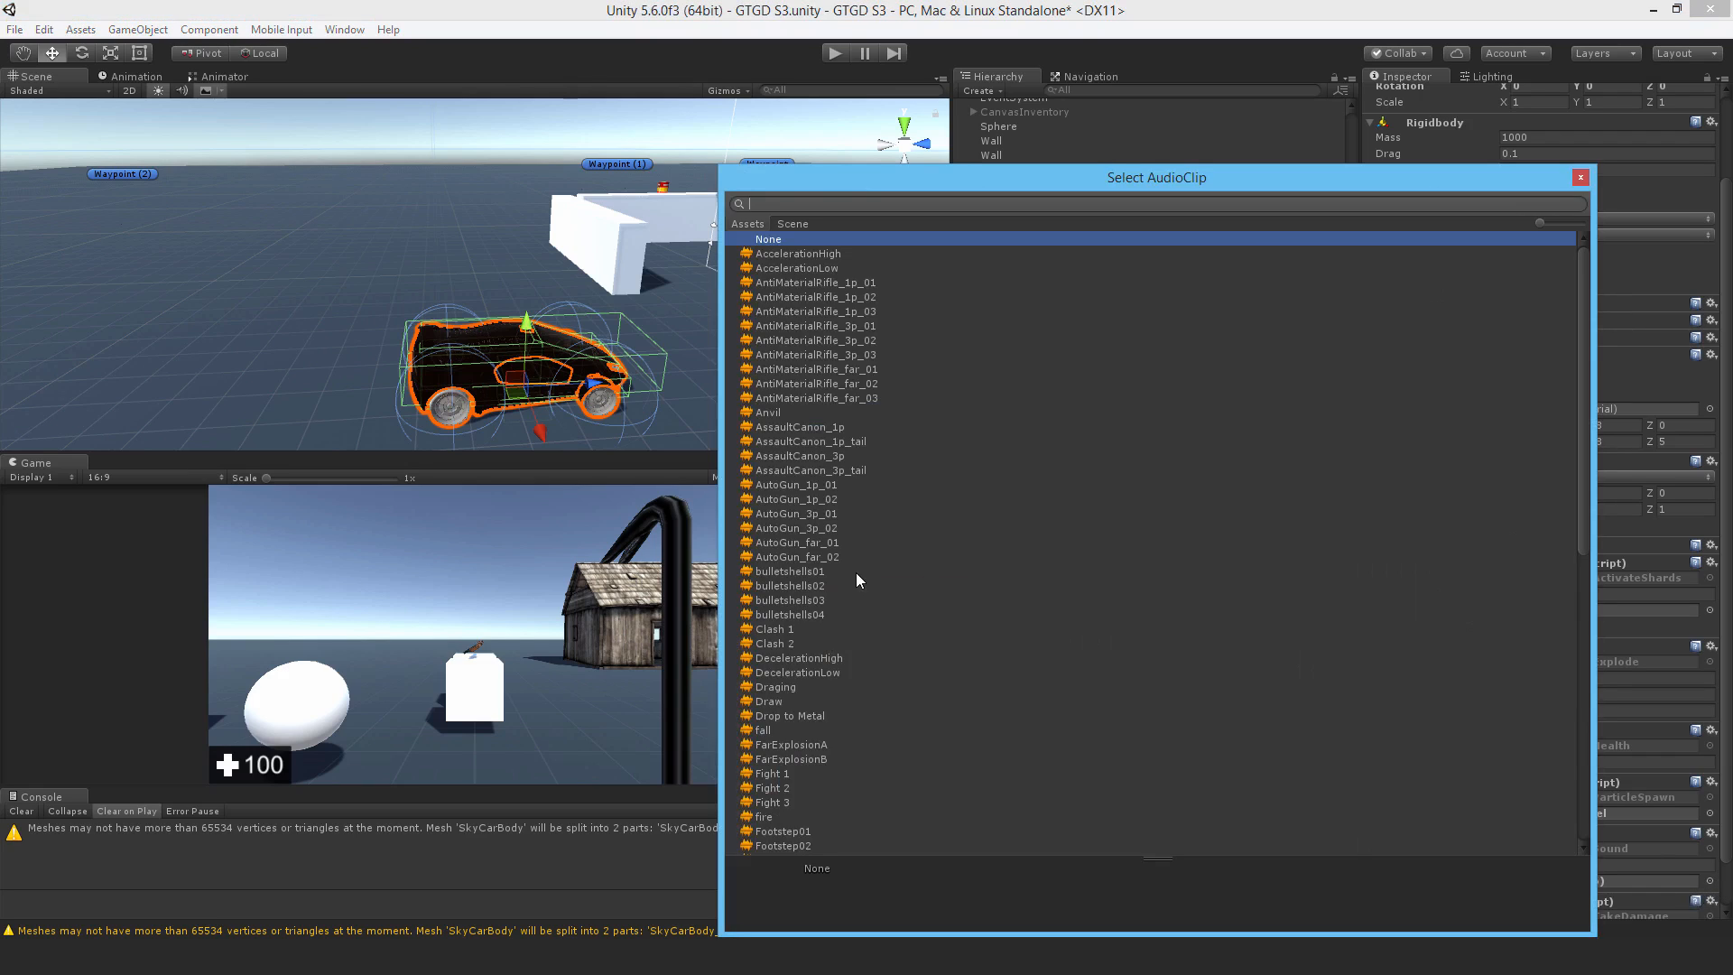
{"action": "type", "text": "mis"}
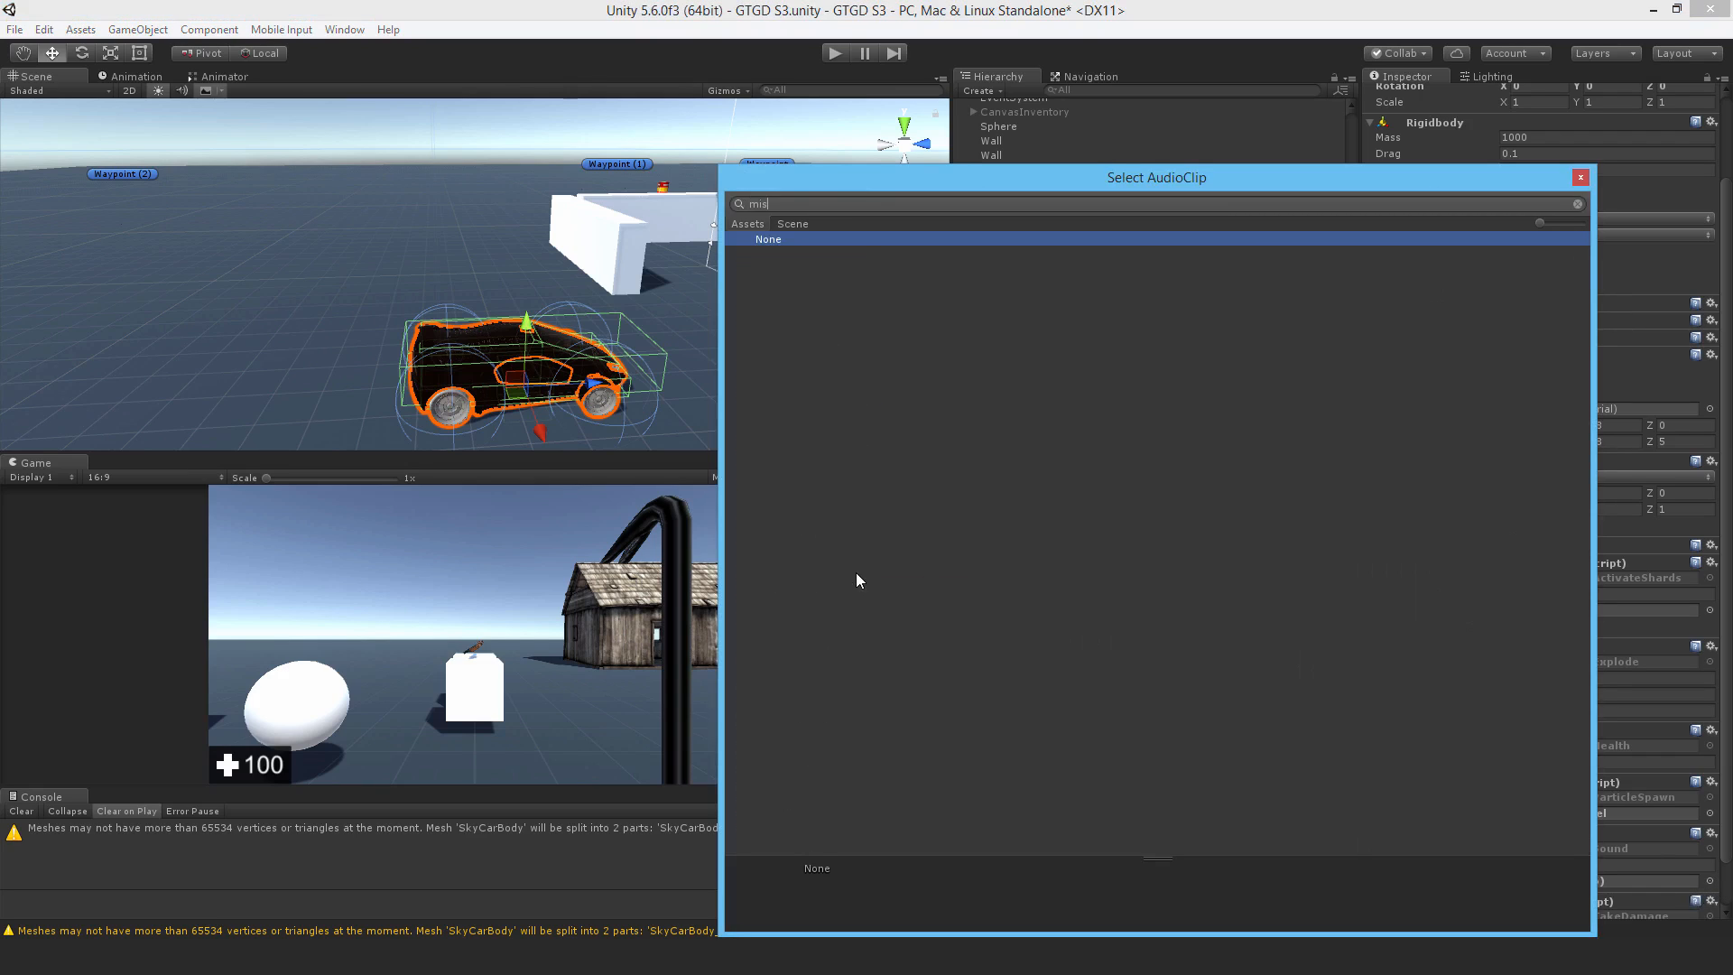
{"action": "type", "text": "expl"}
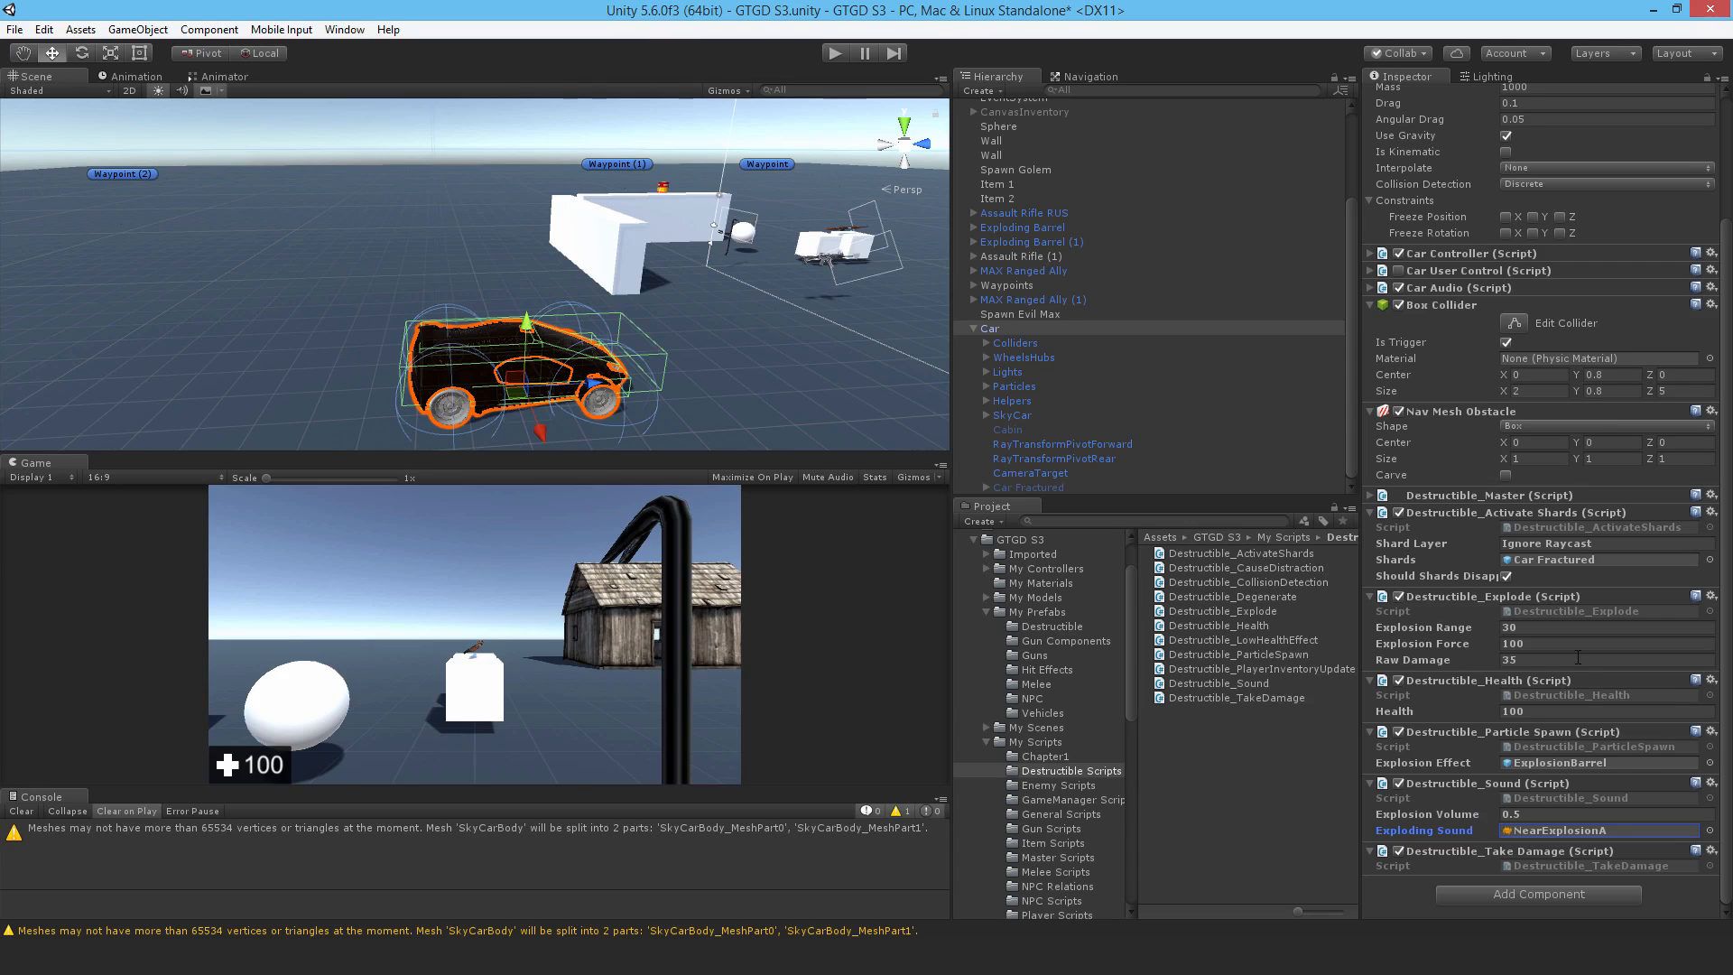
{"action": "mouse_move", "coordinate": [1177, 632]}
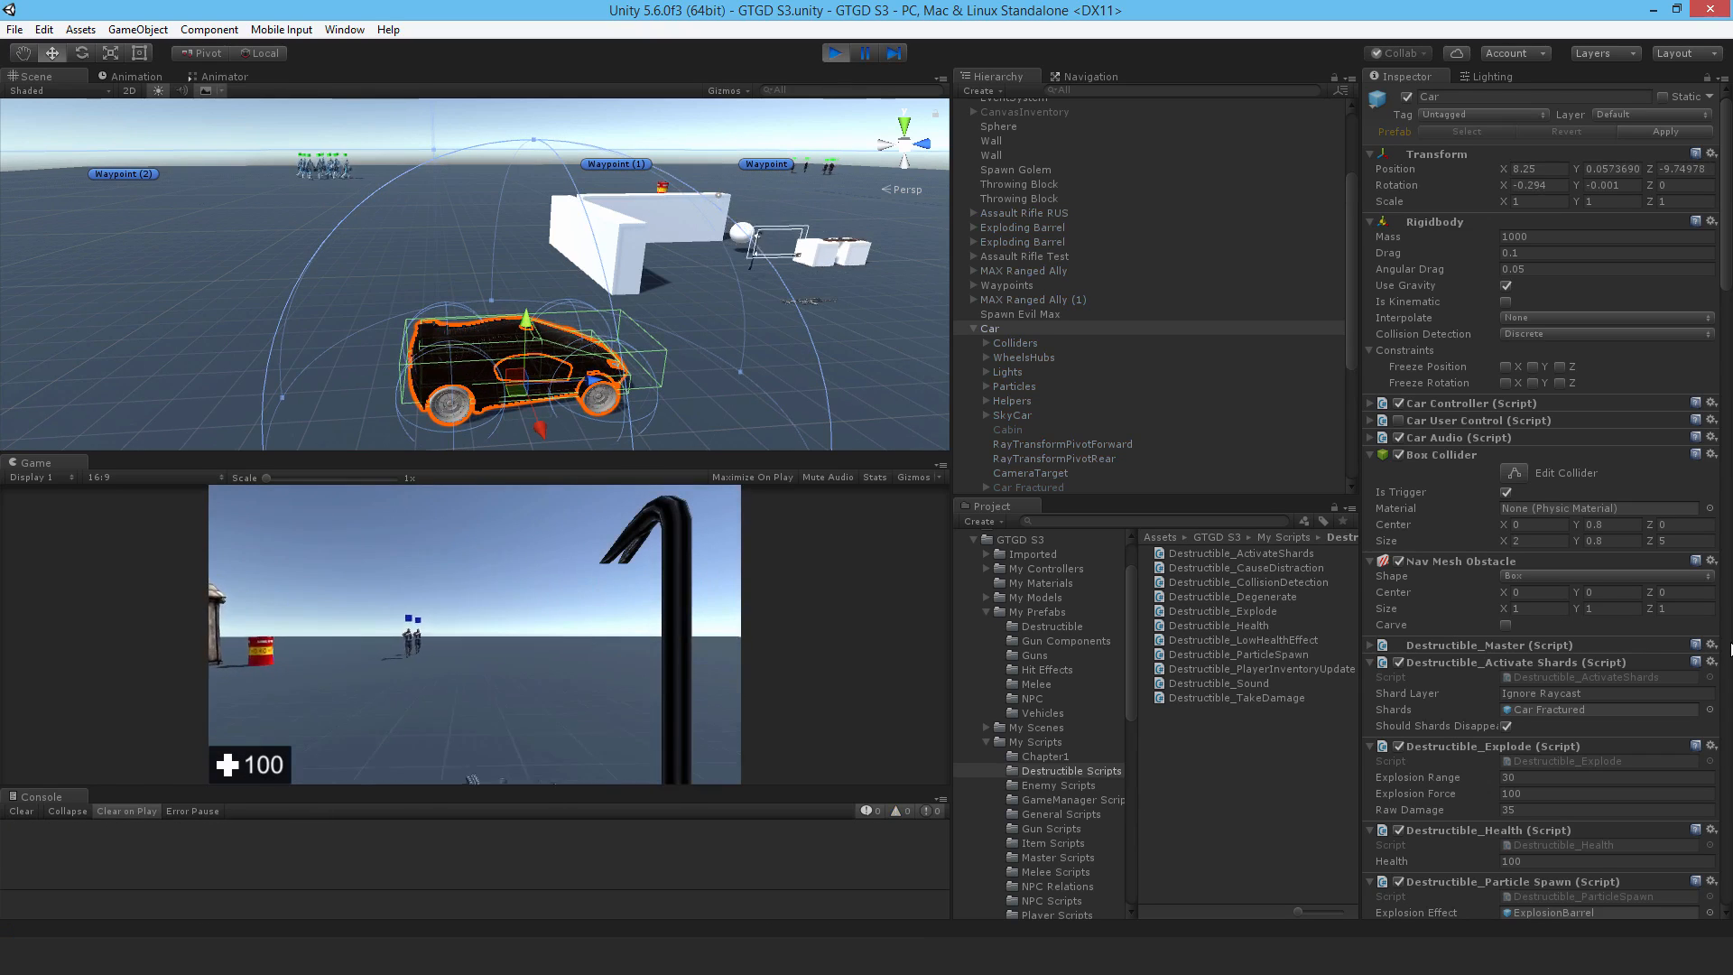
Step: Run the scene in Play mode to test the destructible car, then stop it
{"action": "key", "text": "escape"}
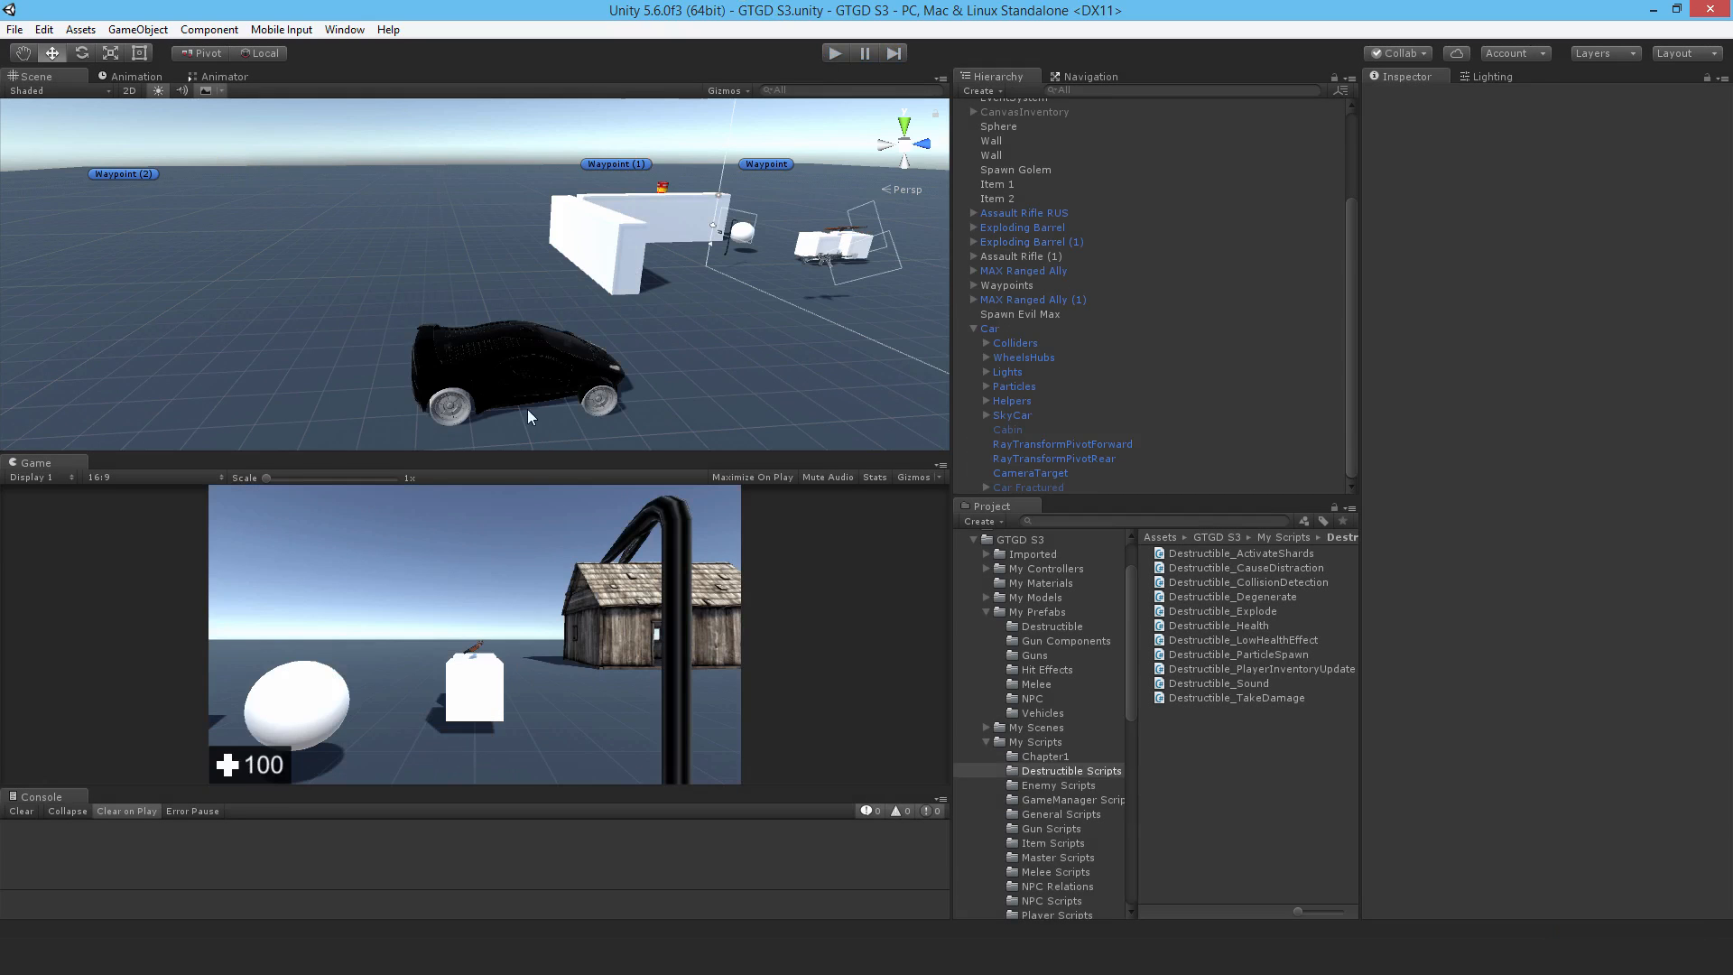
{"action": "mouse_move", "coordinate": [520, 388]}
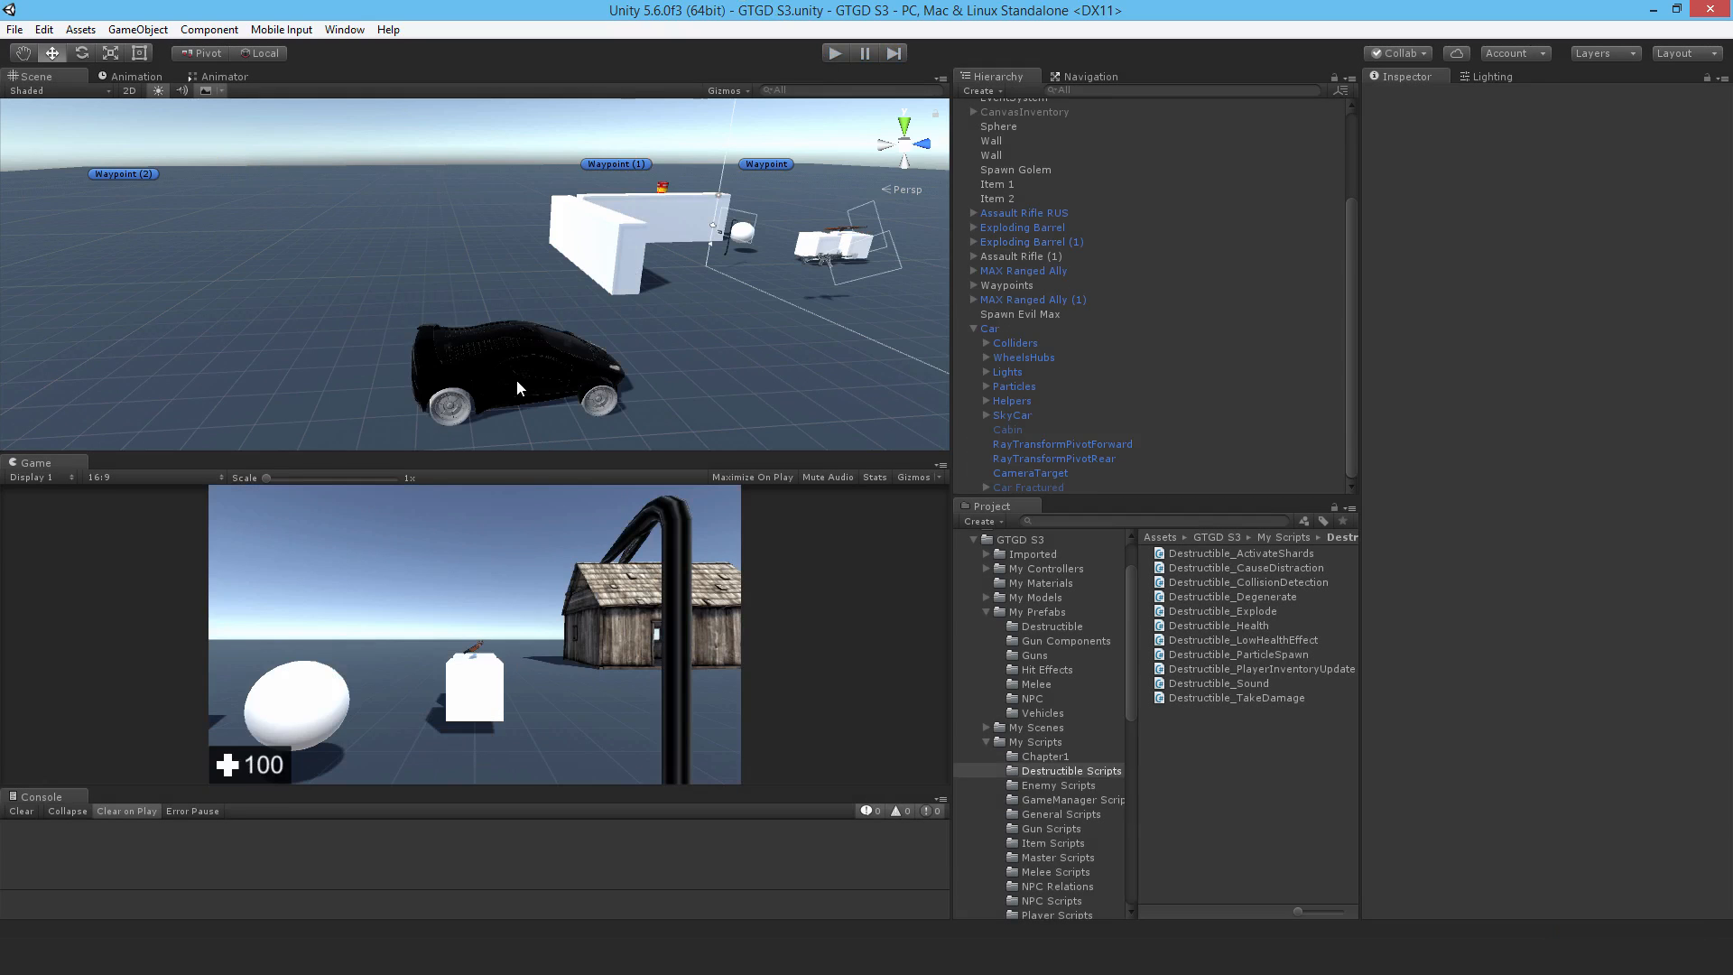